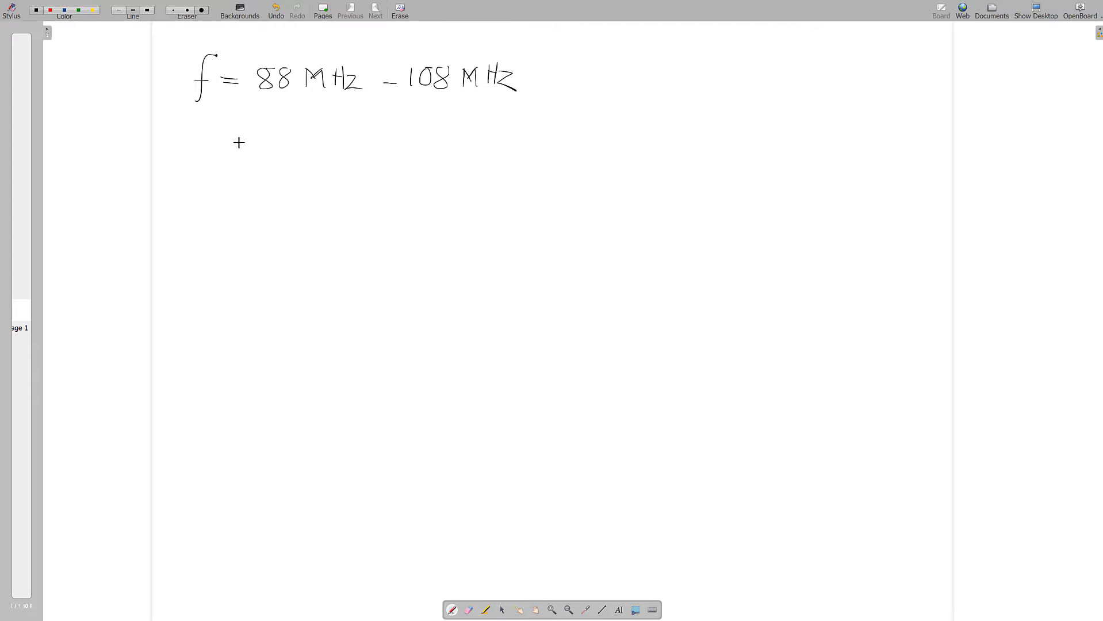
mouse_move(195, 141)
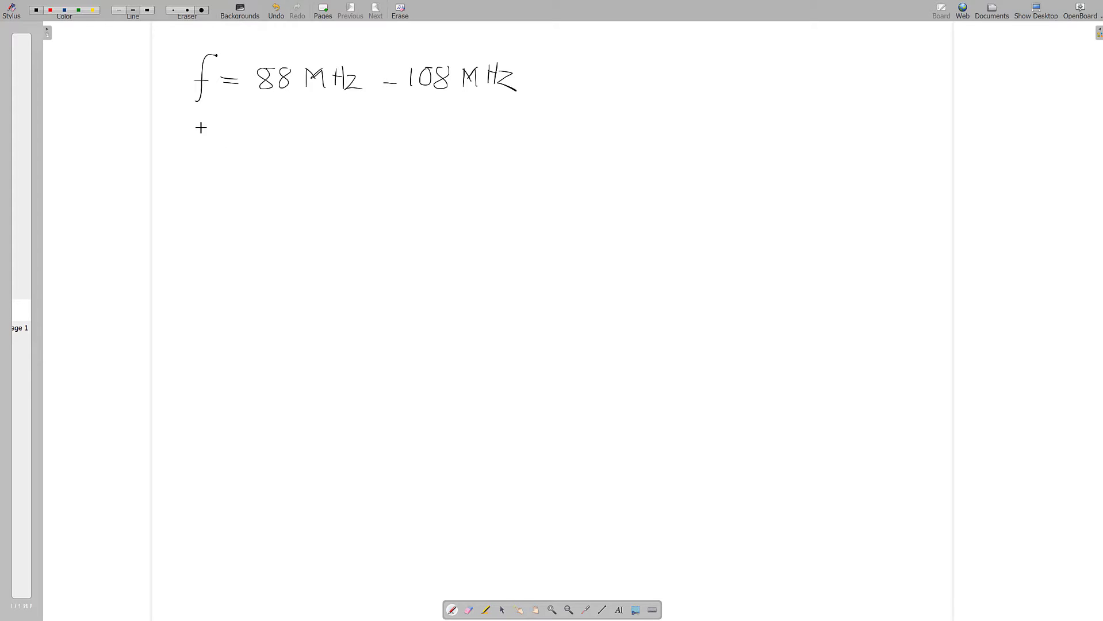
Handwrite fc = (88+108)/2 = 93 MHz, λ = c/f = 3225.81 mm, and start λ/4.
left_click_drag(204, 116, 200, 158)
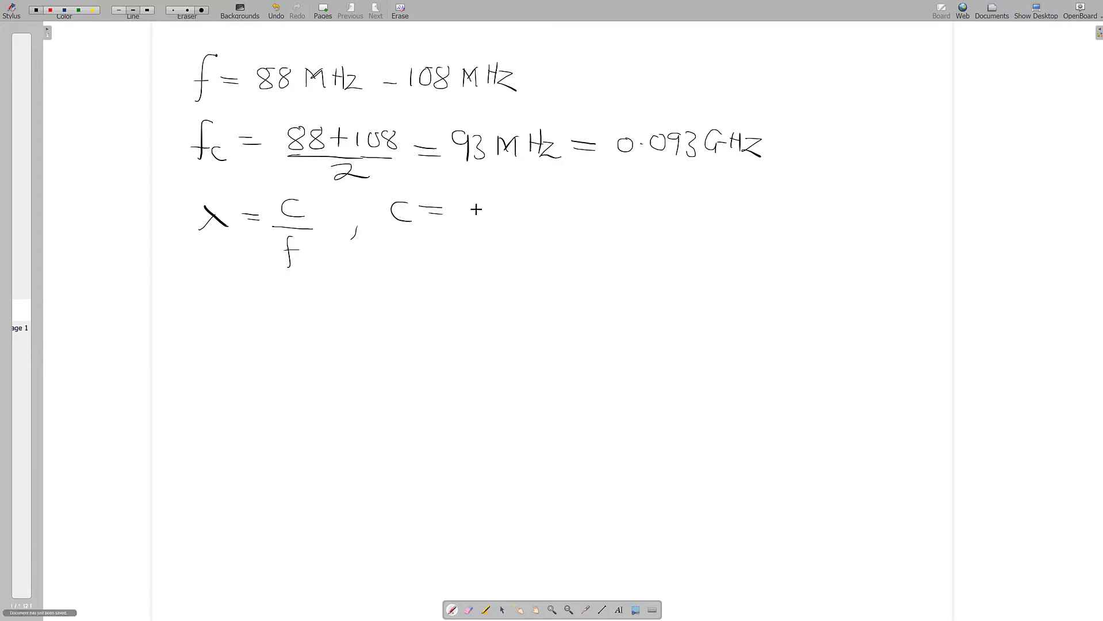
left_click_drag(457, 211, 513, 211)
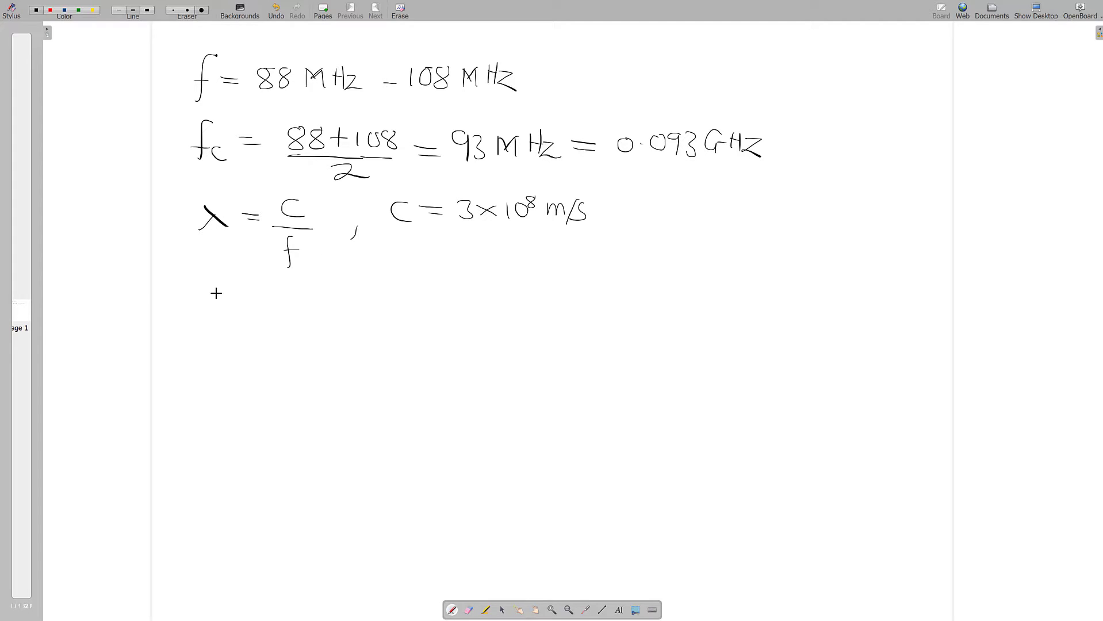
left_click_drag(218, 299, 274, 296)
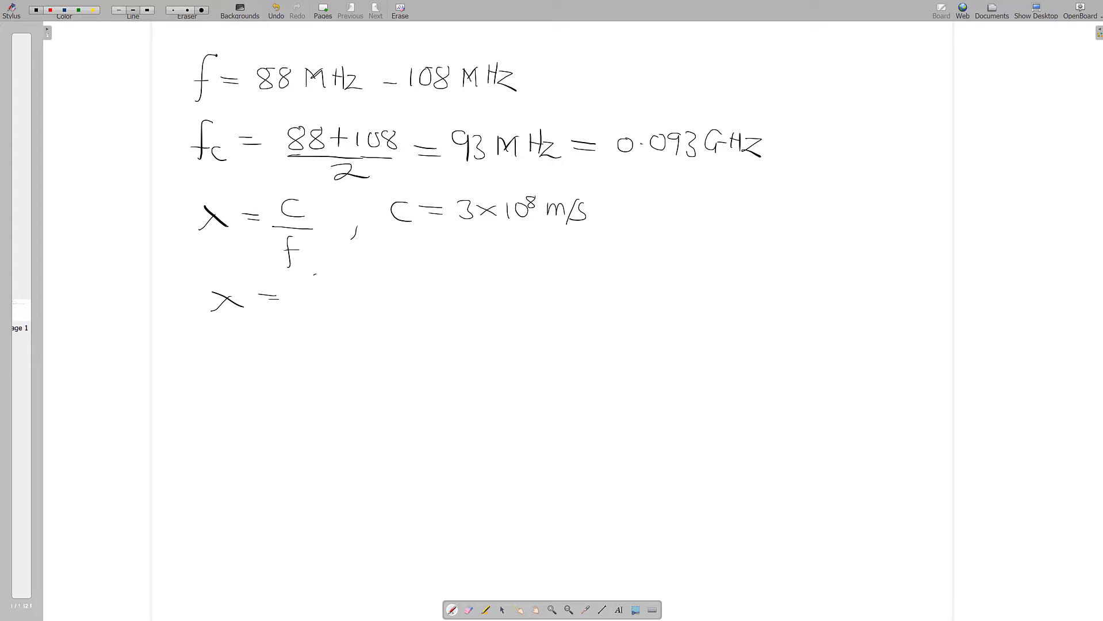
type("3×10^8")
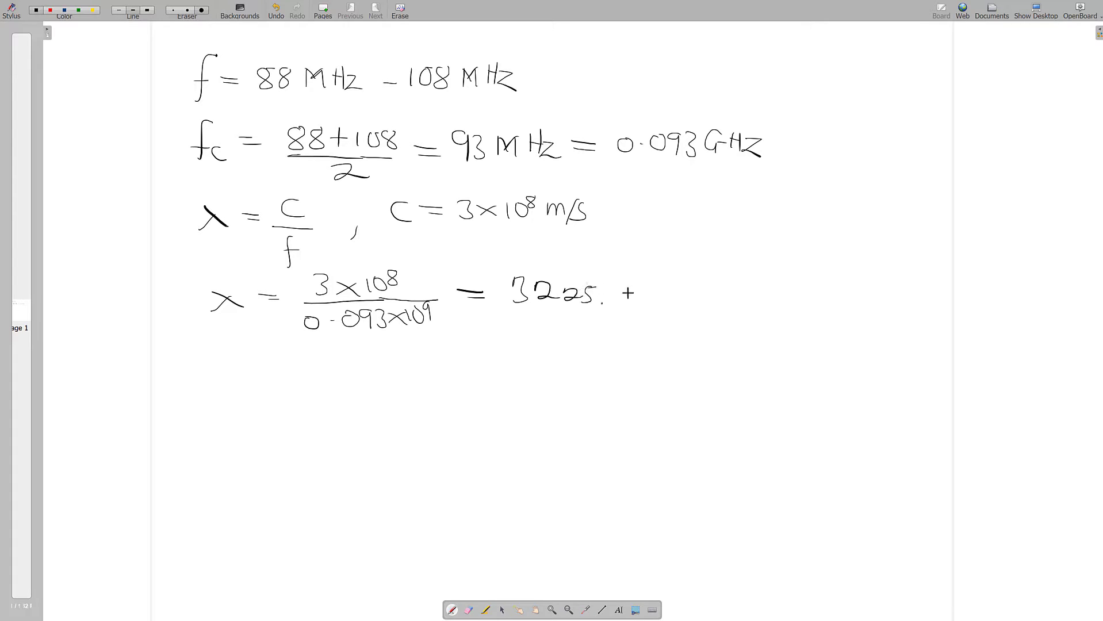
type("81 mm")
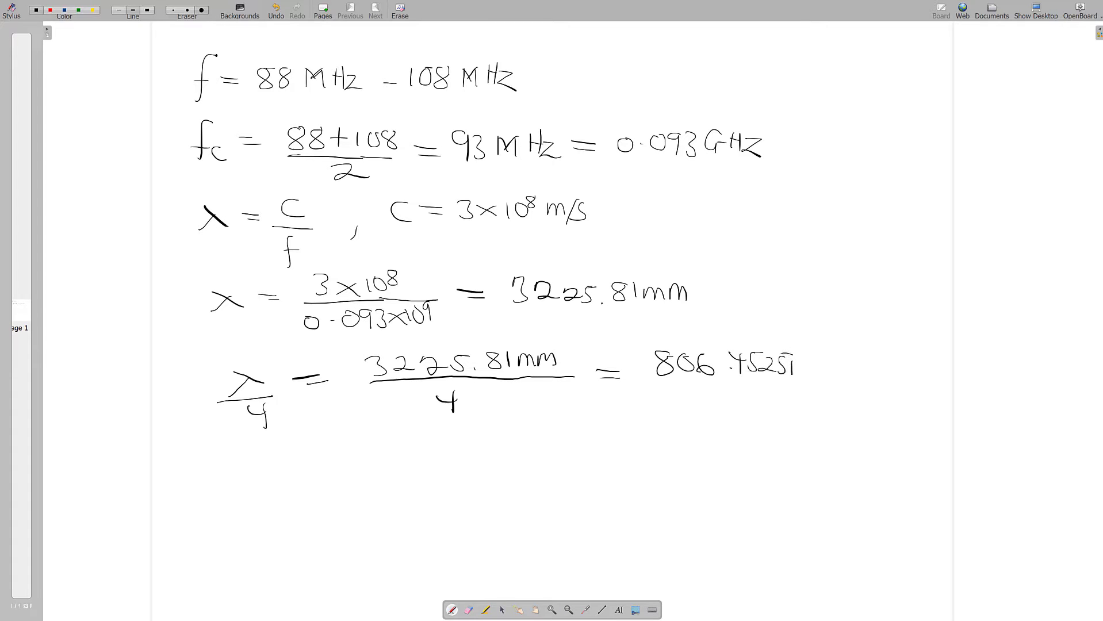
Box 806.4525 mm and write r < λ/20 = 3225.81/20 = 161.29, choosing r = 150 mm.
left_click_drag(643, 379, 844, 330)
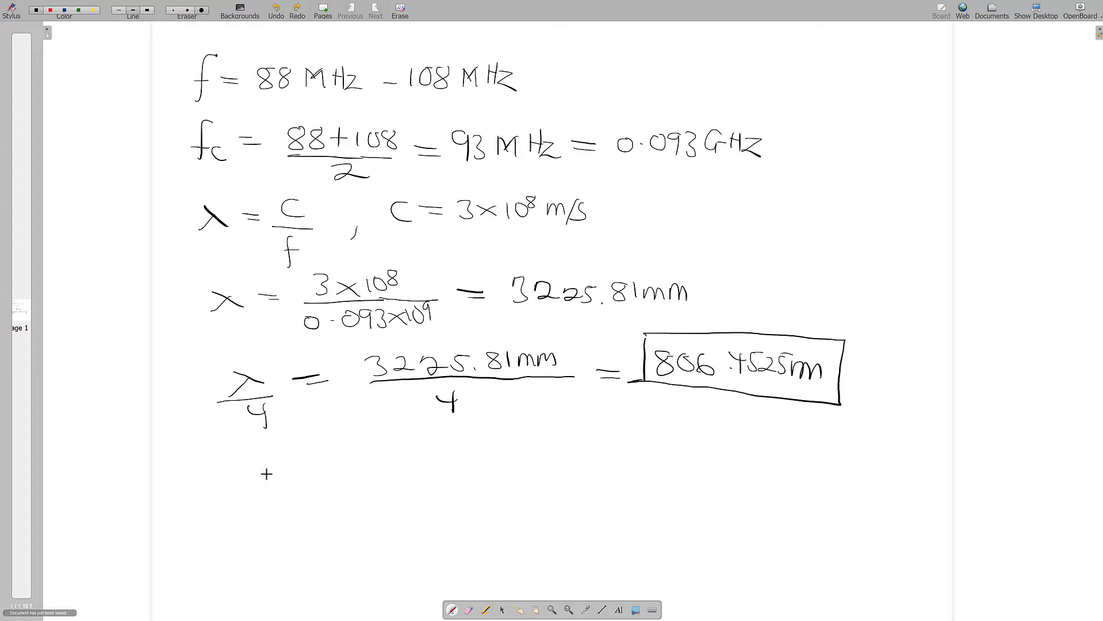
left_click_drag(249, 481, 338, 457)
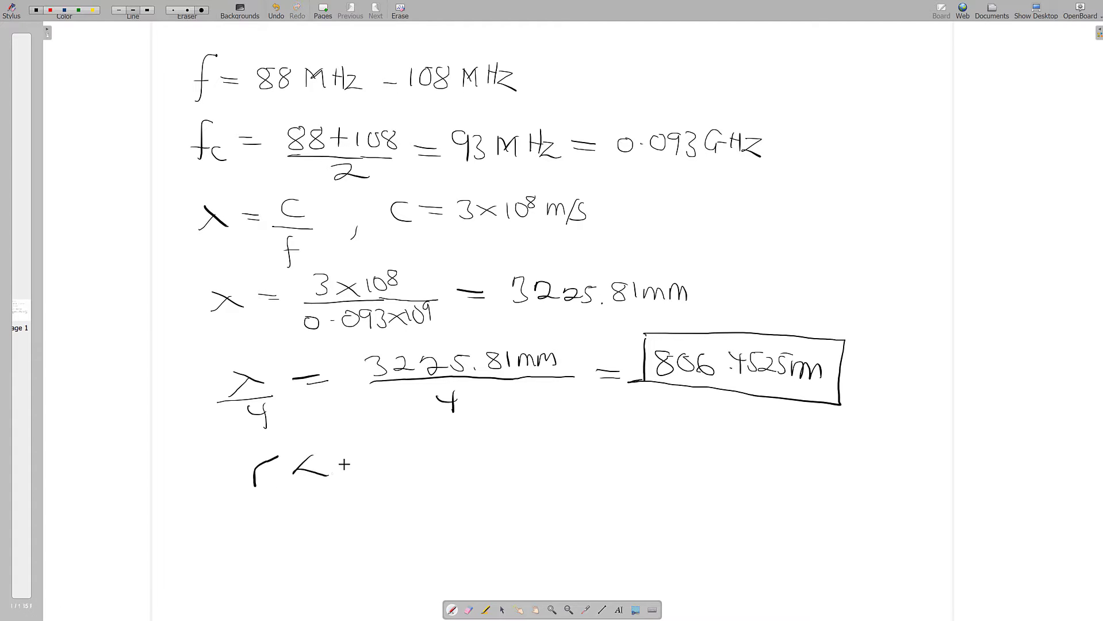
left_click_drag(352, 458, 394, 499)
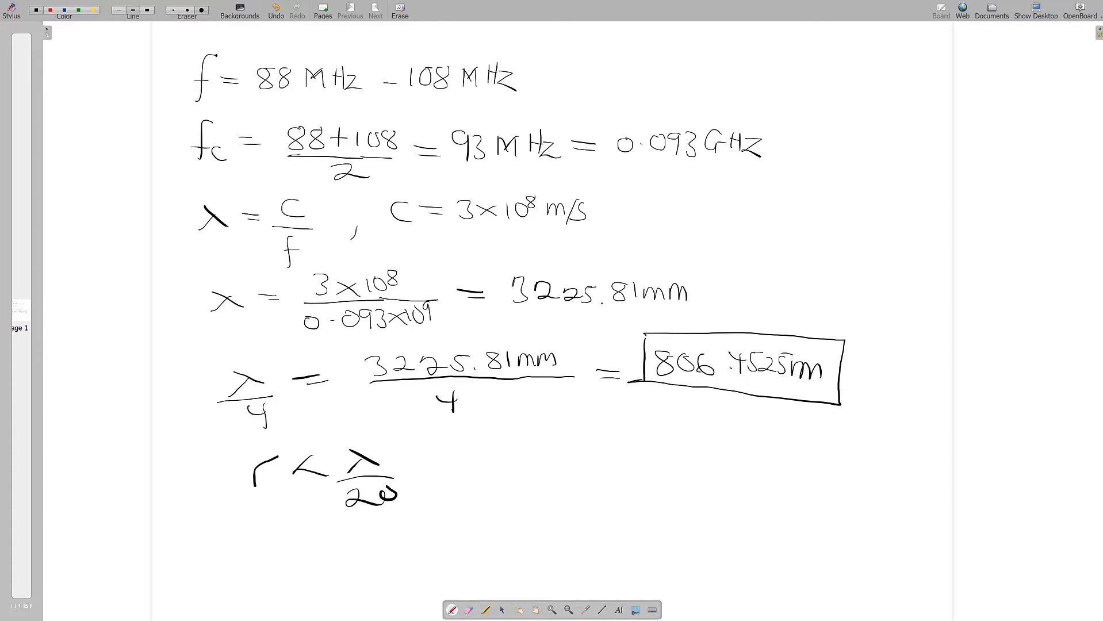
left_click_drag(435, 464, 591, 450)
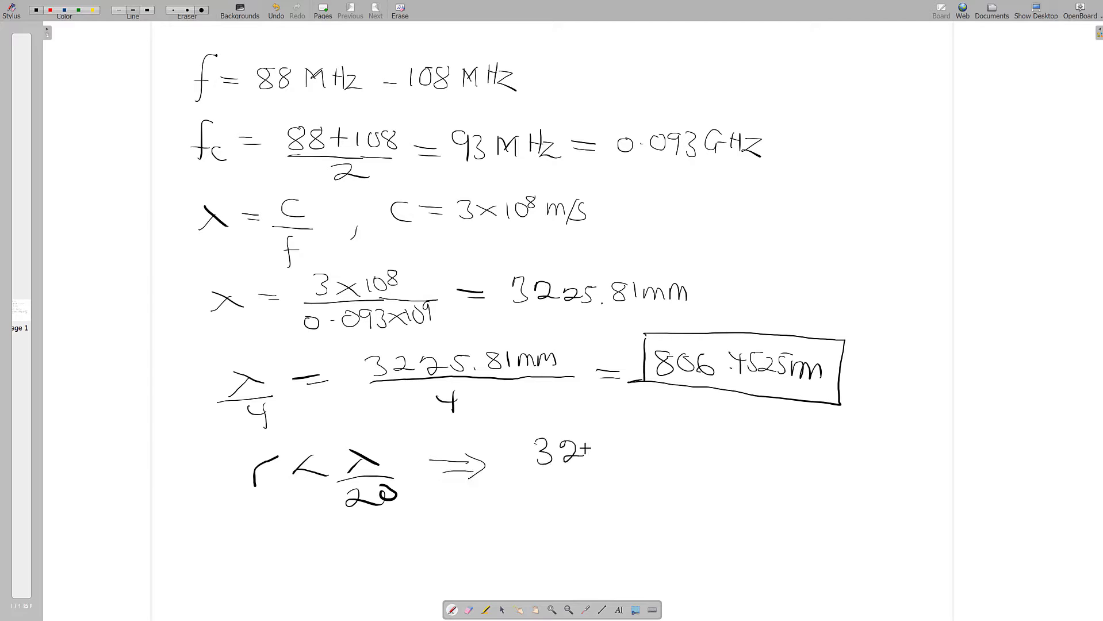
type("3225.81mm")
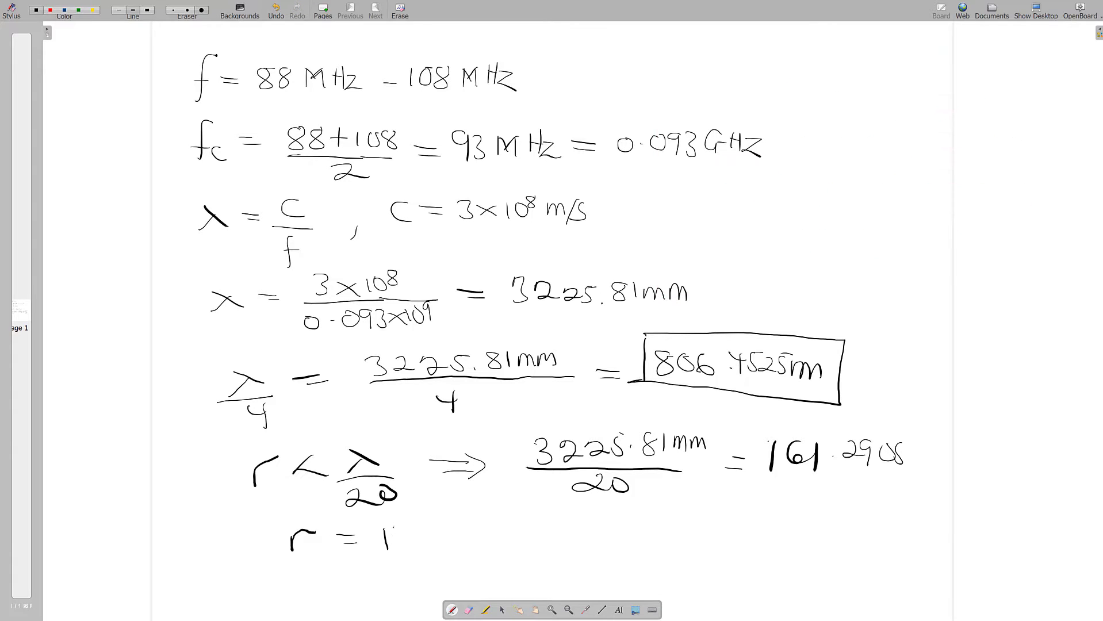
type("50mm")
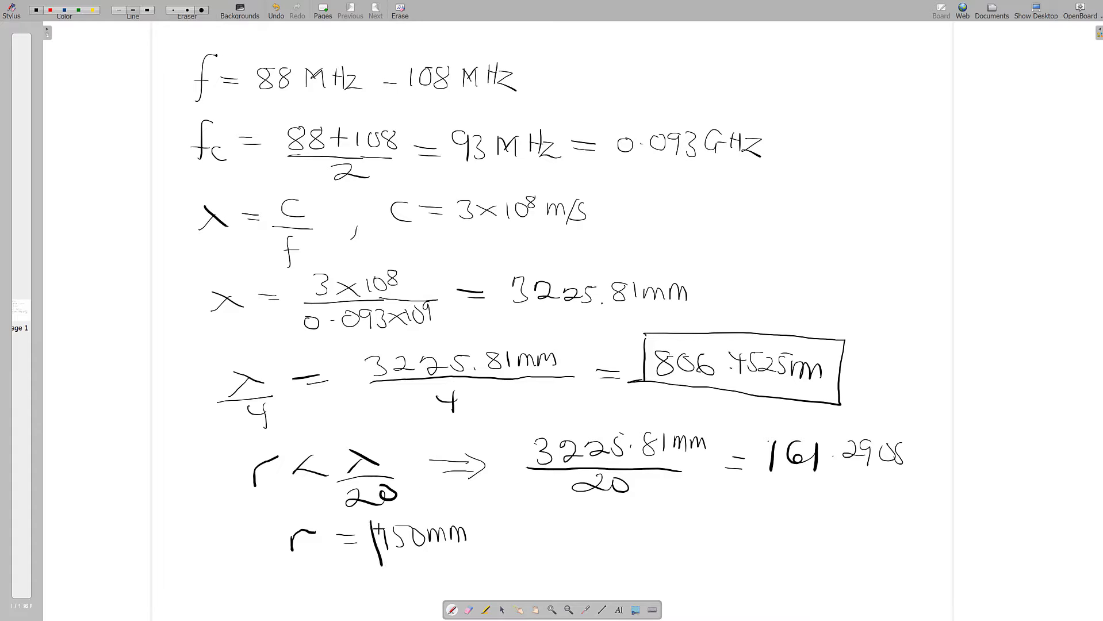
left_click_drag(372, 507, 499, 570)
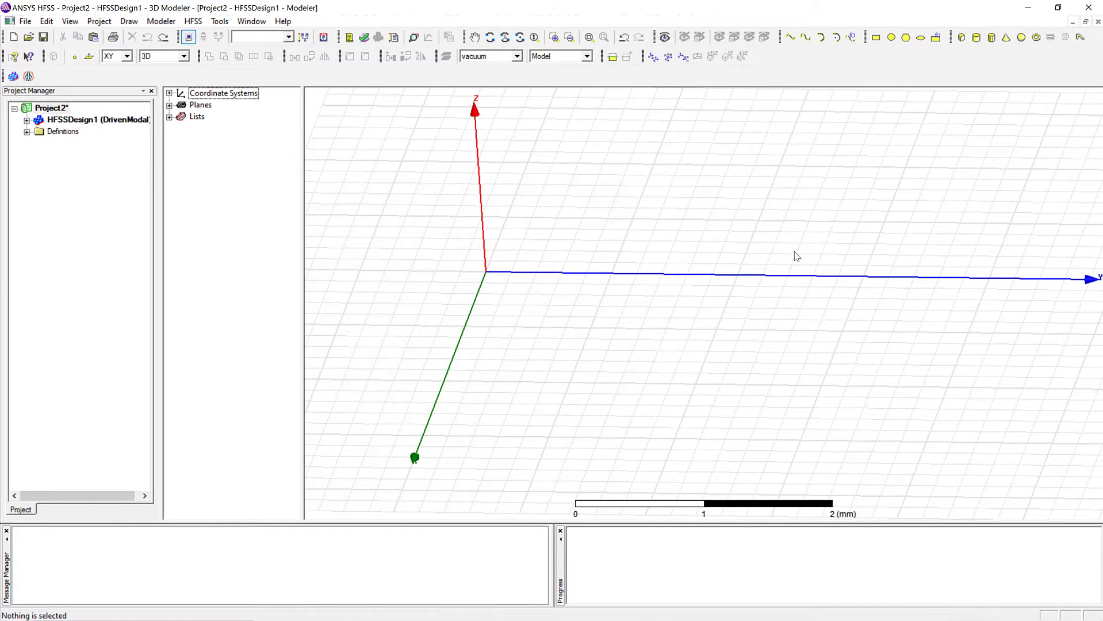
Draw a cylinder and rename it Monopole.
left_click(1057, 7)
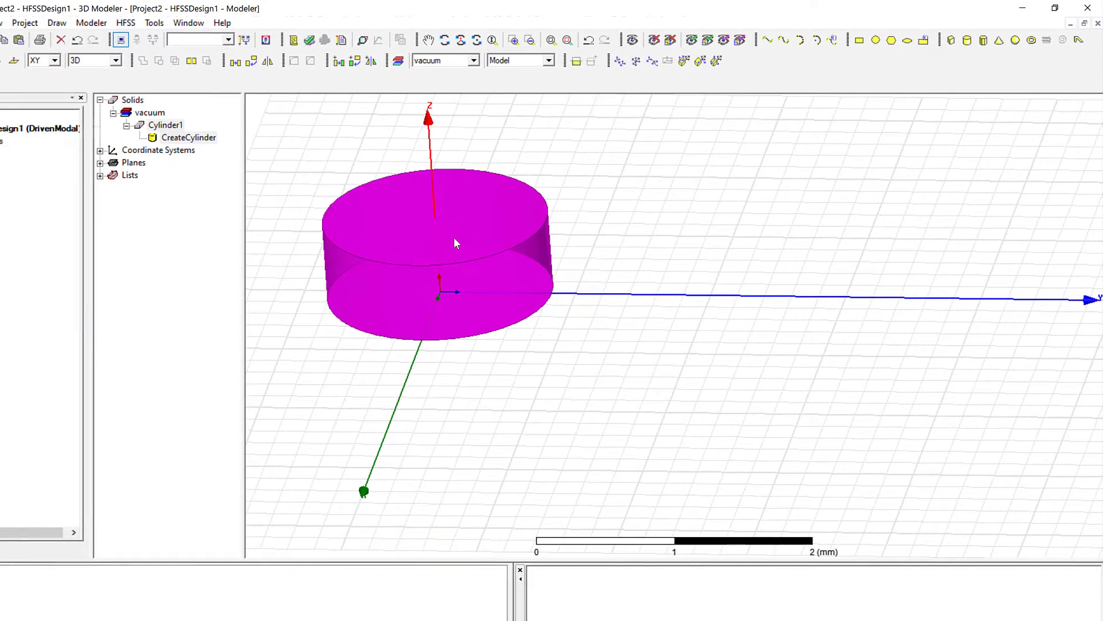
left_click(165, 124)
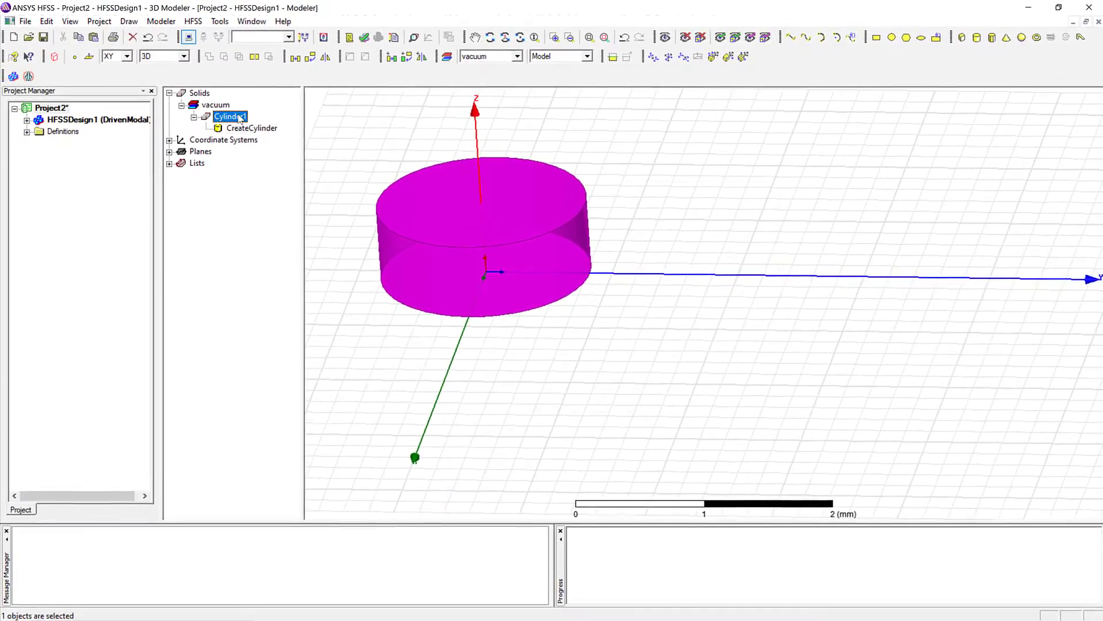
double_click(230, 116)
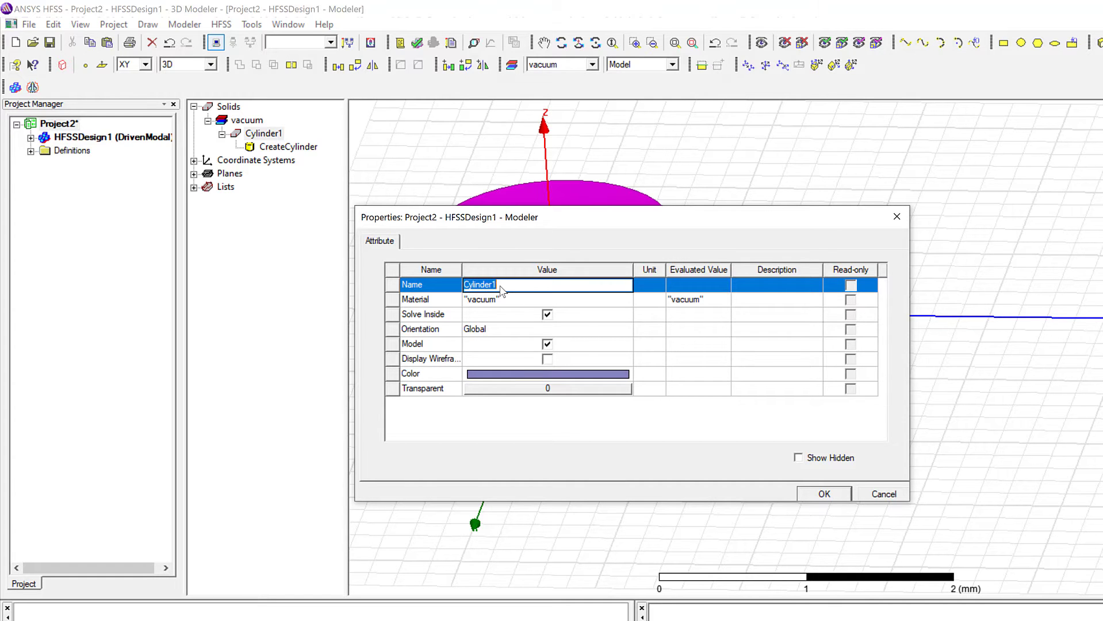
type("Monopole")
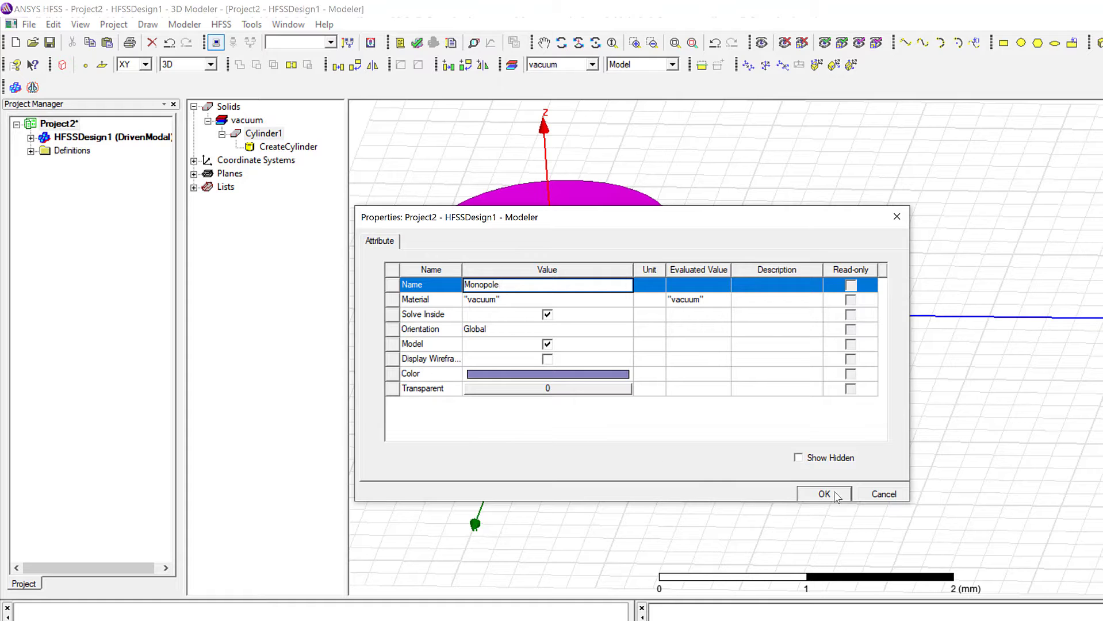
left_click(823, 494)
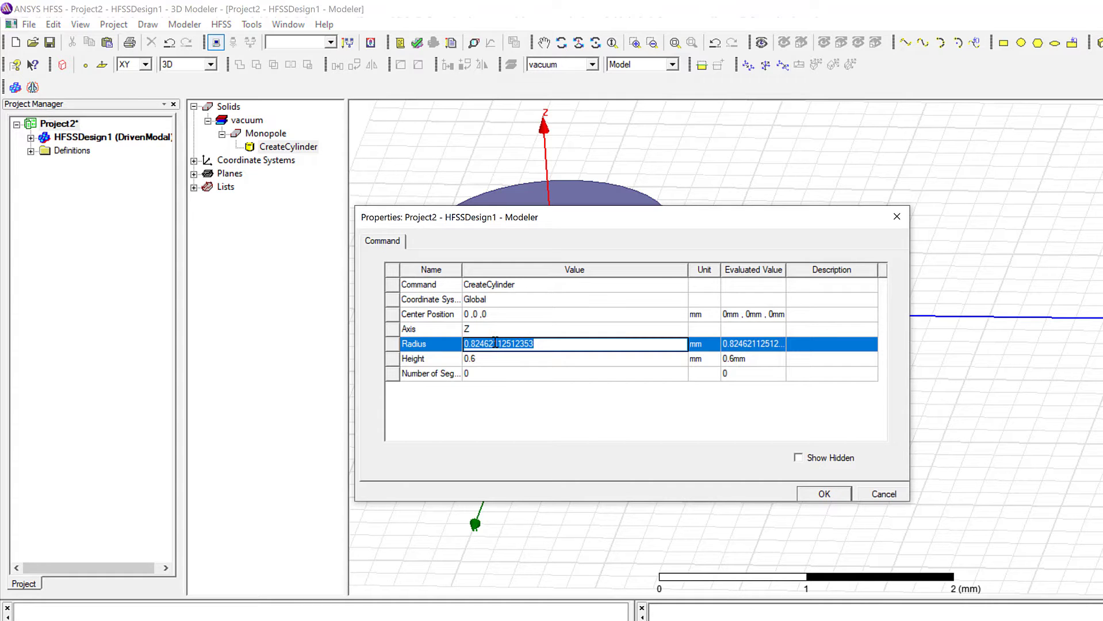
Set the cylinder's radius to 150 mm and height to 806.4525 mm.
type("150")
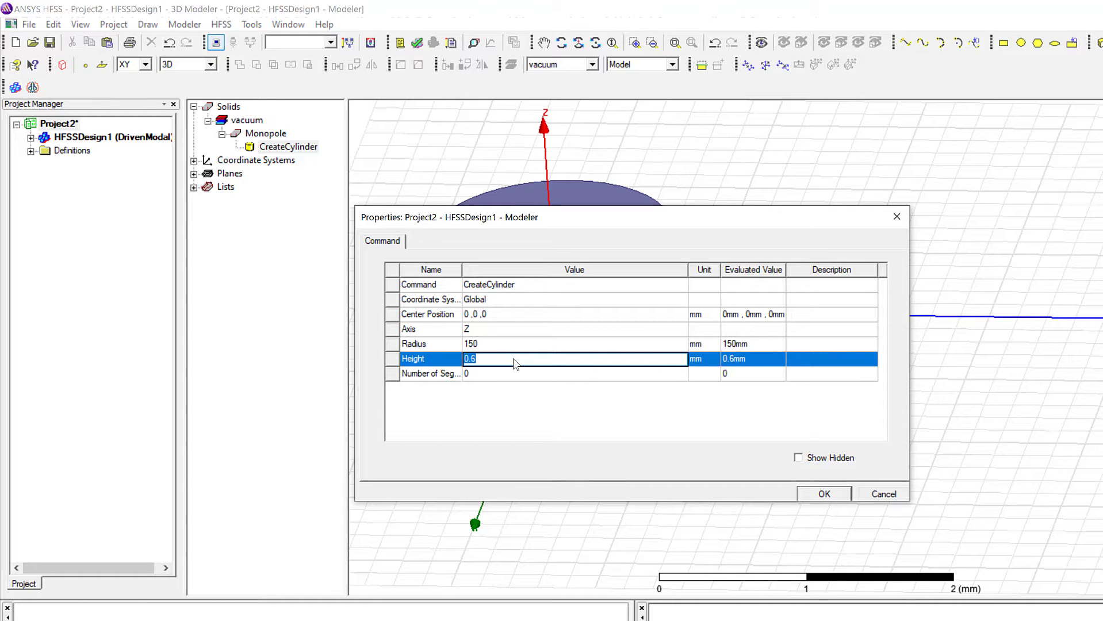
type("806")
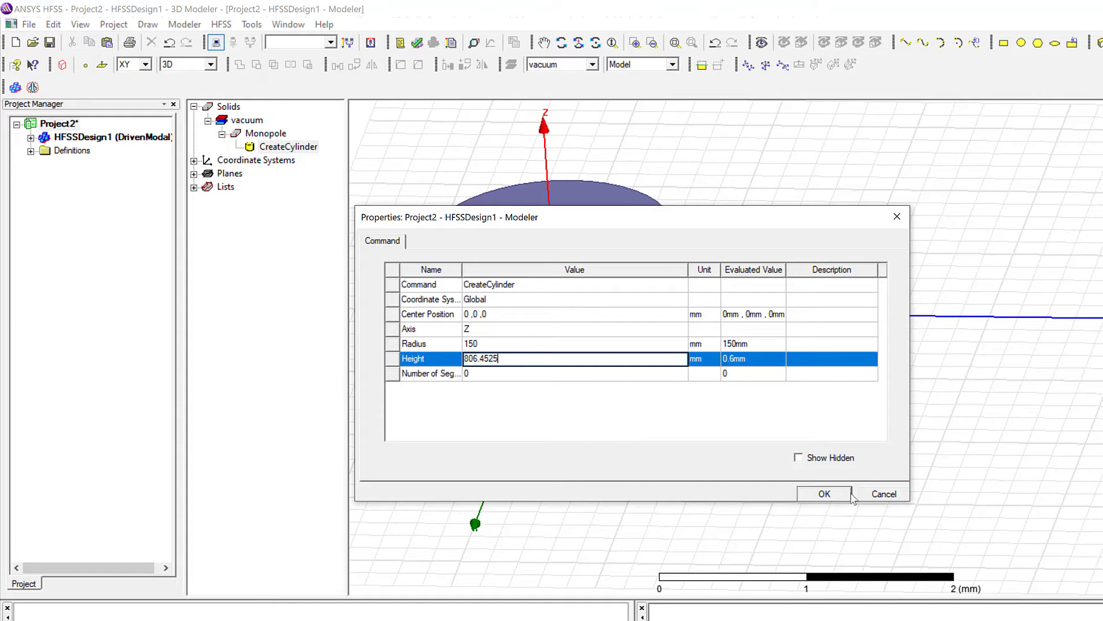
left_click(823, 494)
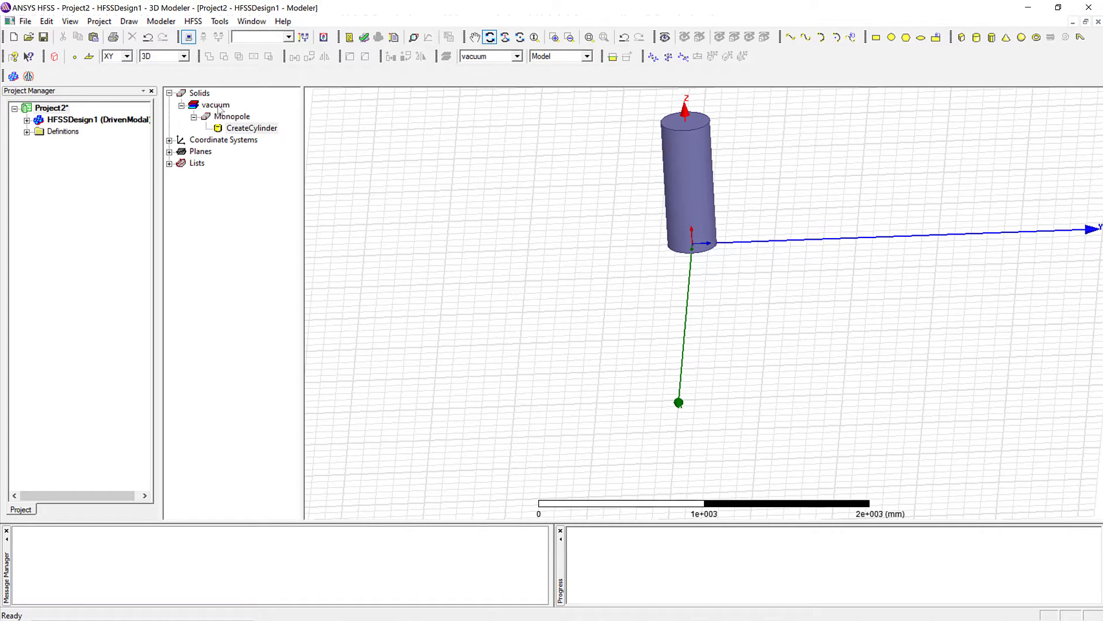
Search for and assign the pec material to the Monopole cylinder.
double_click(231, 116)
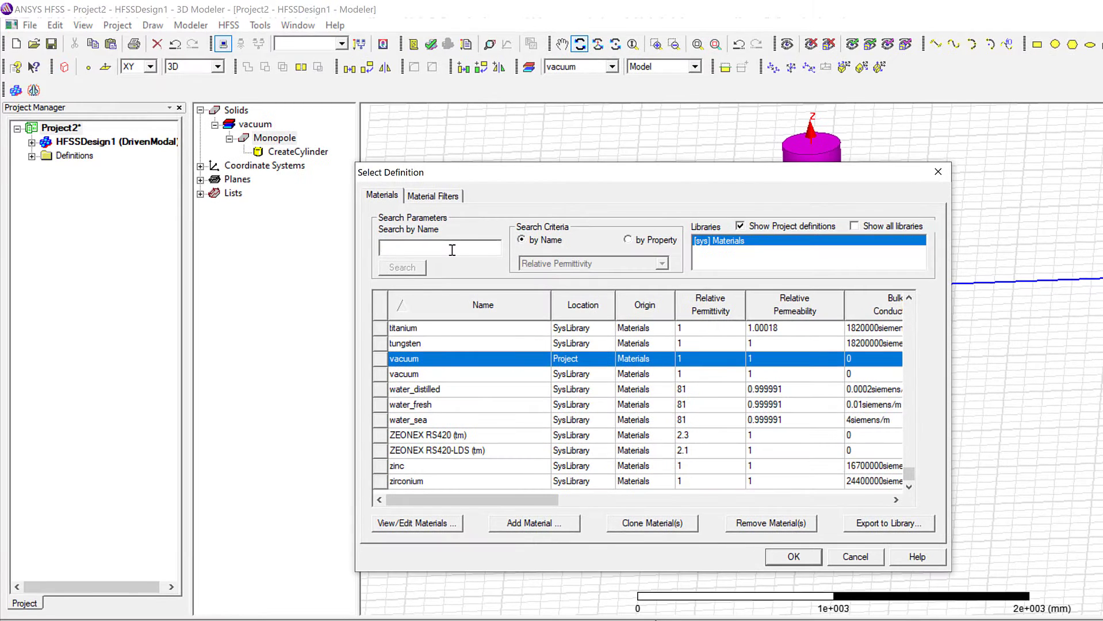
type("pec")
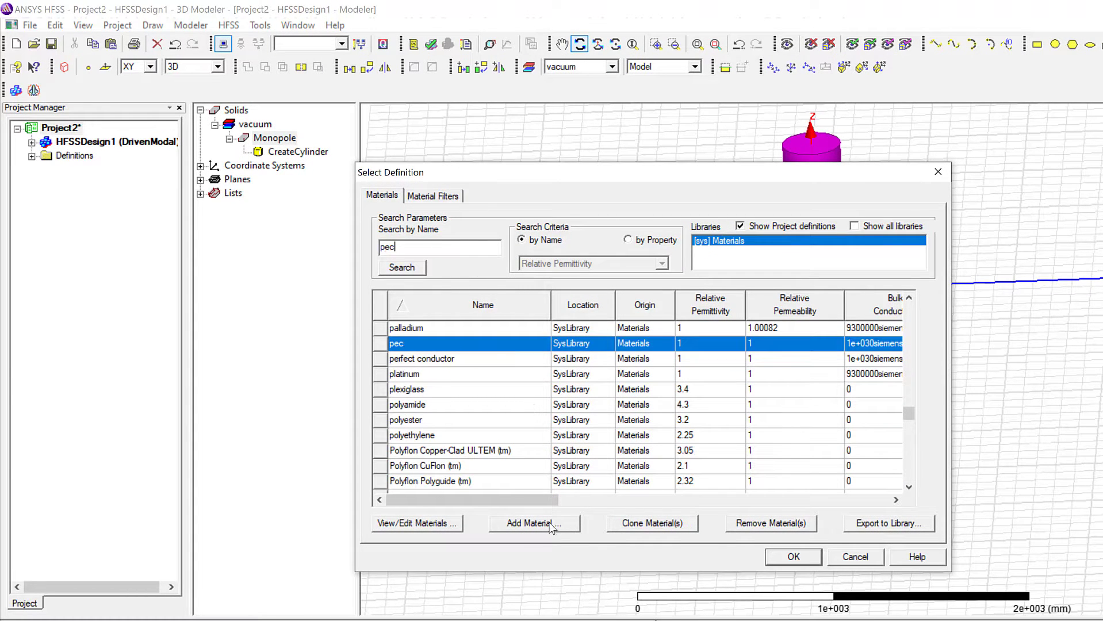
left_click(792, 555)
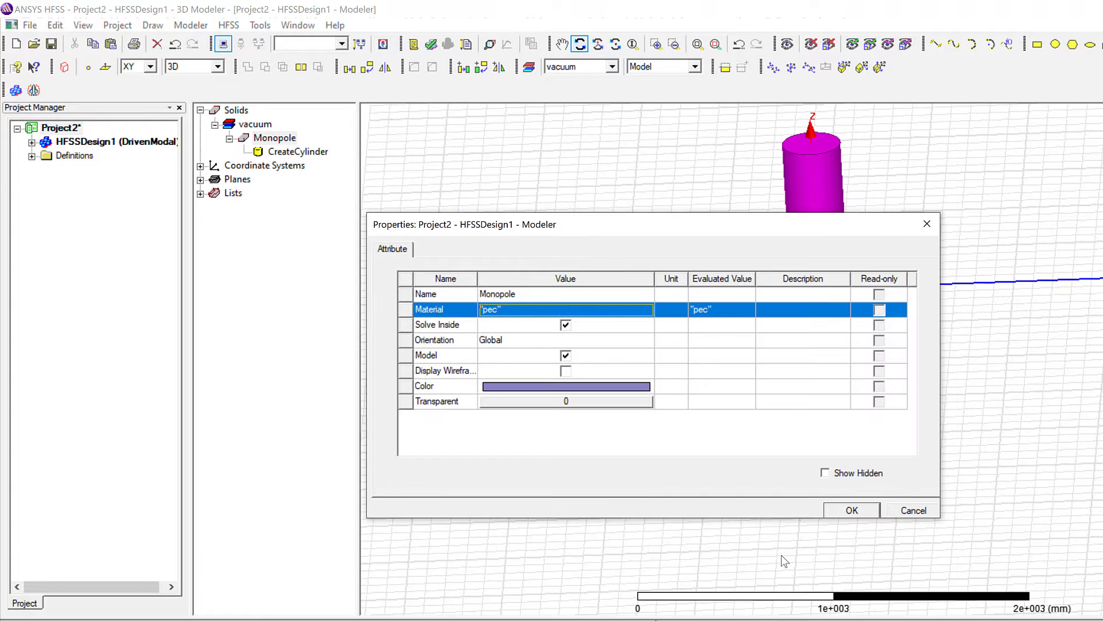
left_click(850, 510)
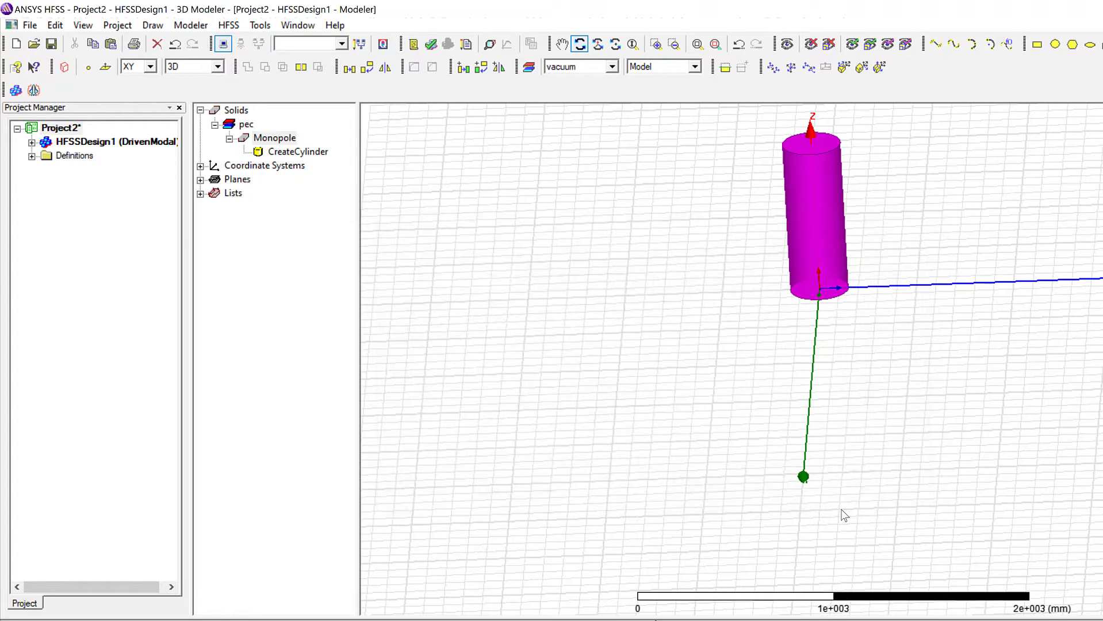
left_click(275, 138)
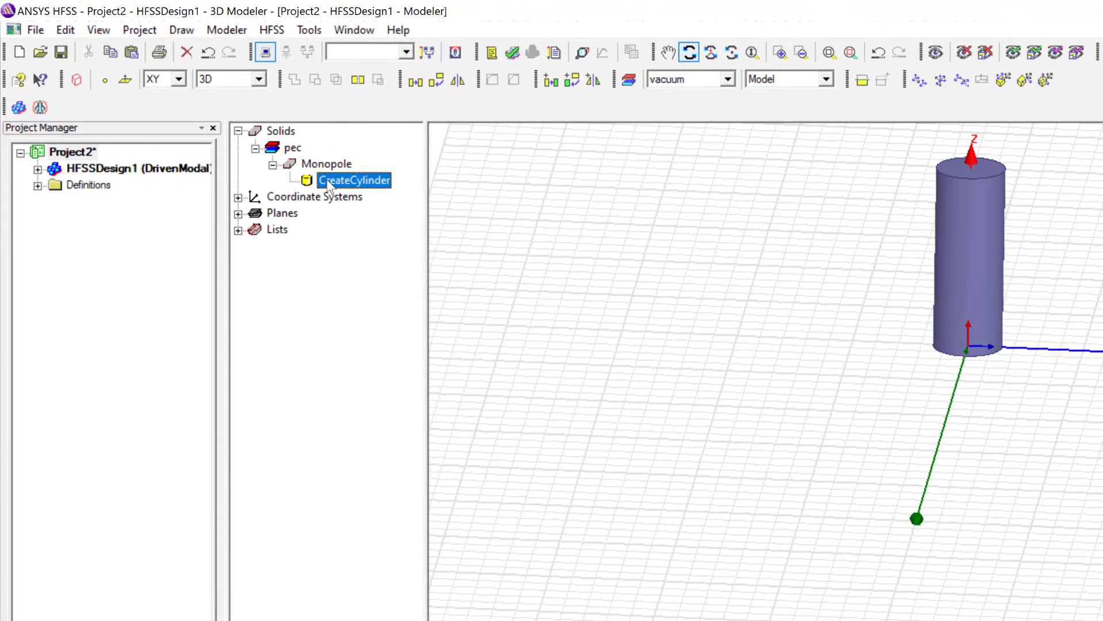
Change the Monopole's CreateCylinder Center Position to 0, 0, 150 mm.
double_click(354, 180)
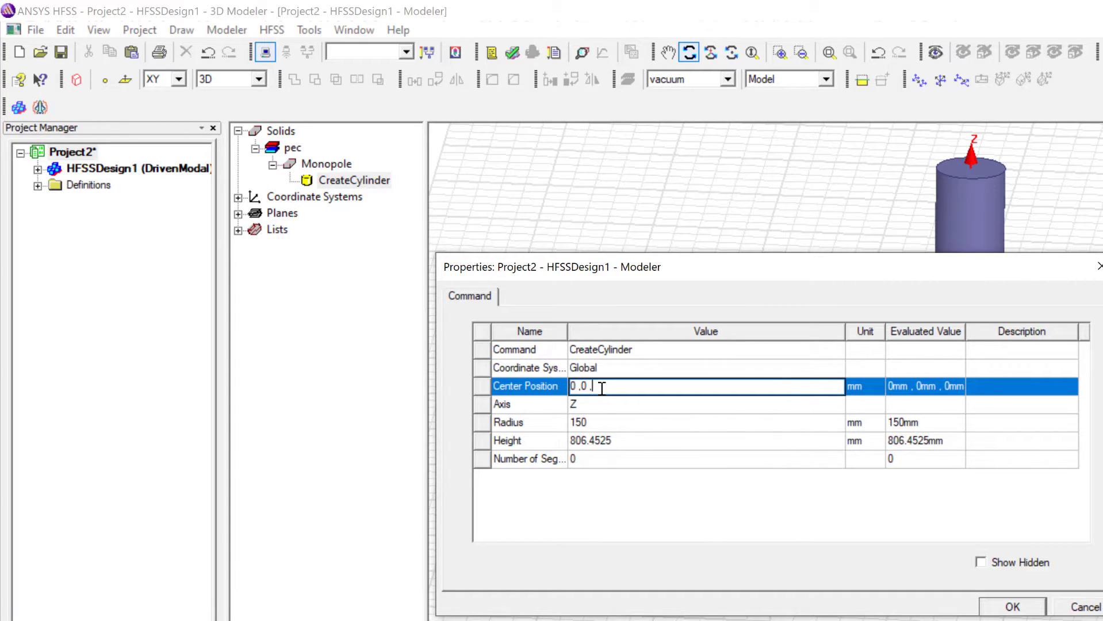
type("1")
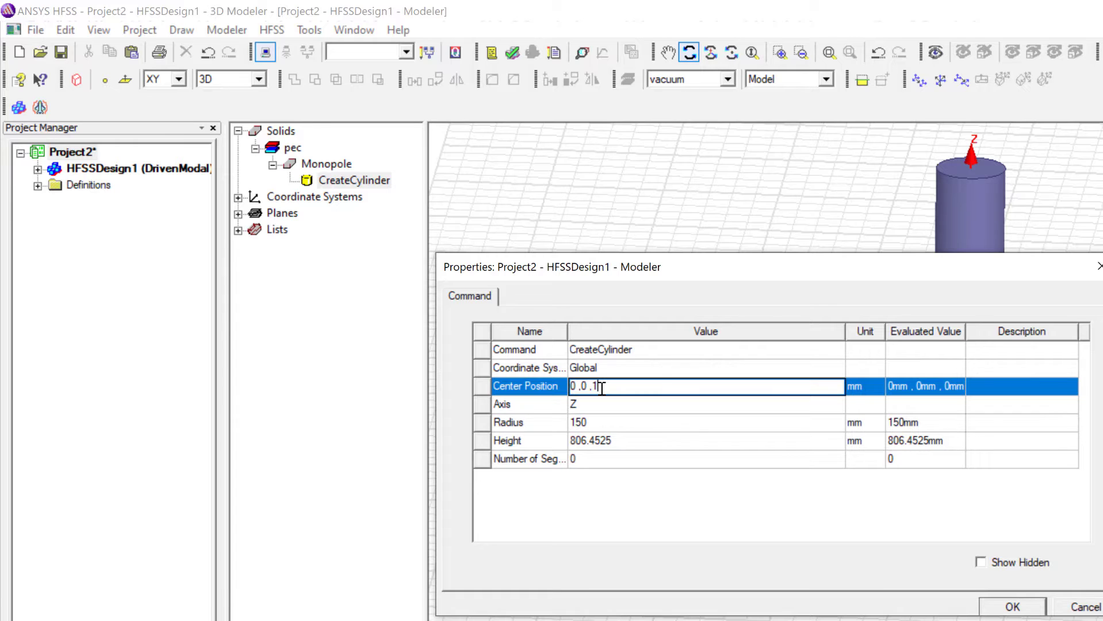
type("50")
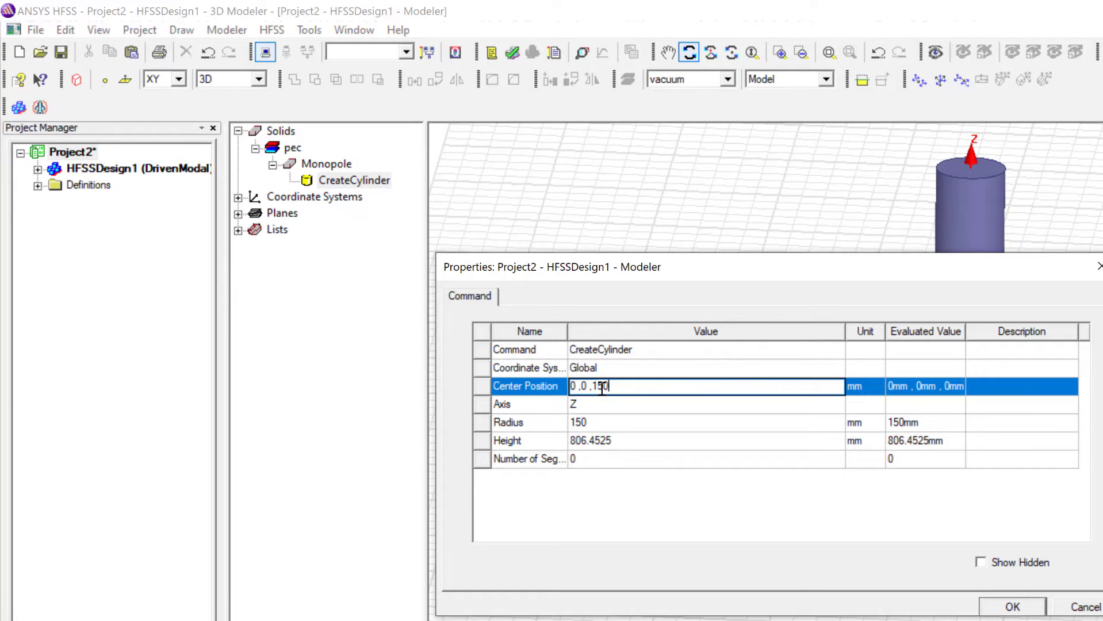
mouse_move(1013, 606)
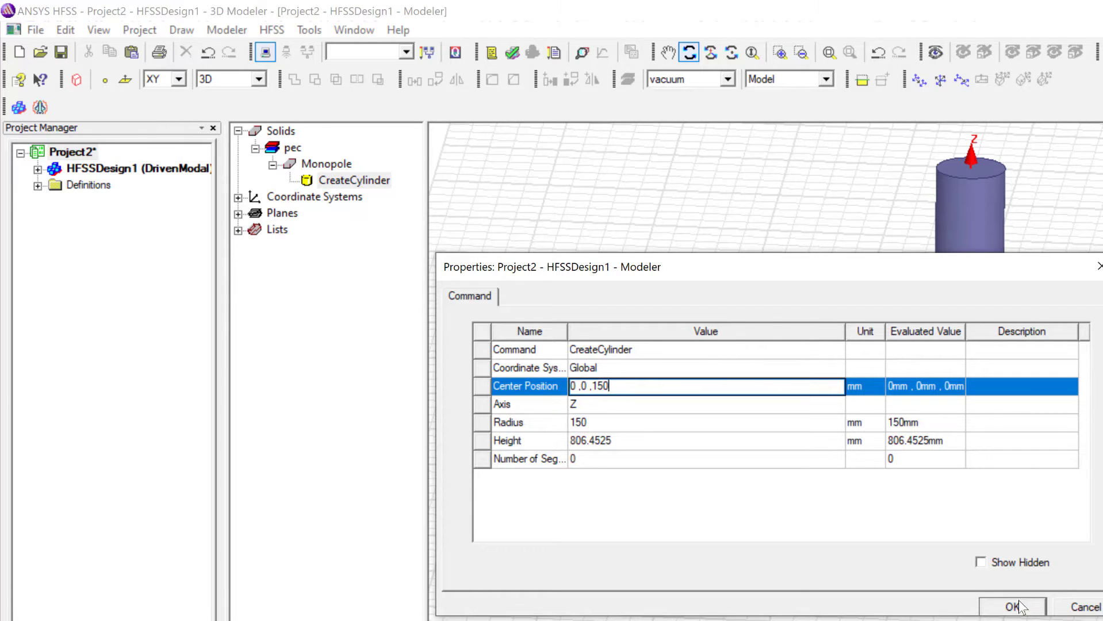
left_click(1011, 606)
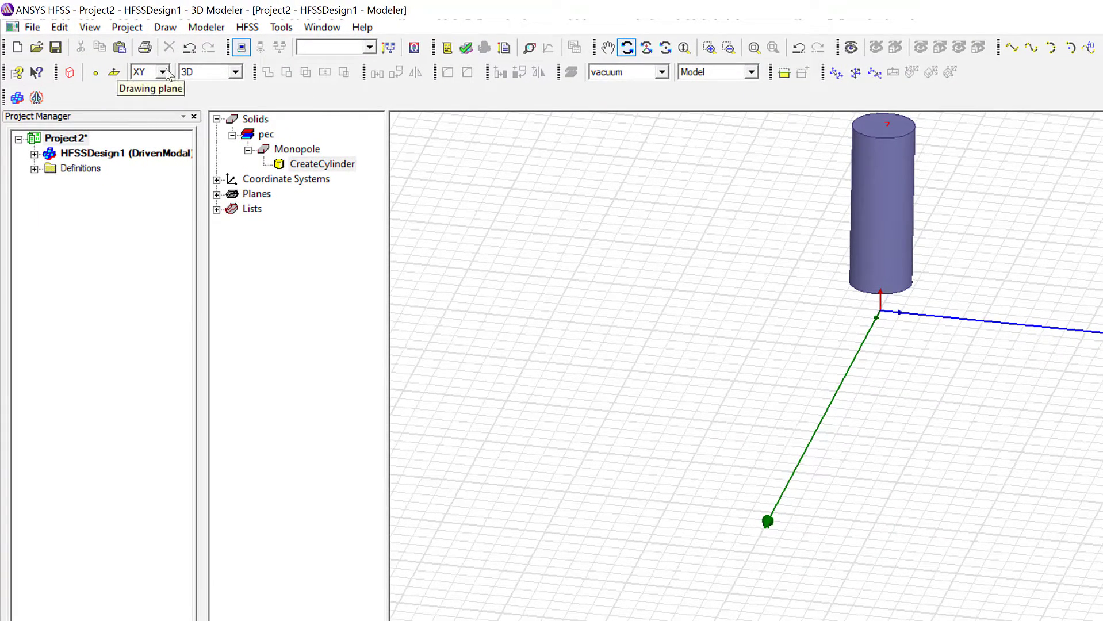
Switch the drawing plane to YZ and draw Rectangle1 at the cylinder's base.
left_click(161, 71)
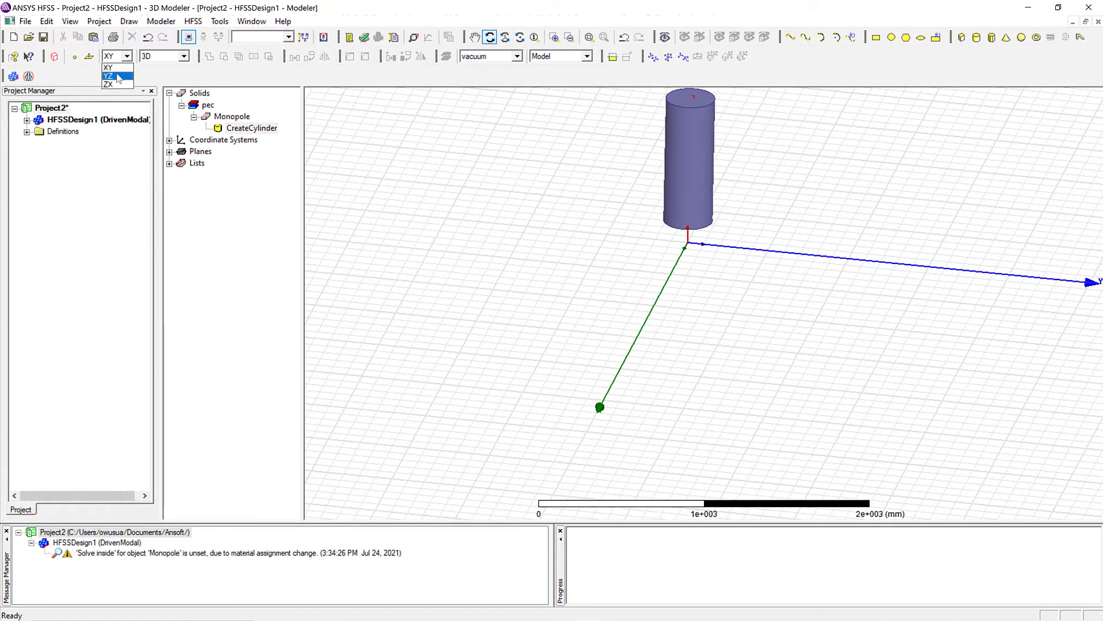
left_click(107, 76)
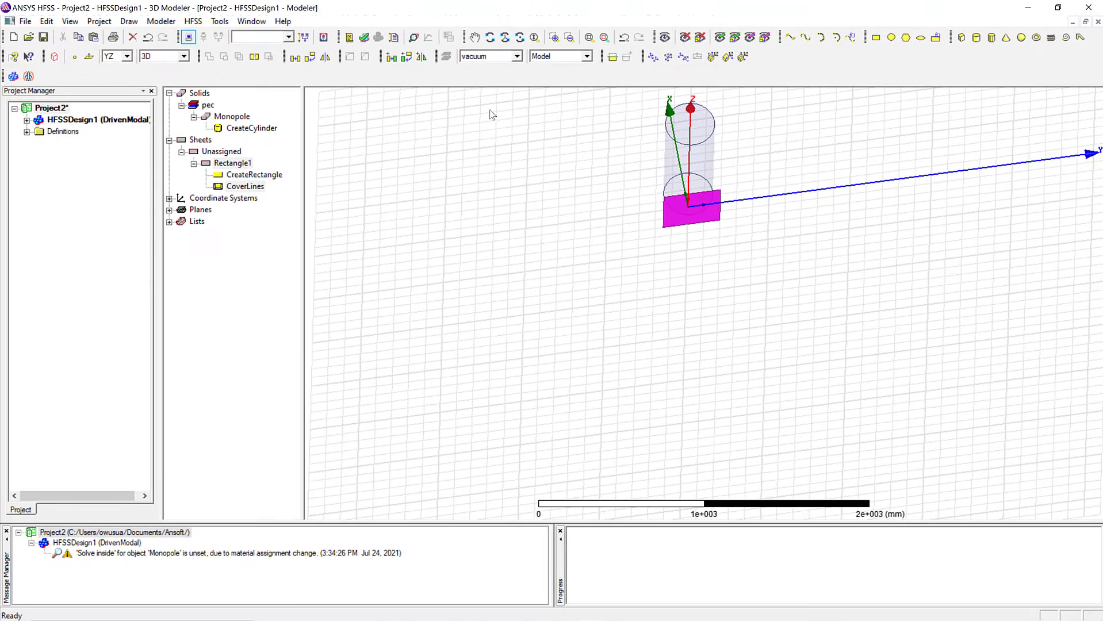
left_click(489, 37)
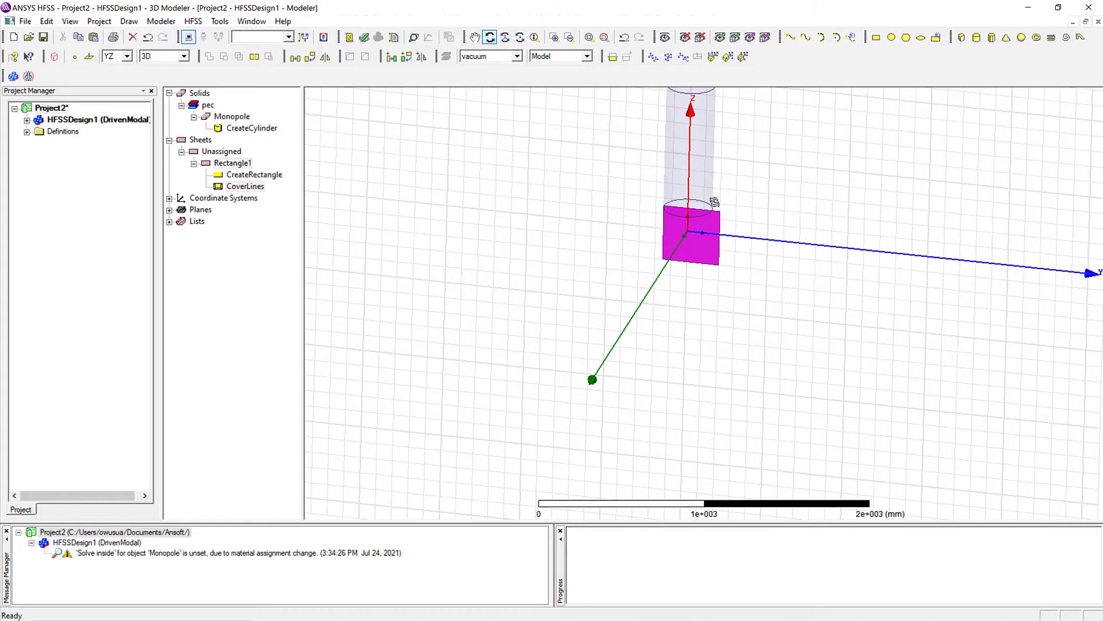
mouse_move(700, 167)
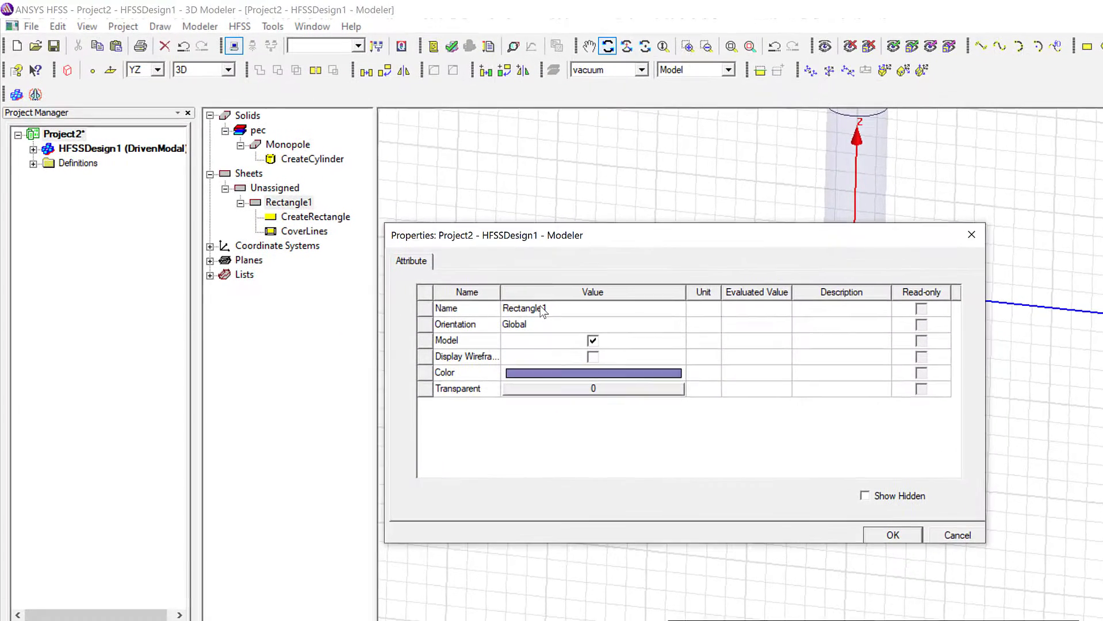
Rename Rectangle1 to Feed.
left_click(523, 308)
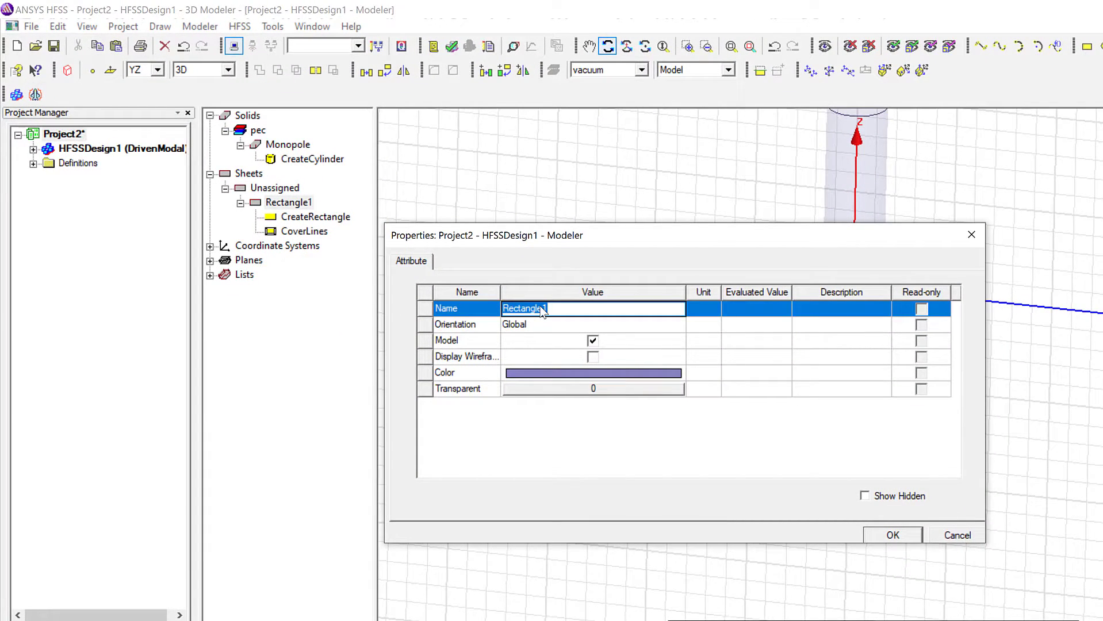
type("Feed")
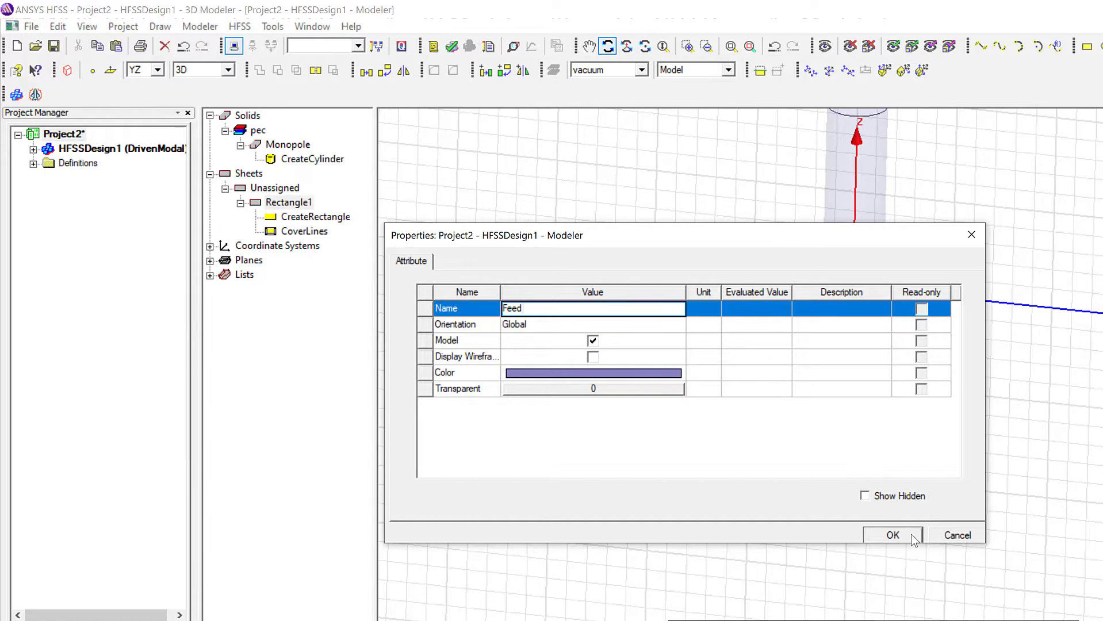
left_click(892, 535)
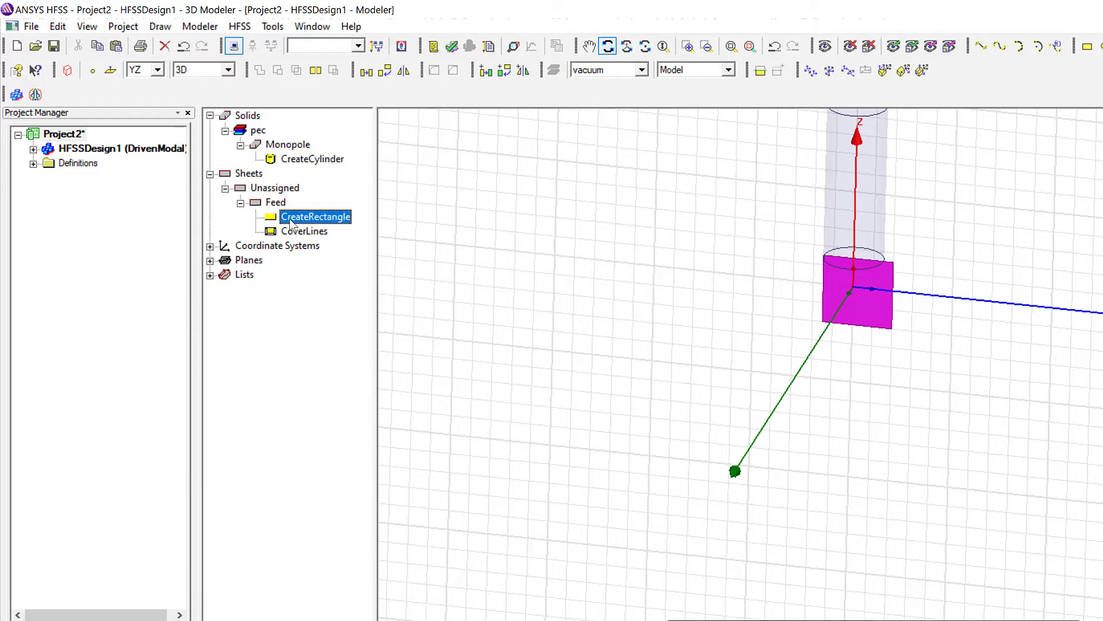
Resize the Feed rectangle to YSize 300 mm and ZSize -150 mm.
double_click(315, 217)
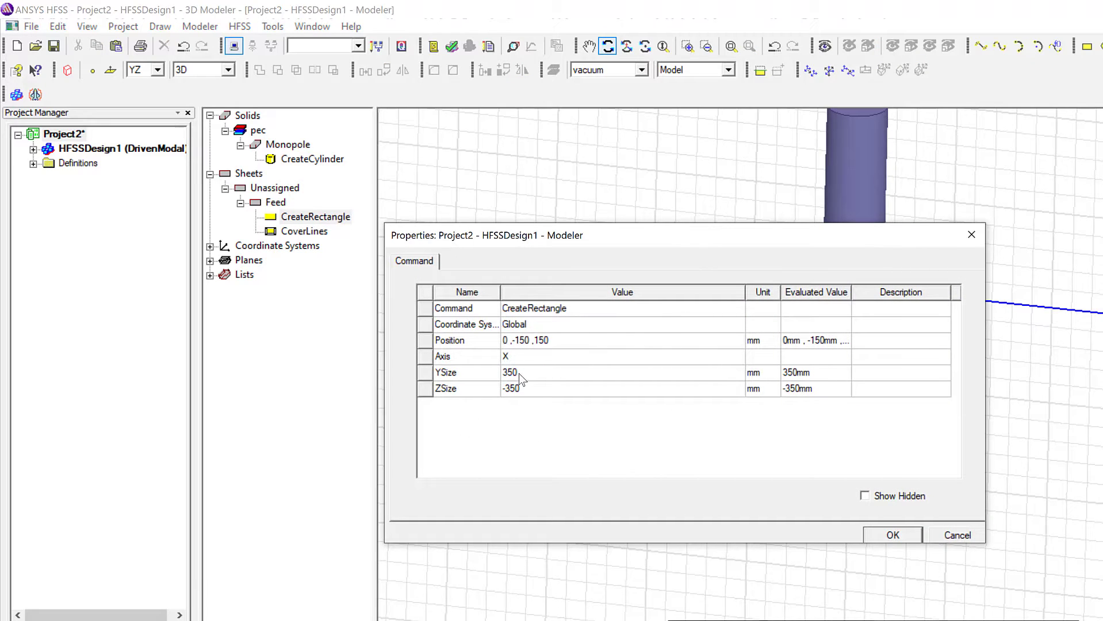
mouse_move(526, 391)
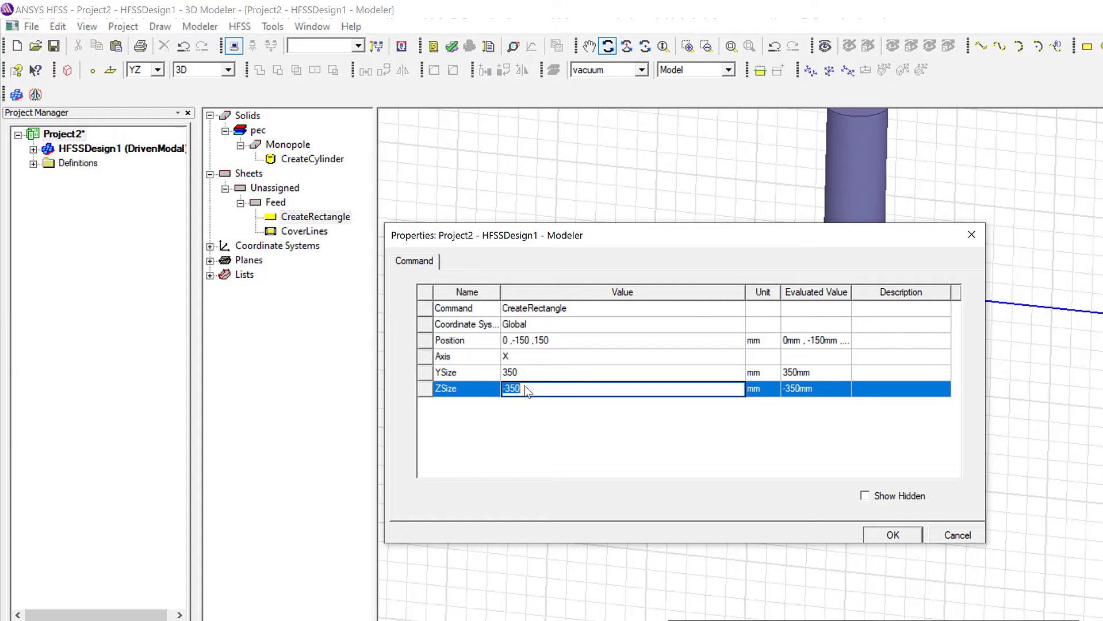
type("-150")
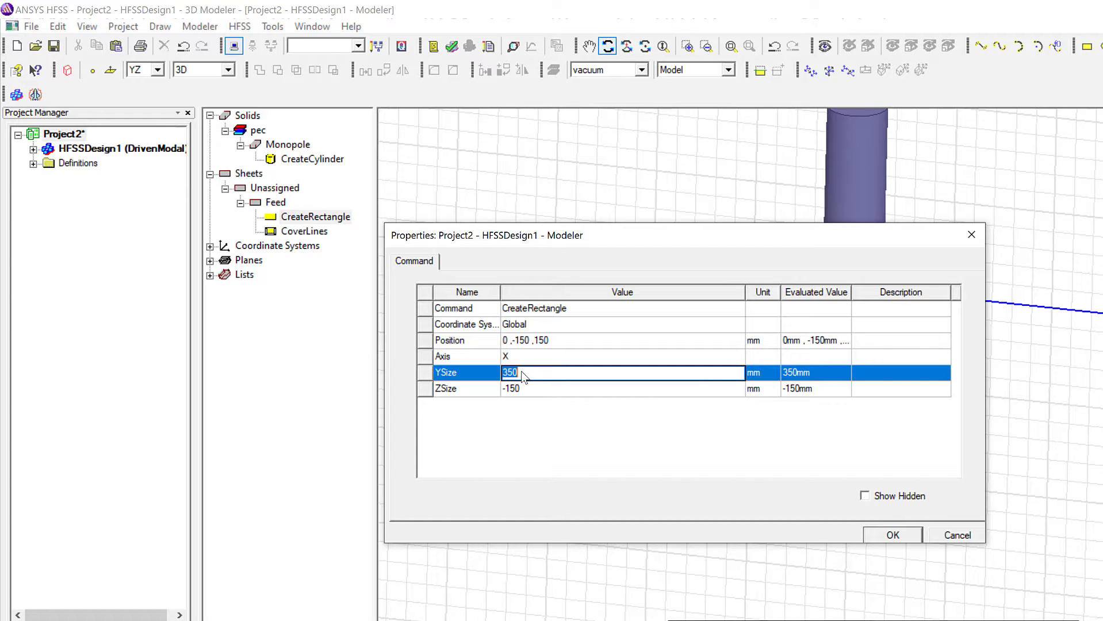
type("300")
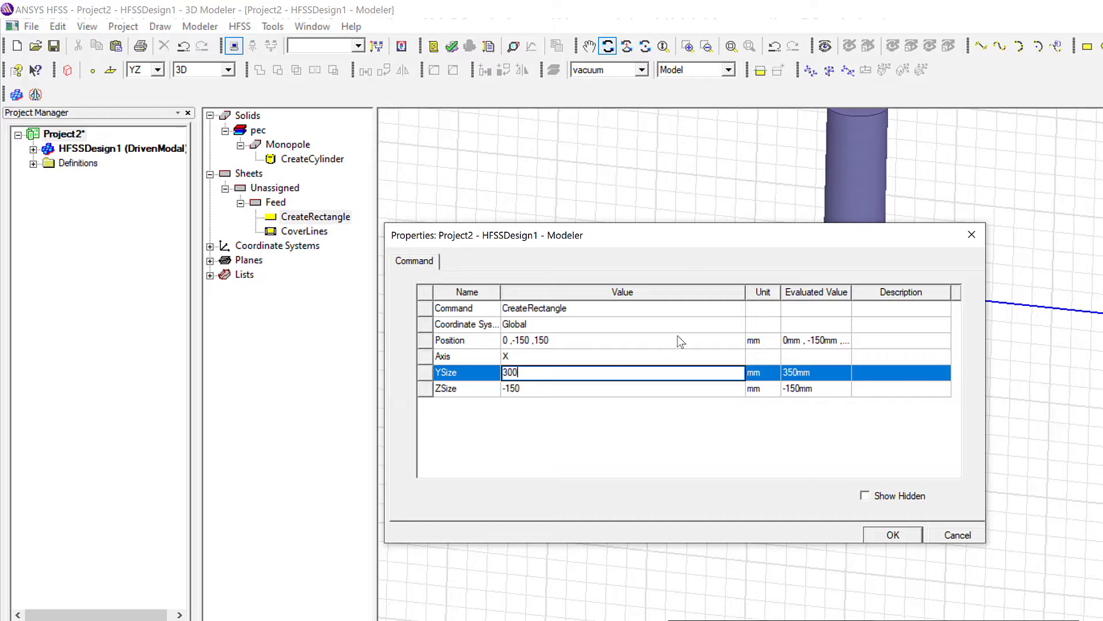
mouse_move(948, 519)
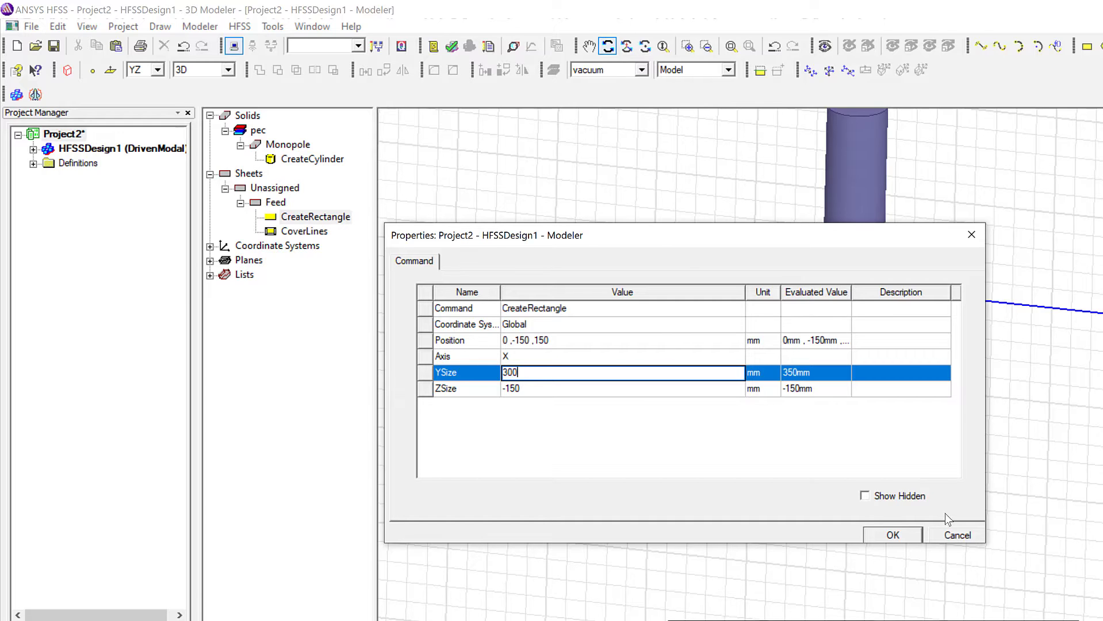
left_click(892, 534)
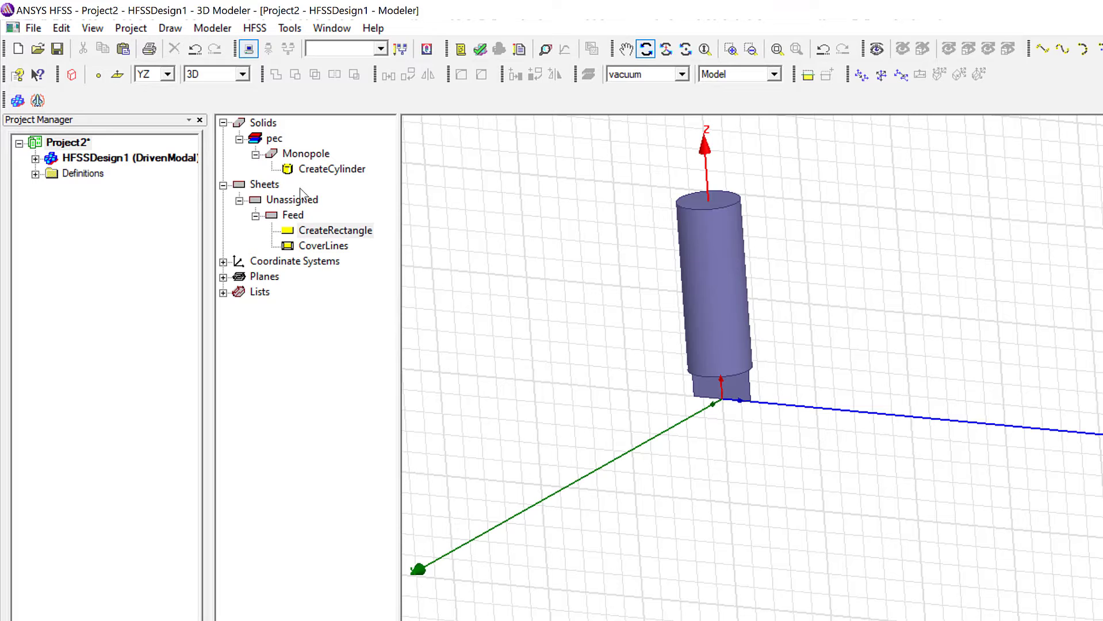
Set the Monopole's transparency to 0.8.
double_click(305, 154)
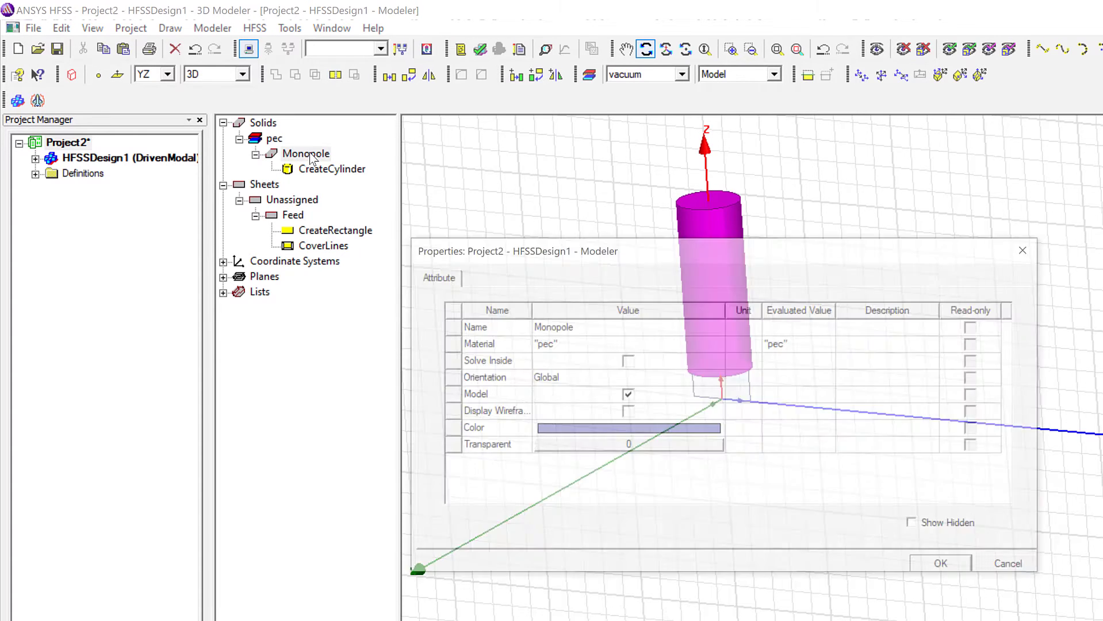
left_click(628, 445)
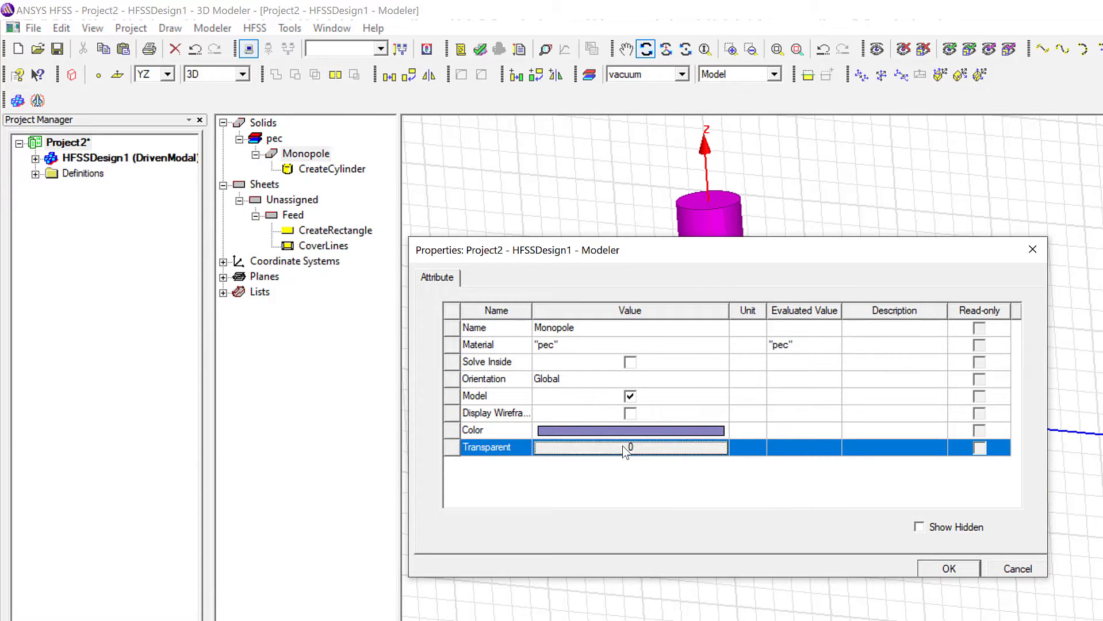
left_click(626, 446)
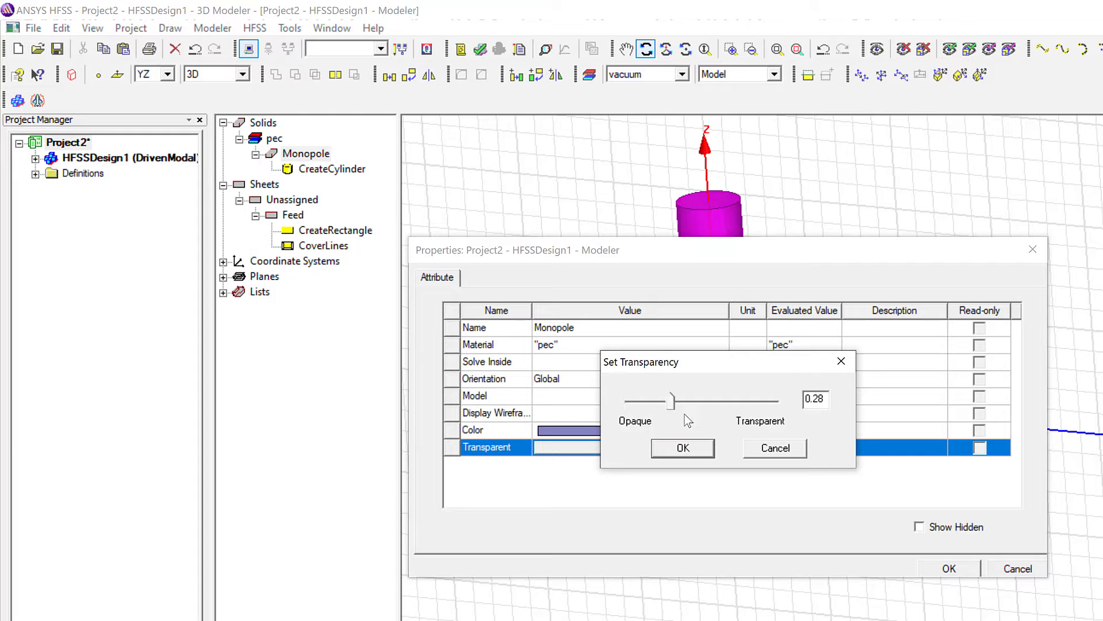
left_click_drag(669, 401, 747, 401)
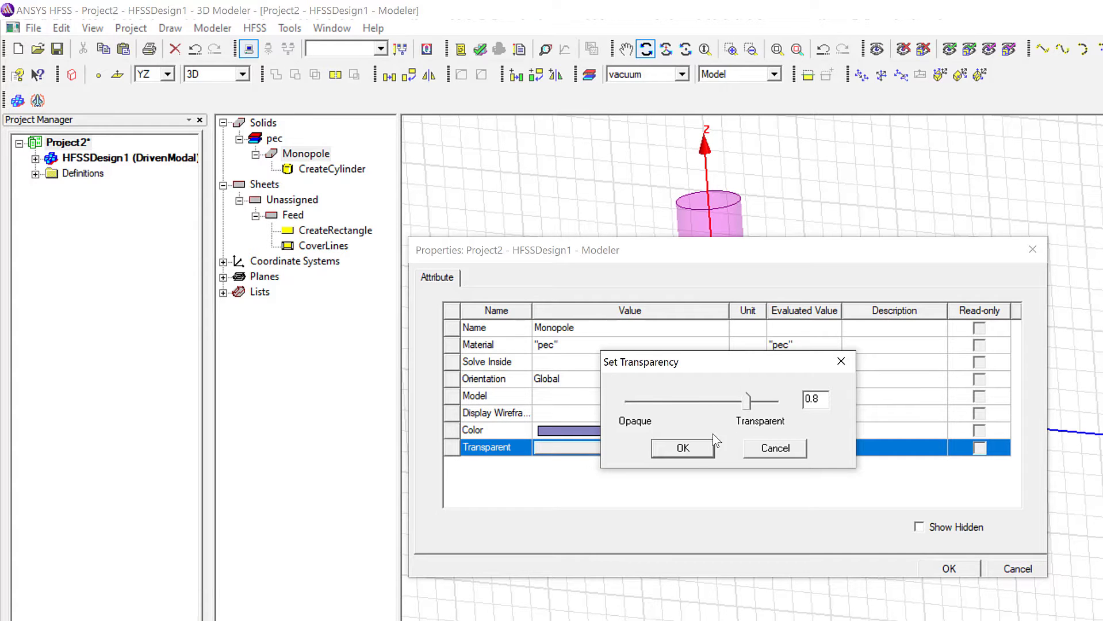
left_click(681, 448)
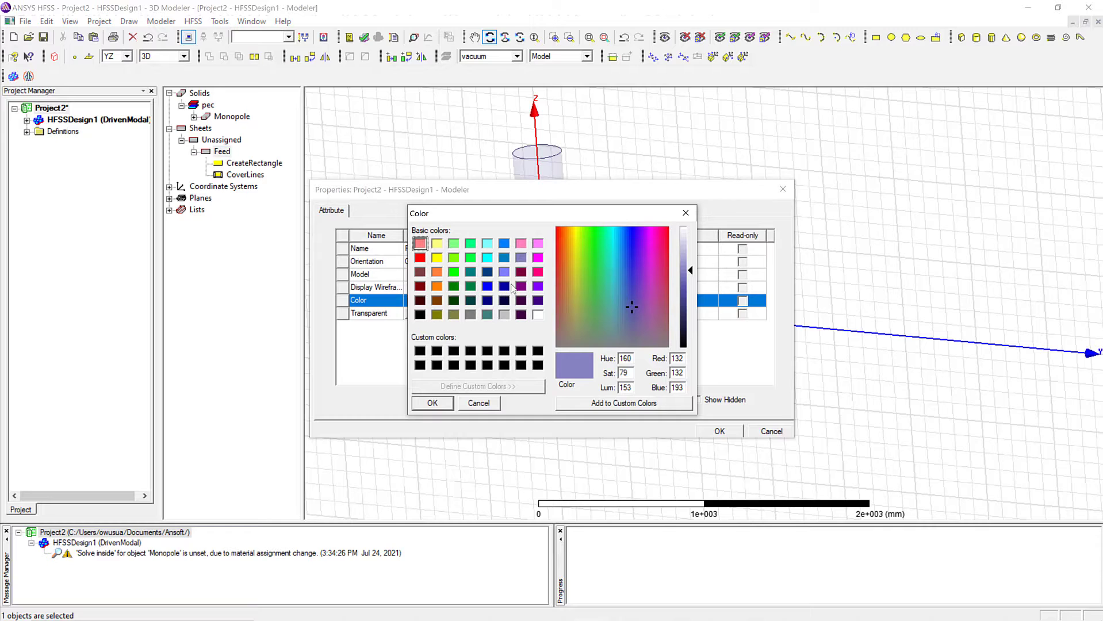
Colour the Feed sheet red and raise its transparency to about 0.89.
left_click(486, 286)
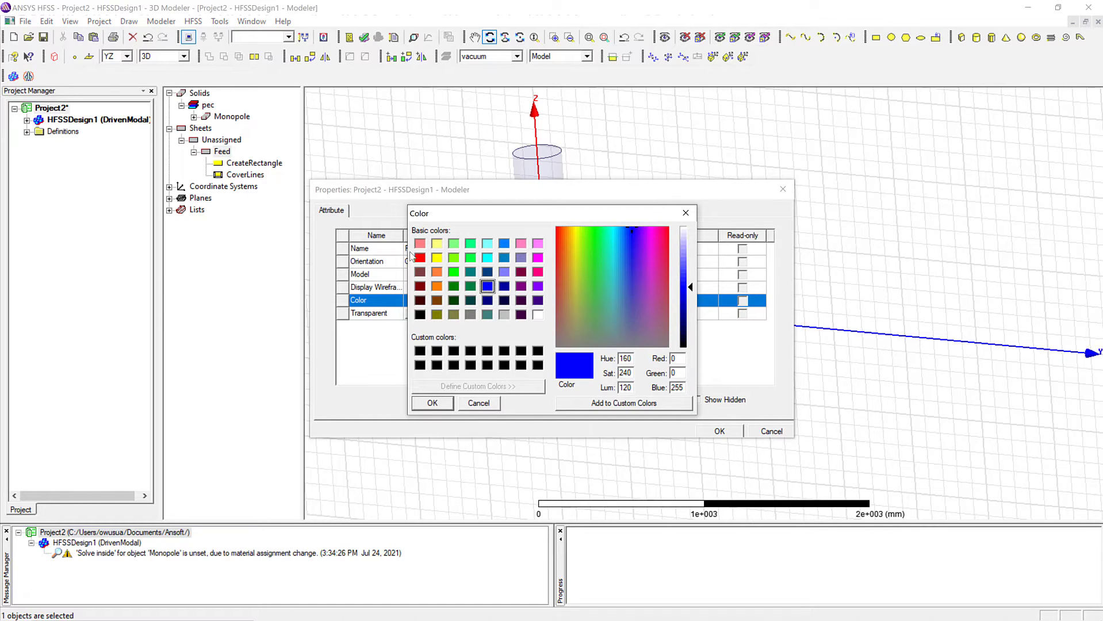
left_click(419, 258)
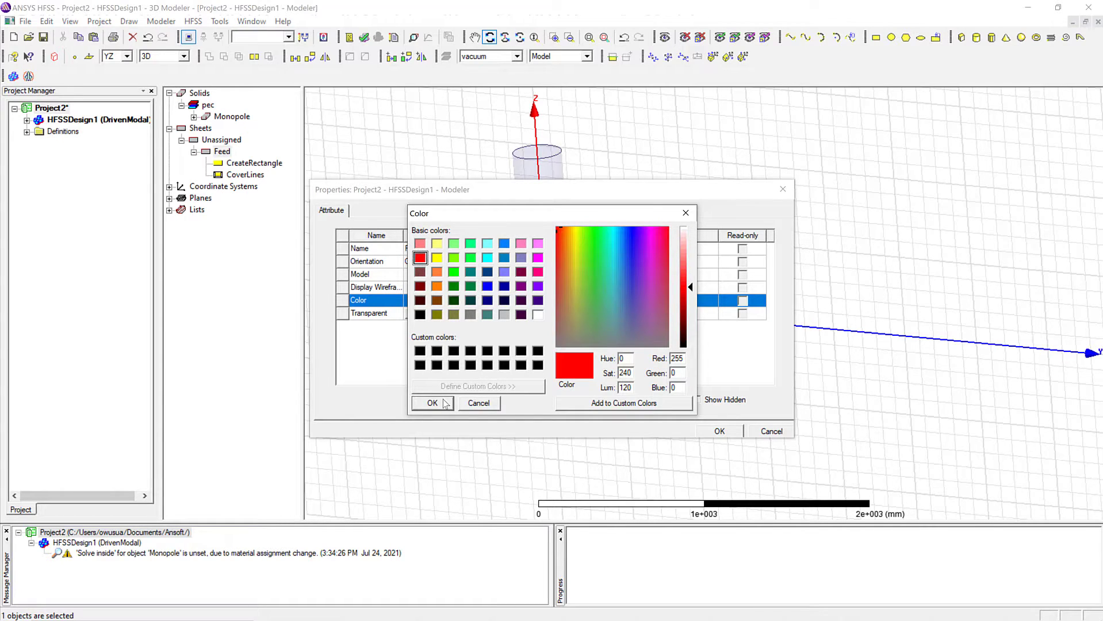
left_click(431, 403)
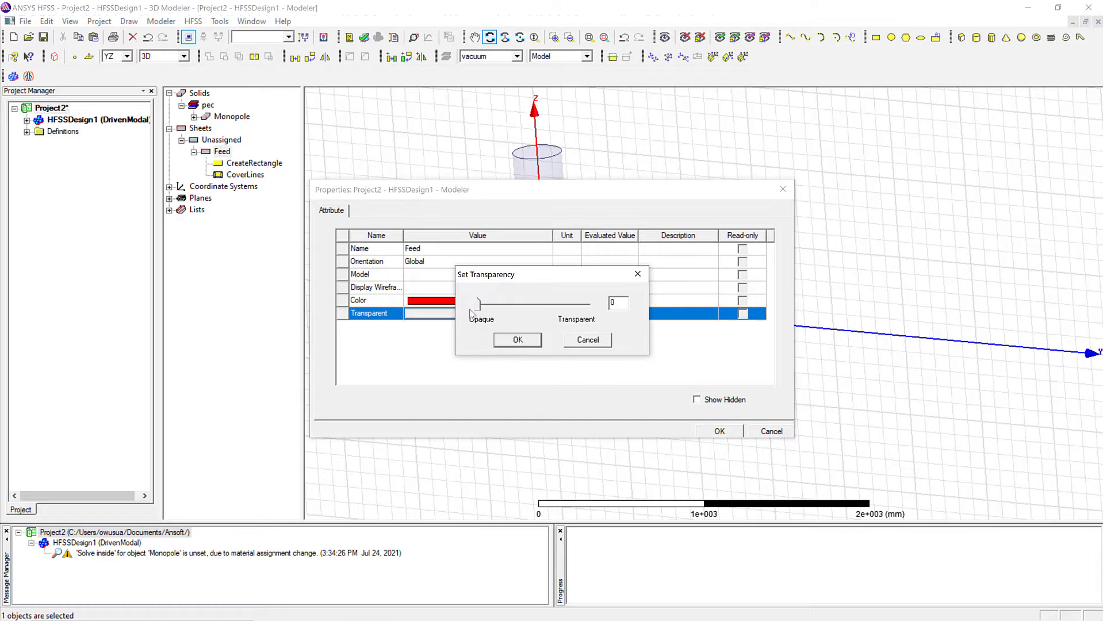
left_click_drag(479, 302, 535, 303)
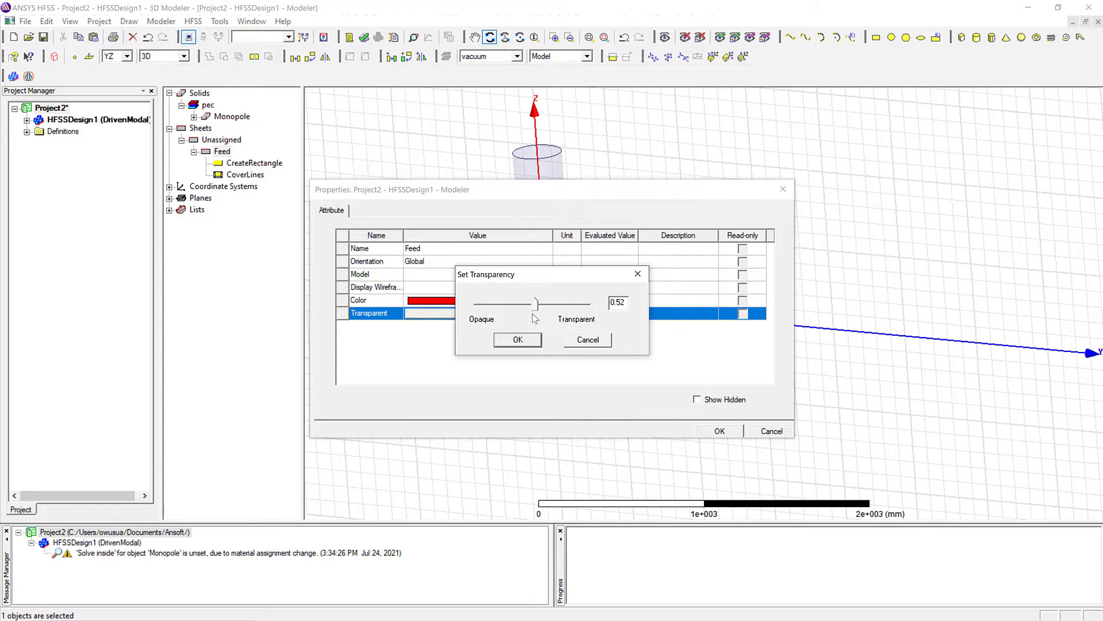
left_click_drag(535, 303, 580, 302)
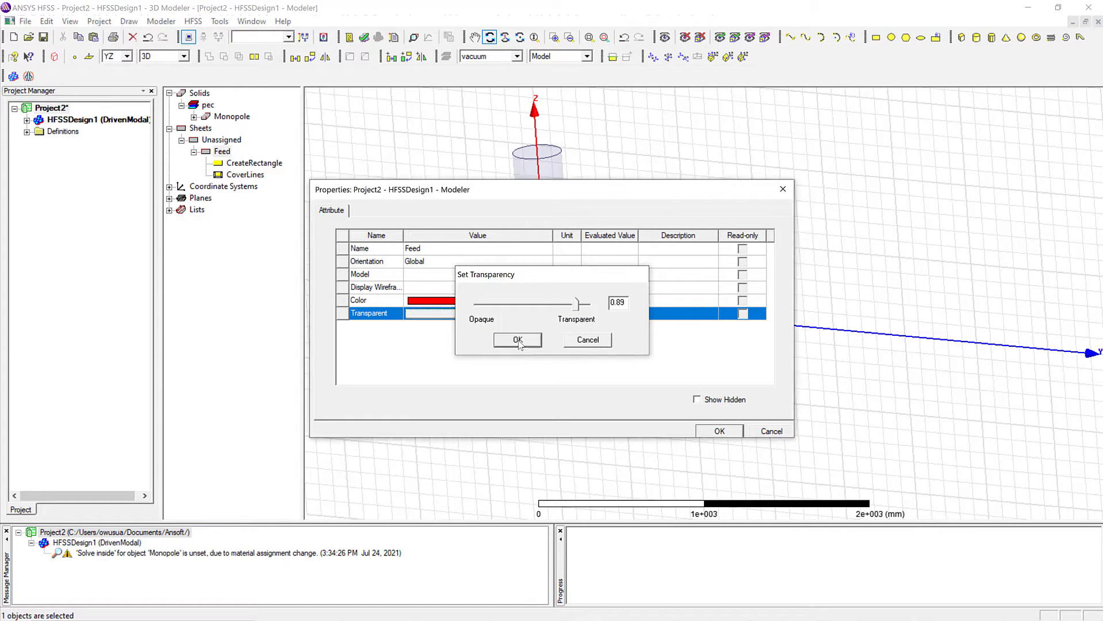
left_click(516, 339)
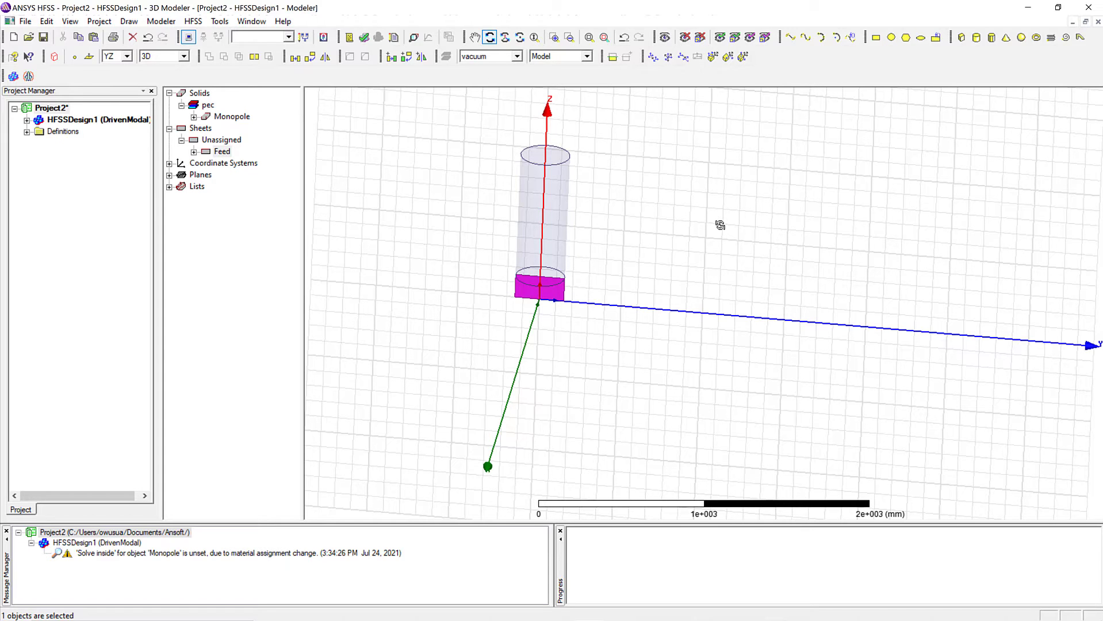
mouse_move(581, 258)
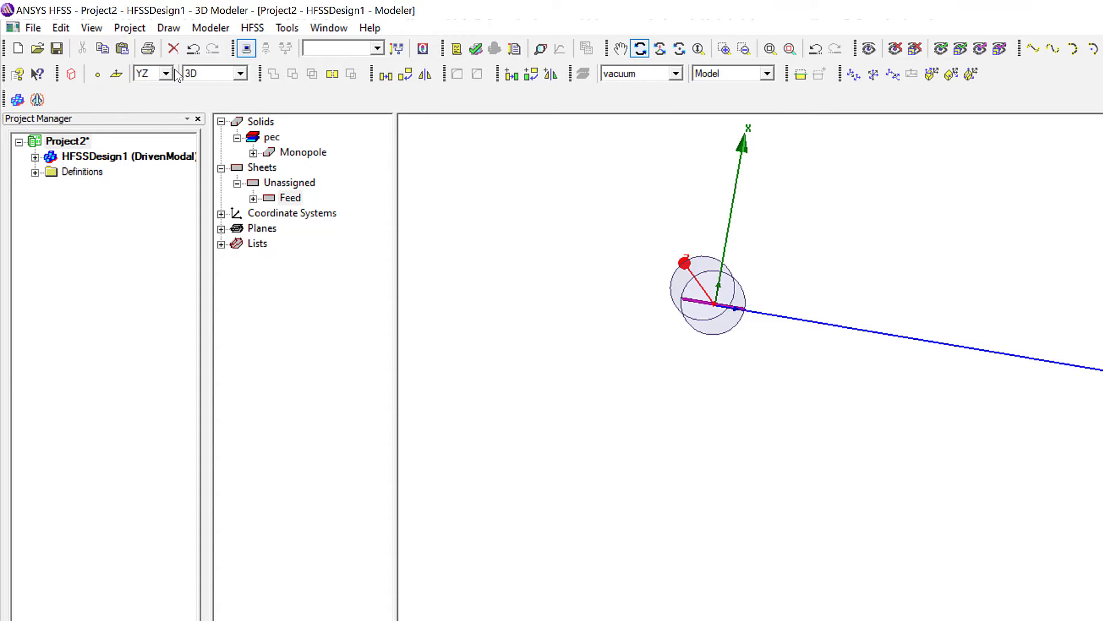
Draw a rectangle on the XY plane at the origin and orbit to view it.
left_click(164, 73)
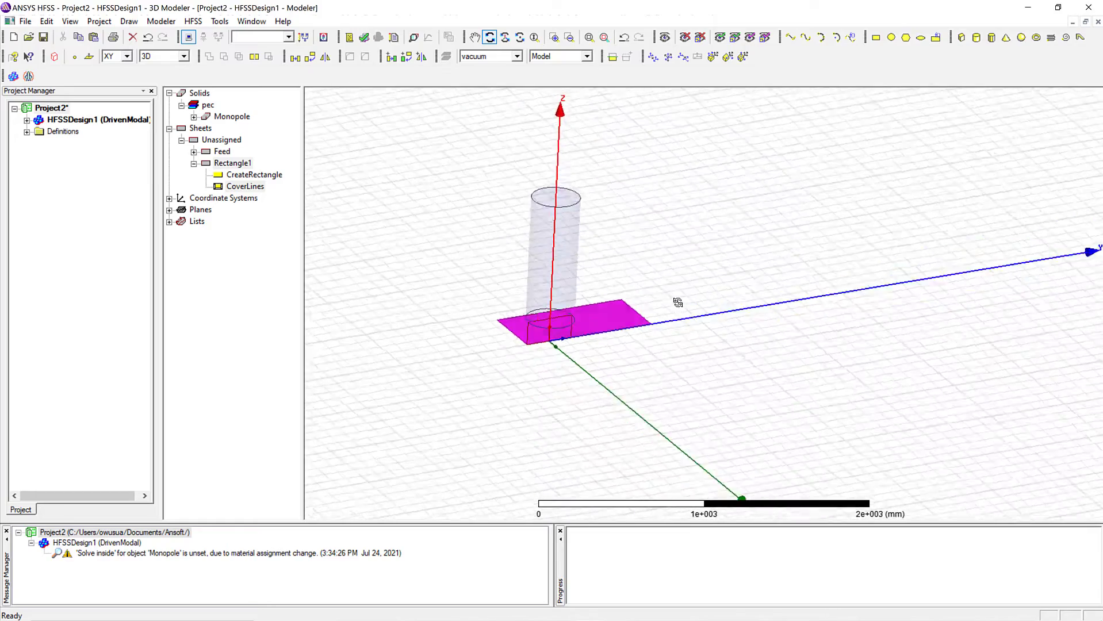
left_click_drag(675, 303, 605, 301)
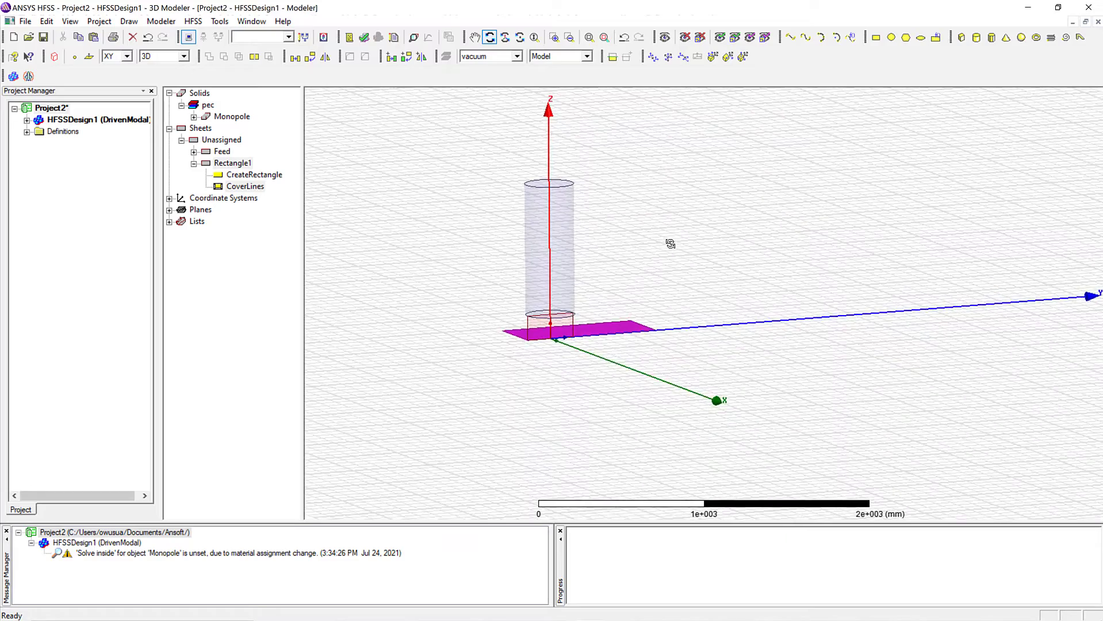
left_click_drag(668, 242, 605, 271)
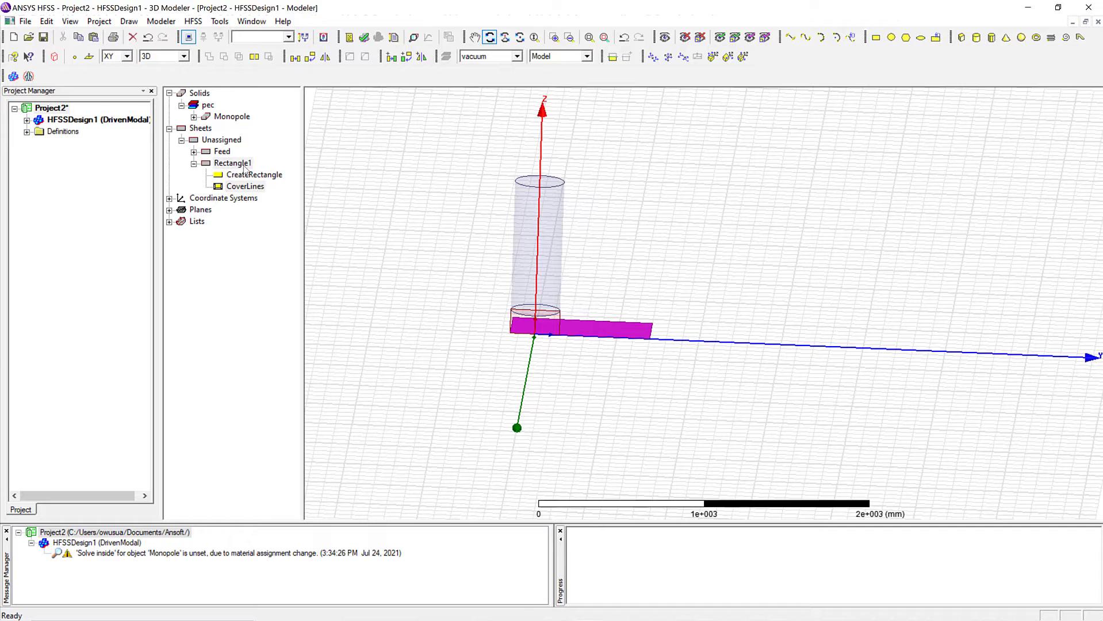
Name the XY sheet Ground_Plane, colour it blue, and set 0.87 transparency.
double_click(231, 163)
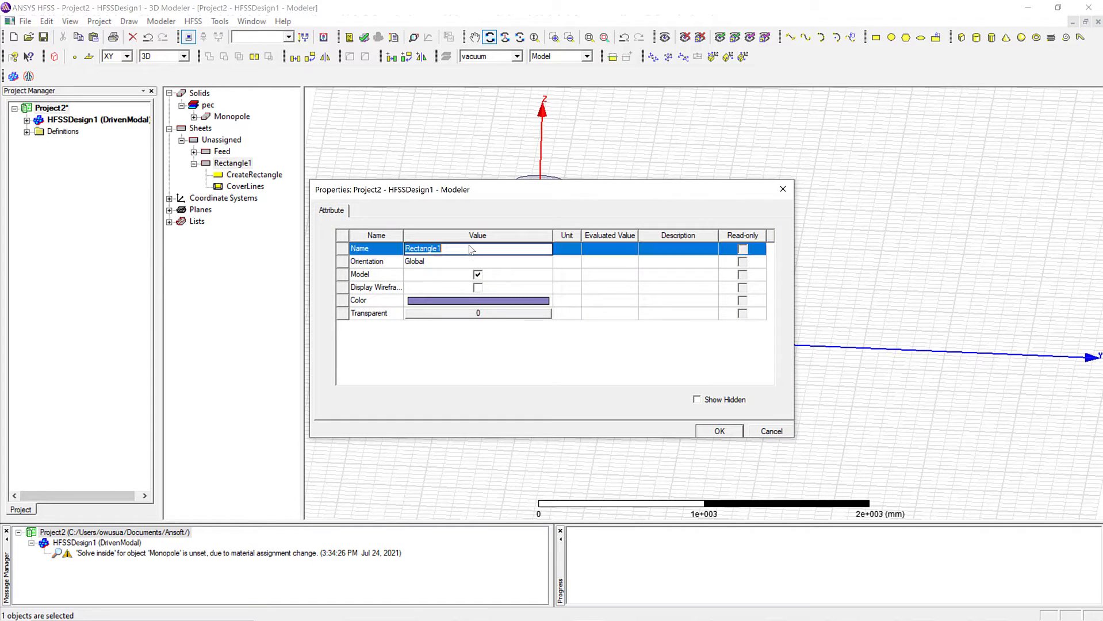
type("G")
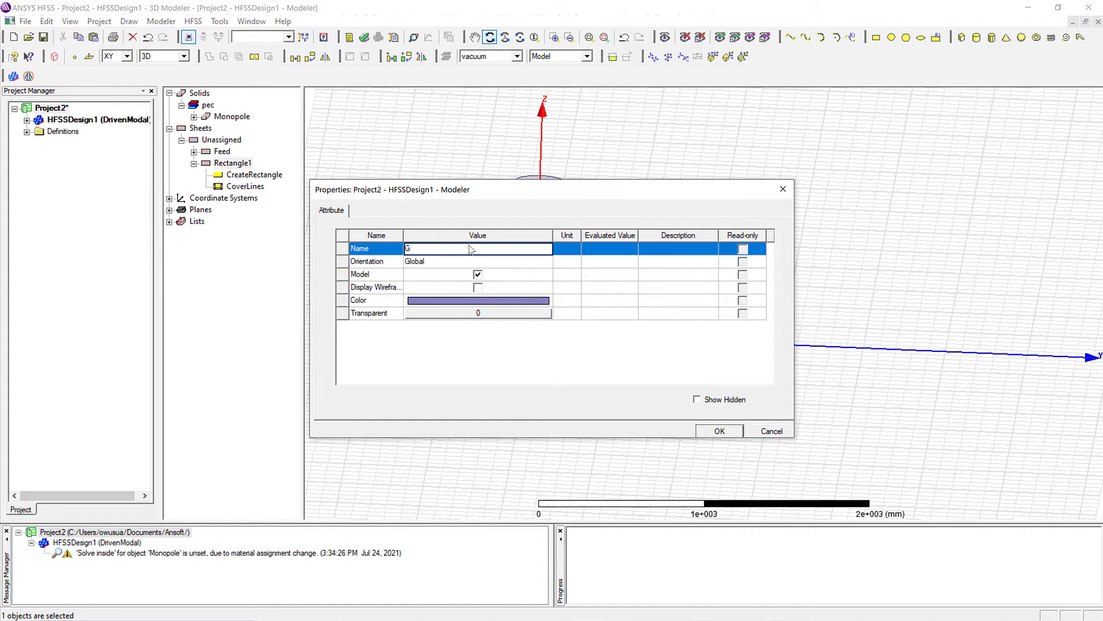
type("round_Plane")
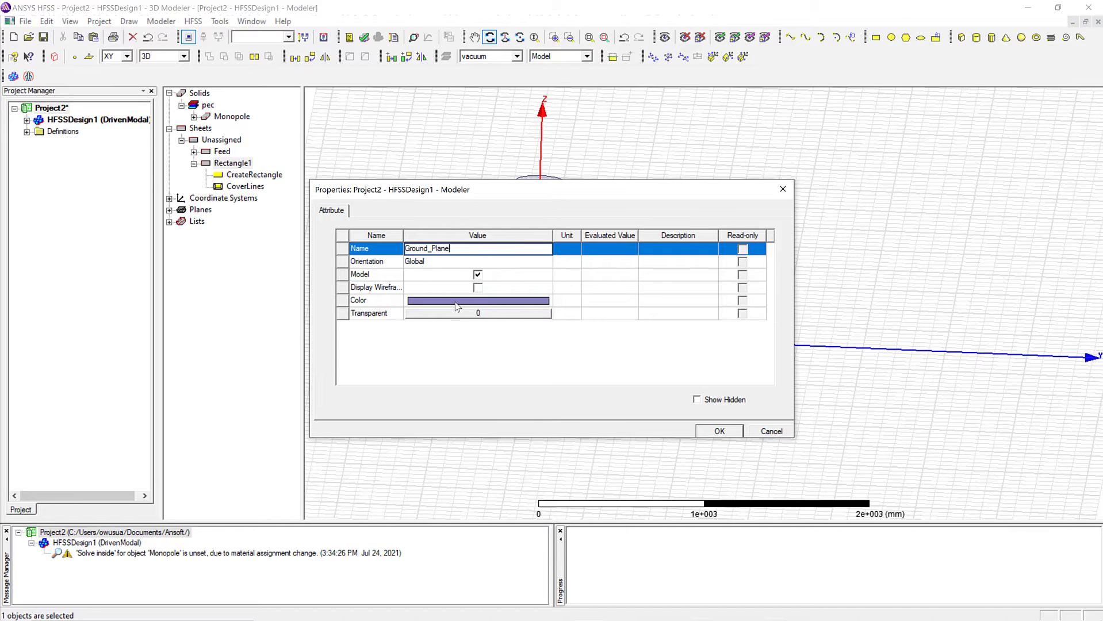
left_click(478, 300)
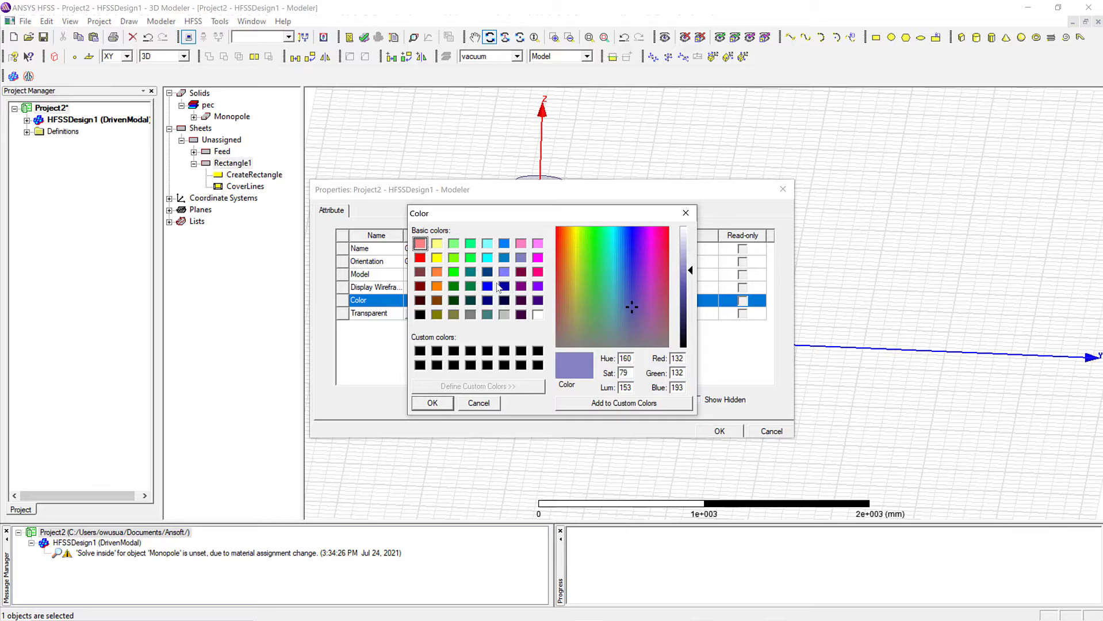
left_click(486, 286)
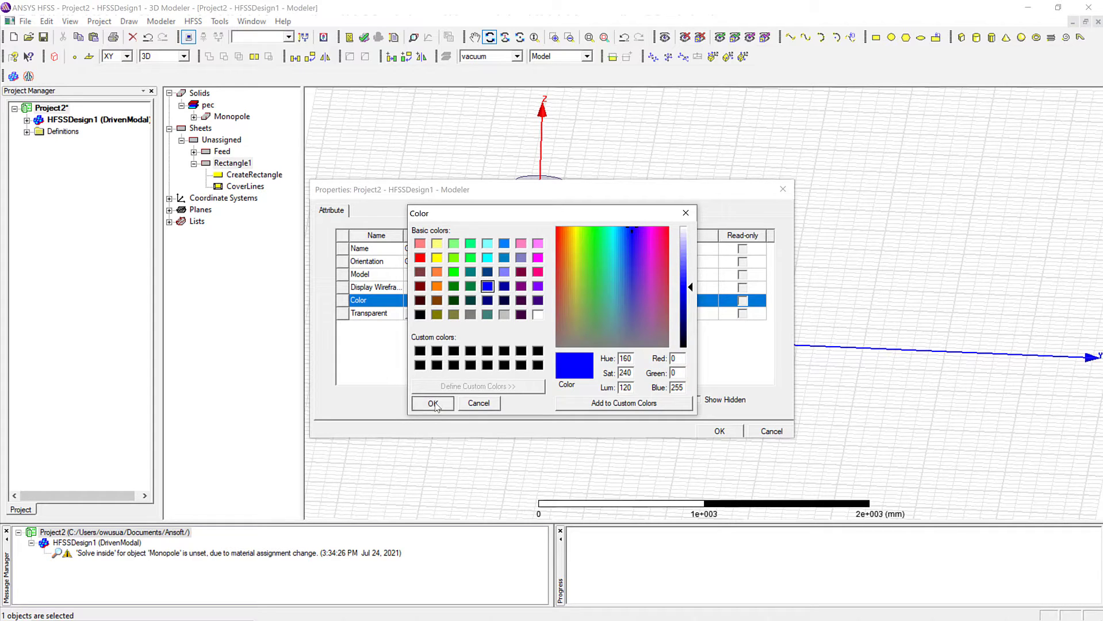
left_click(432, 403)
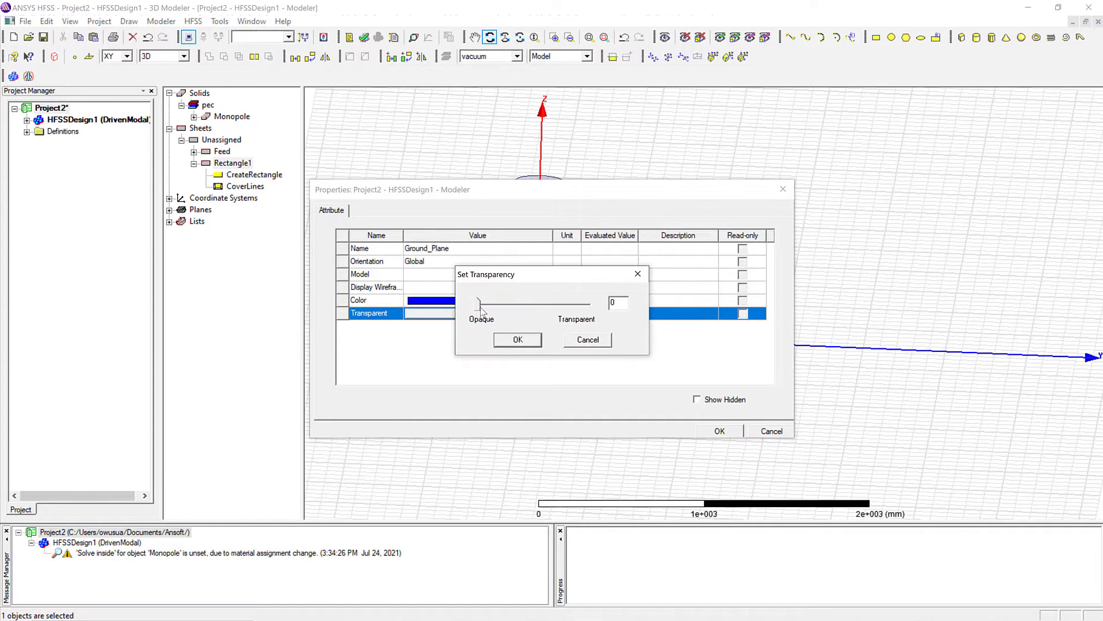
left_click_drag(480, 302, 551, 303)
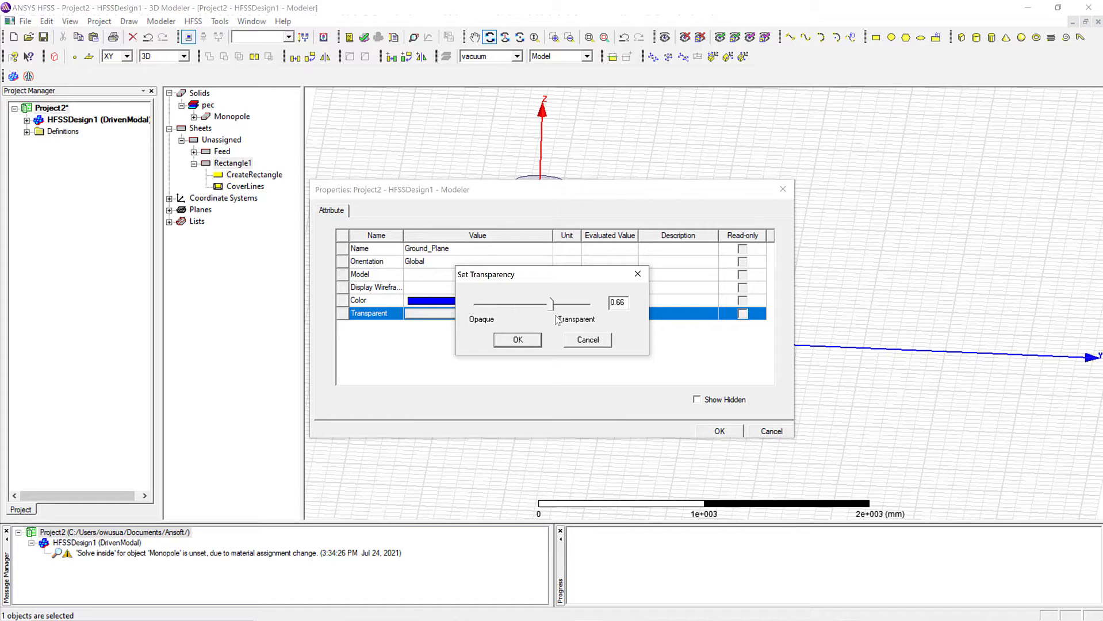
left_click_drag(552, 303, 575, 302)
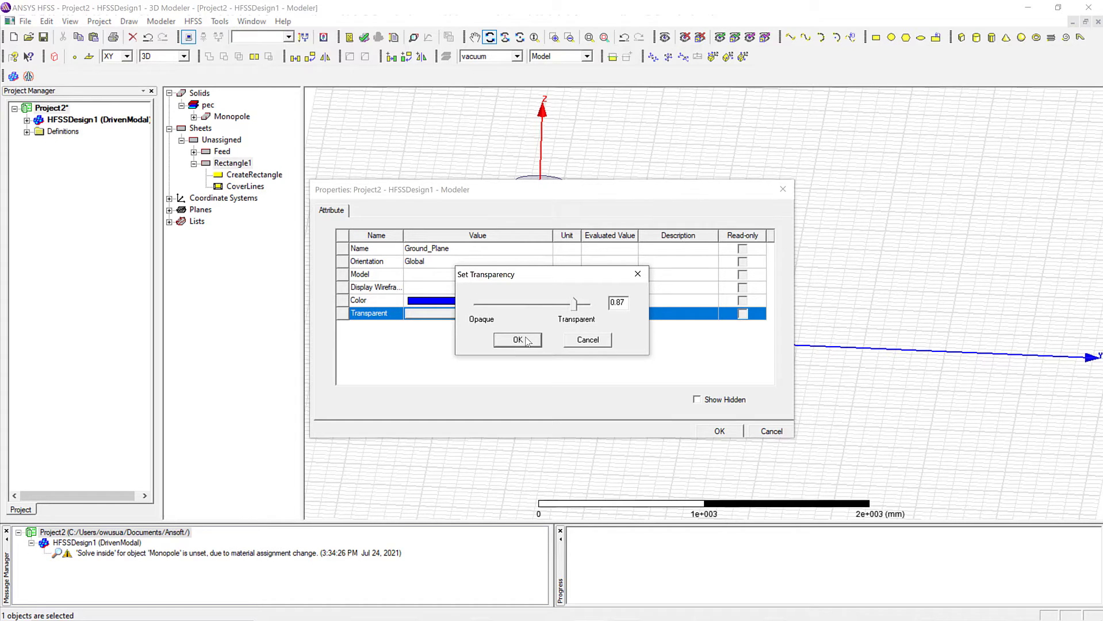
left_click(517, 339)
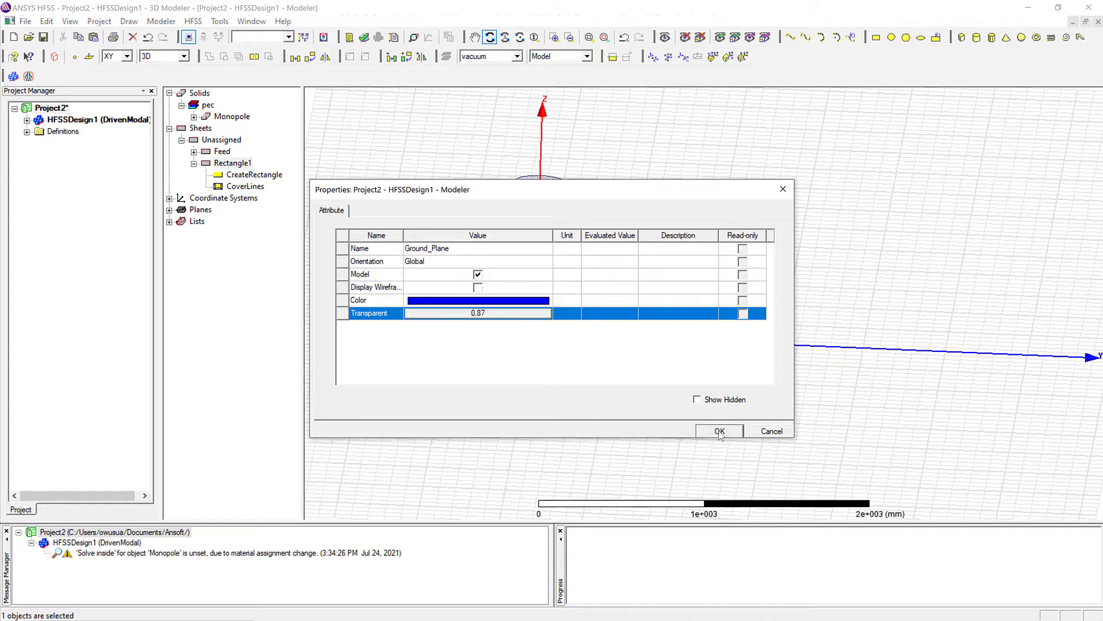
left_click(718, 431)
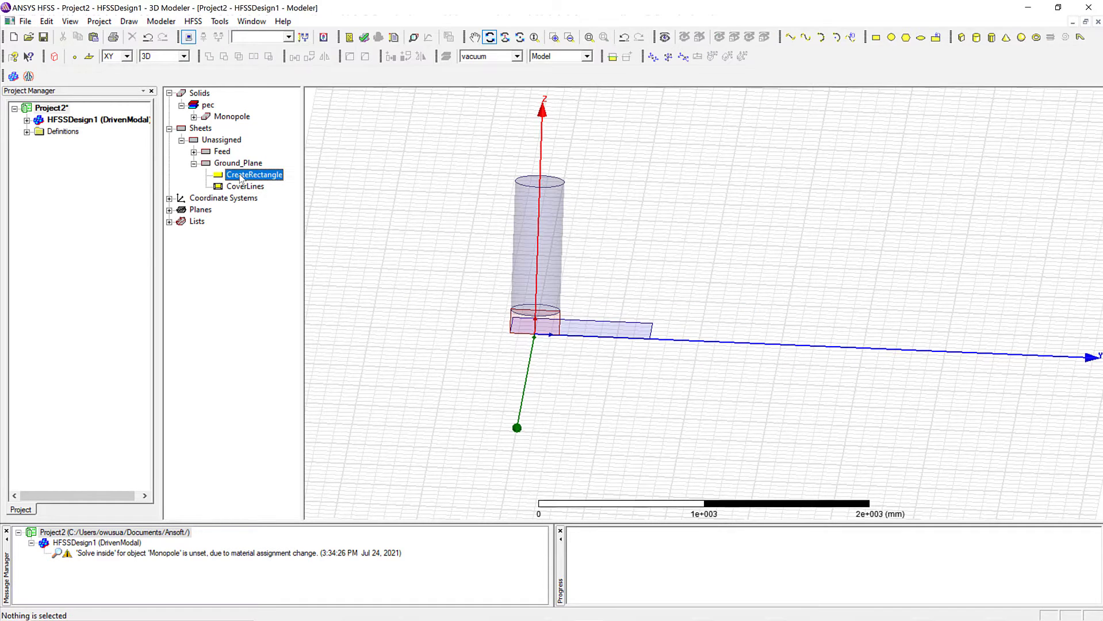
Resize Ground_Plane's rectangle to XSize -1000, YSize 1000 at position 1000/2, -1000/2, 0.
double_click(255, 174)
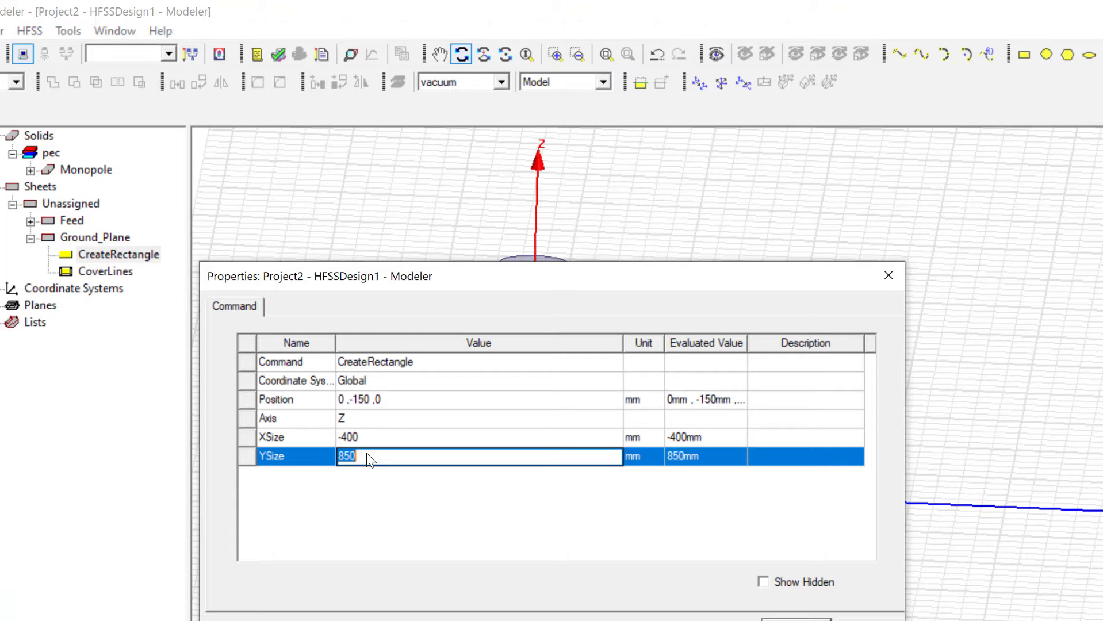
type("10")
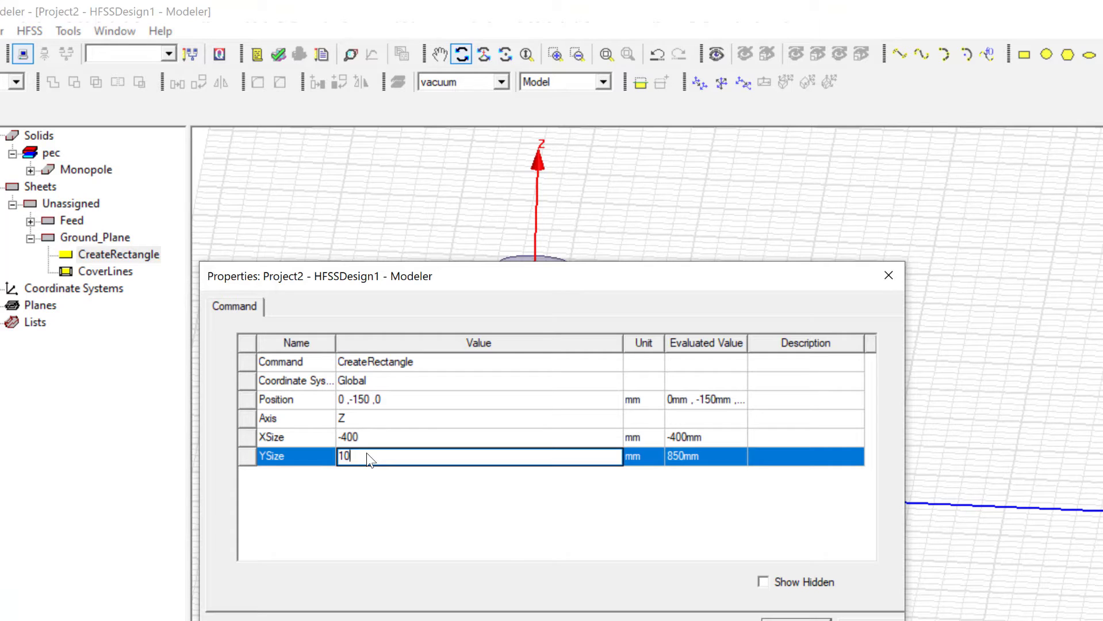
type("1000")
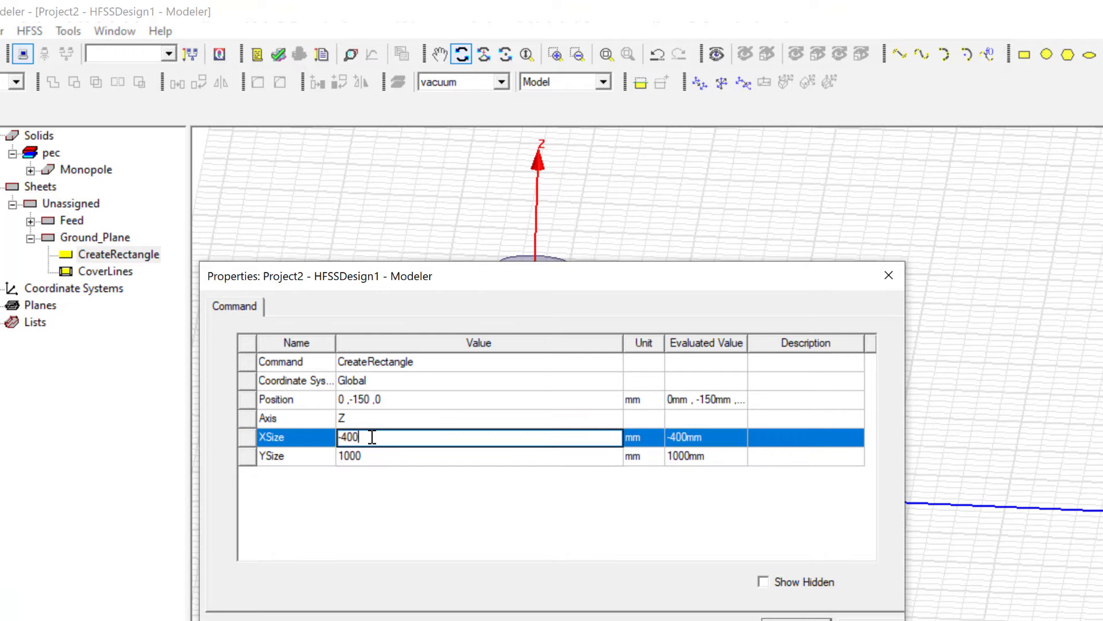
key("Backspace")
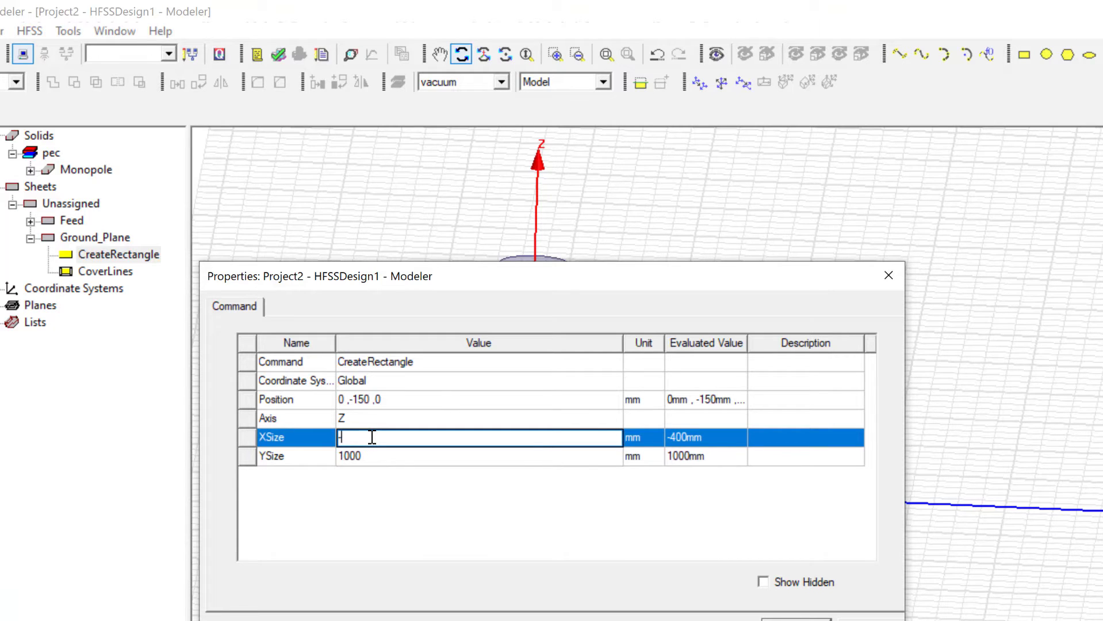
type("-1000")
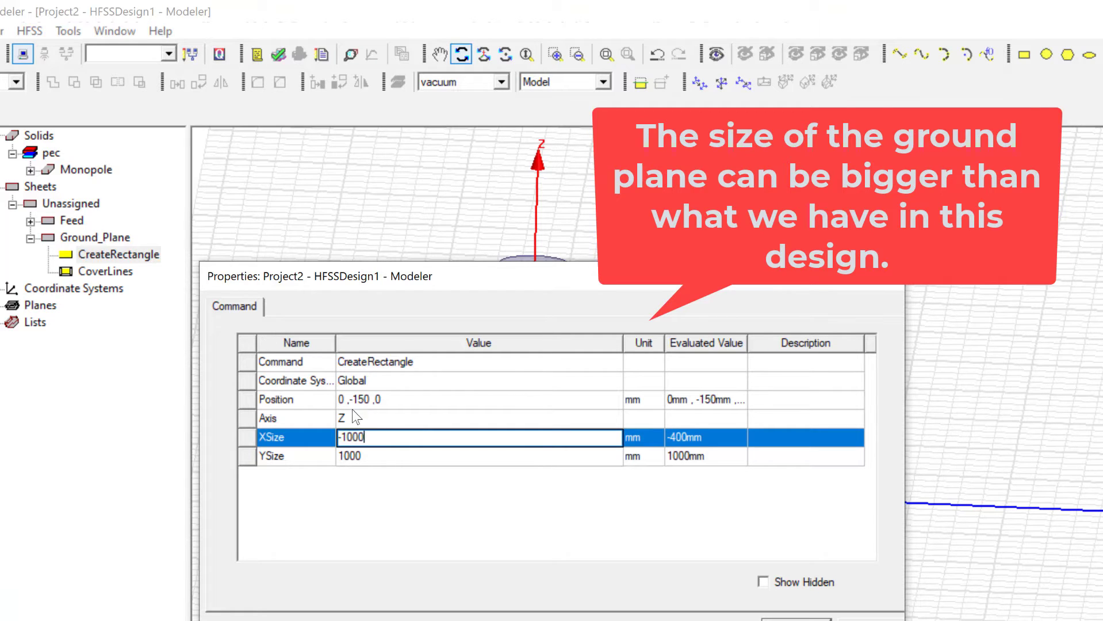
left_click(478, 399)
type("1000/2")
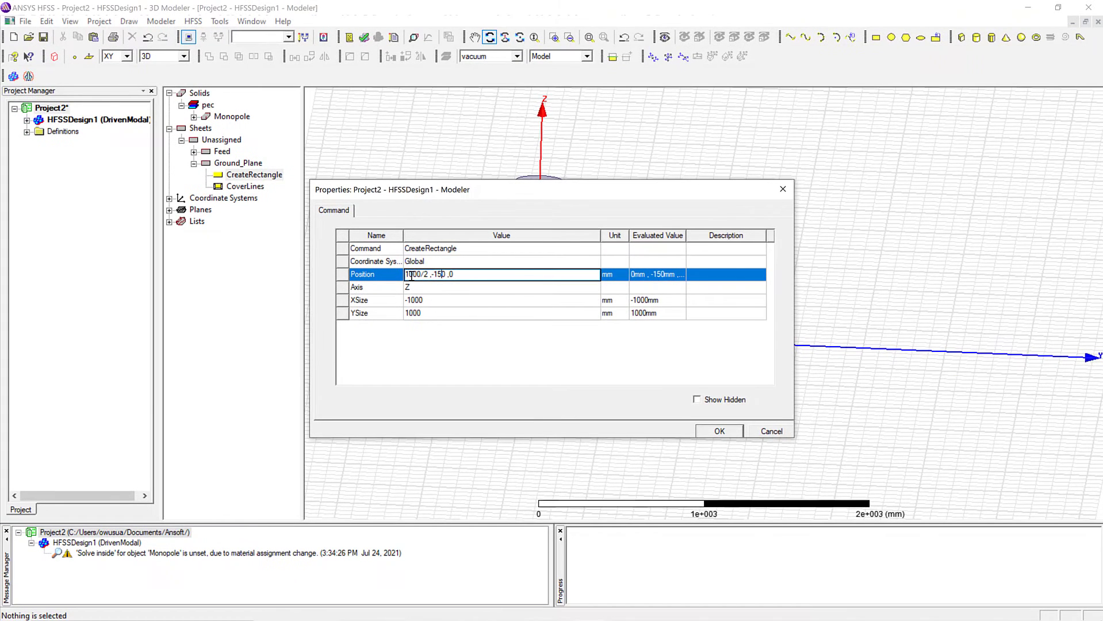
key("Backspace")
type("00/2")
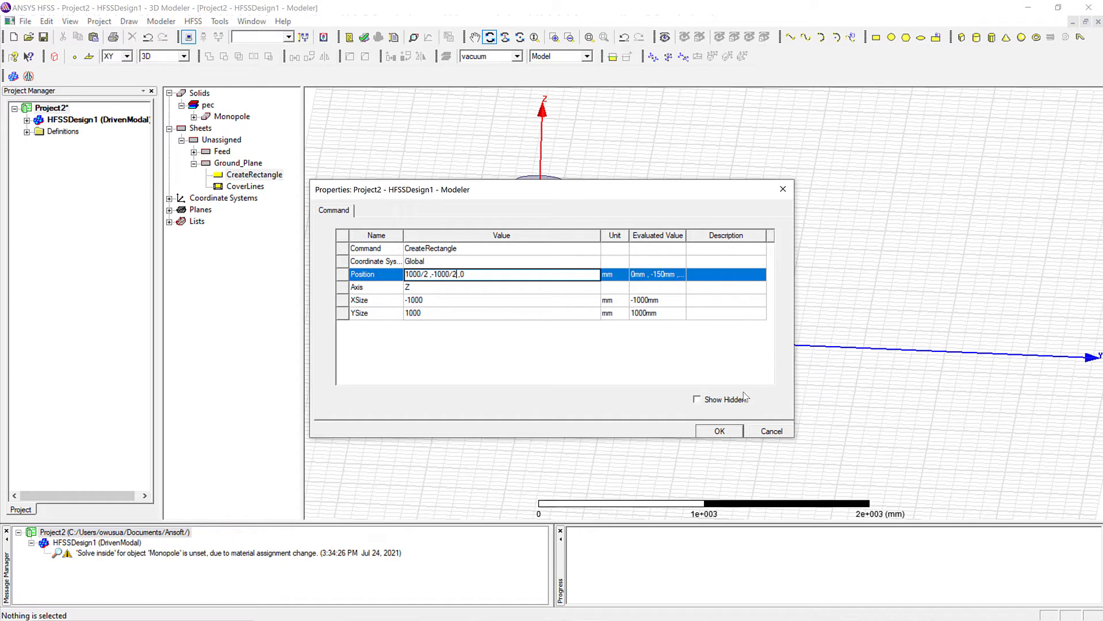
left_click(718, 430)
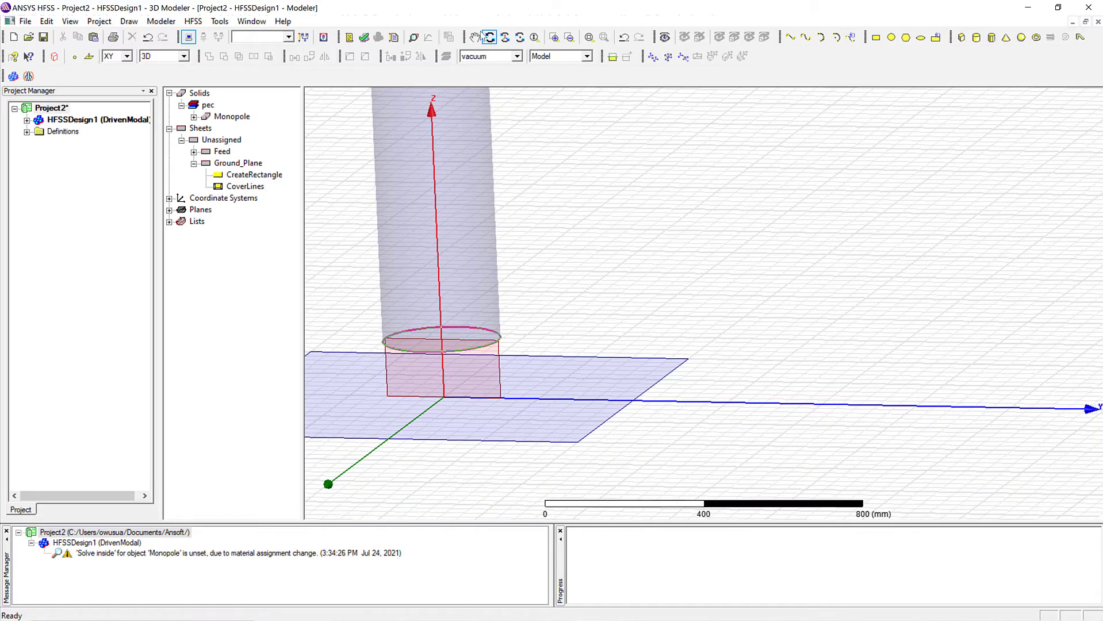
left_click_drag(431, 281, 598, 309)
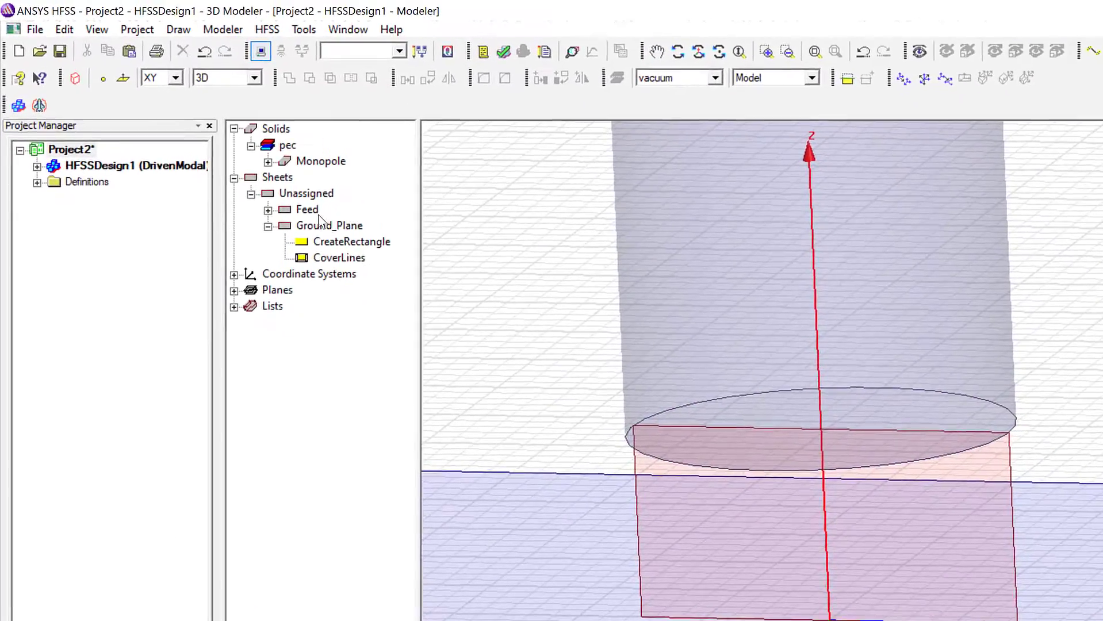
Assign the Feed sheet as a 50-ohm lumped port with a new integration line.
left_click(306, 209)
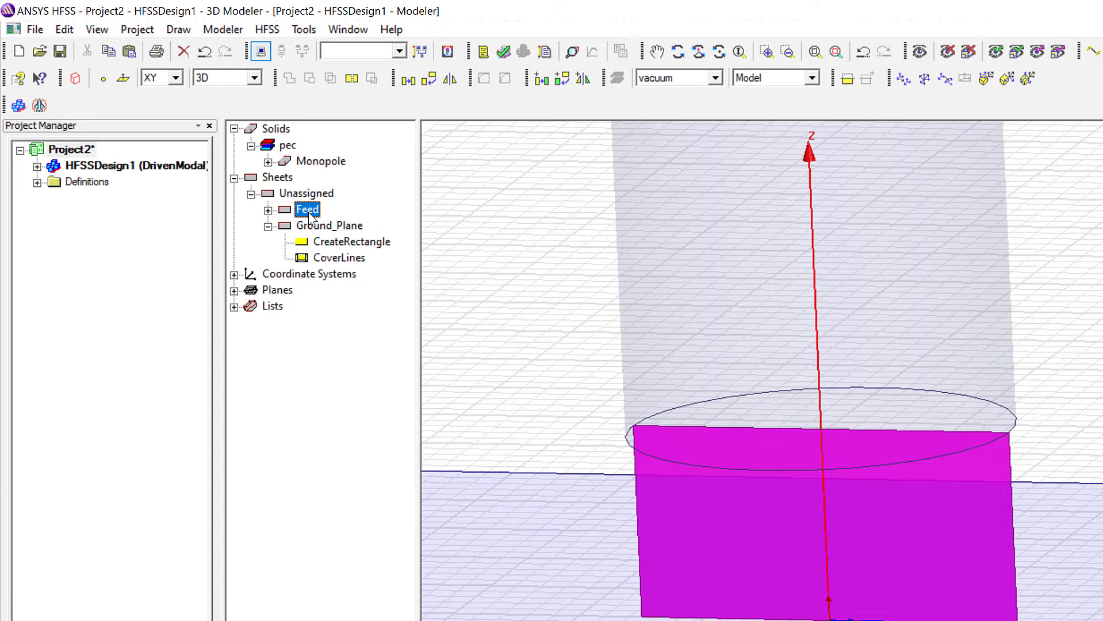
right_click(307, 208)
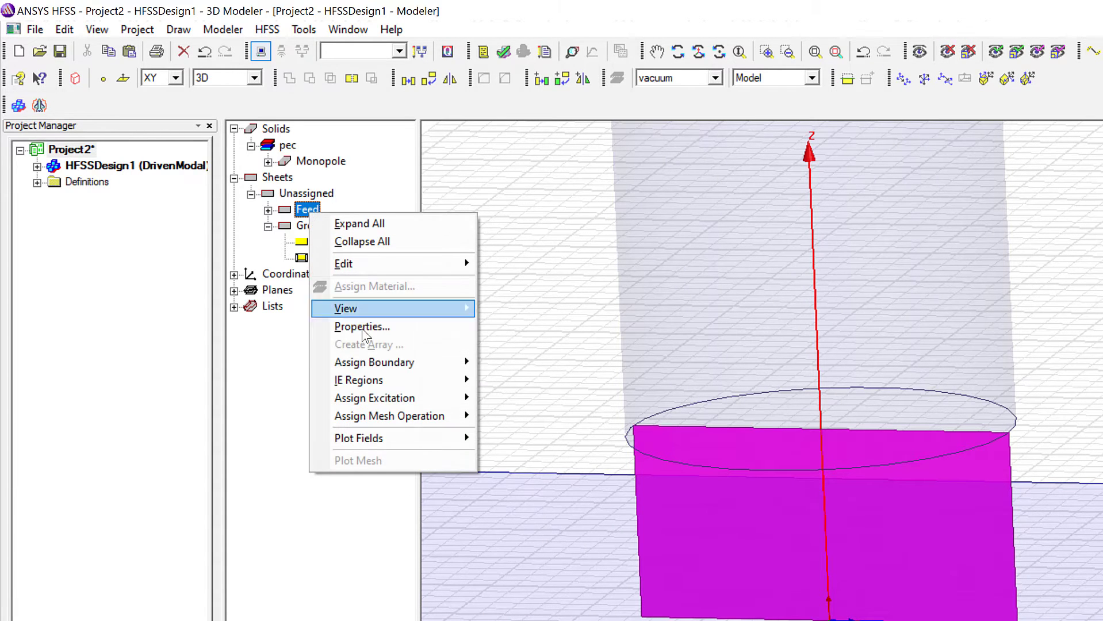
mouse_move(375, 397)
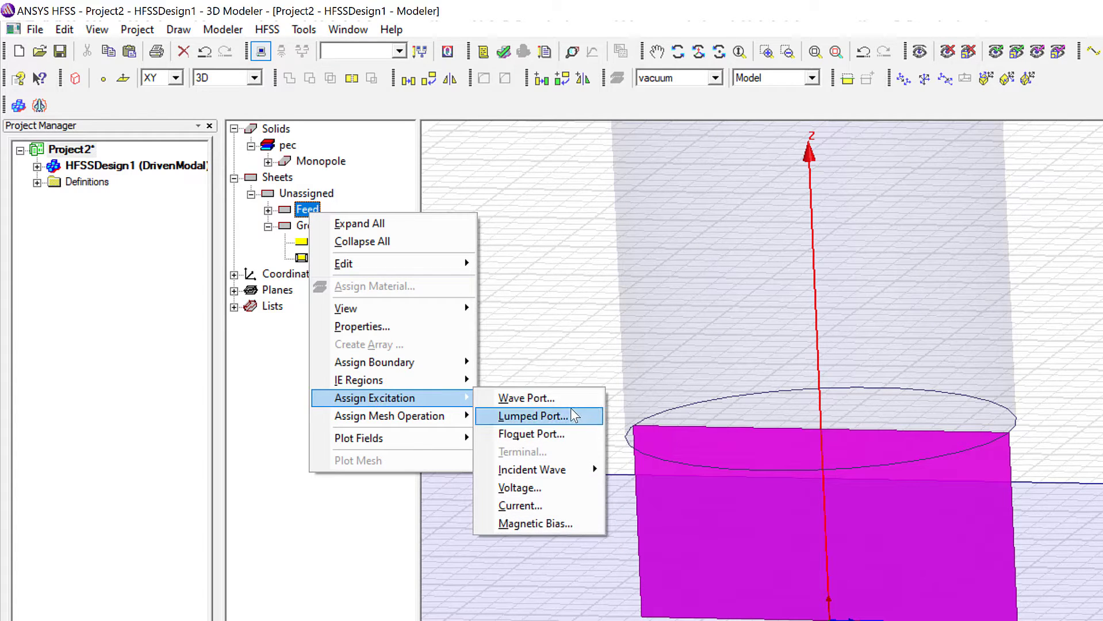
left_click(532, 416)
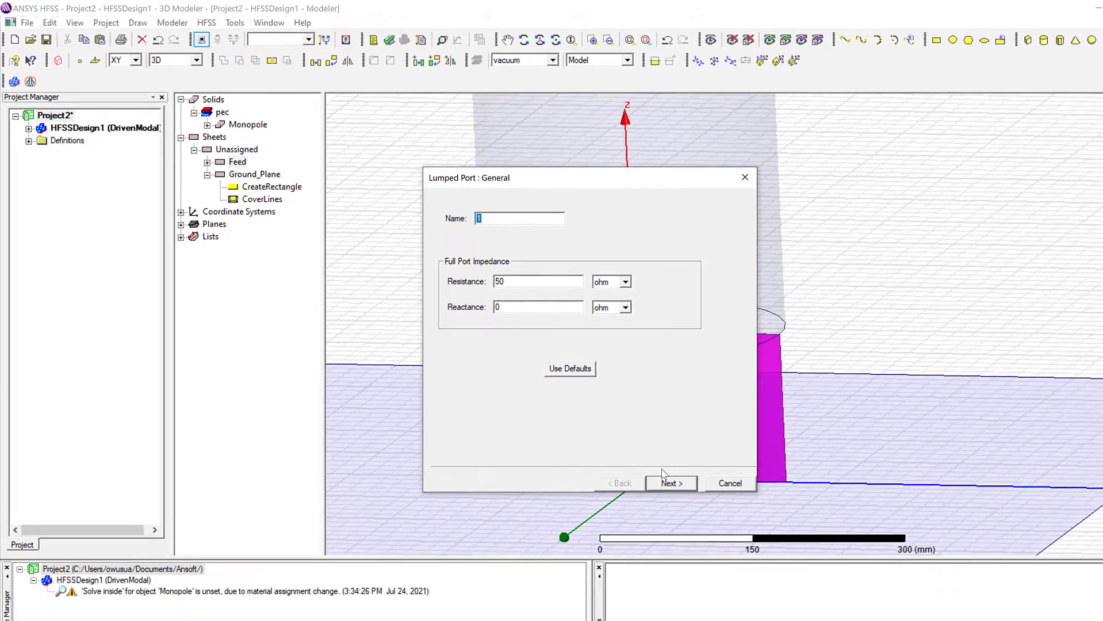
left_click(669, 483)
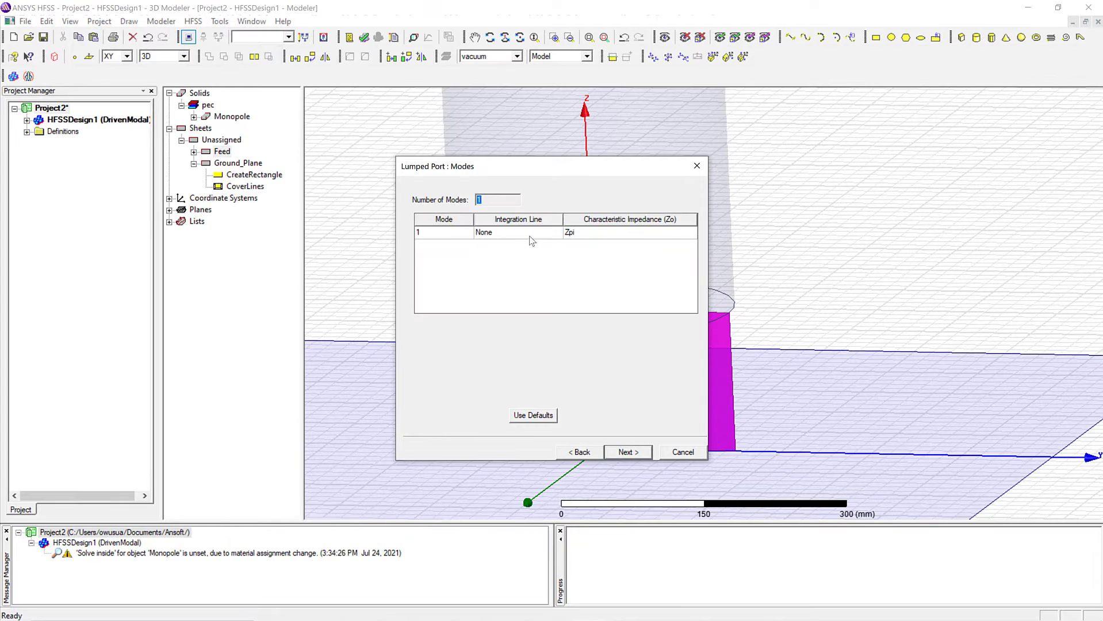
left_click(555, 232)
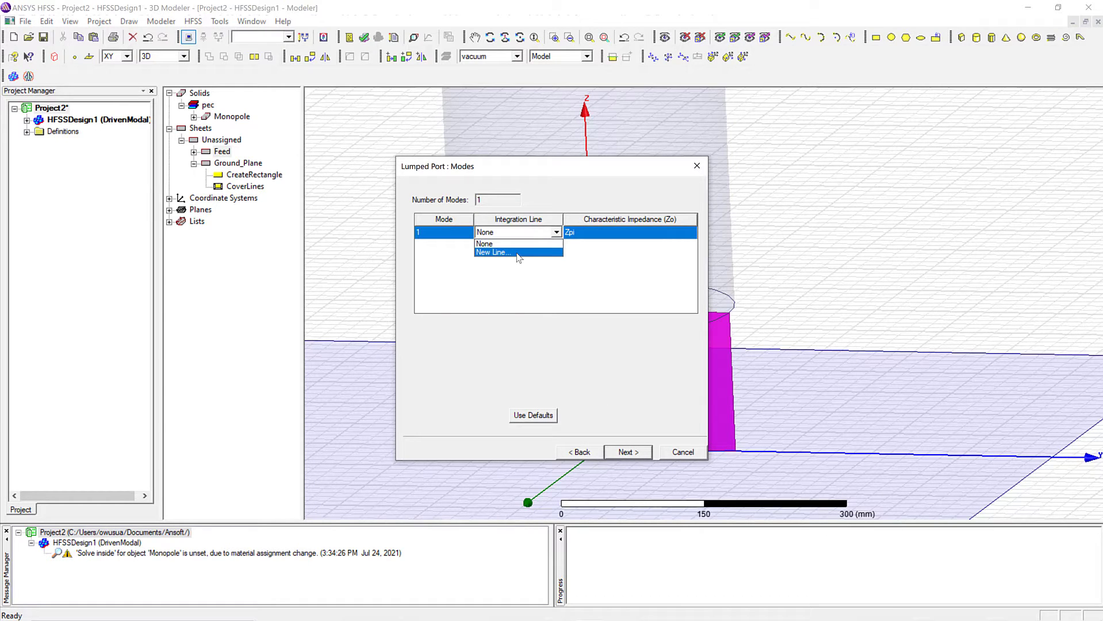
left_click(494, 252)
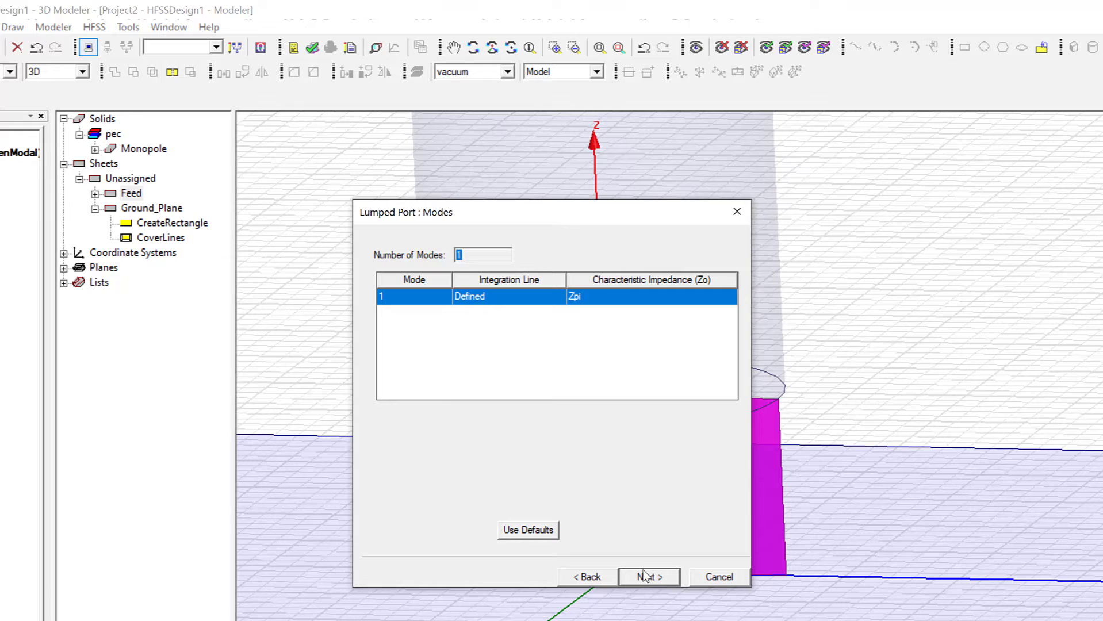
left_click(648, 576)
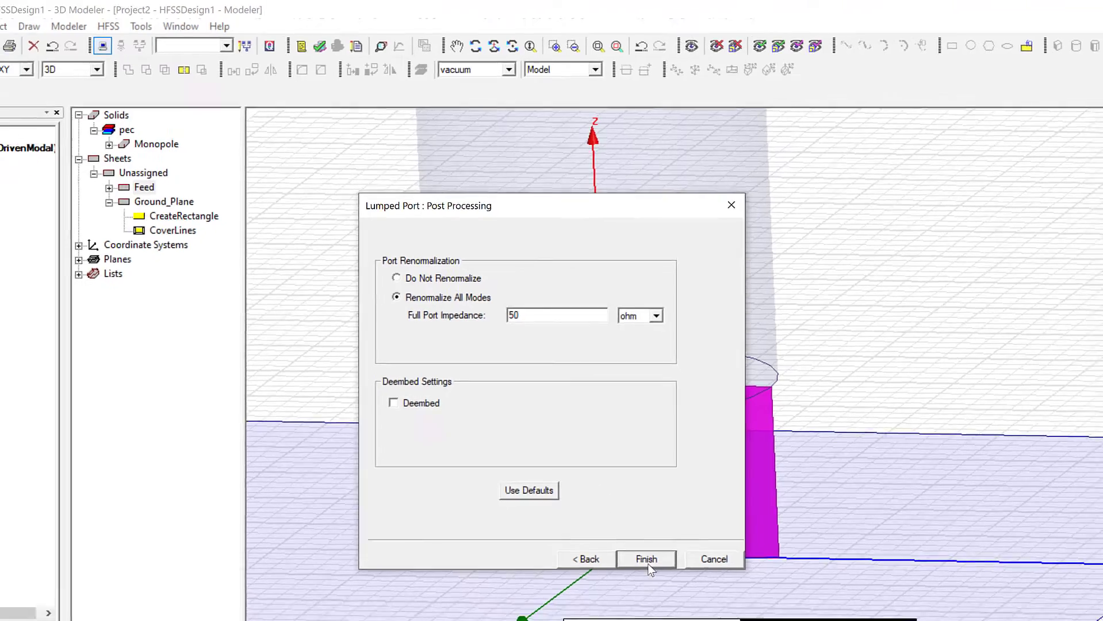
left_click(645, 559)
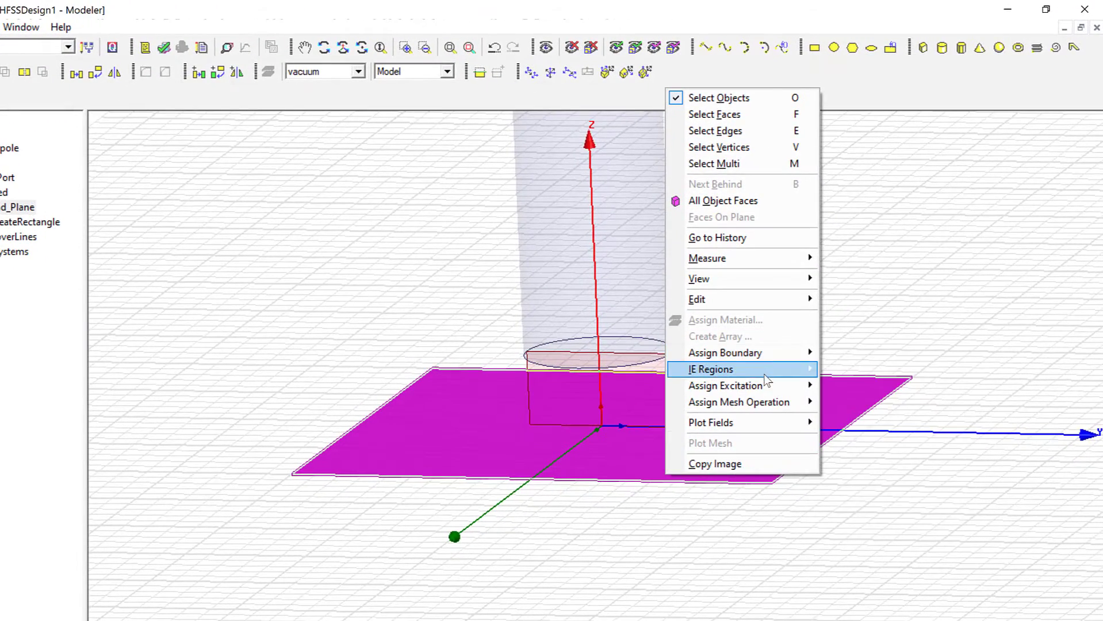
mouse_move(725, 352)
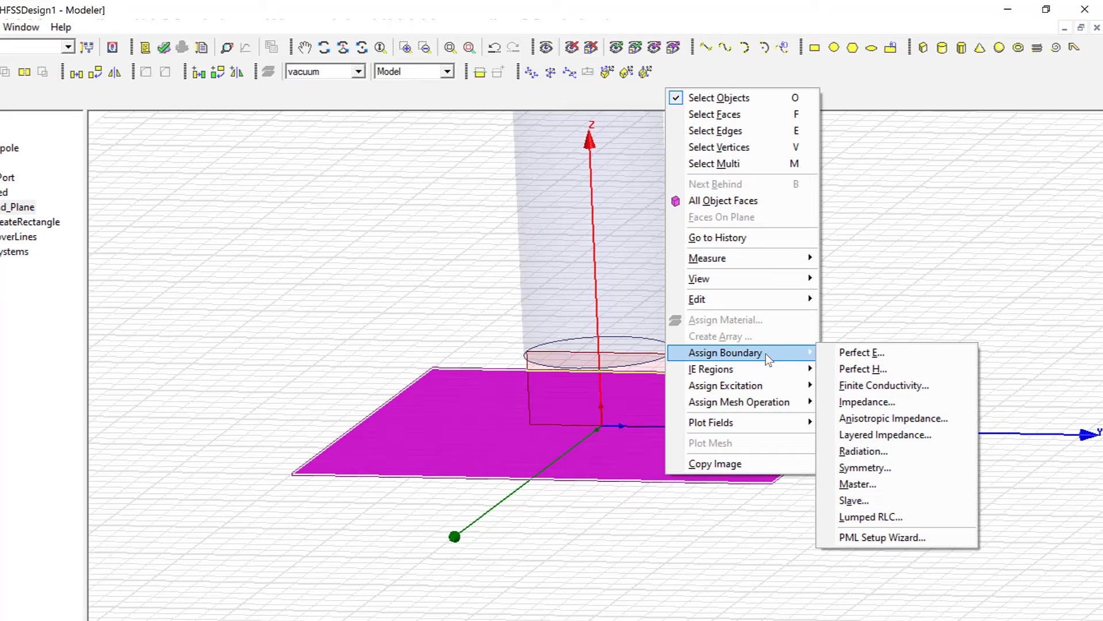
mouse_move(816, 359)
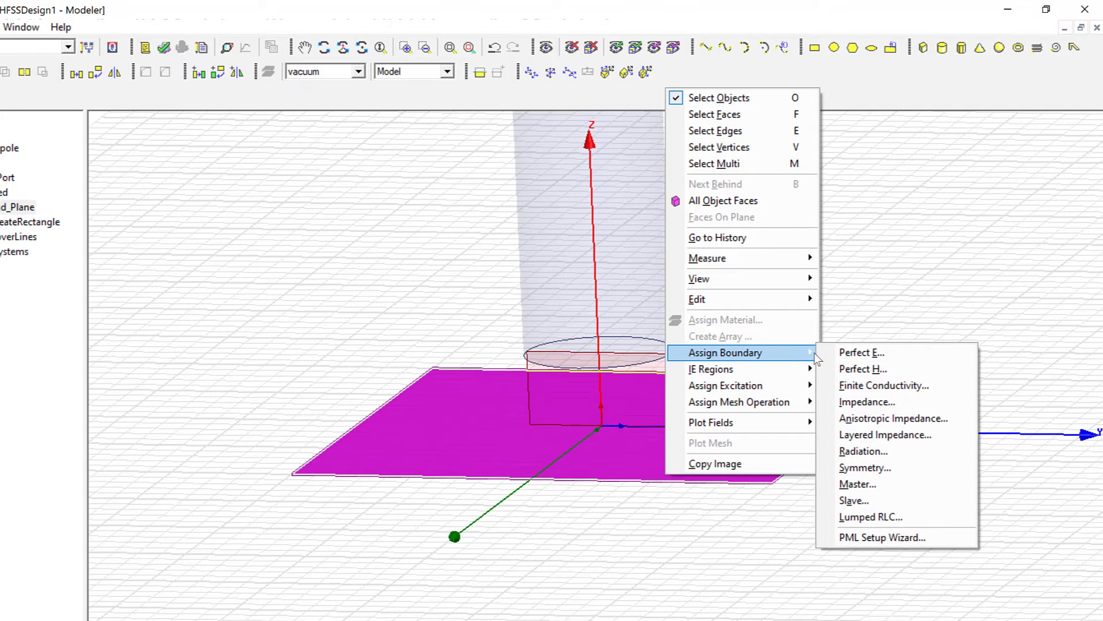
Assign a Perfect E boundary, PerfE1, to Ground_Plane.
left_click(861, 353)
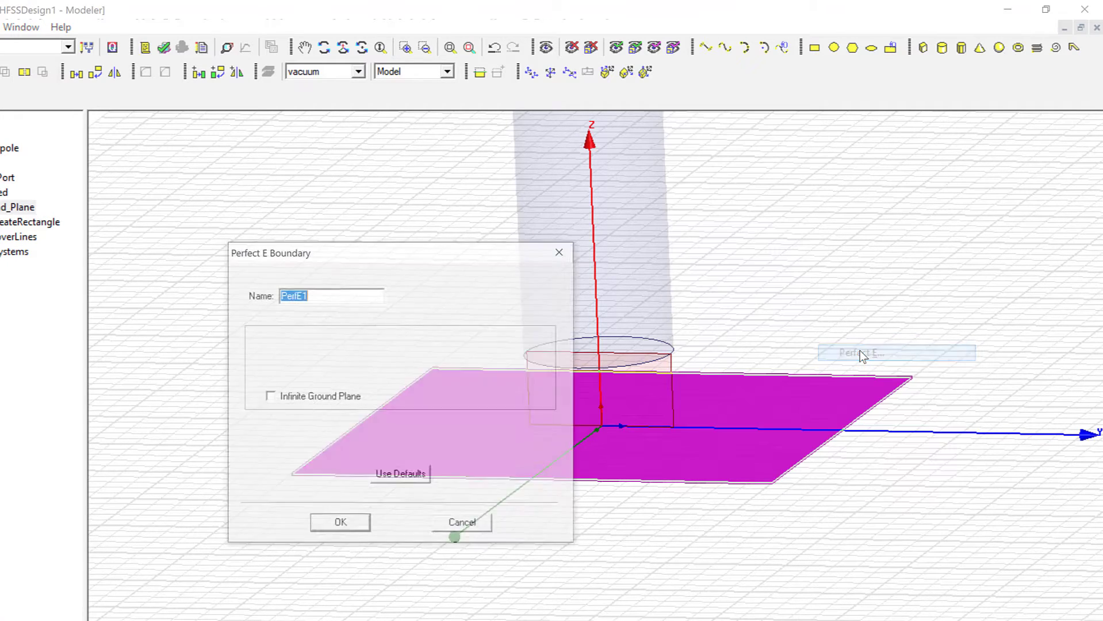
left_click(340, 522)
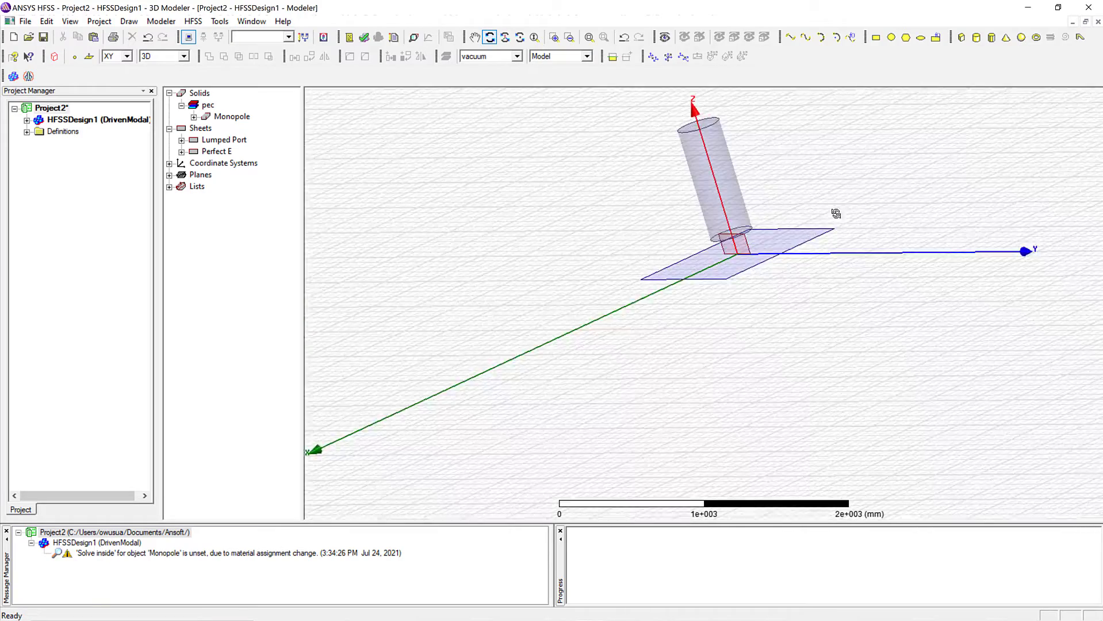
Draw the vacuum box Box1 around the monopole and ground plane.
left_click_drag(835, 213, 710, 207)
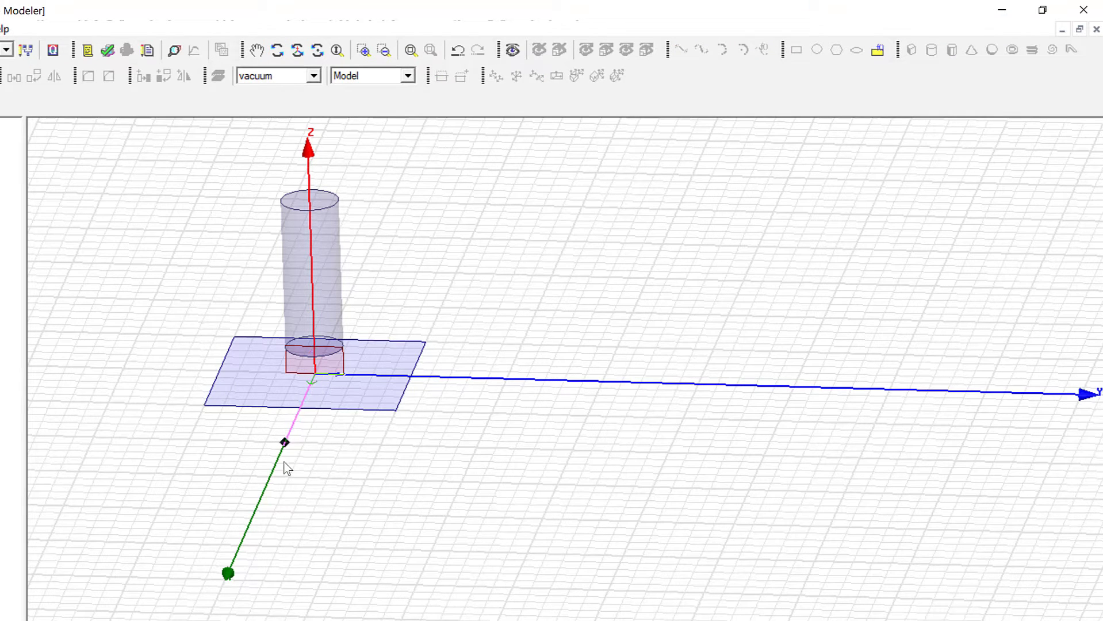
left_click_drag(285, 441, 511, 547)
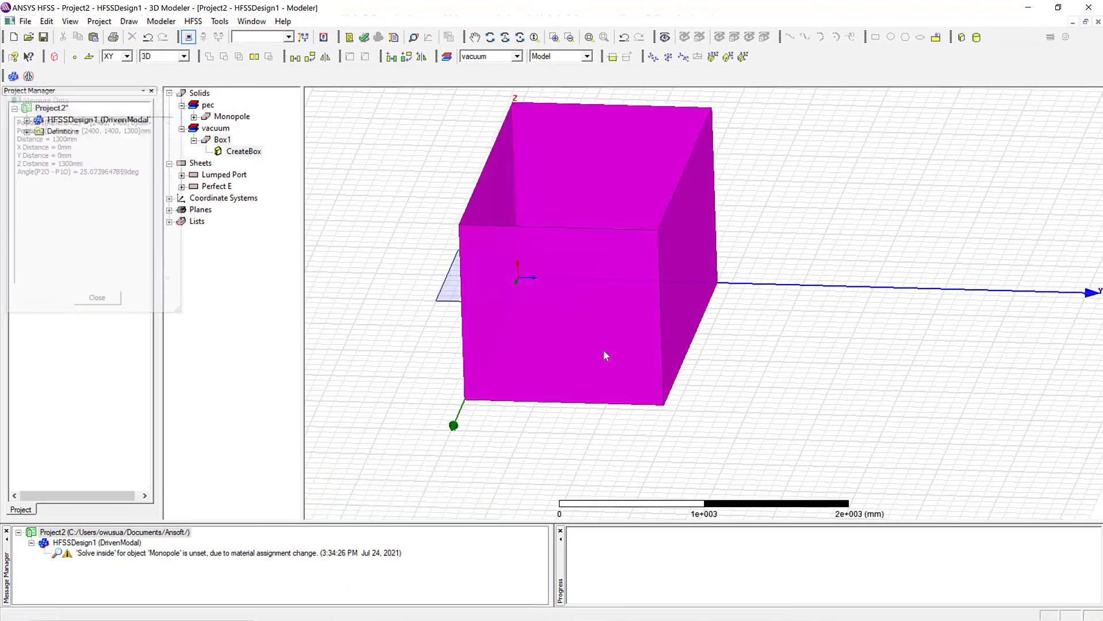
Rename Box1 to Rad_box, colour it green, and set transparency to about 0.87.
left_click(96, 298)
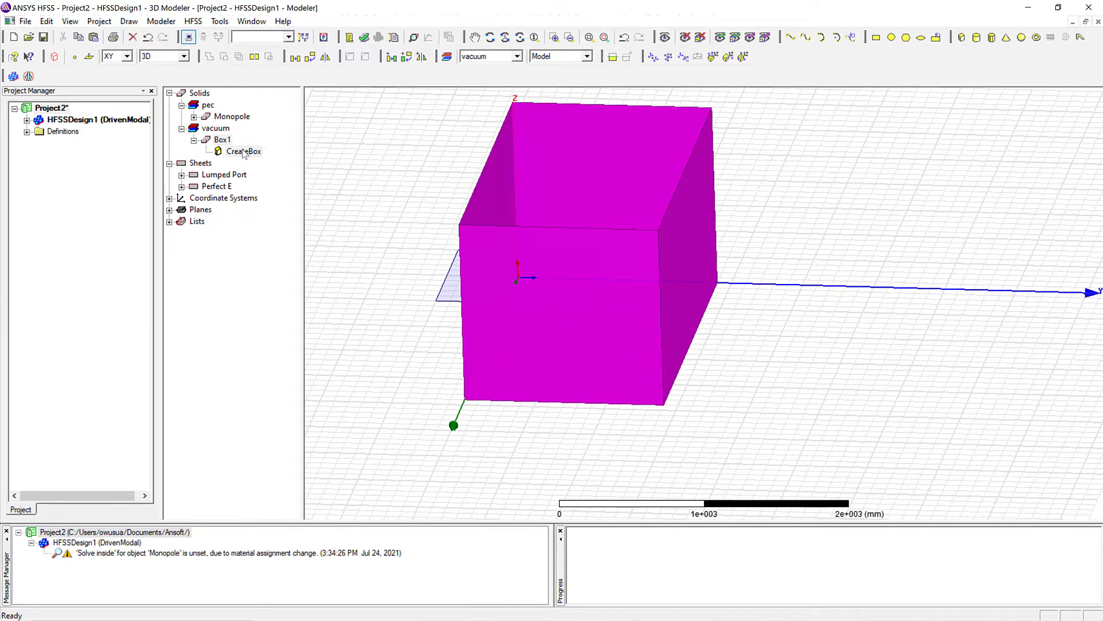
double_click(244, 151)
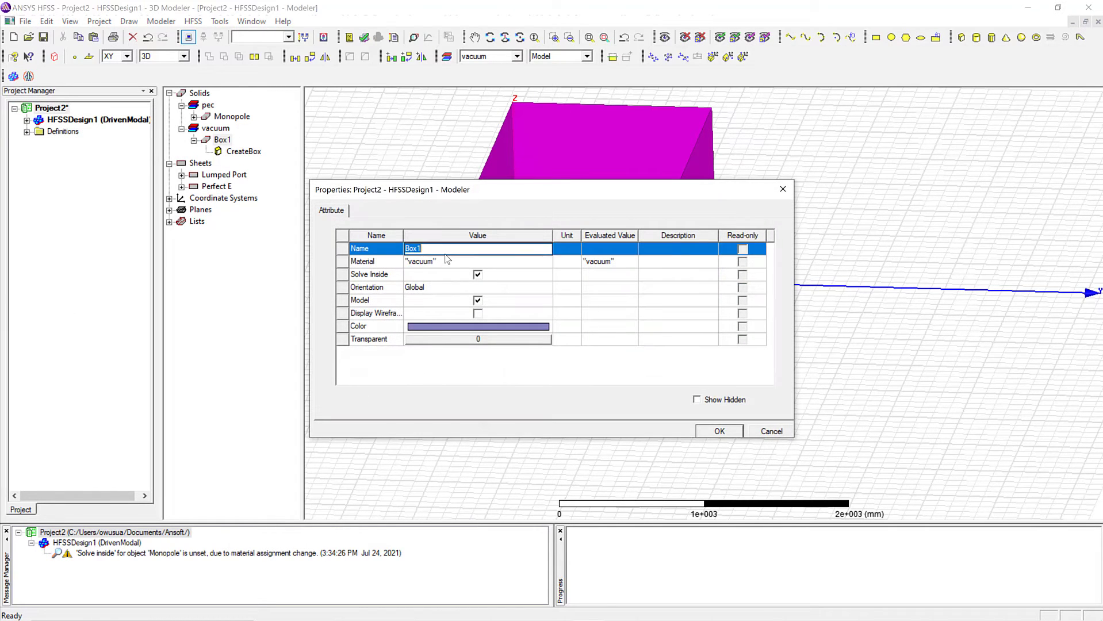
type("Rad_b")
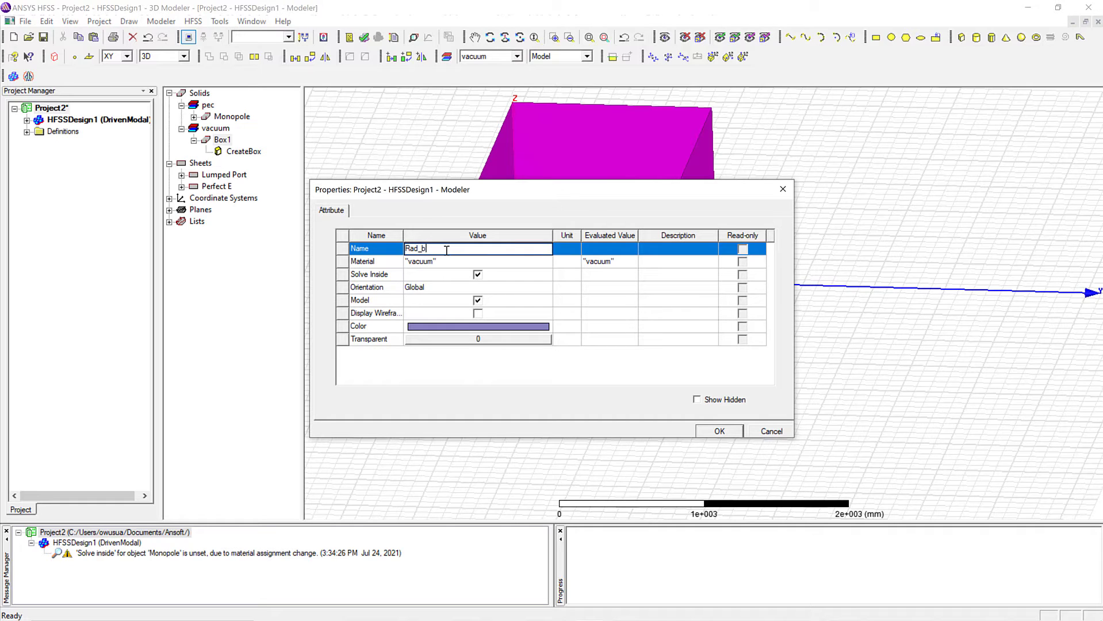
type("ox")
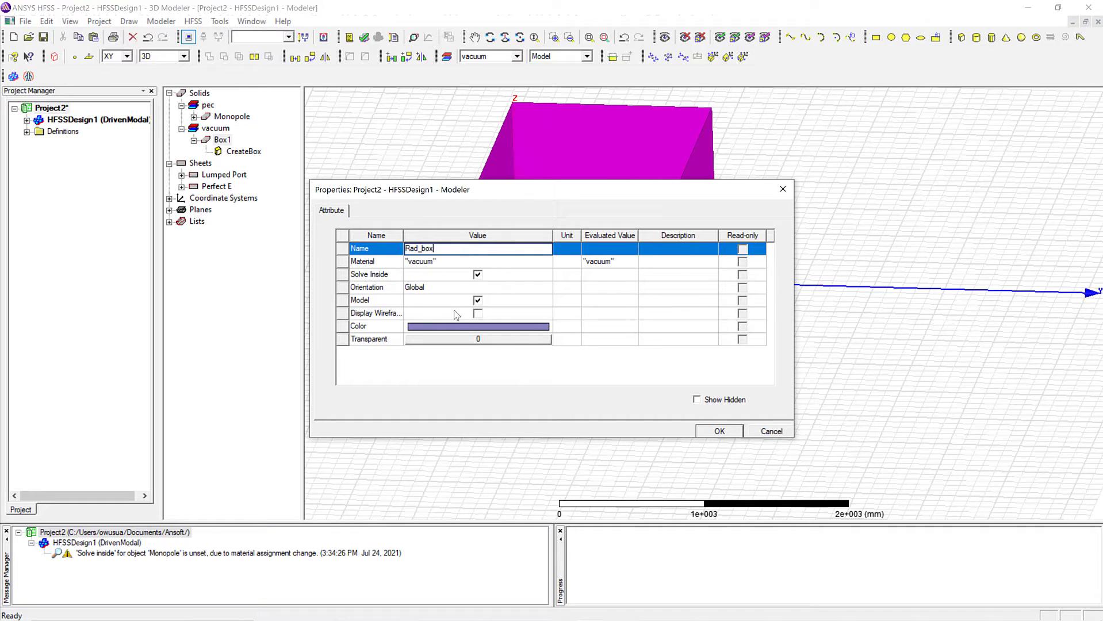
left_click(478, 325)
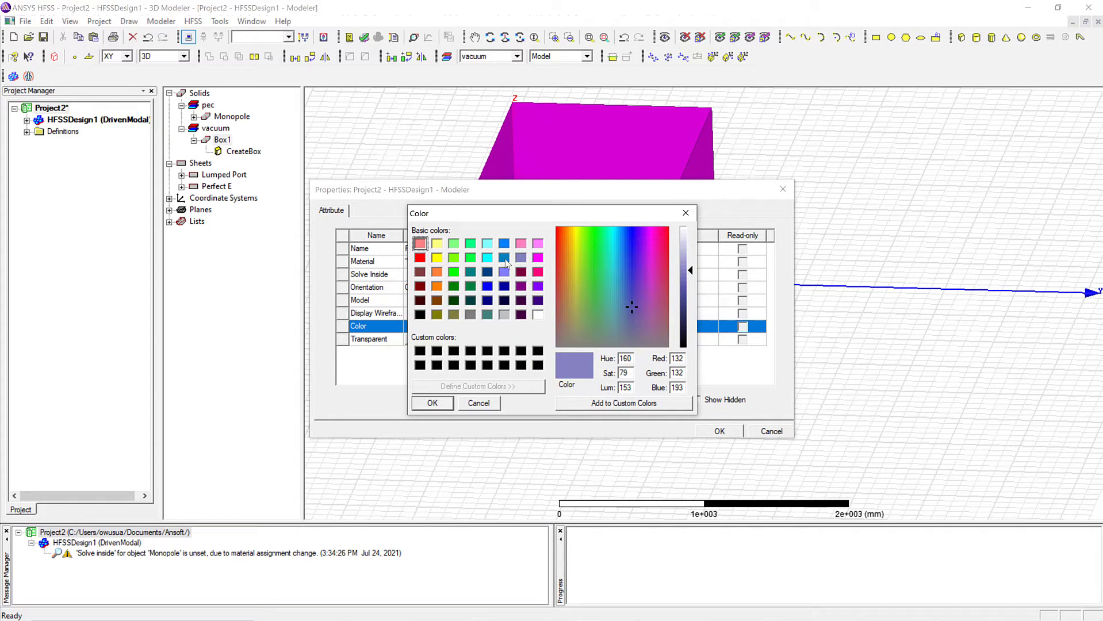
left_click(453, 287)
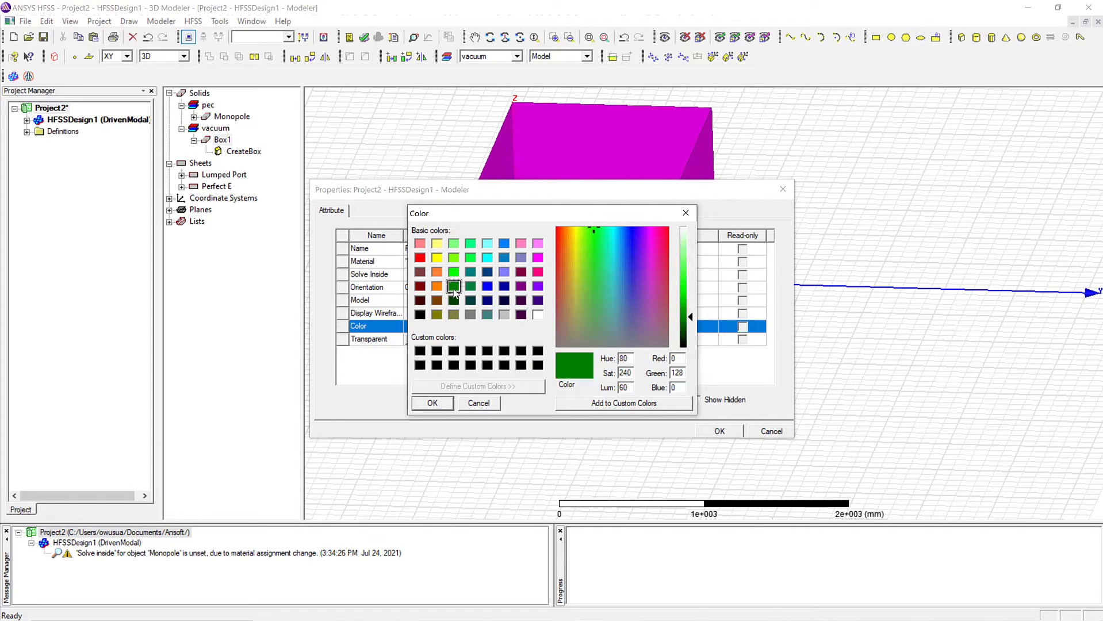
left_click(432, 403)
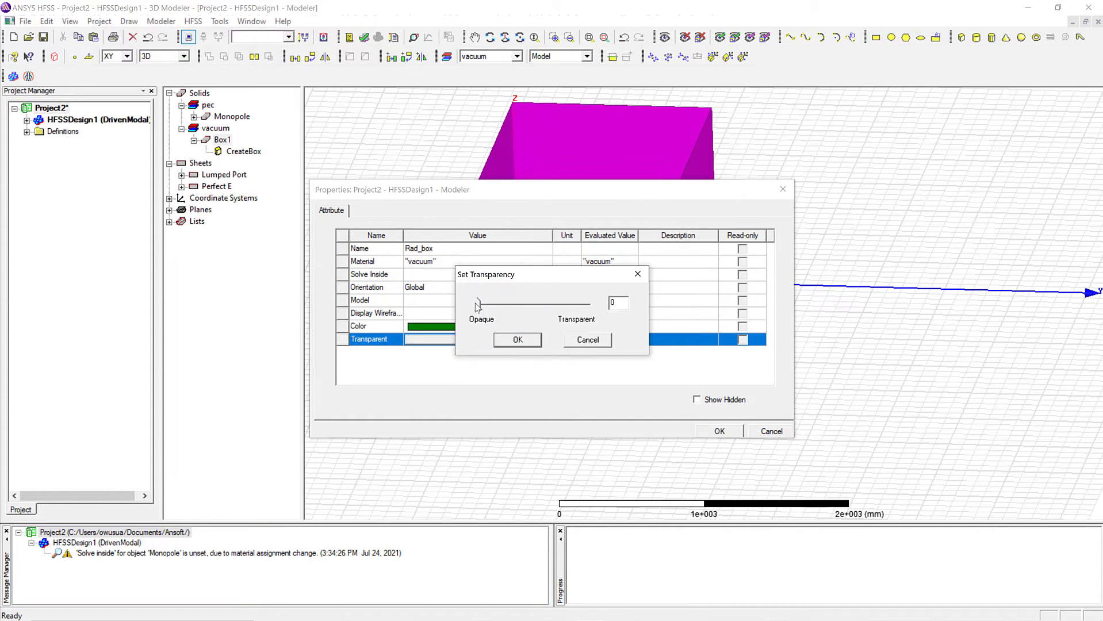
left_click_drag(477, 303, 571, 303)
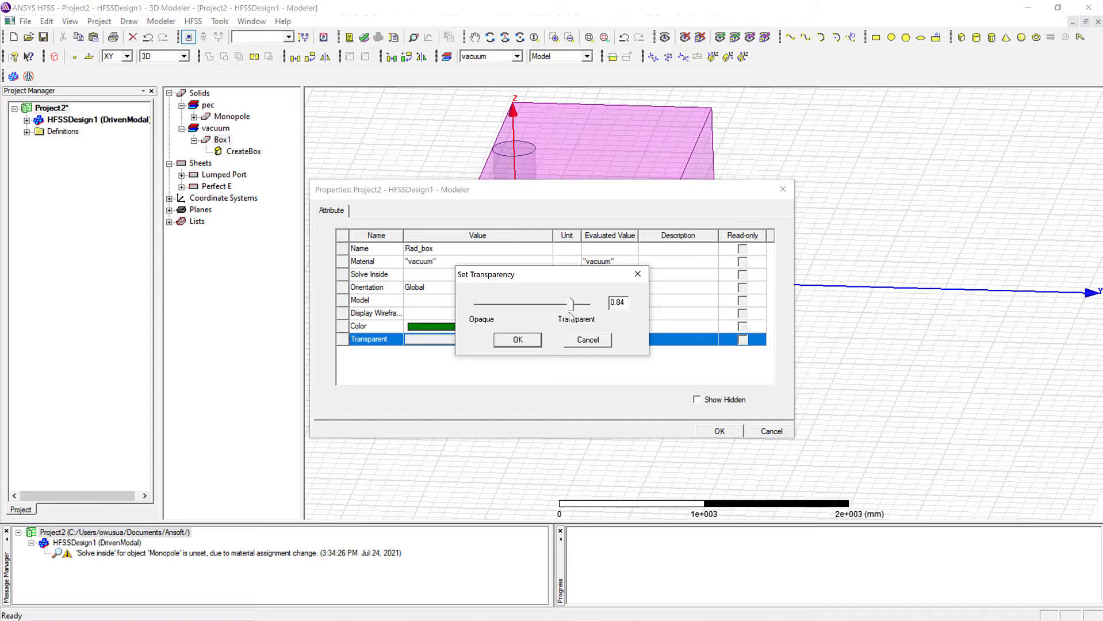
left_click_drag(559, 304, 576, 305)
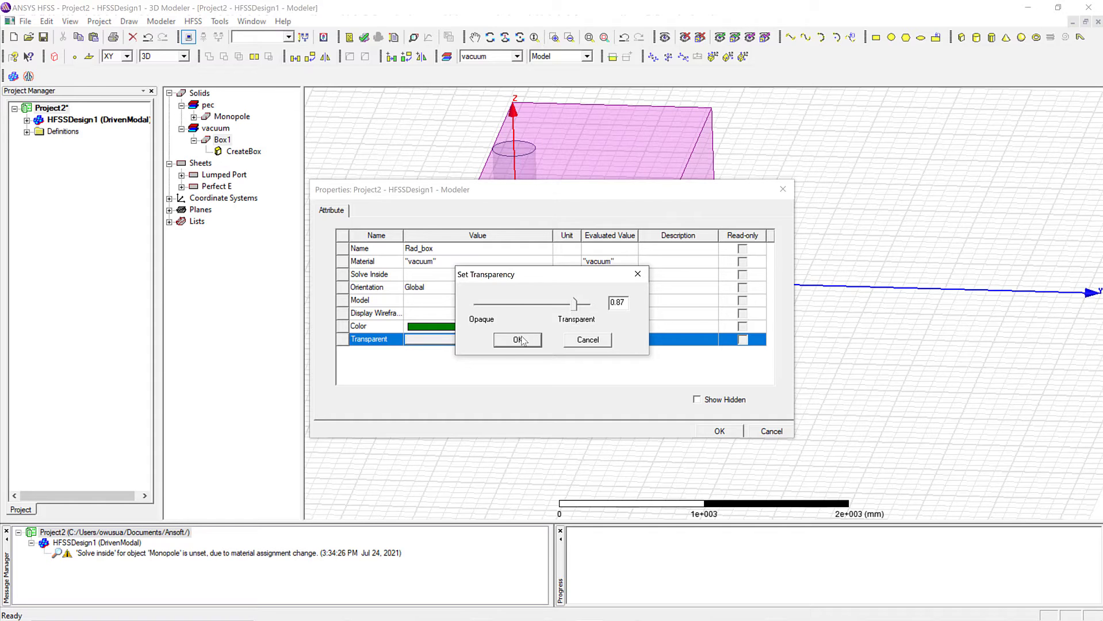
left_click(516, 339)
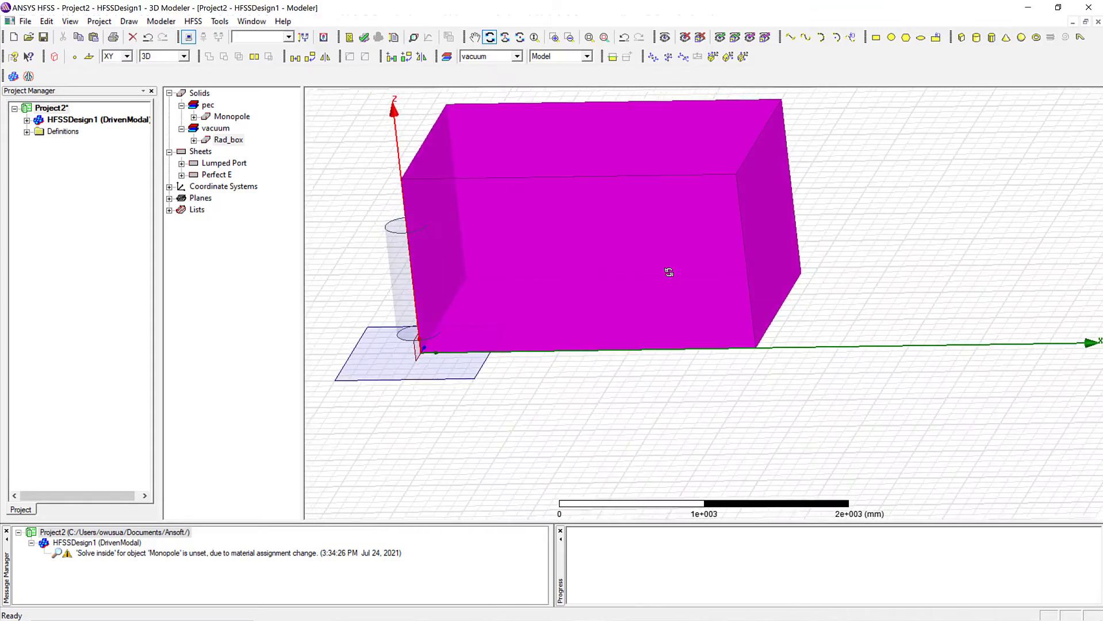
Set Rad_box's size to -3600 × -3000 × 1800 mm at position 2000, 1600, -150.
left_click_drag(668, 273, 549, 288)
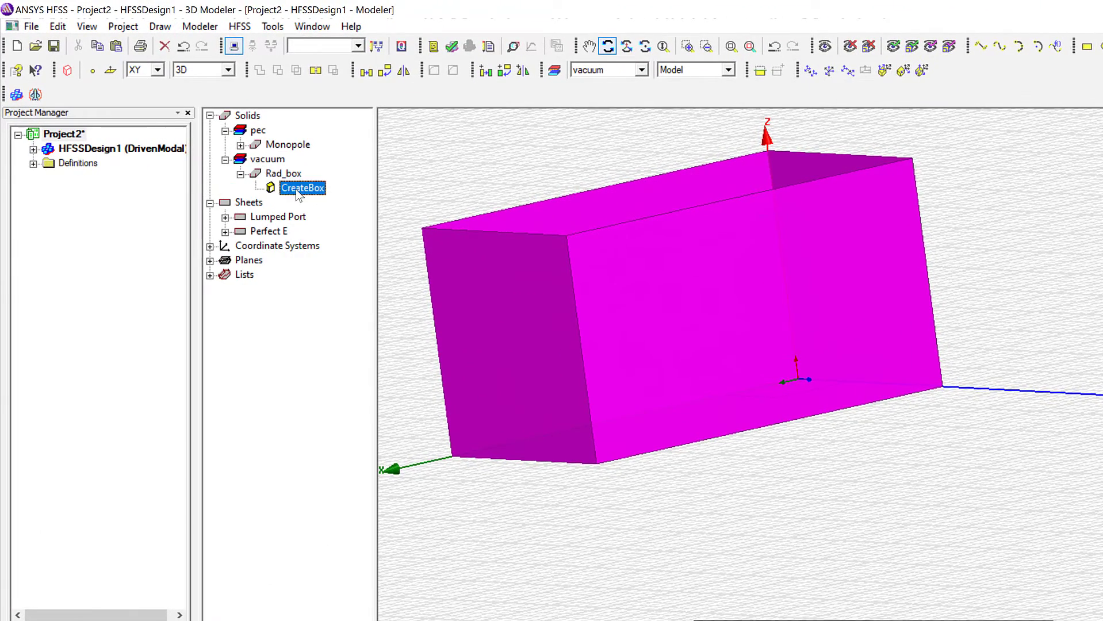
double_click(302, 187)
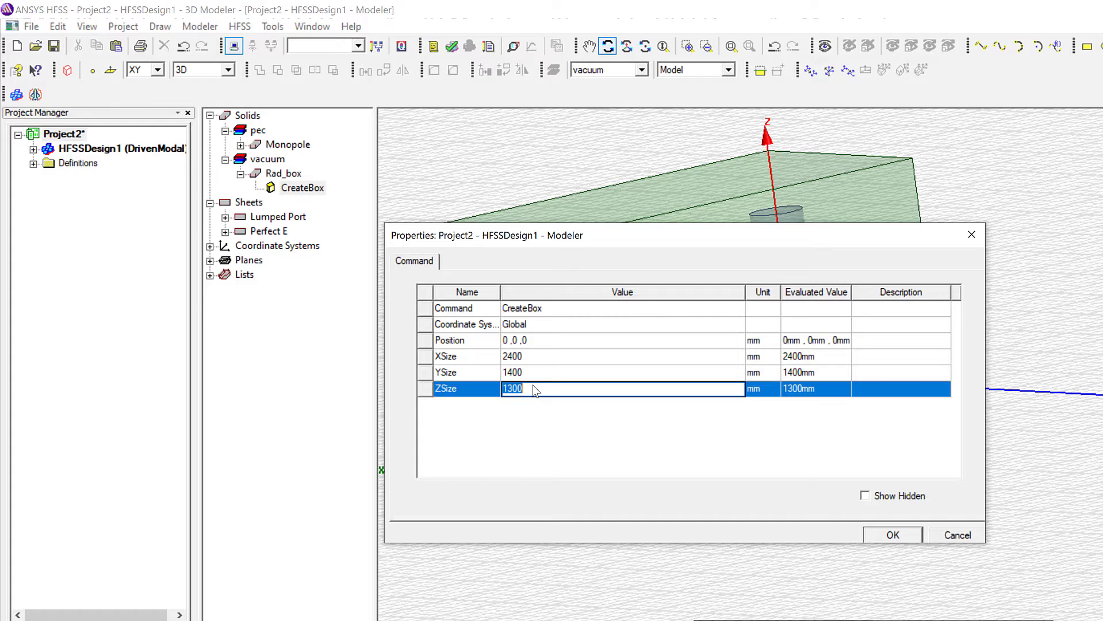
type("18")
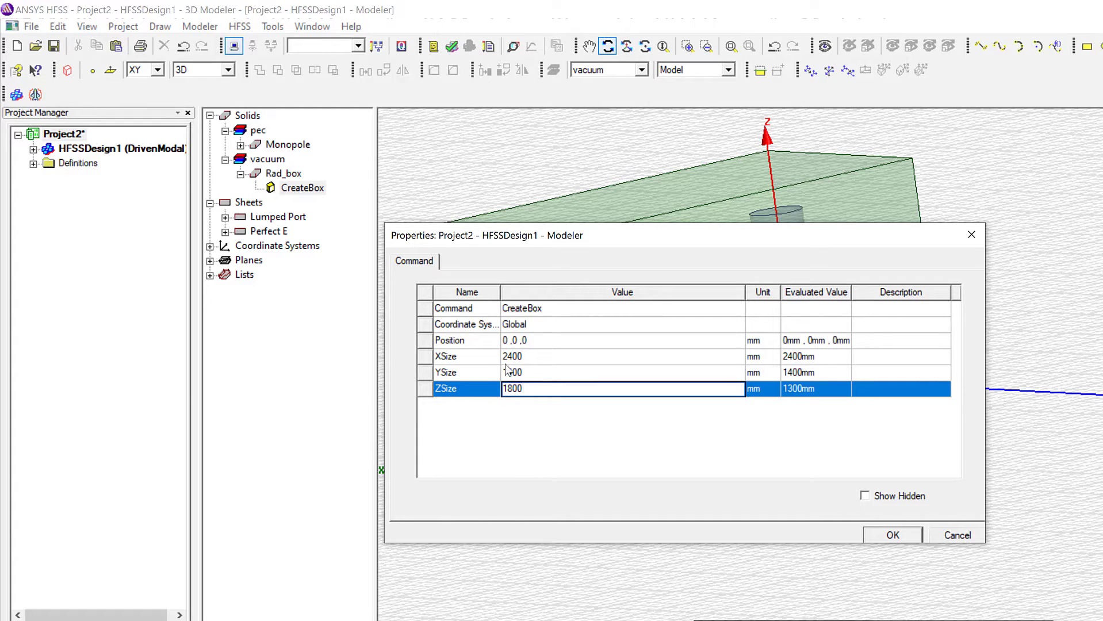
left_click(511, 372)
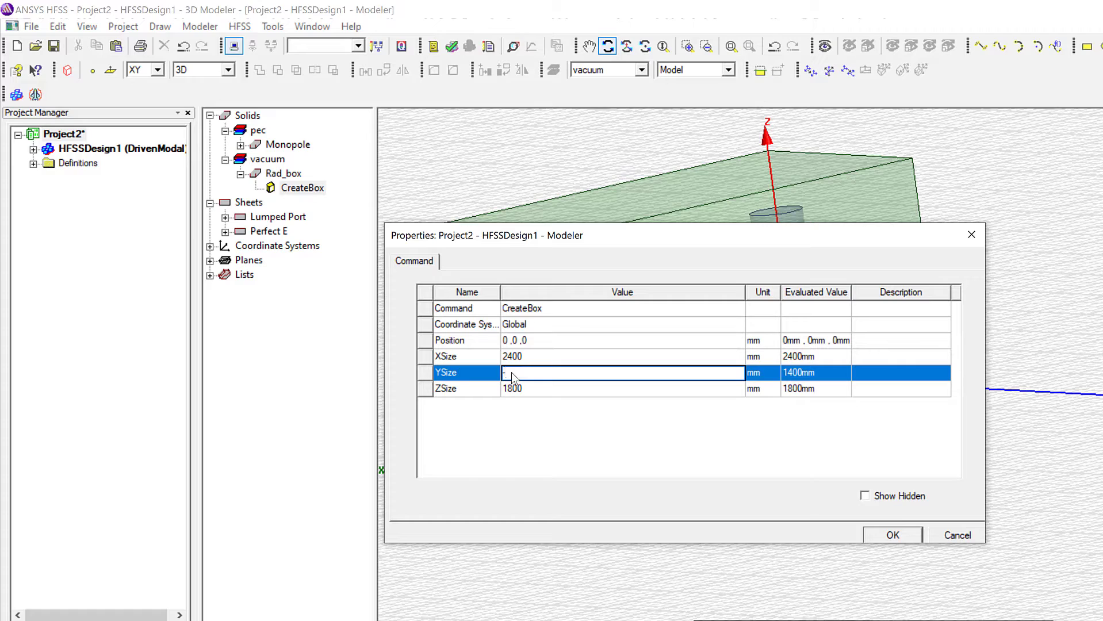
type("-3000")
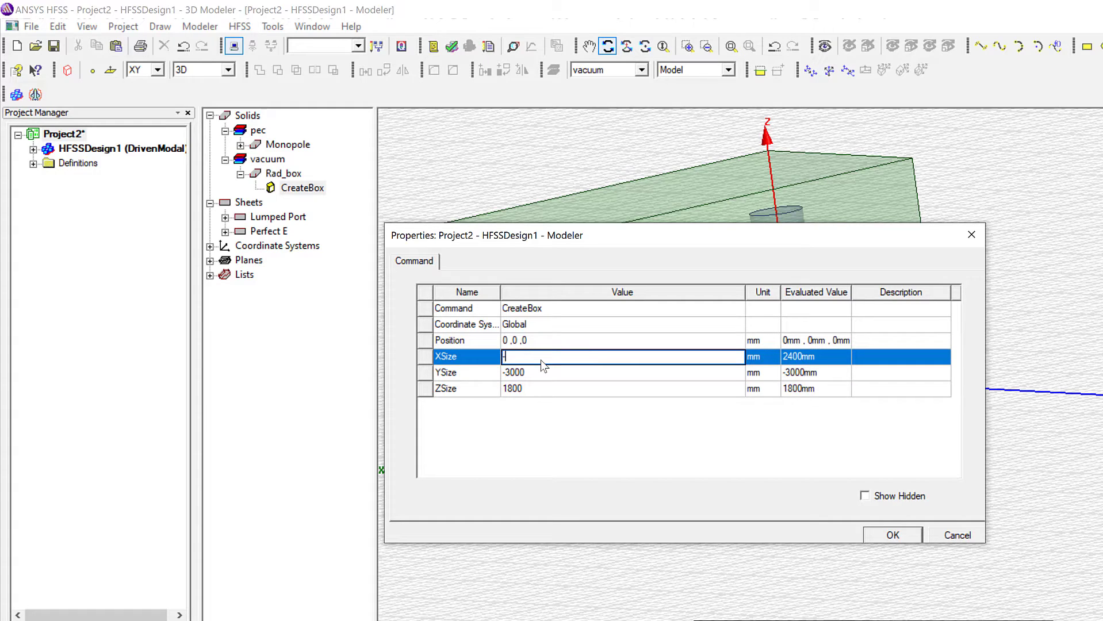
type("-3600")
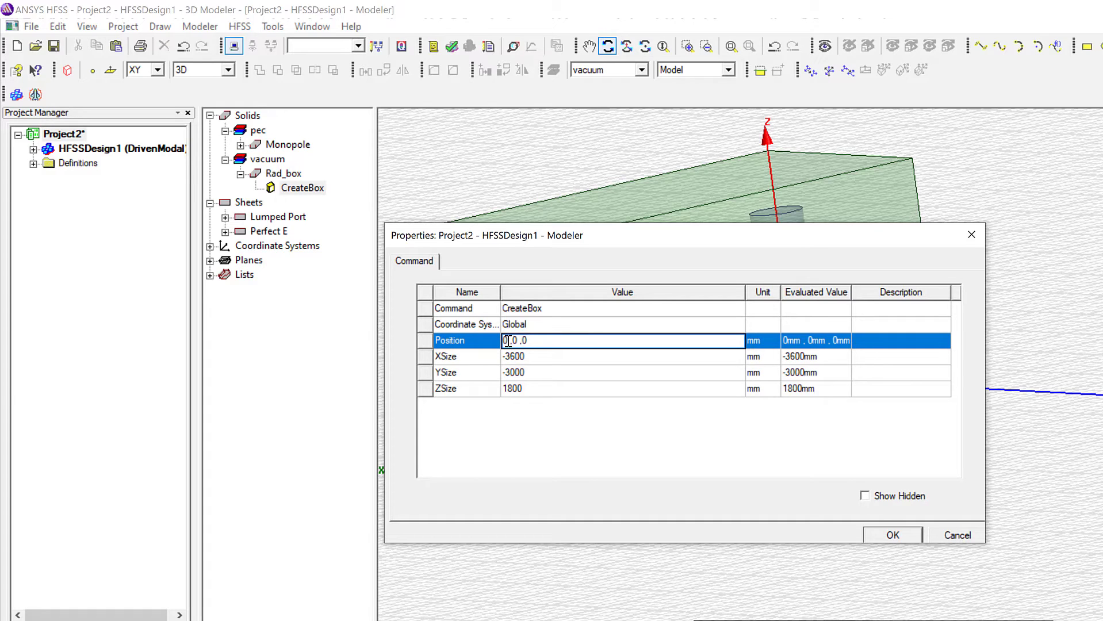
type("200")
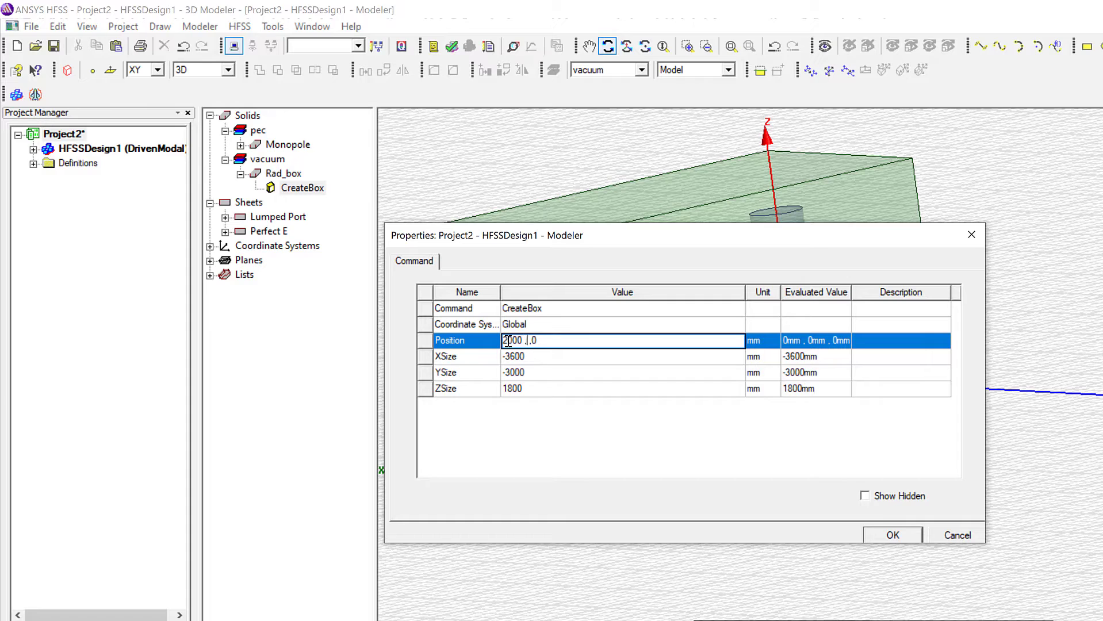
type("1600")
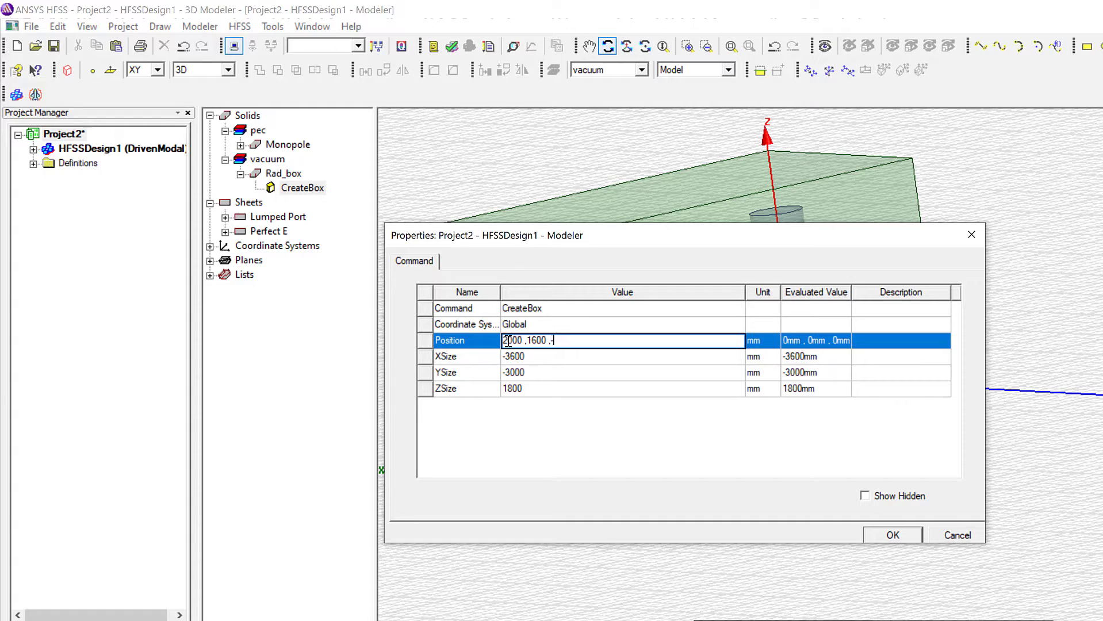
type("150")
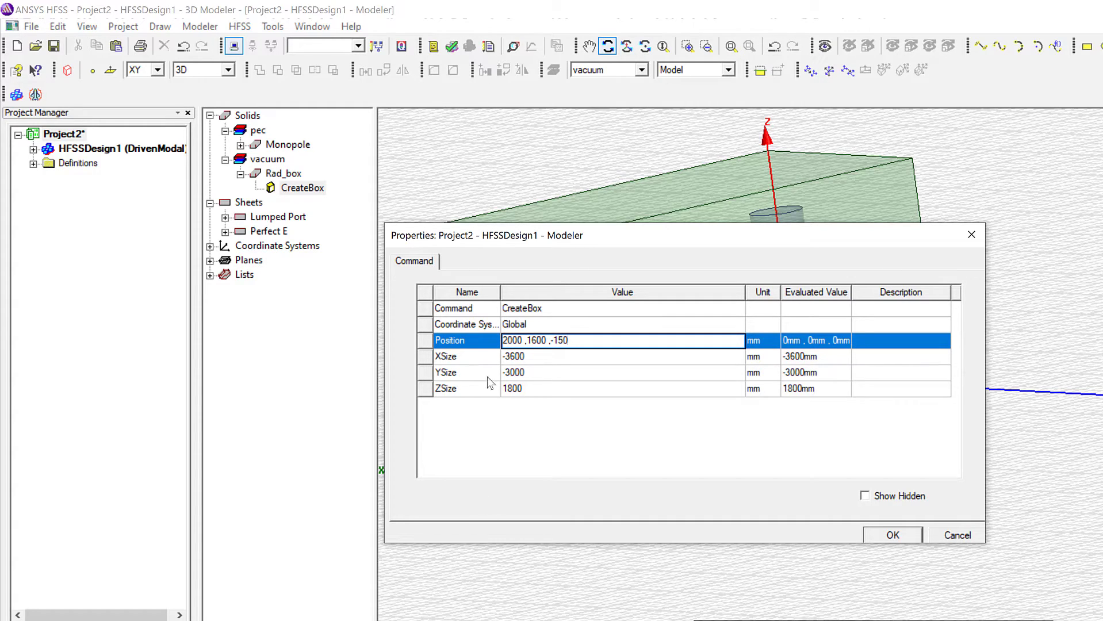
left_click(891, 535)
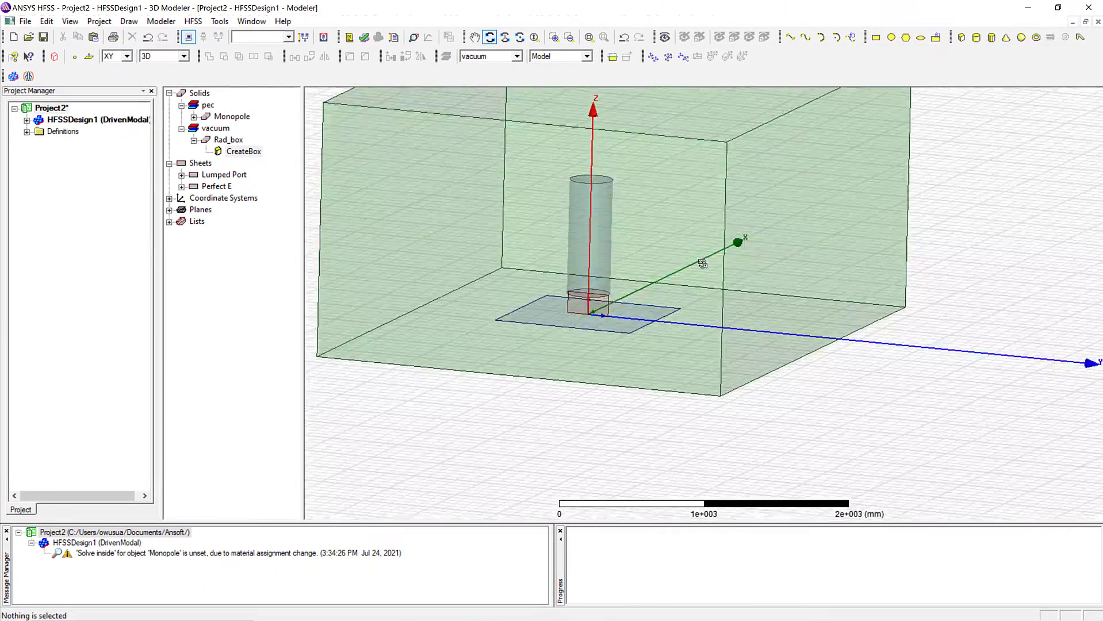
Change Rad_box's CreateBox position Z offset from -150 to -300 mm.
left_click_drag(703, 264, 879, 284)
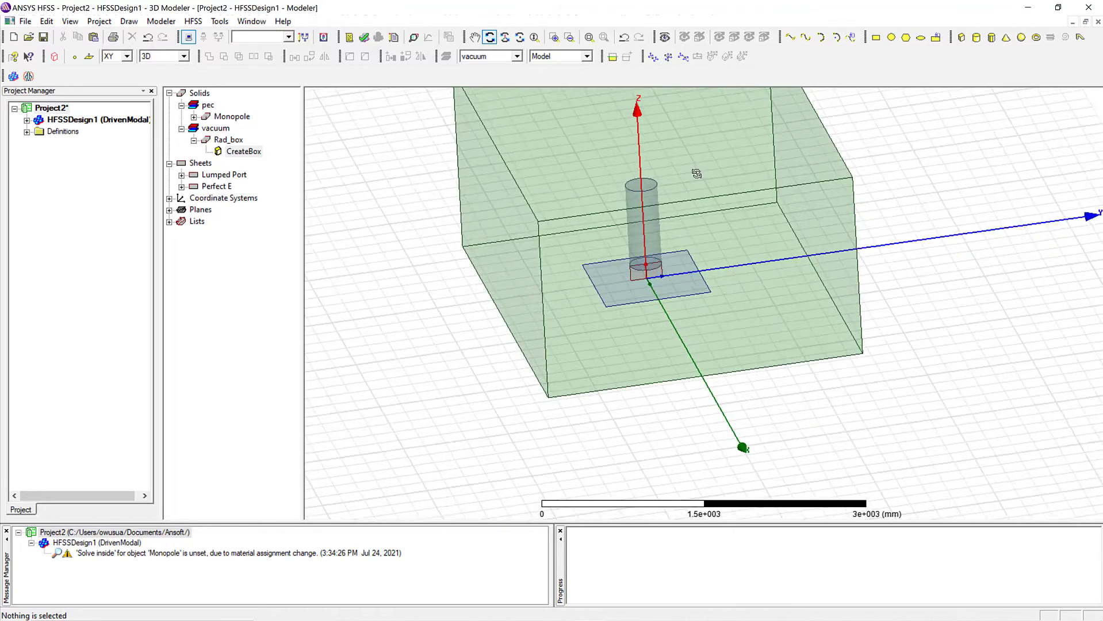
left_click_drag(695, 173, 779, 130)
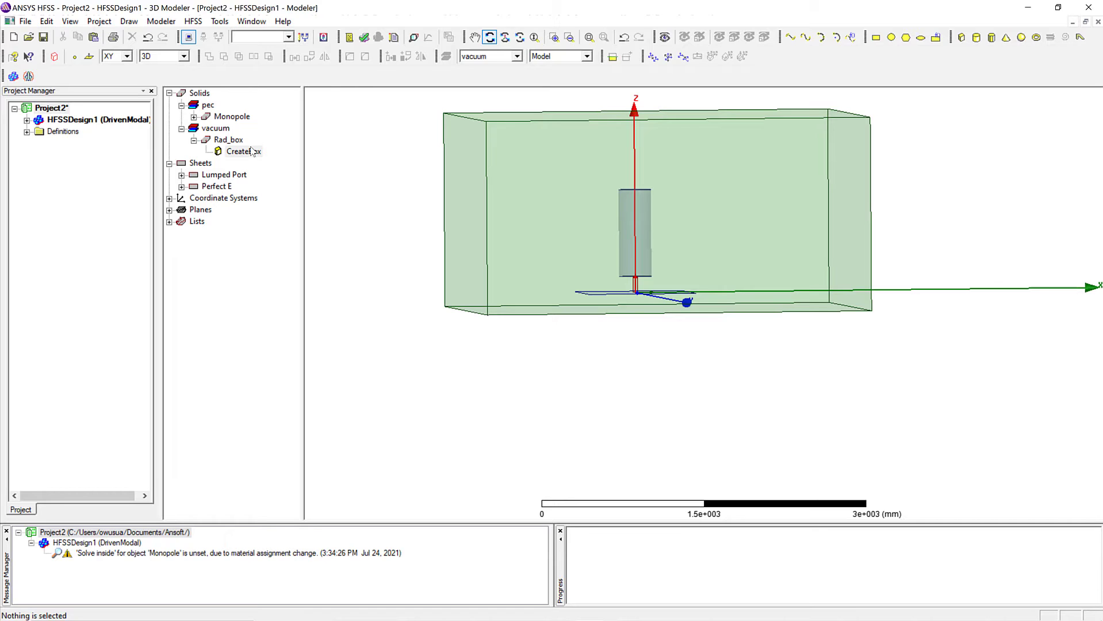
double_click(244, 151)
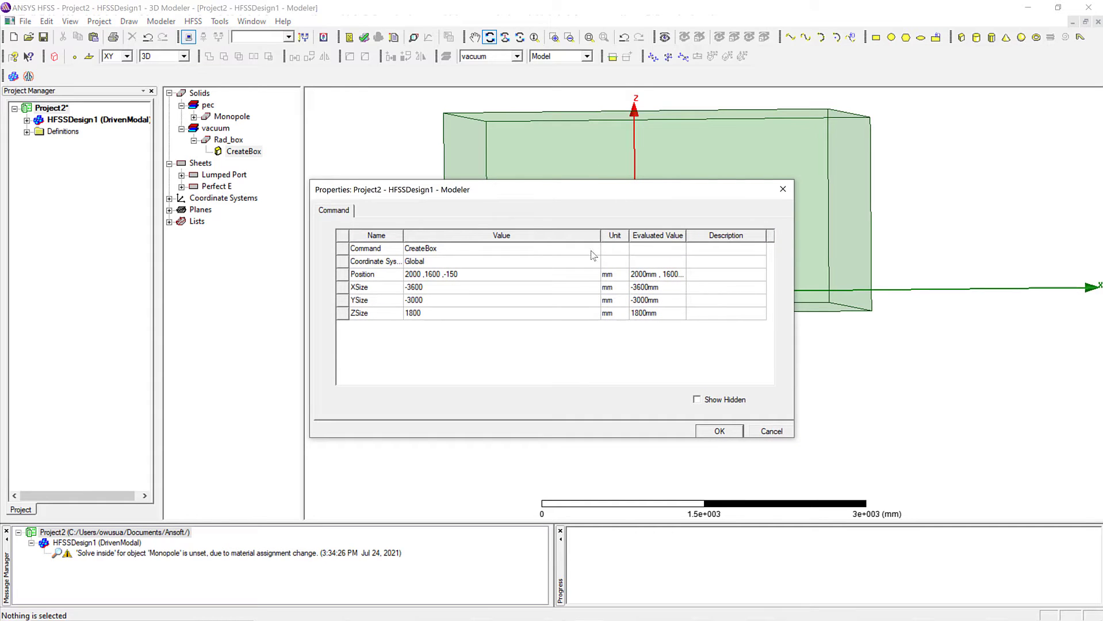
left_click(717, 431)
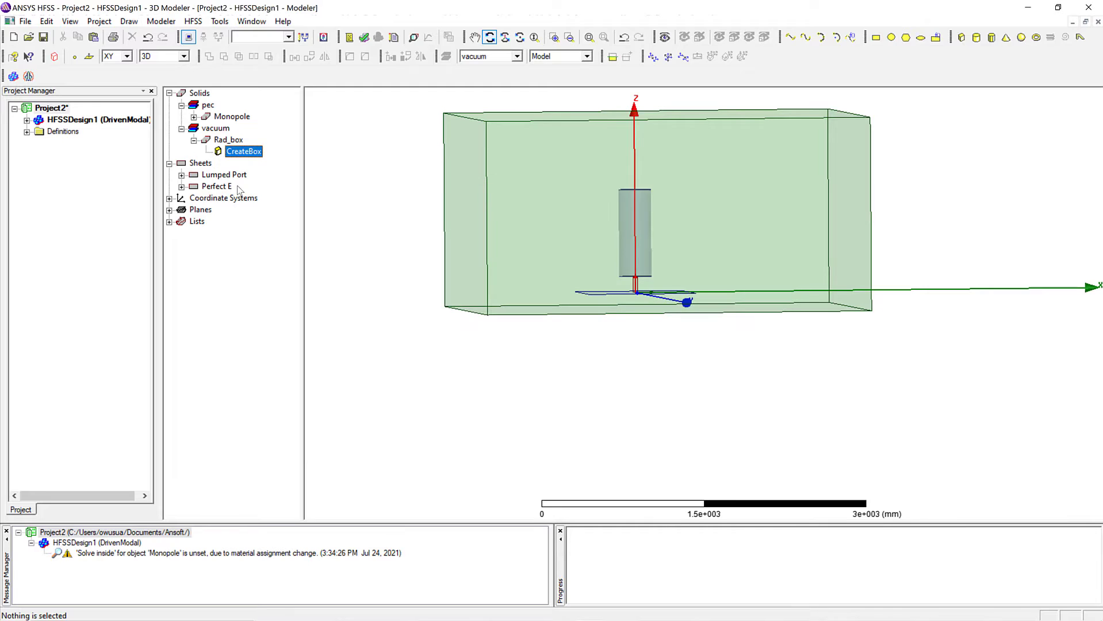
double_click(243, 151)
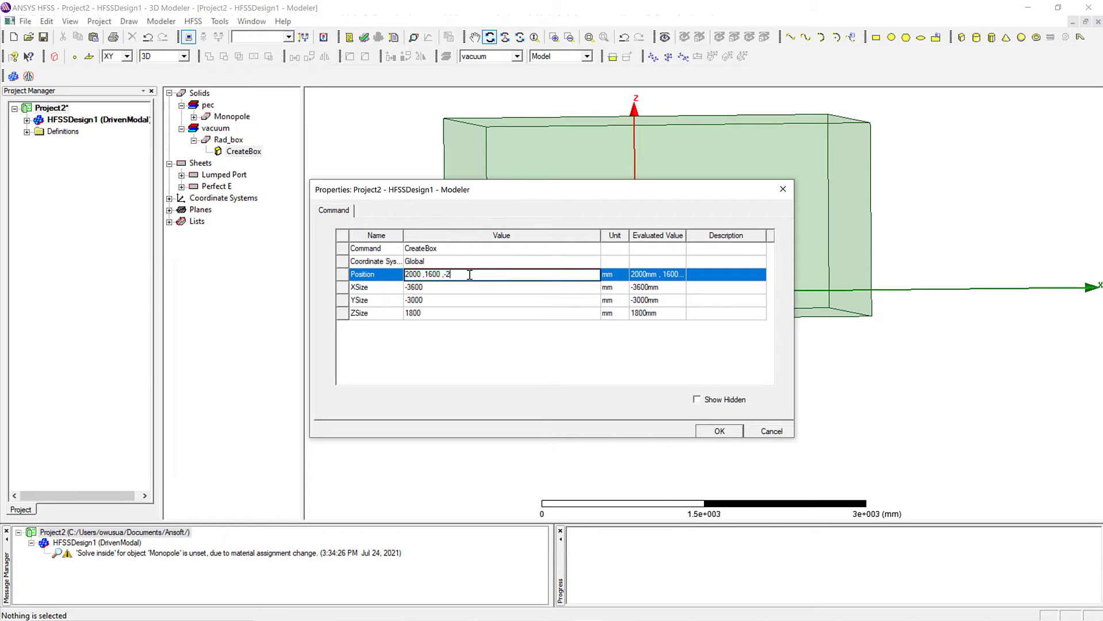
key("Backspace")
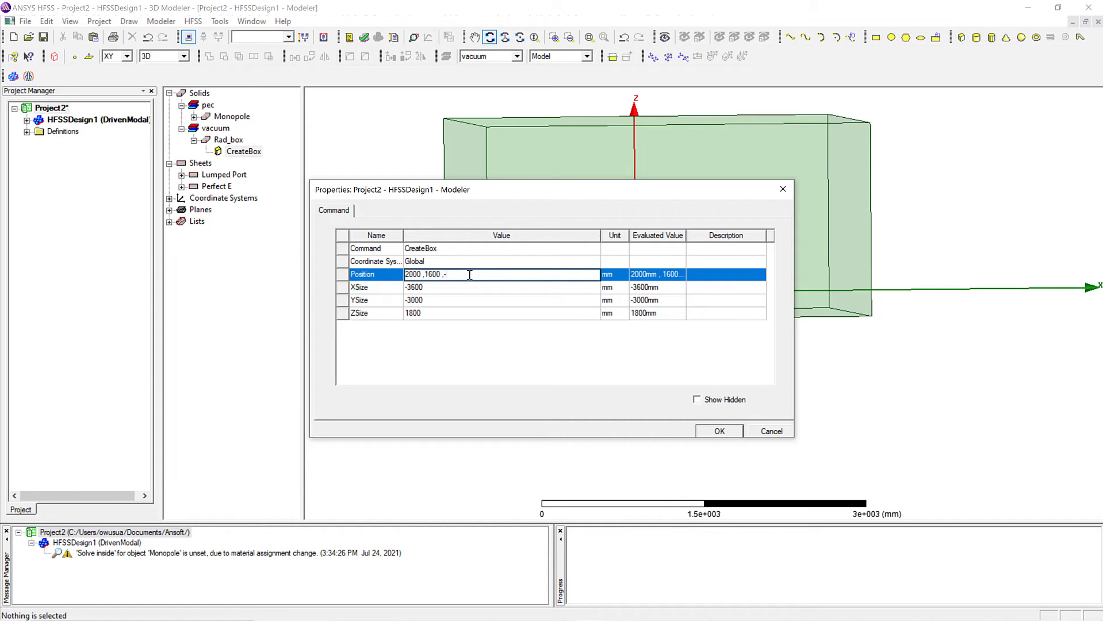
type("300")
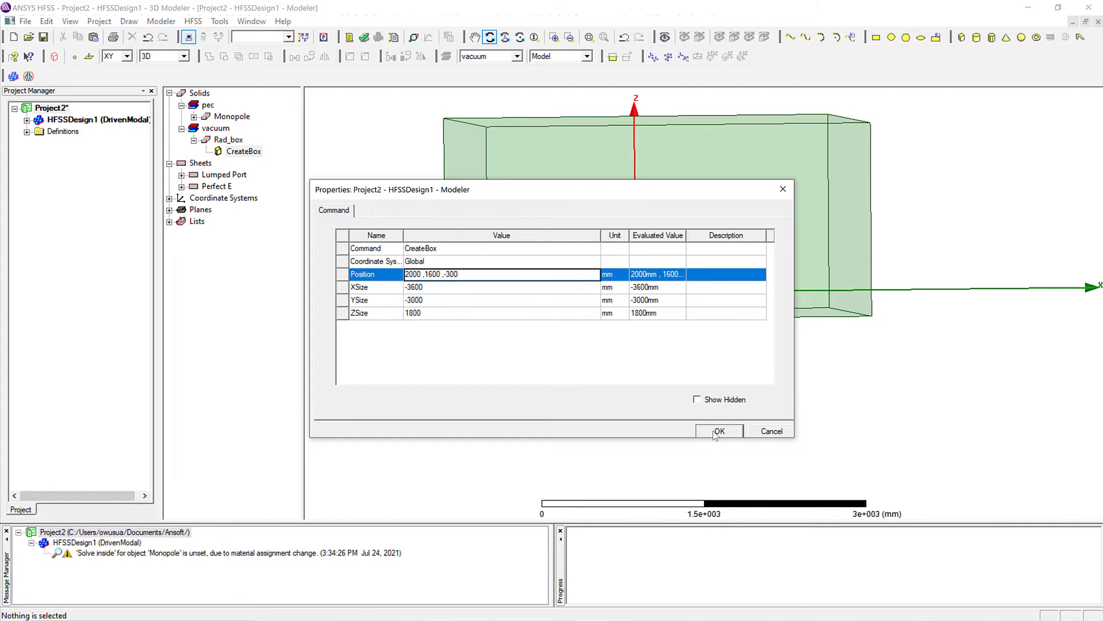
left_click(492, 274)
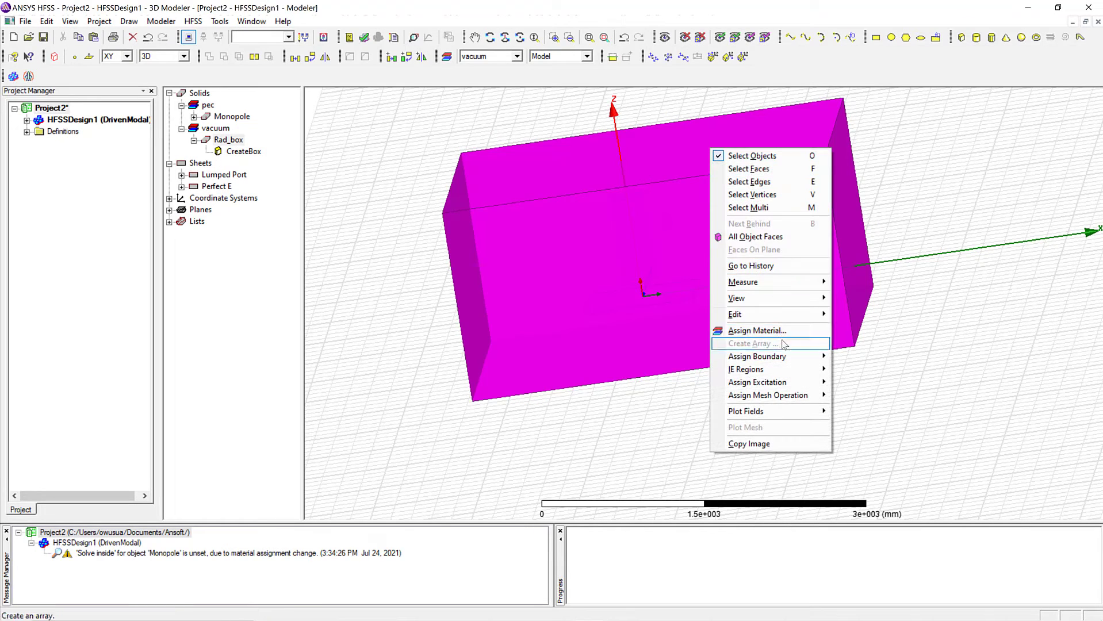
mouse_move(757, 356)
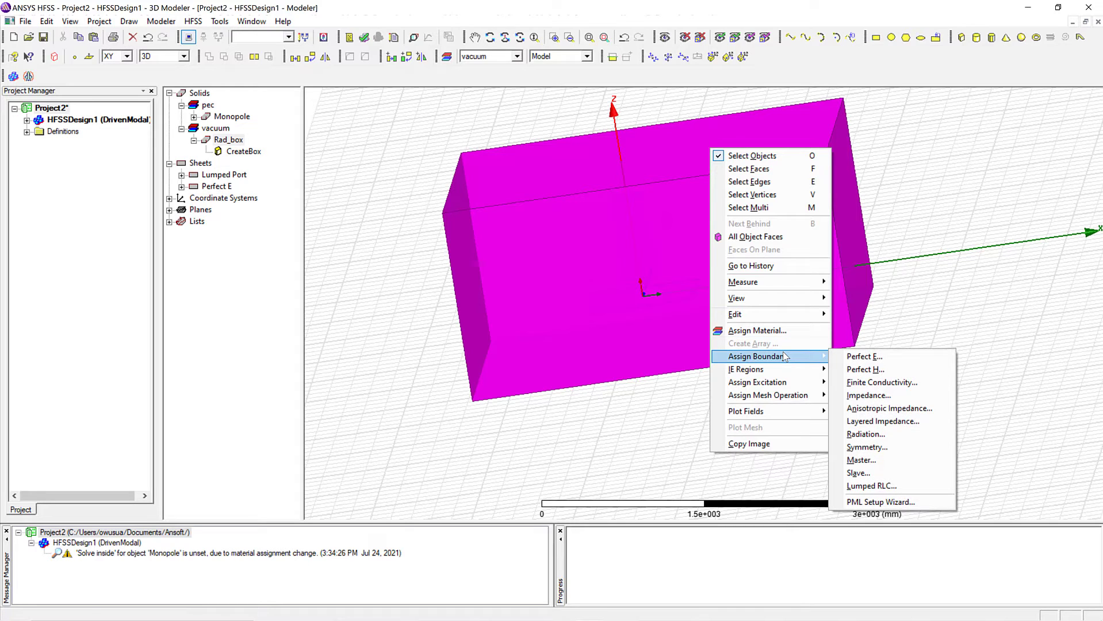
left_click(866, 434)
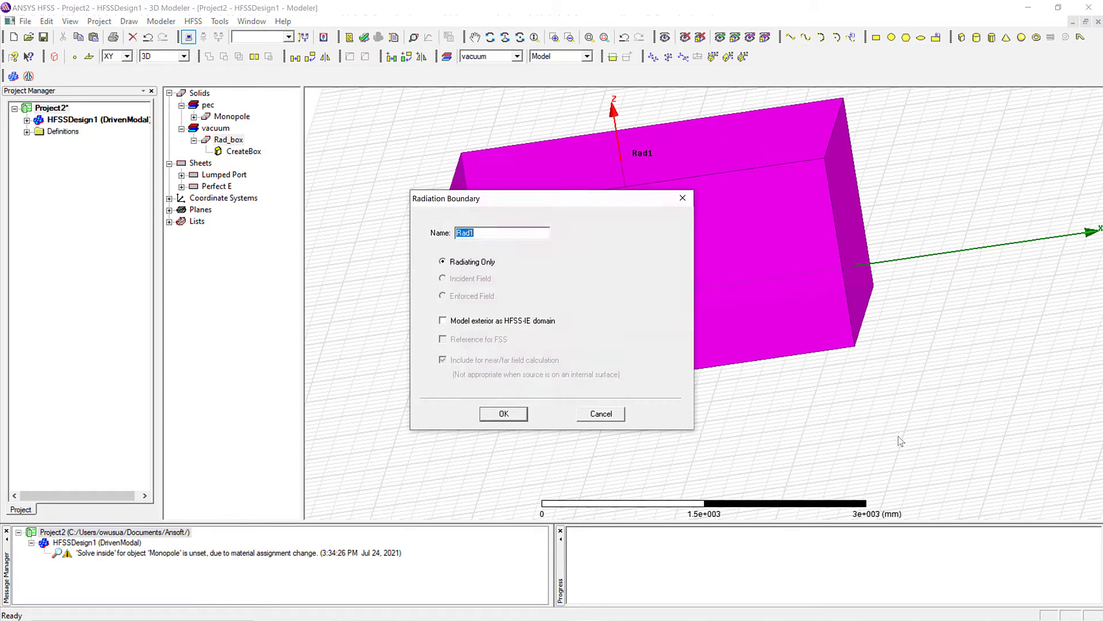
left_click(503, 414)
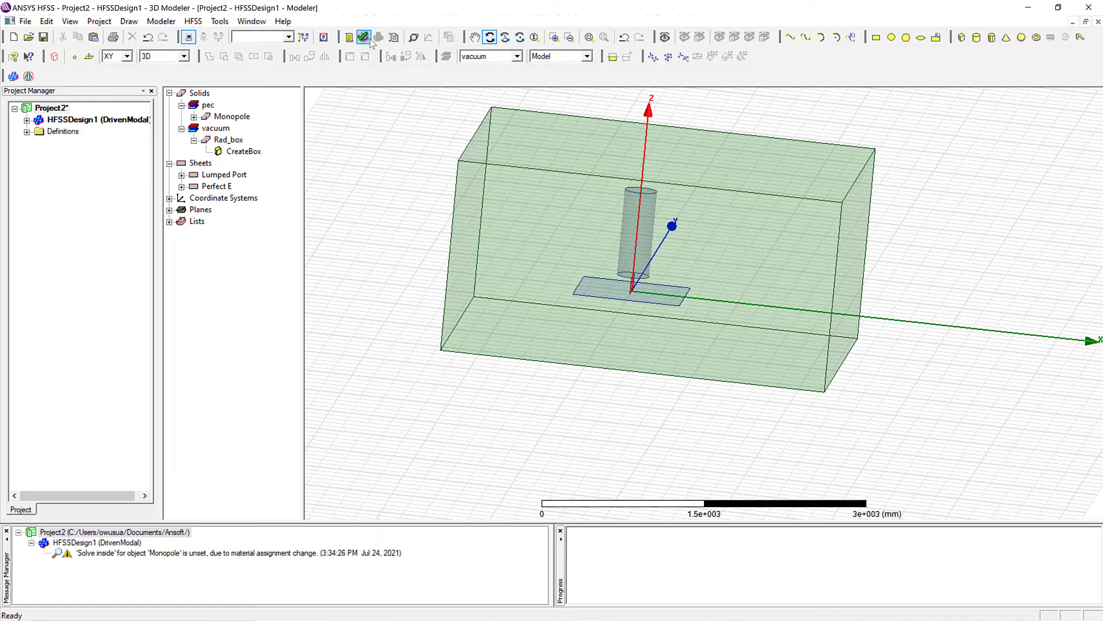
Validate the design, dismiss the missing-setup error, and expand HFSSDesign1.
left_click(363, 37)
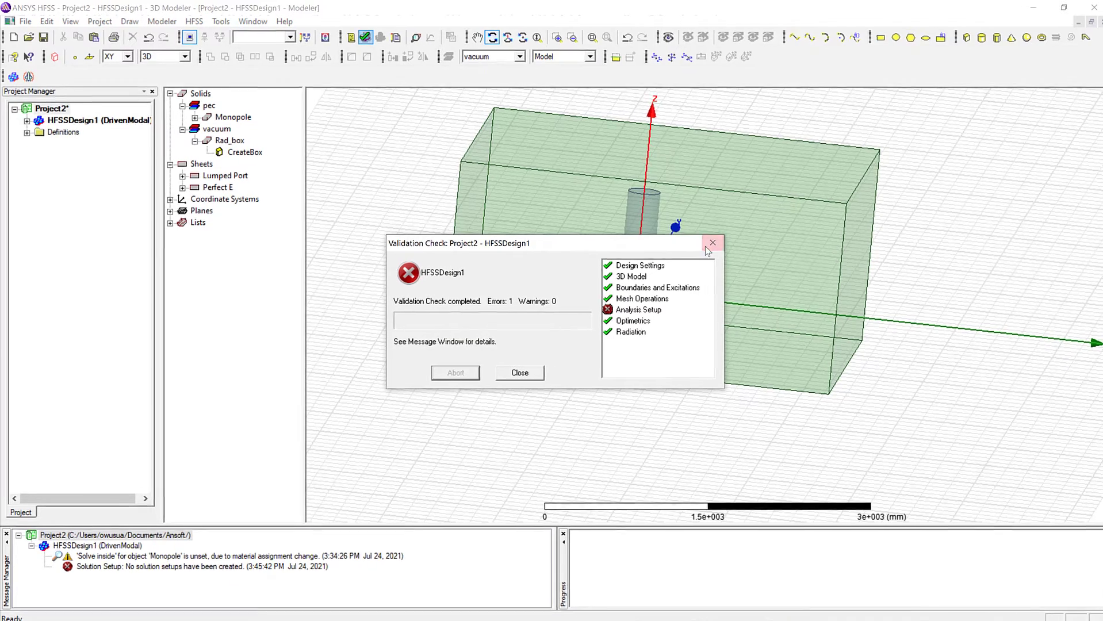
left_click(712, 243)
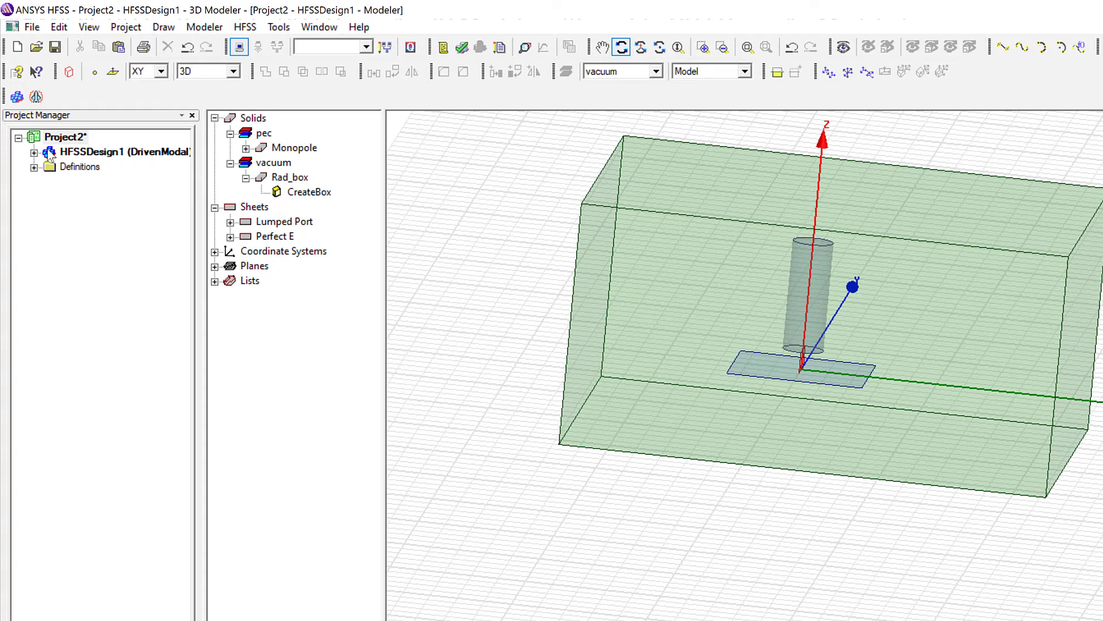
left_click(33, 151)
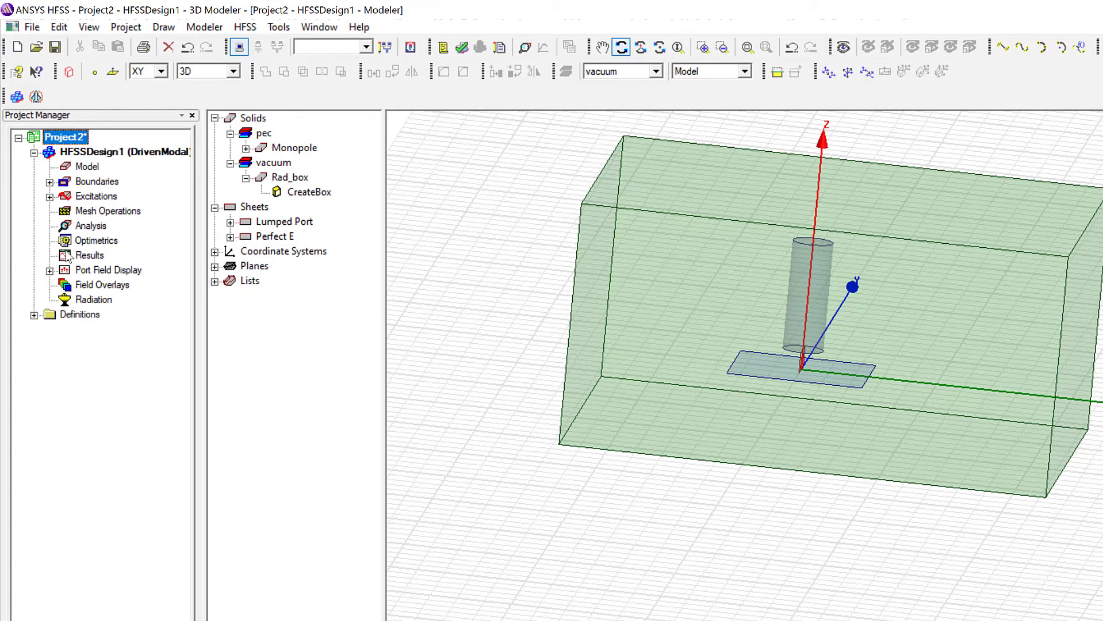
Add Setup1 with solution frequency 0.093 GHz and maximum 20 adaptive passes.
right_click(91, 225)
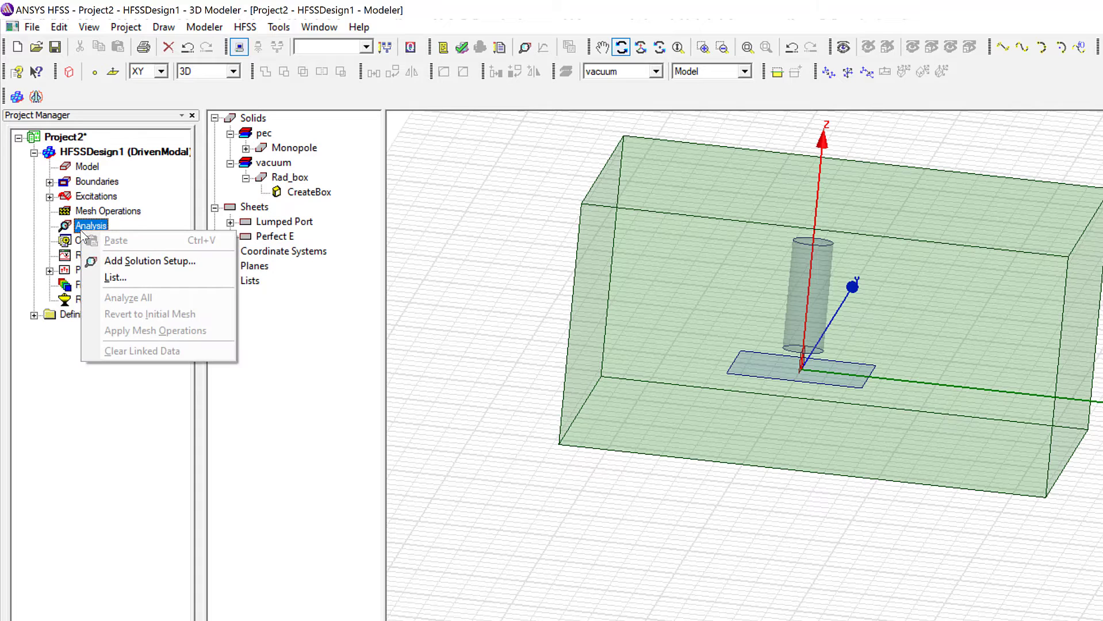
left_click(148, 261)
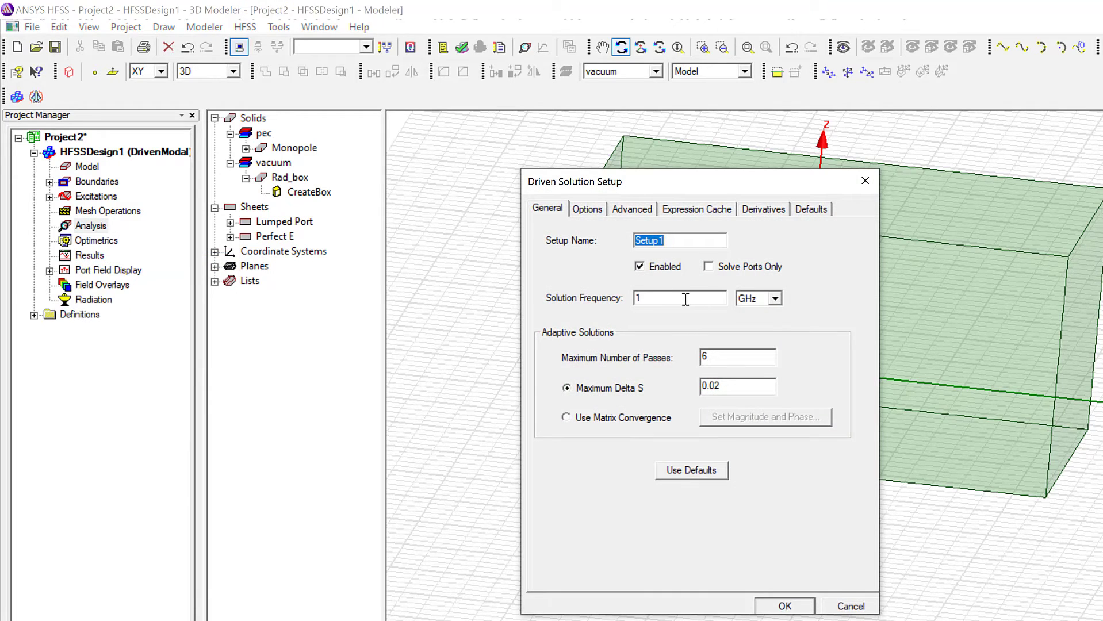
left_click(679, 297)
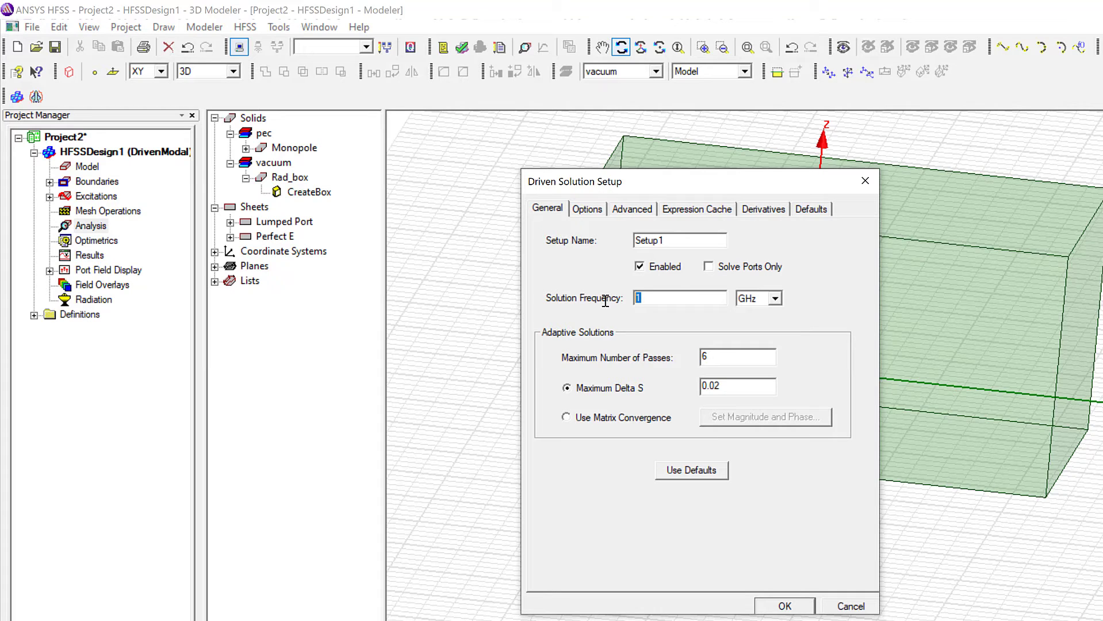
type("0")
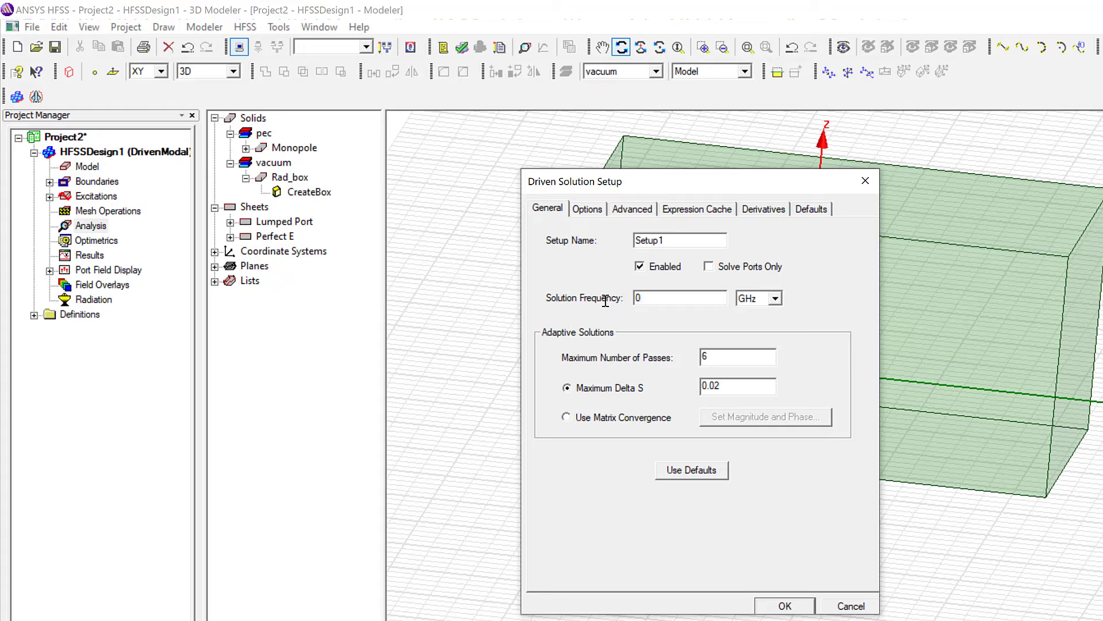
type(".0")
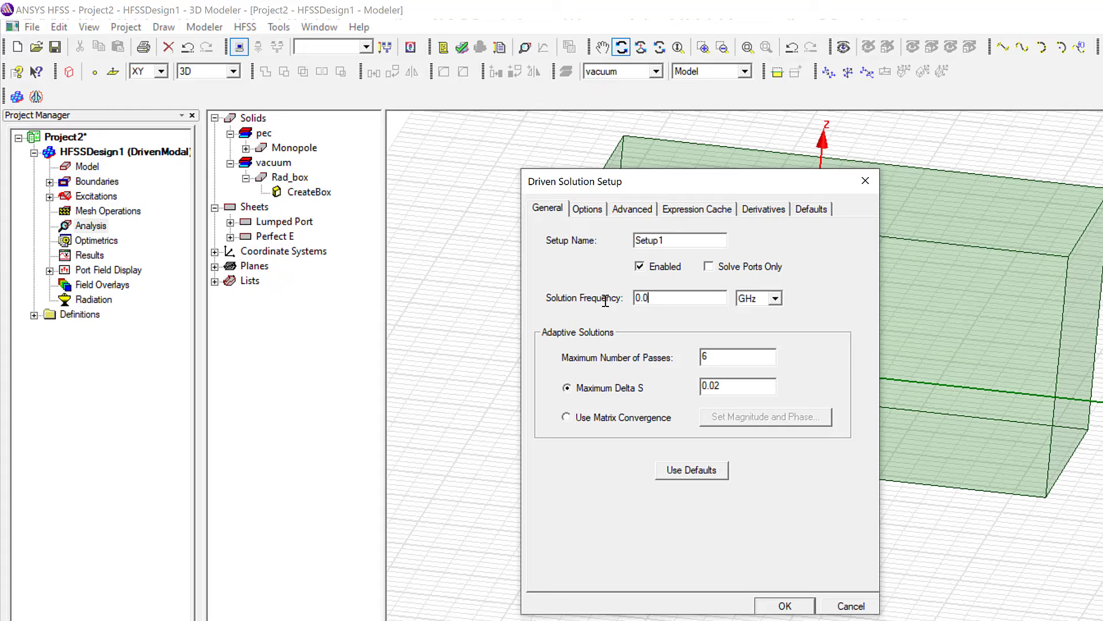
type("0.093")
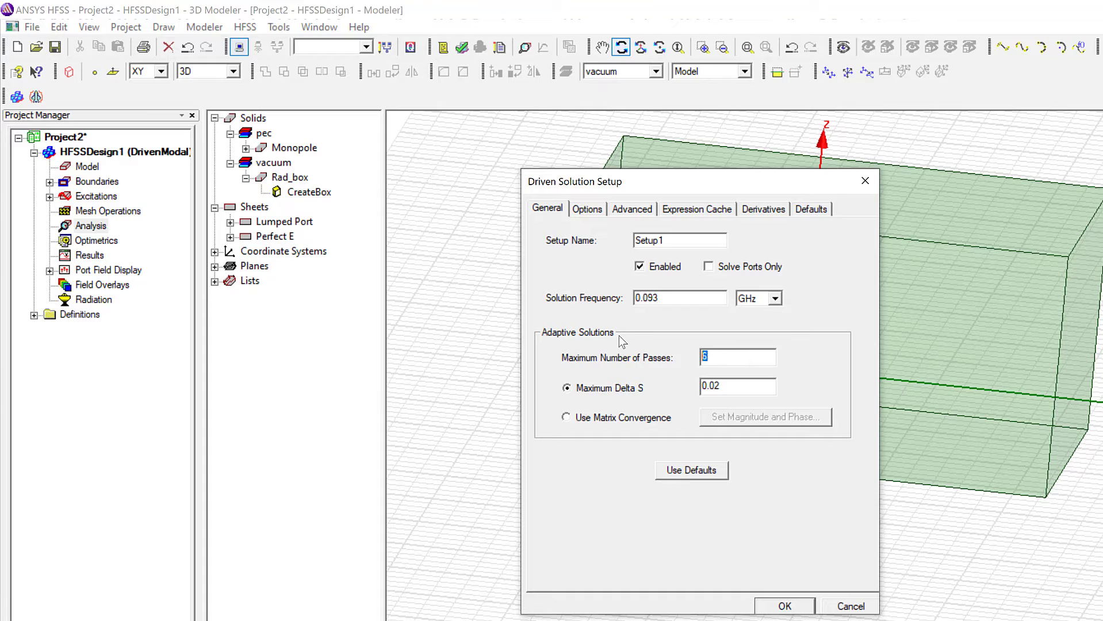
type("20")
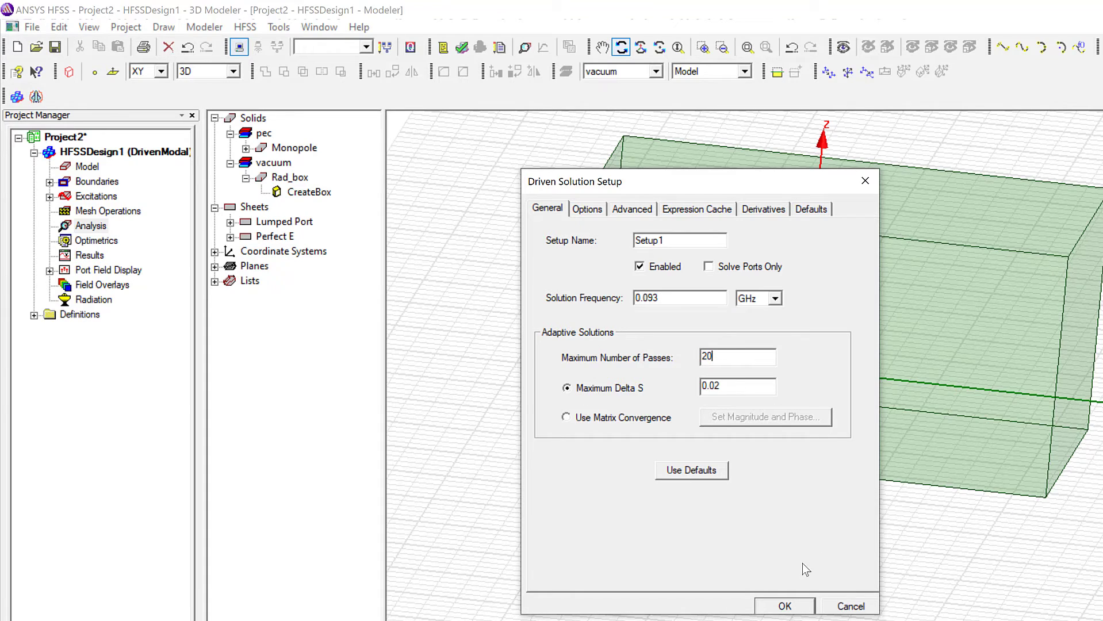
left_click(849, 605)
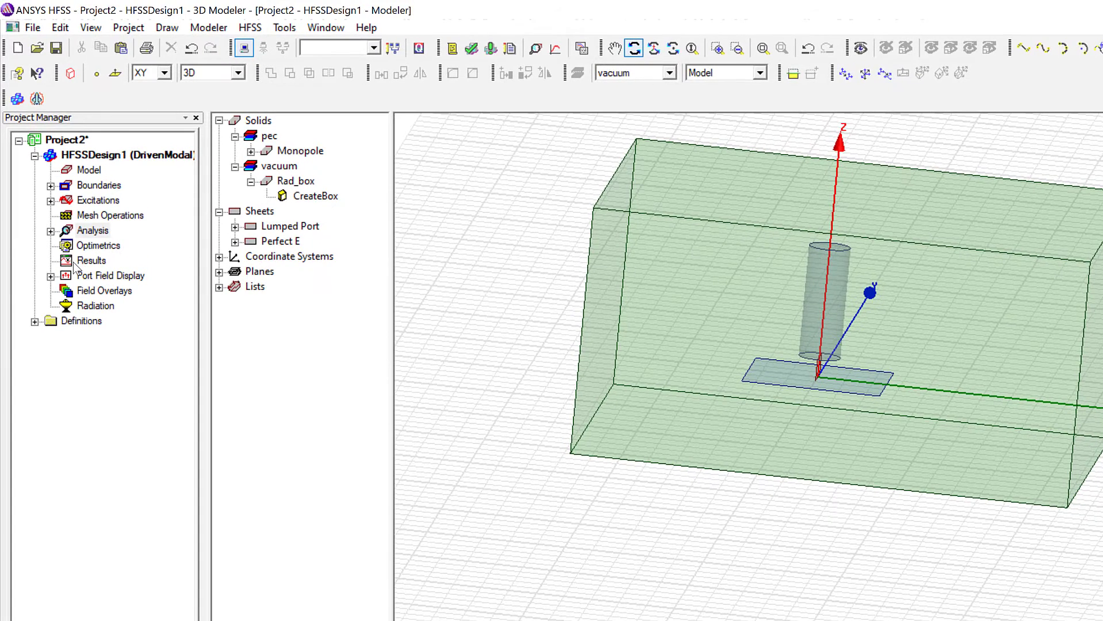
Add a LinearCount sweep to Setup1 from 0.088 to 0.108 GHz with 110 points.
left_click(92, 230)
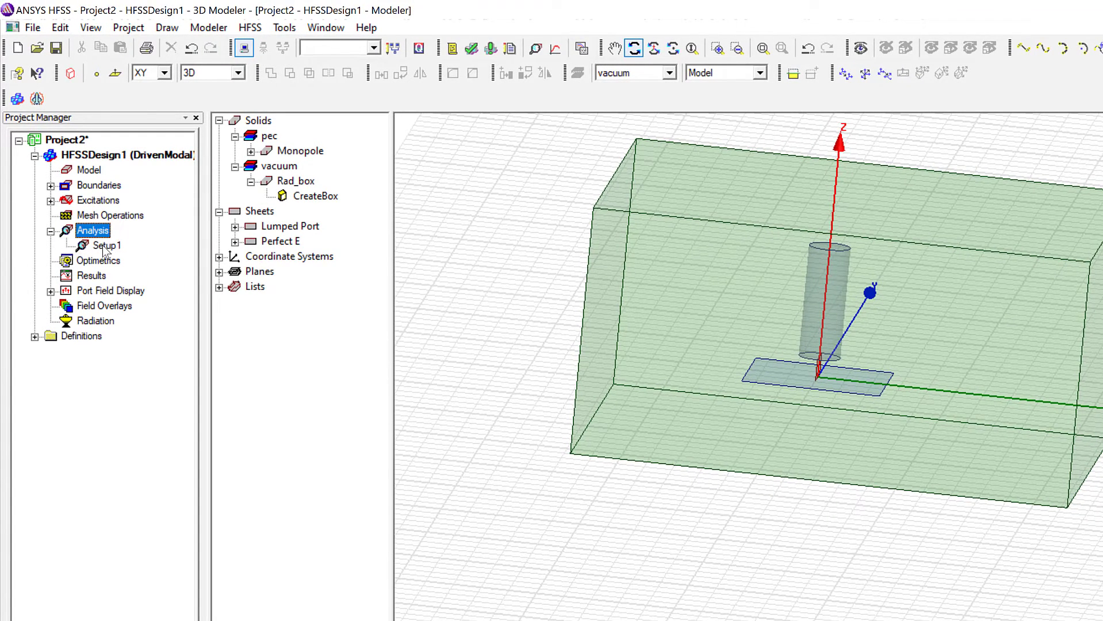
right_click(107, 245)
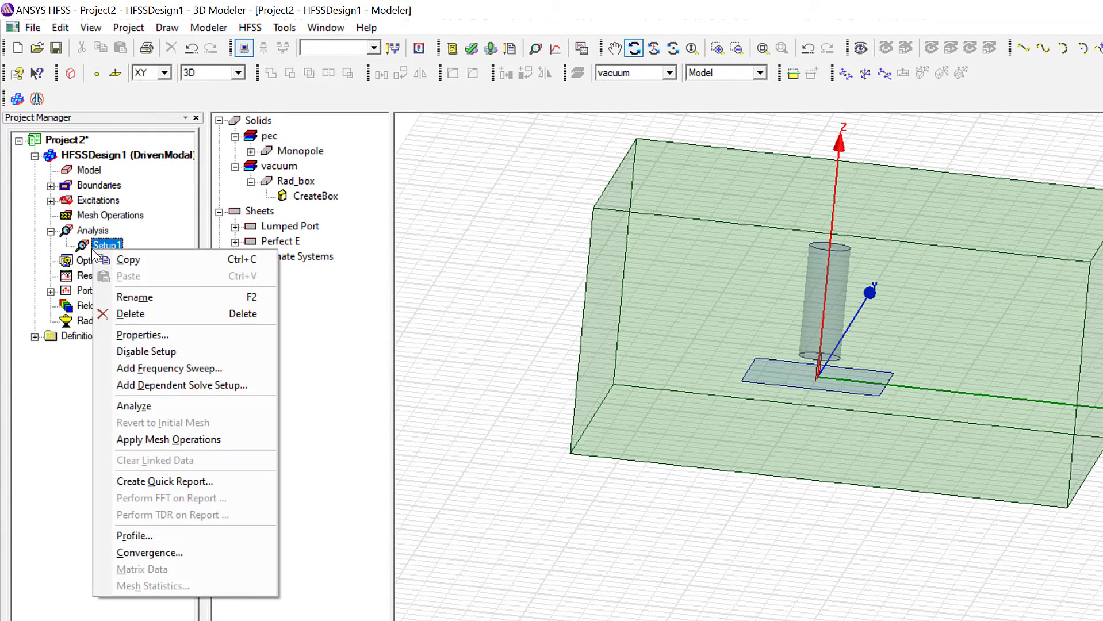
mouse_move(169, 368)
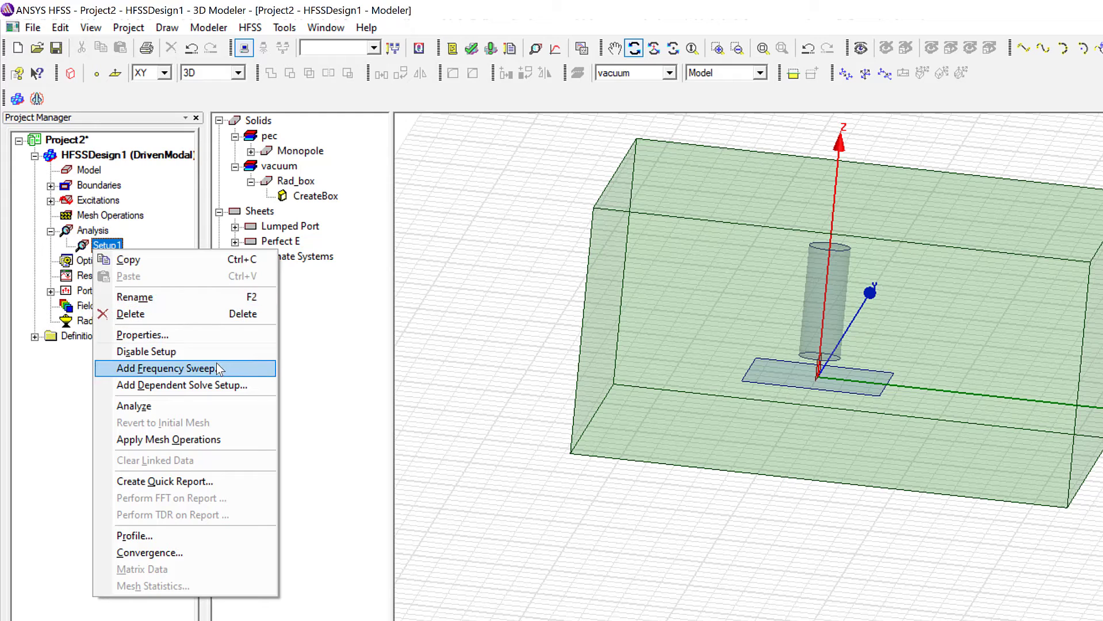
left_click(167, 368)
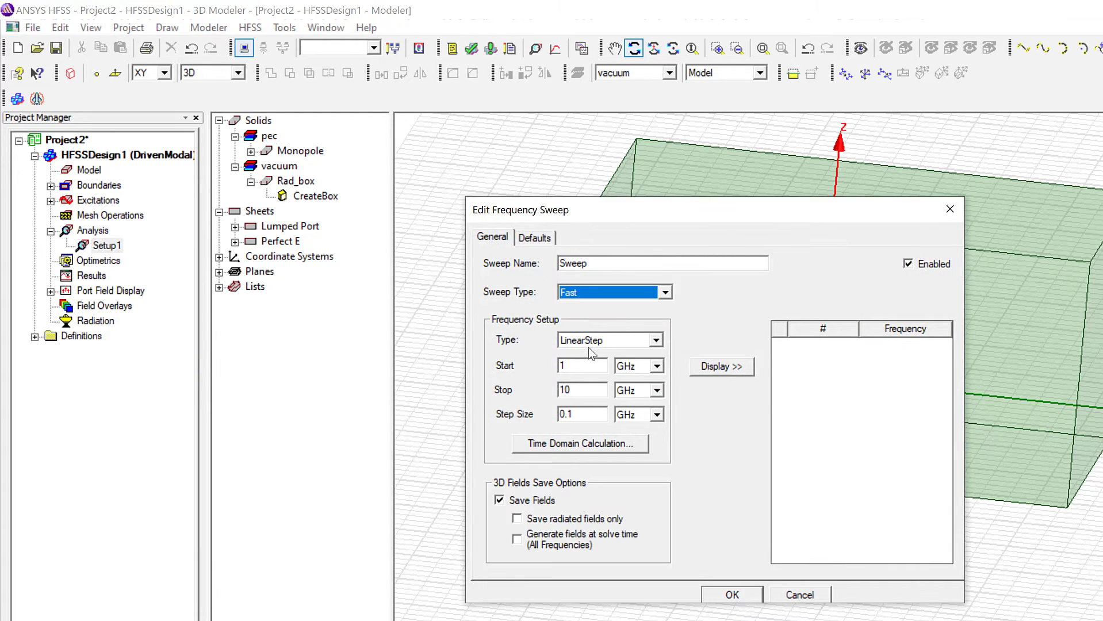
left_click(659, 339)
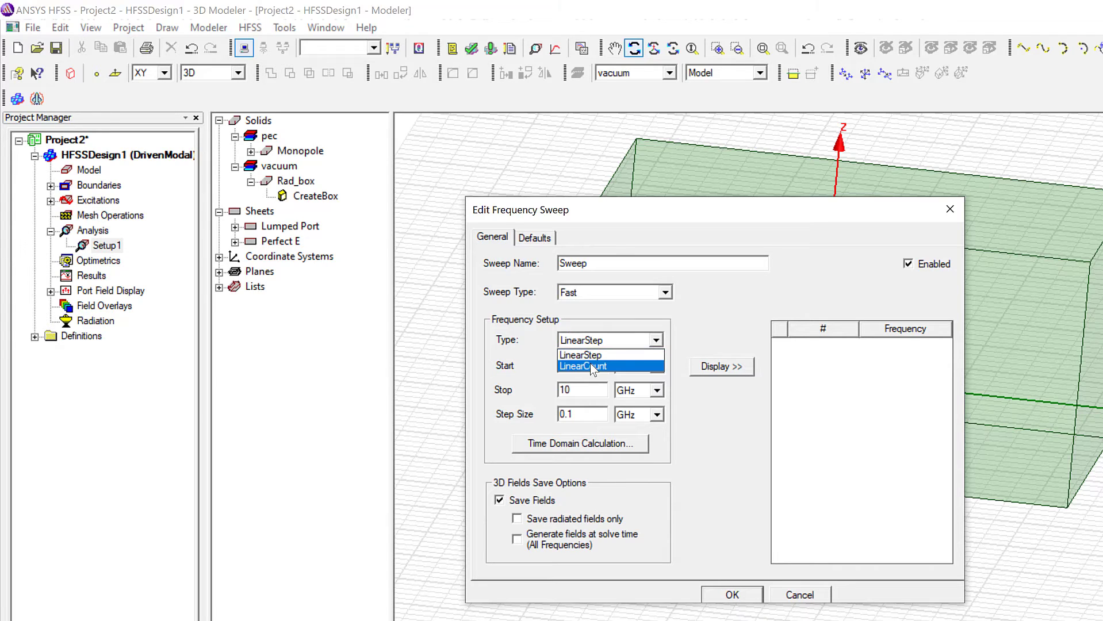
left_click(583, 366)
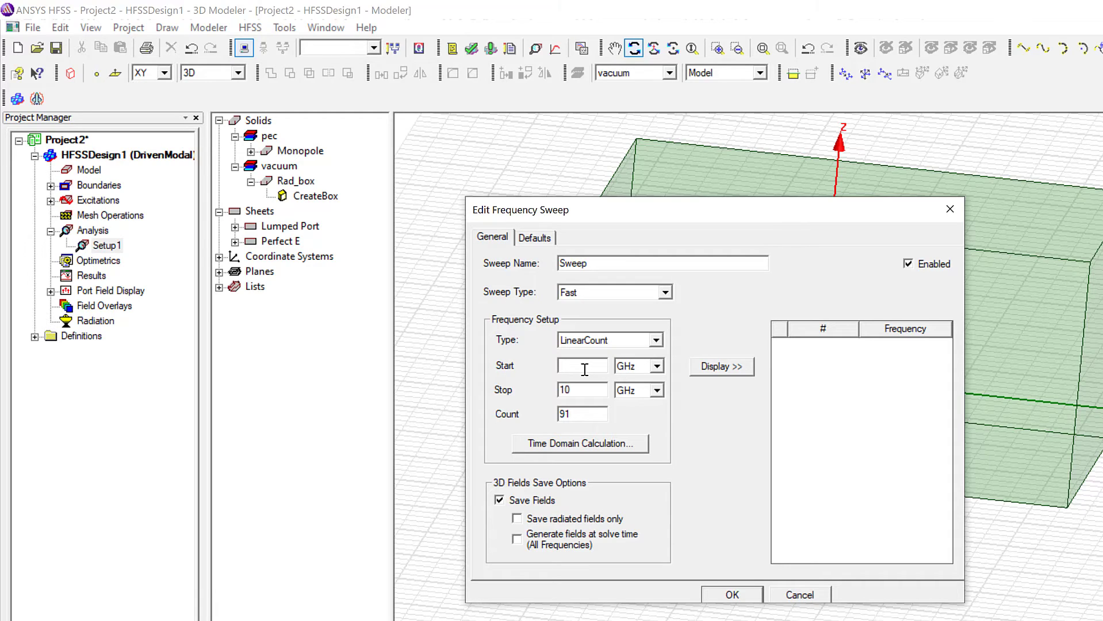
left_click(582, 365)
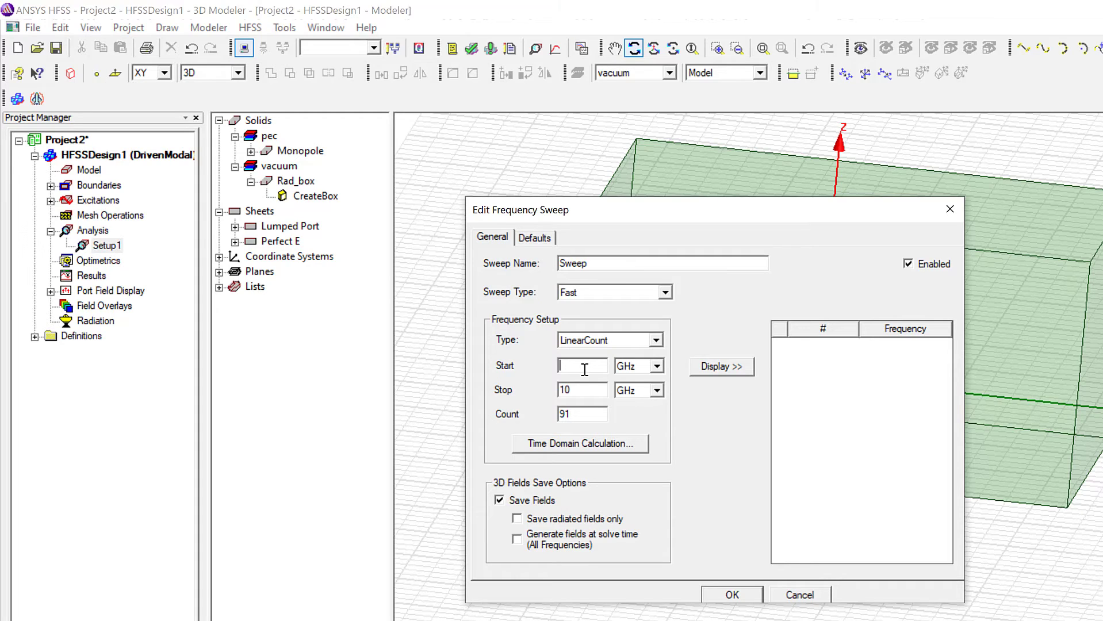
type("0.088")
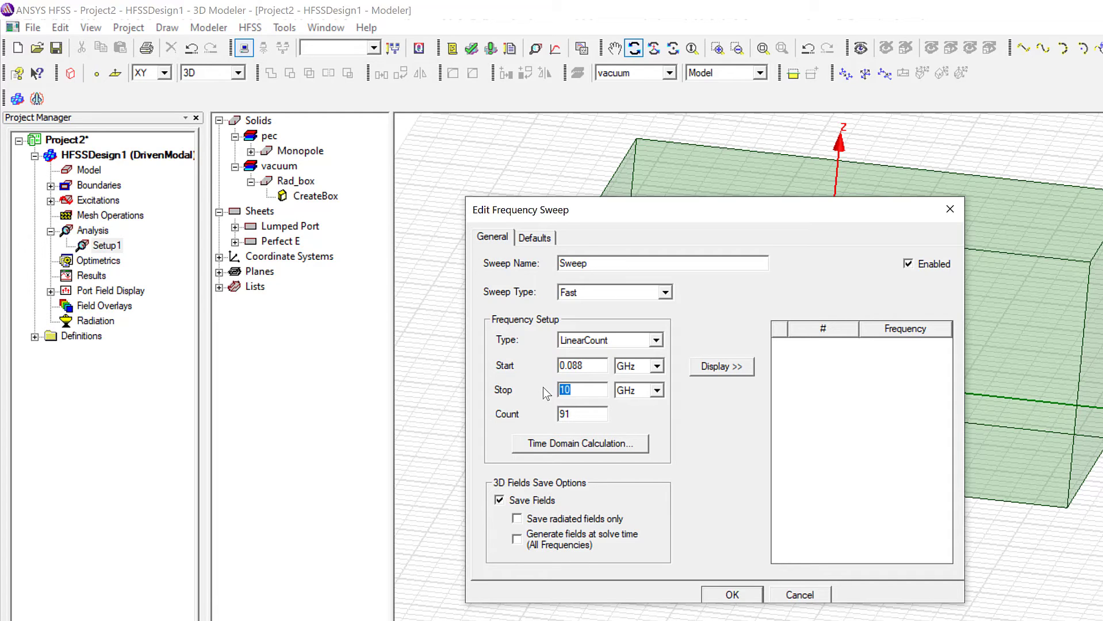
type("0.108")
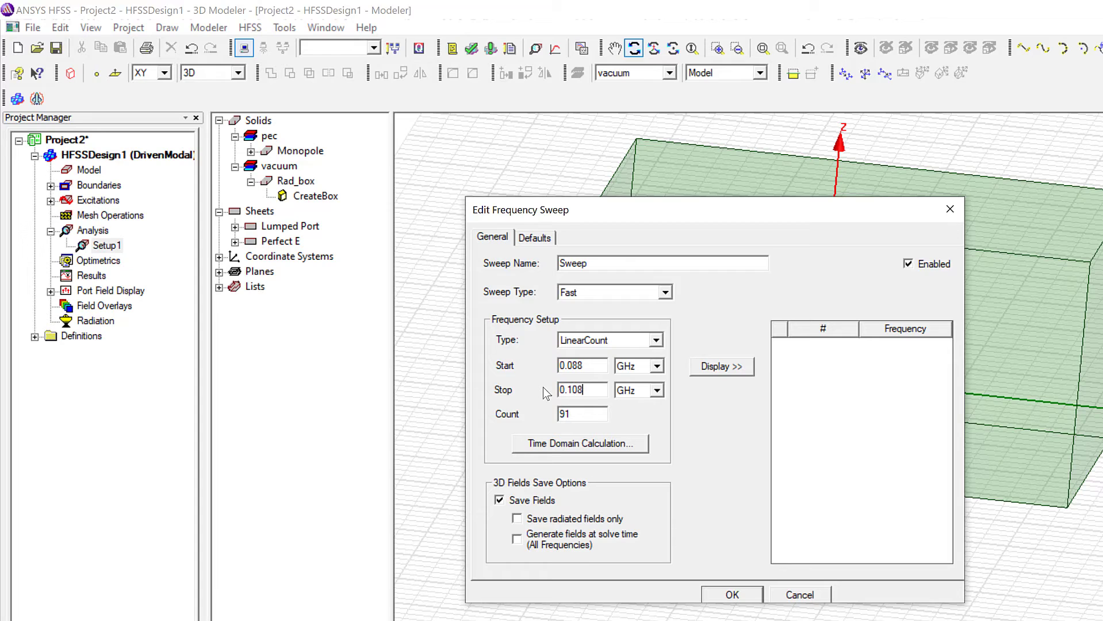
double_click(583, 414)
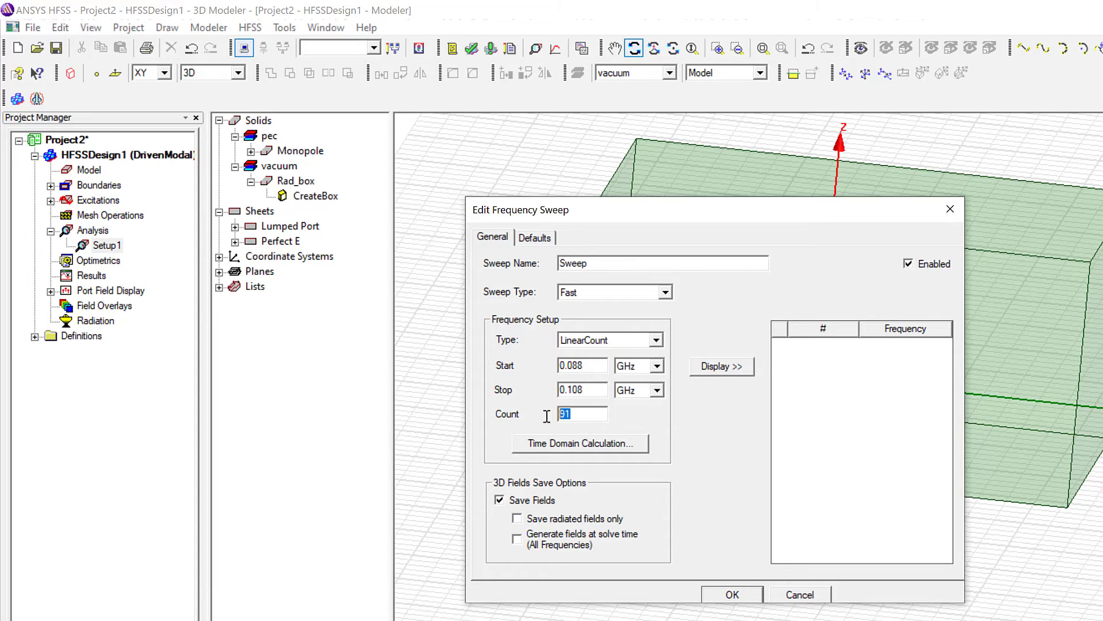
type("10")
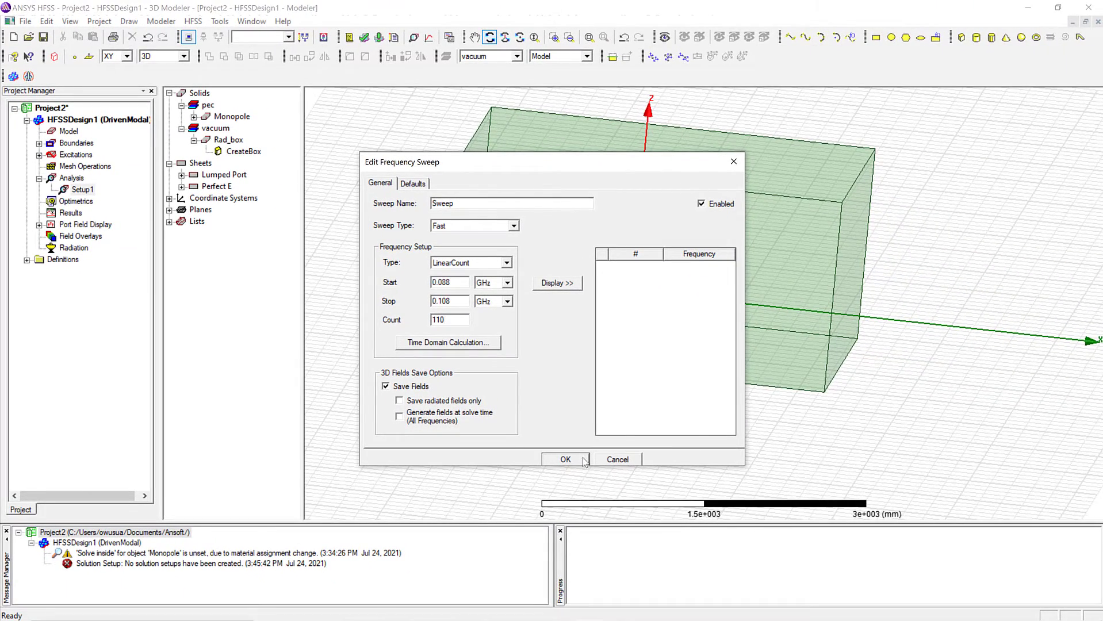
left_click(556, 283)
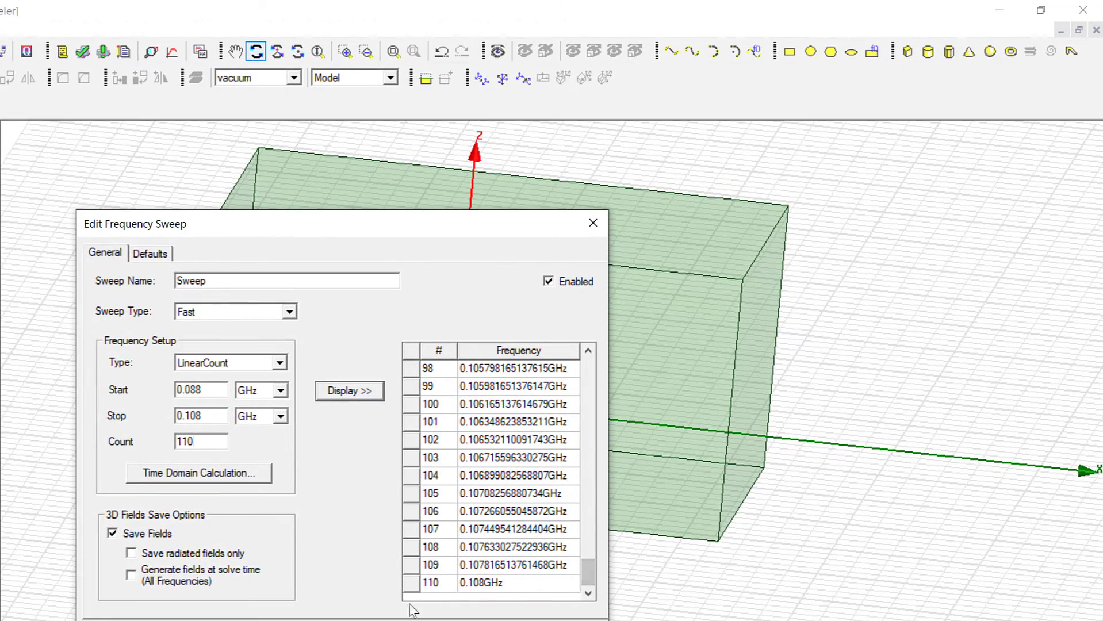
left_click(592, 223)
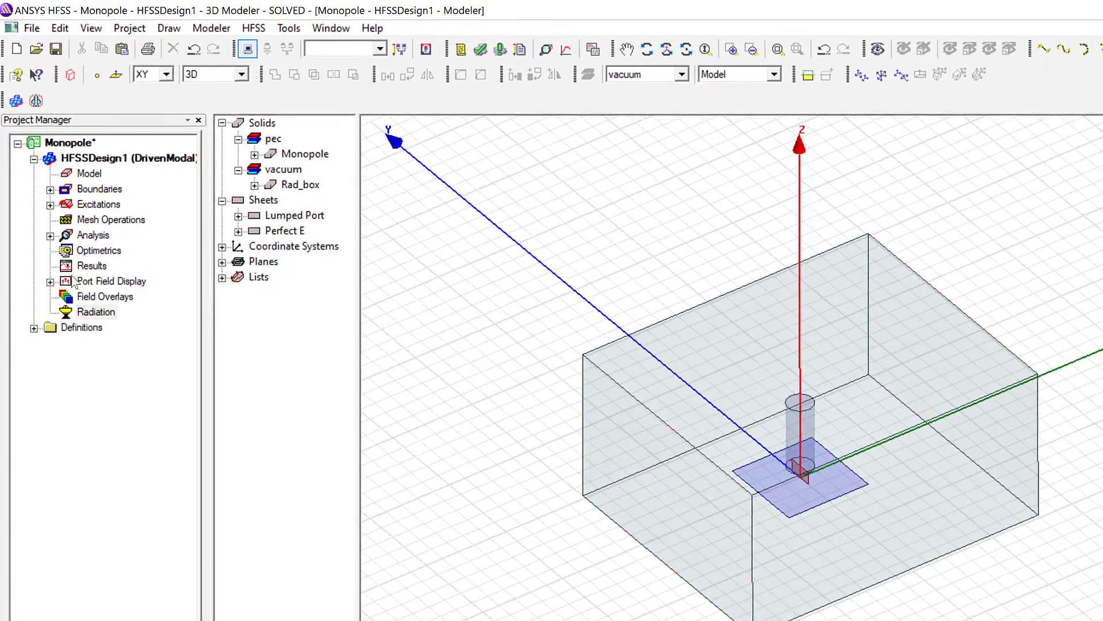
Create a rectangular modal report XY Plot 1 of dB(S(1,1)) versus frequency.
right_click(91, 266)
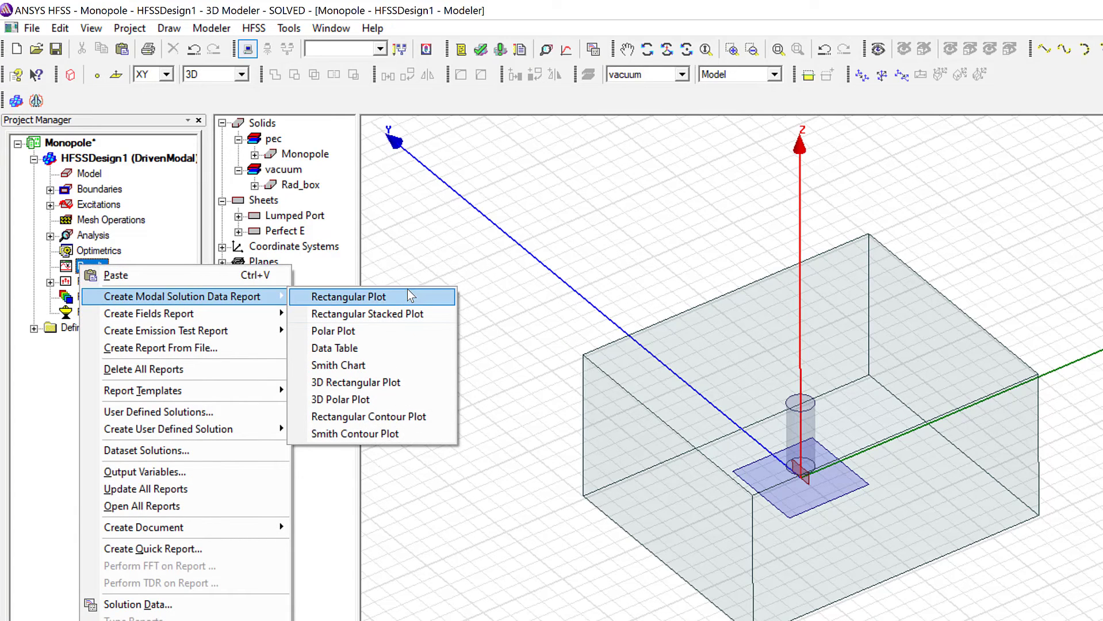
left_click(345, 296)
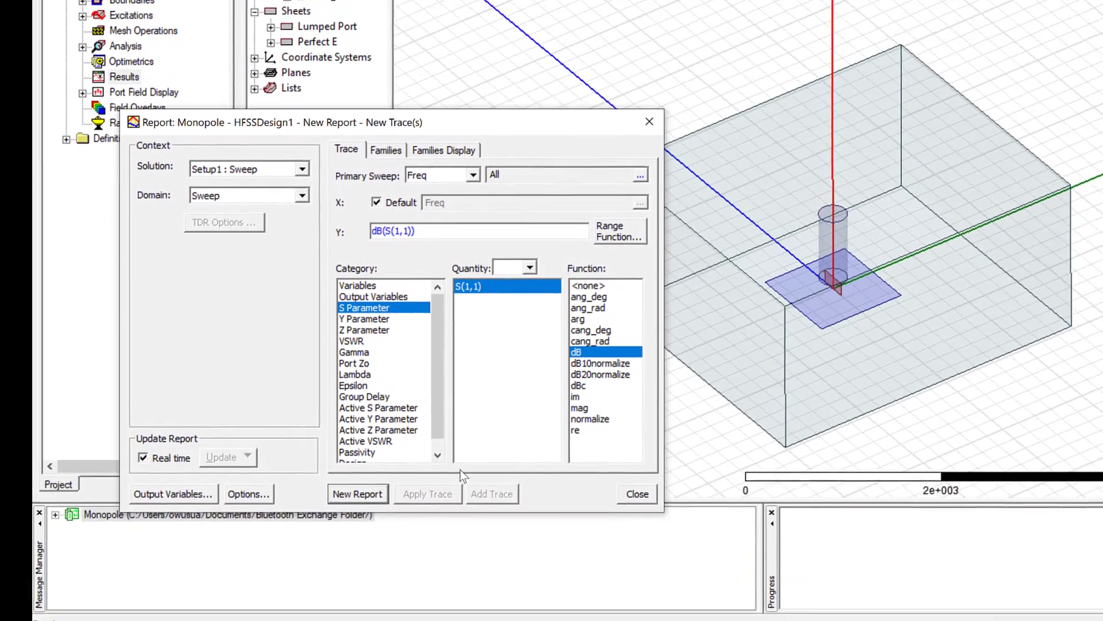
left_click(358, 494)
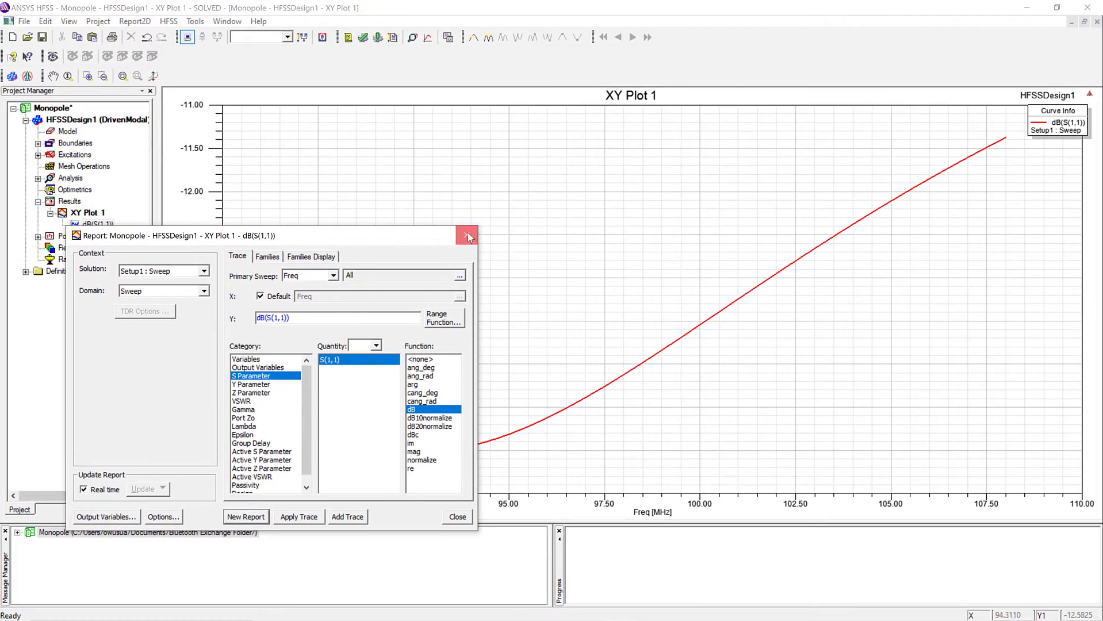
left_click(467, 236)
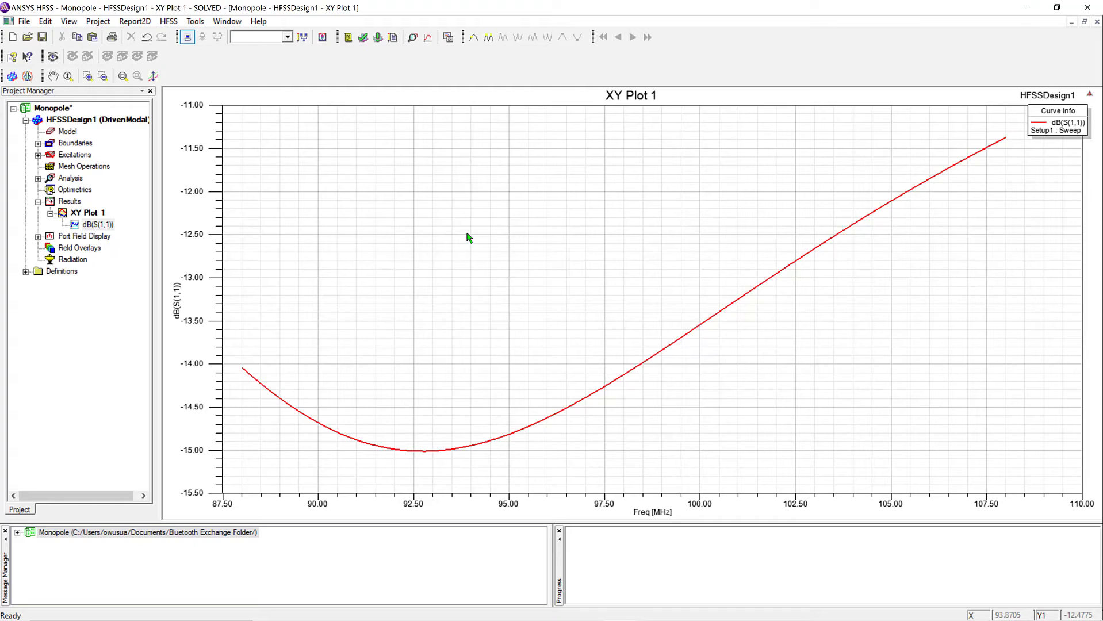
mouse_move(154, 190)
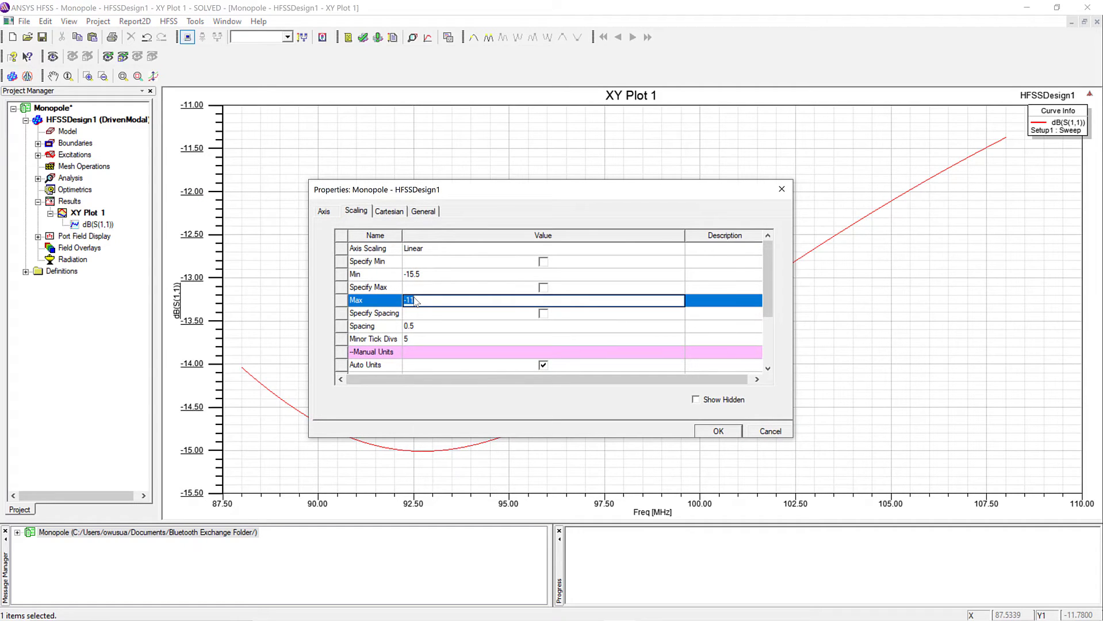
Rescale XY Plot 1 with dB maximum -10 and frequency axis 88–108 MHz.
type("-10")
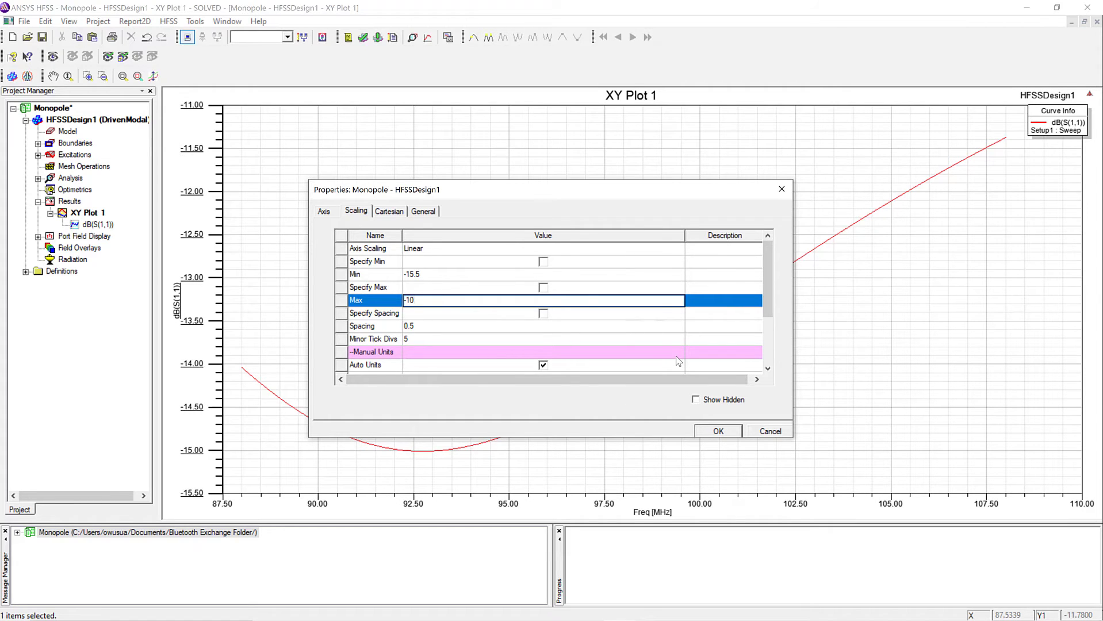
left_click(717, 432)
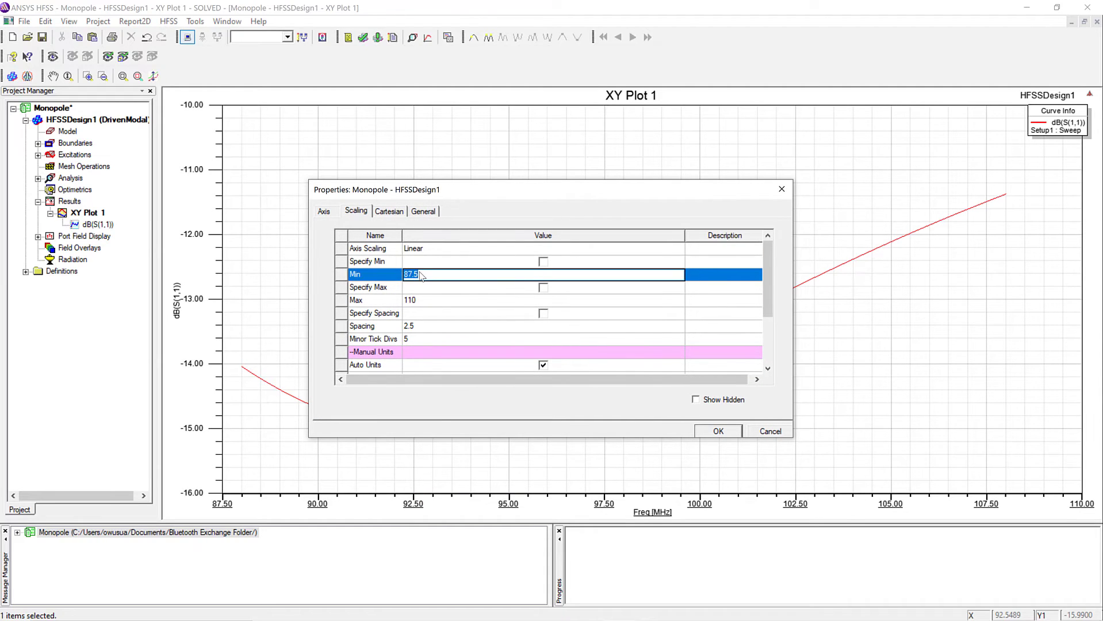
type("88")
left_click(542, 299)
type("108")
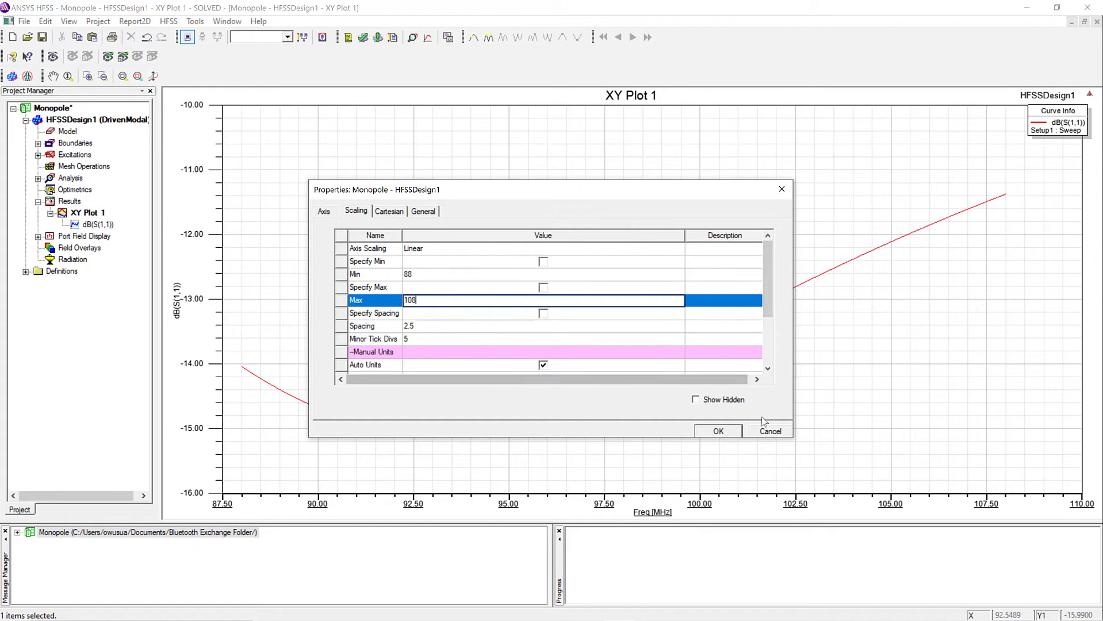
left_click(715, 432)
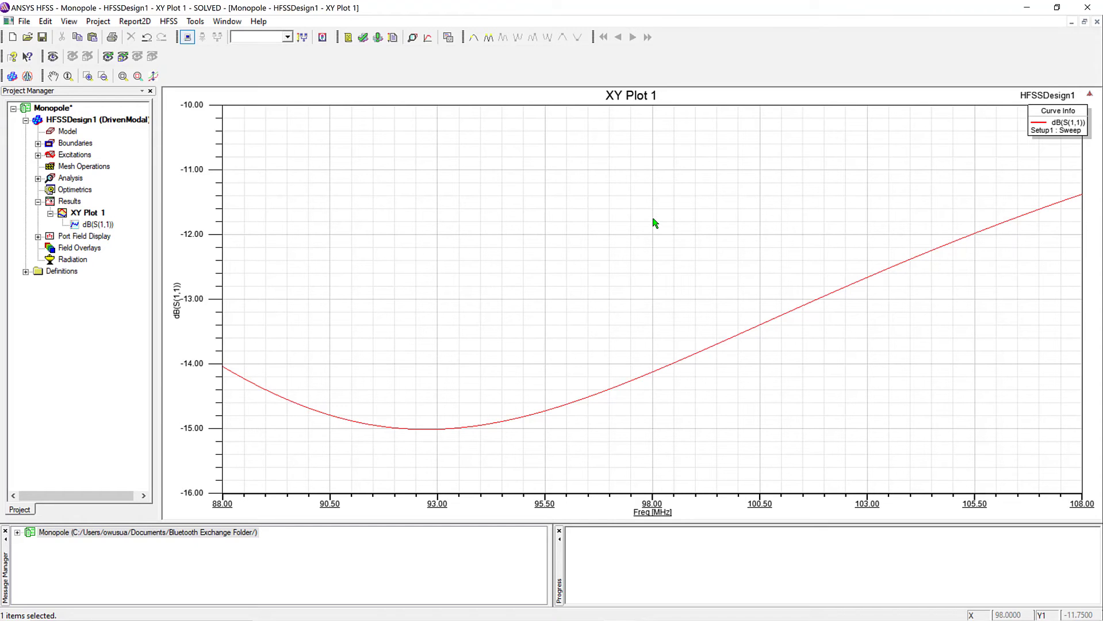
mouse_move(422, 225)
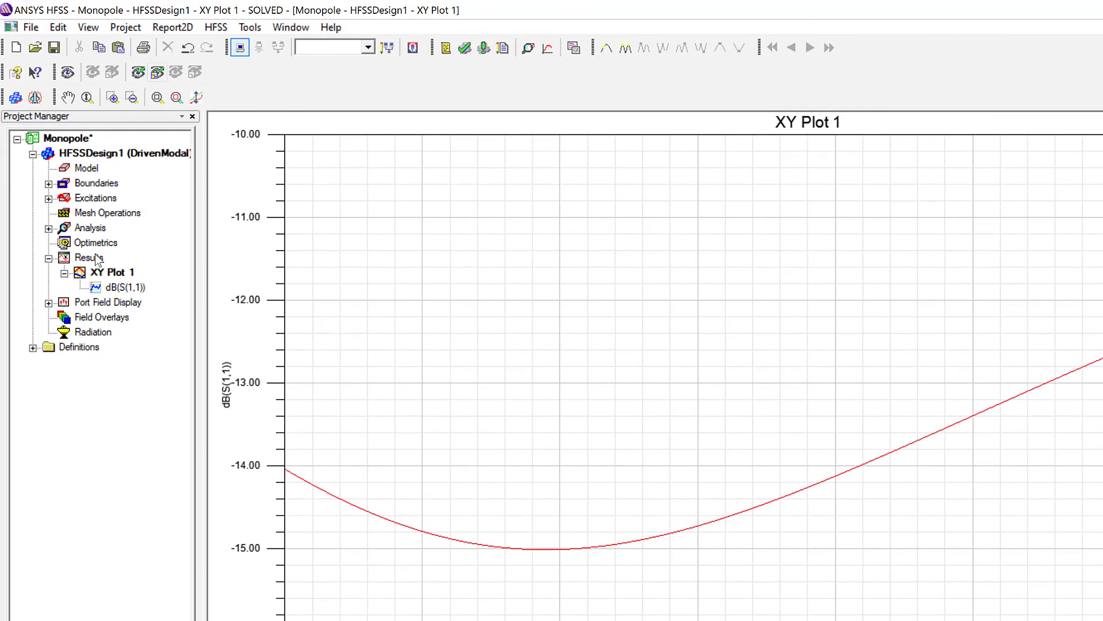
Create rectangular report XY Plot 2 of VSWR(1) versus frequency.
right_click(88, 258)
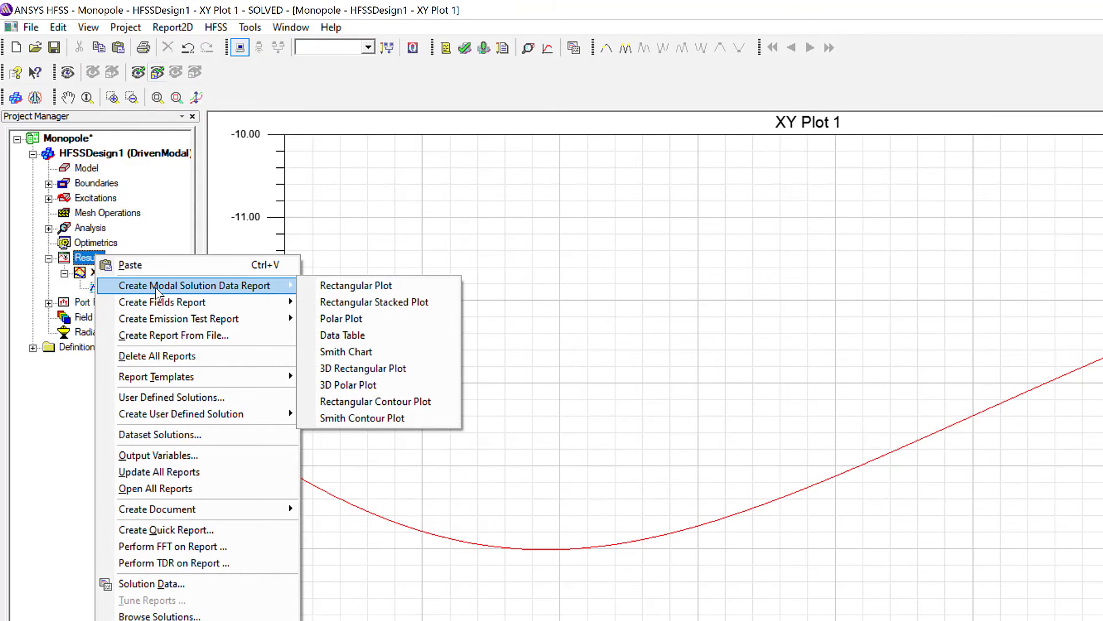
left_click(356, 285)
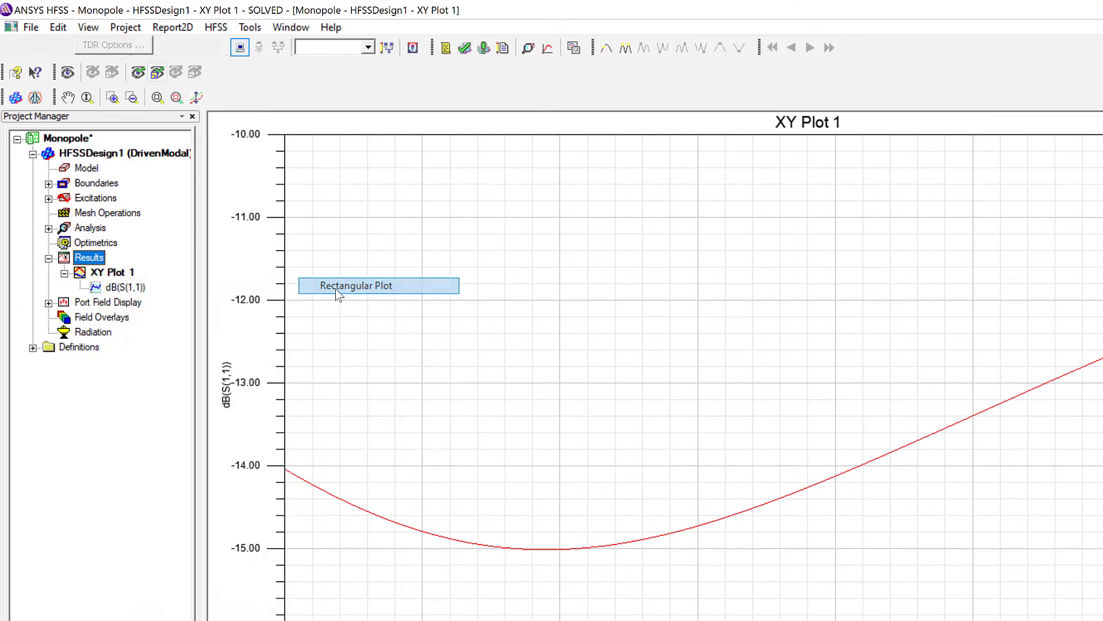
left_click(379, 286)
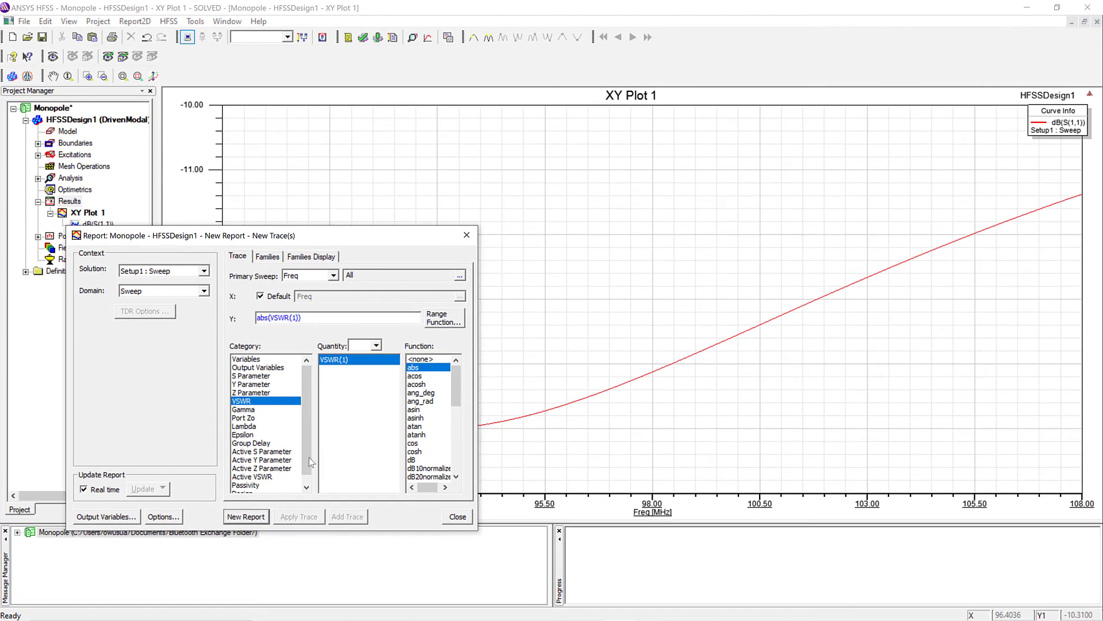
left_click(246, 516)
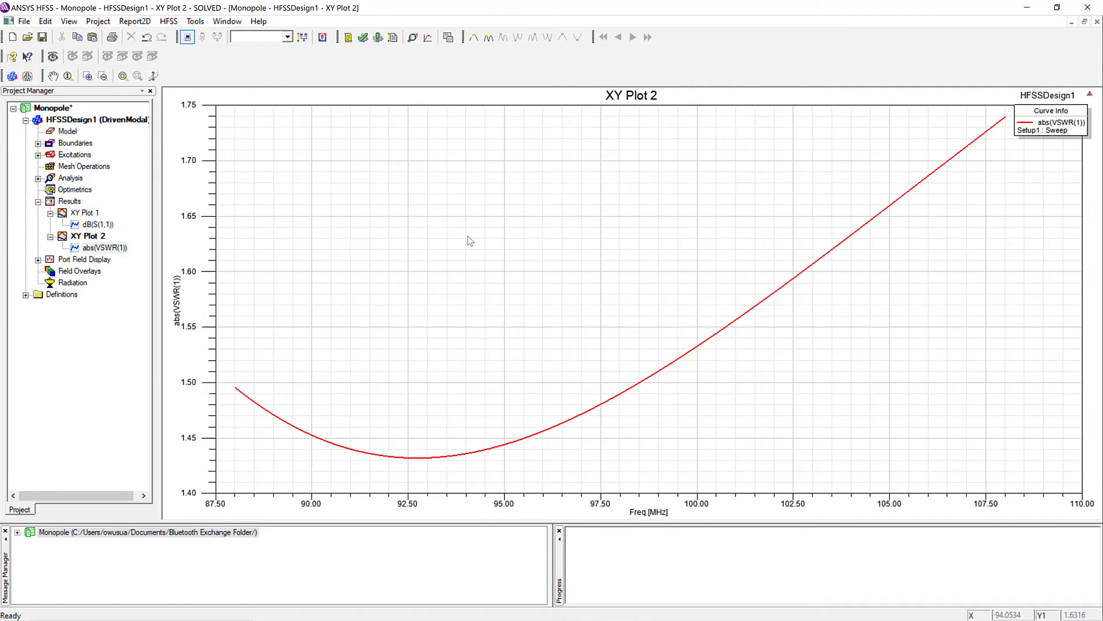
mouse_move(205, 281)
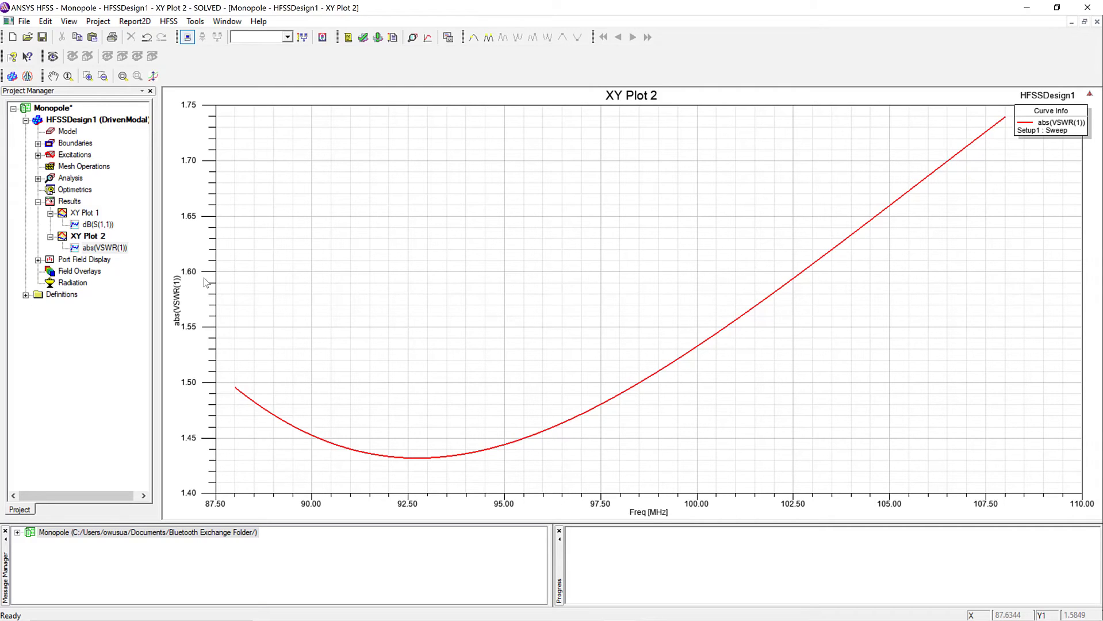
mouse_move(107, 272)
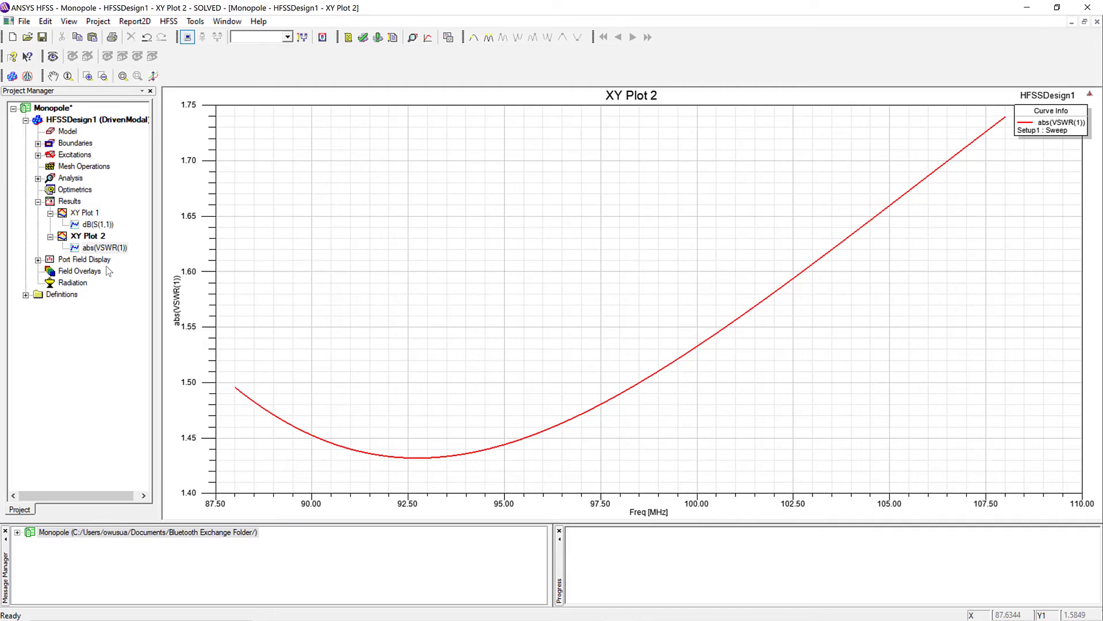
mouse_move(104, 273)
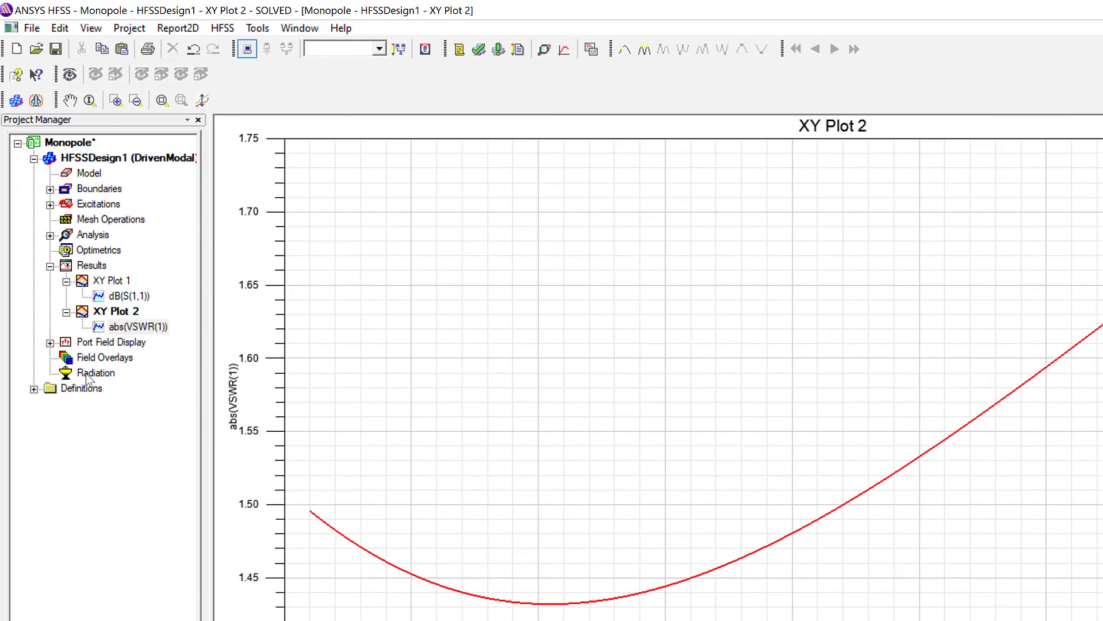
Insert Infinite Sphere1 with phi step 1°, theta stop 360° and theta step 1°.
right_click(95, 373)
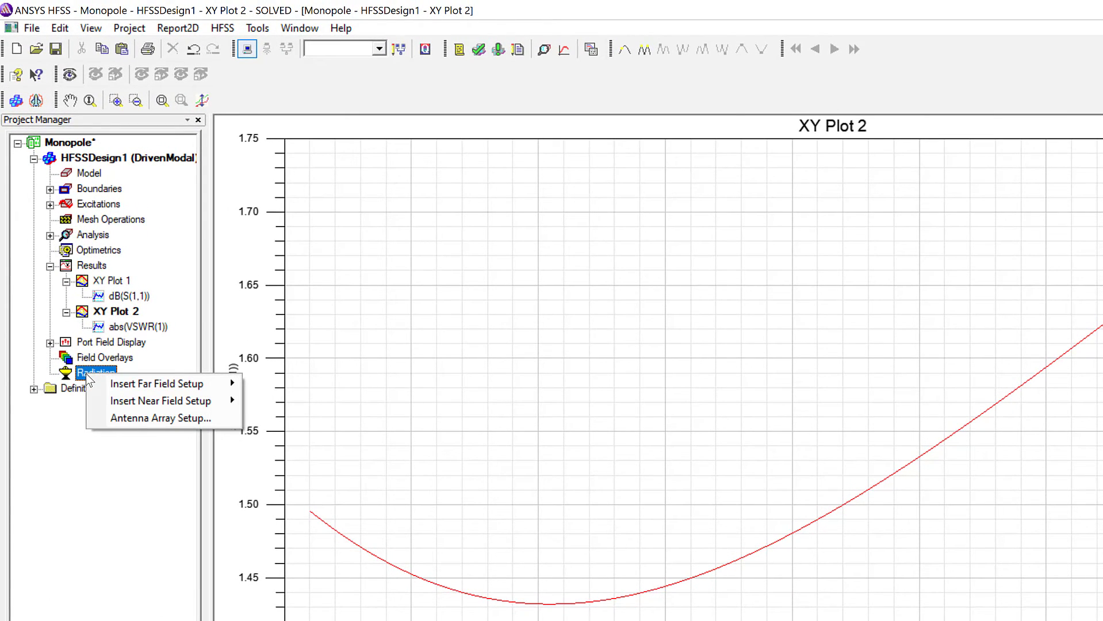
mouse_move(157, 384)
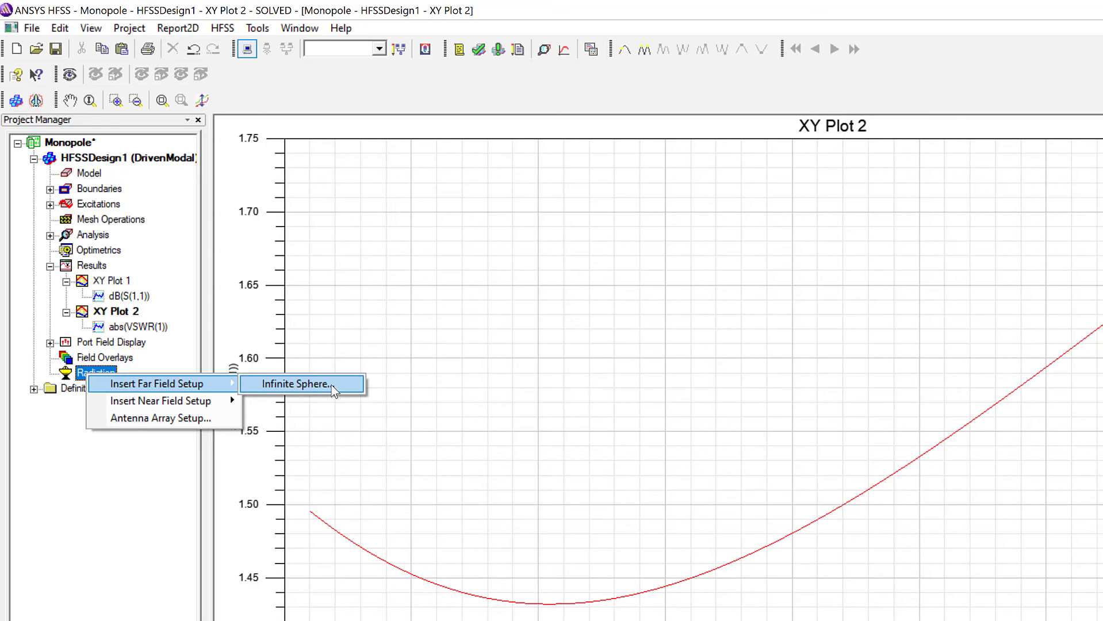
left_click(295, 383)
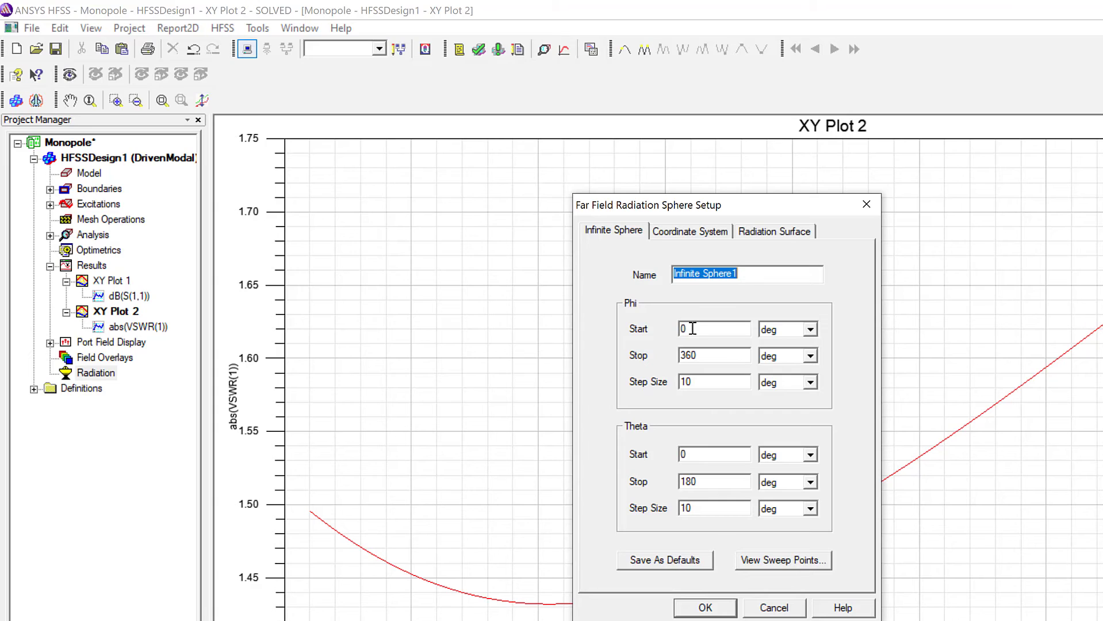
mouse_move(705, 352)
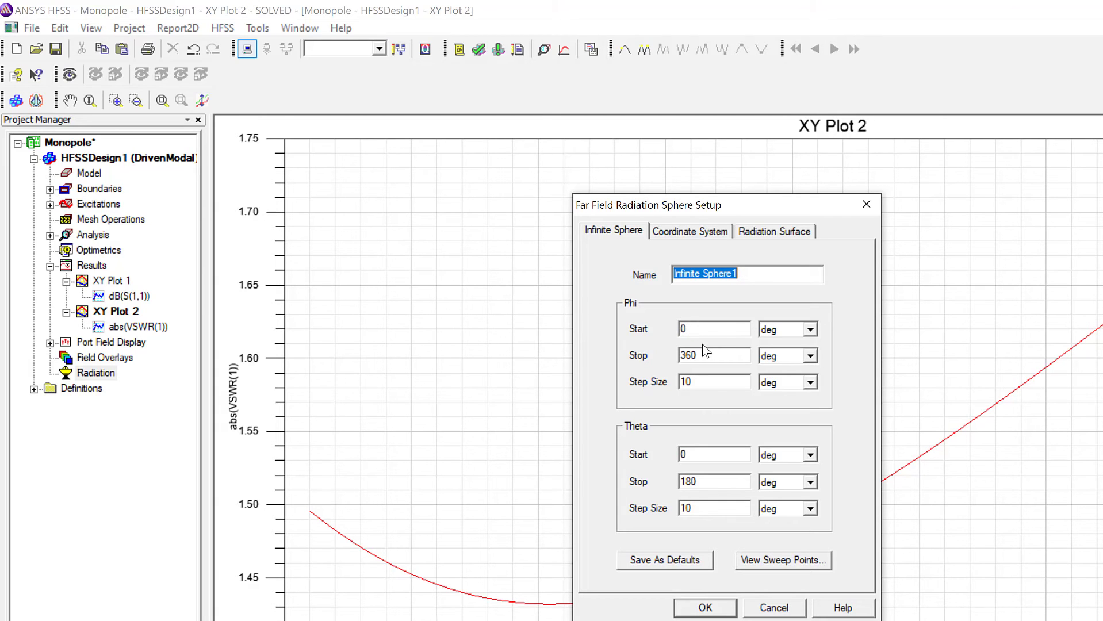
type("1")
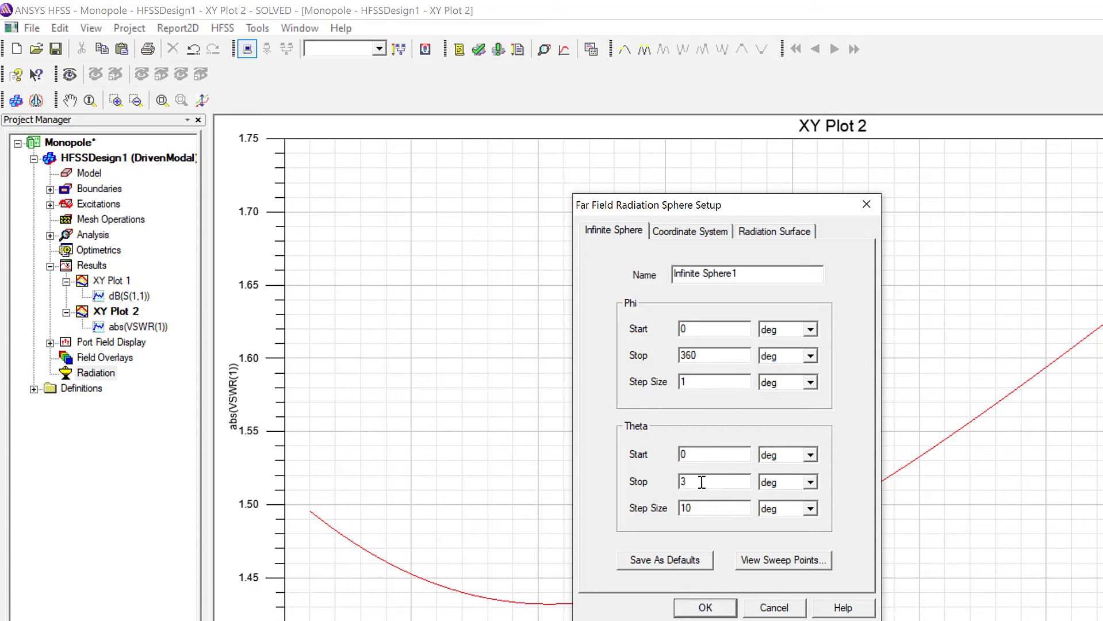
type("360")
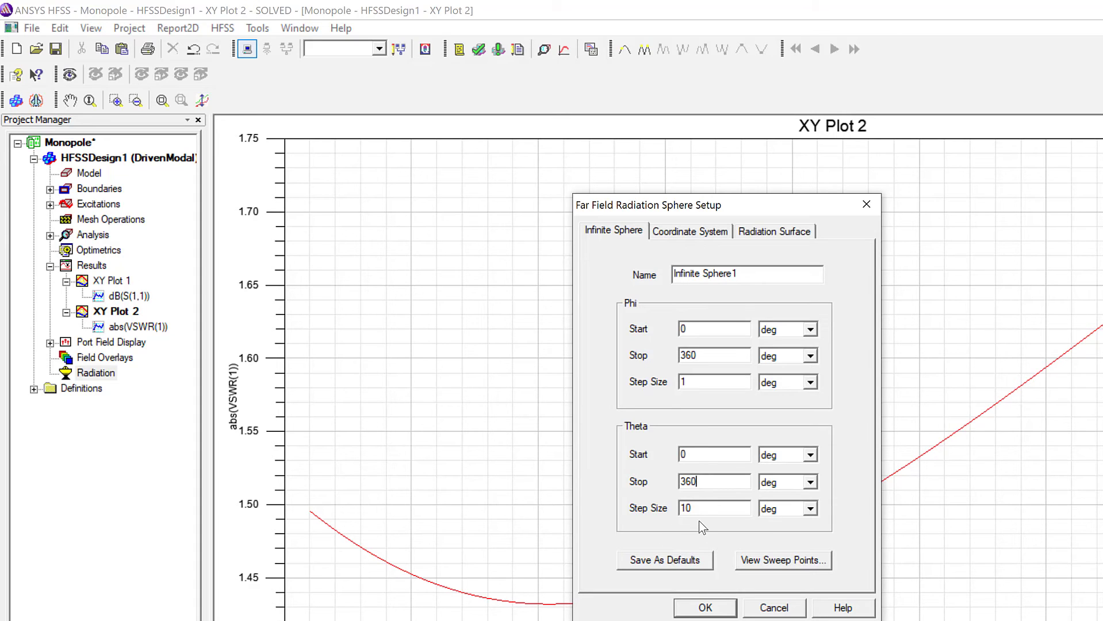
type("1")
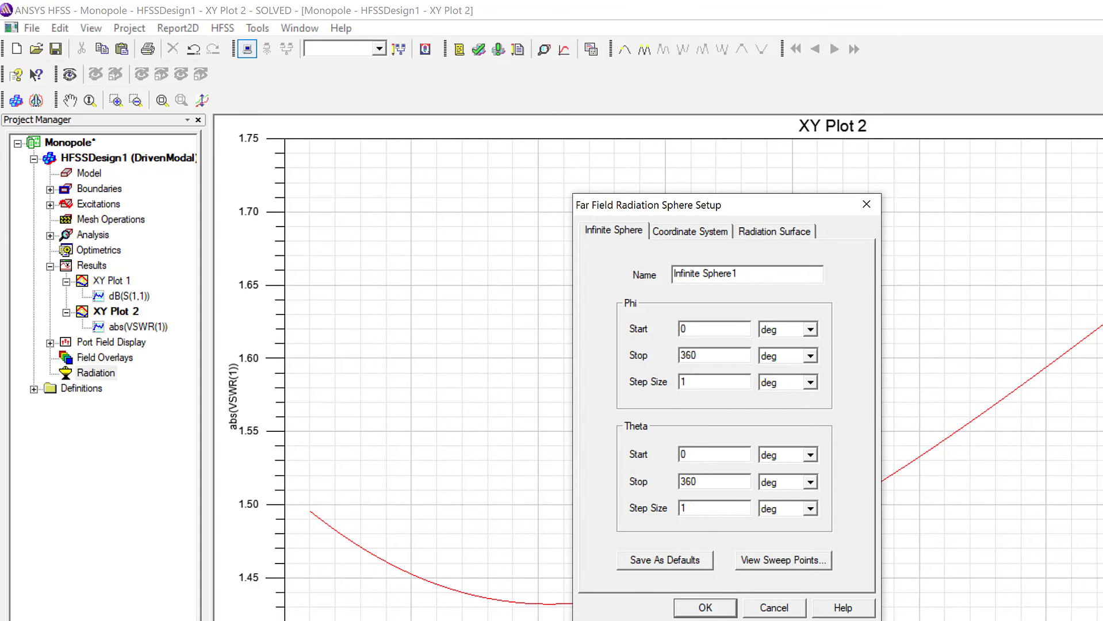
left_click(704, 607)
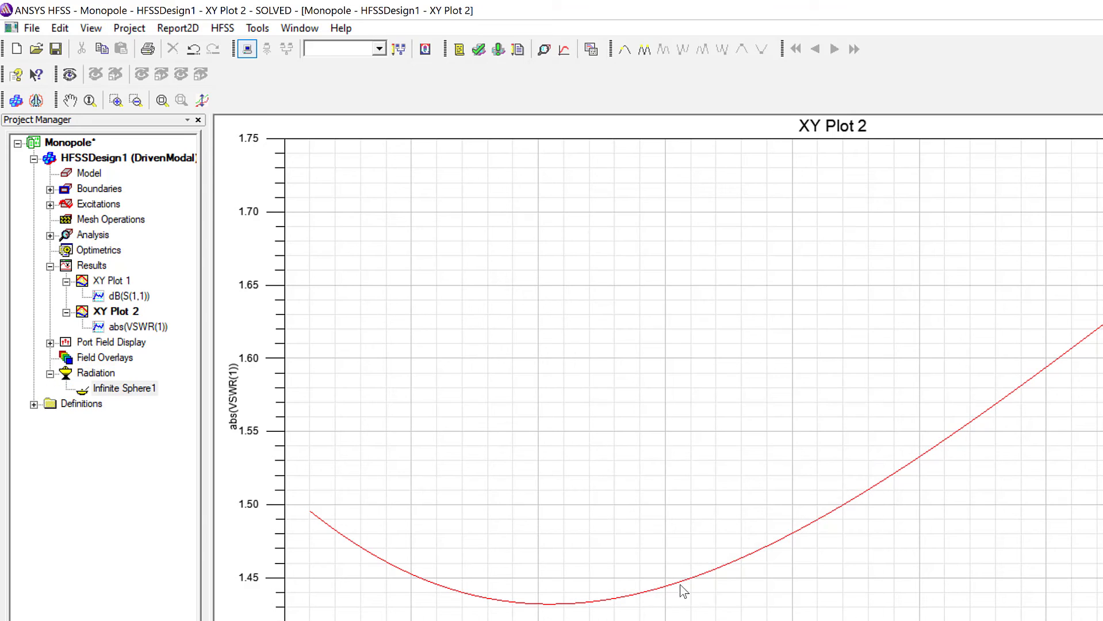
Create far-field 3D Polar Plot 1 of GainTotal with the dB function.
right_click(91, 265)
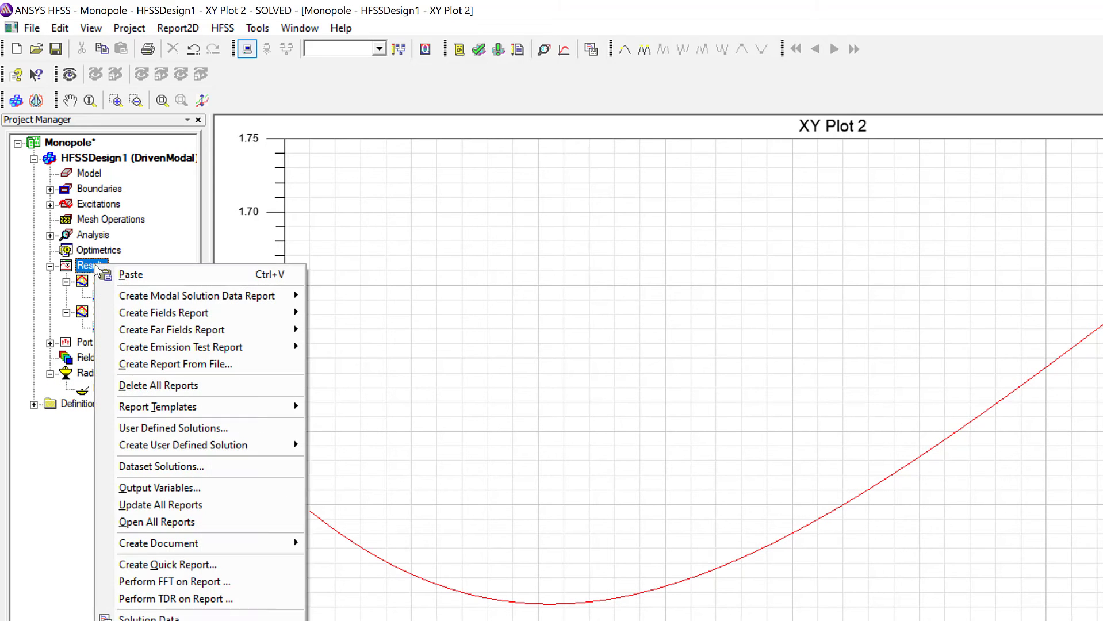
mouse_move(177, 313)
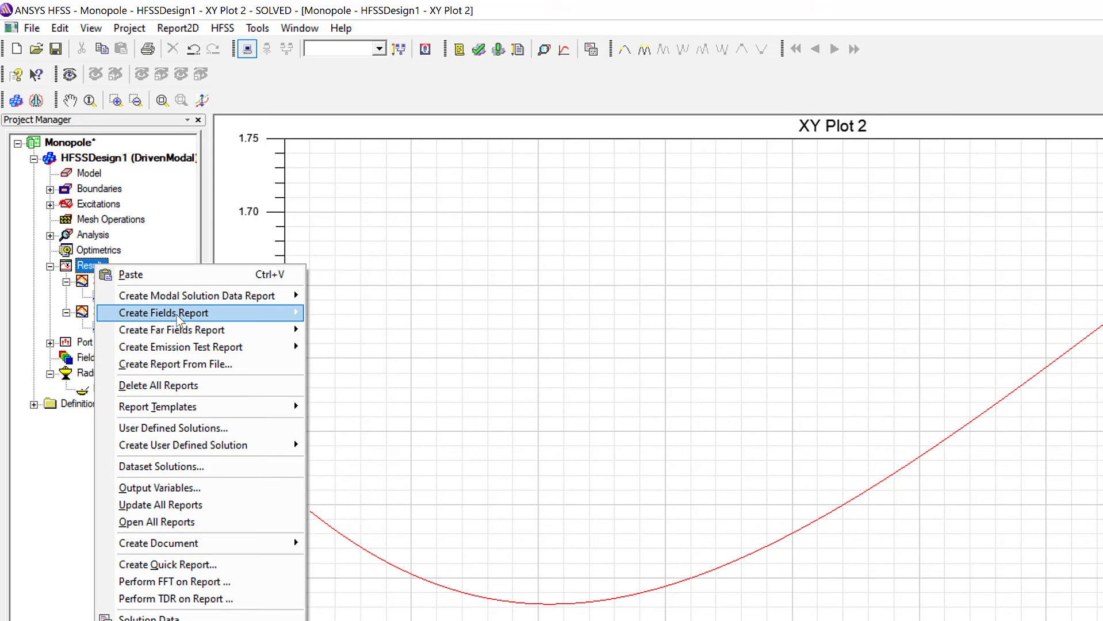
mouse_move(171, 330)
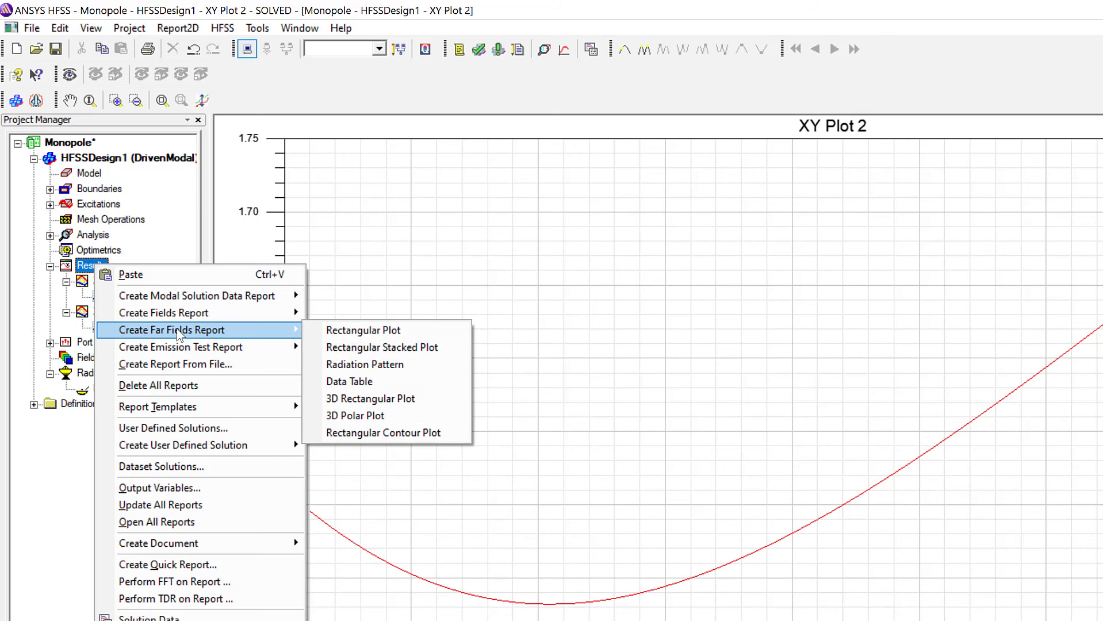
mouse_move(234, 338)
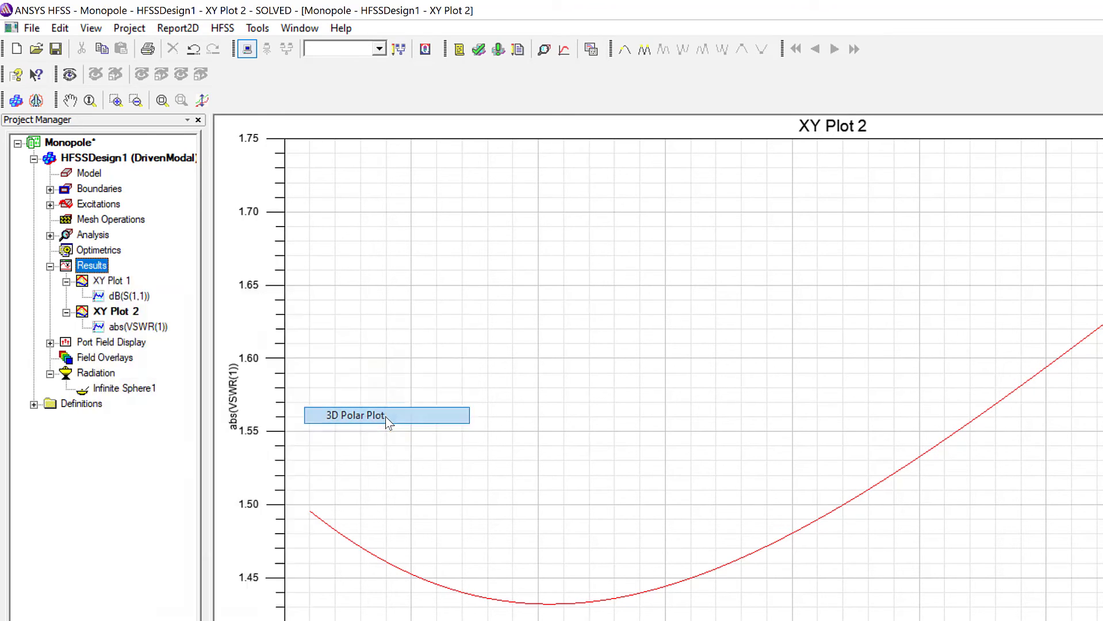
left_click(353, 415)
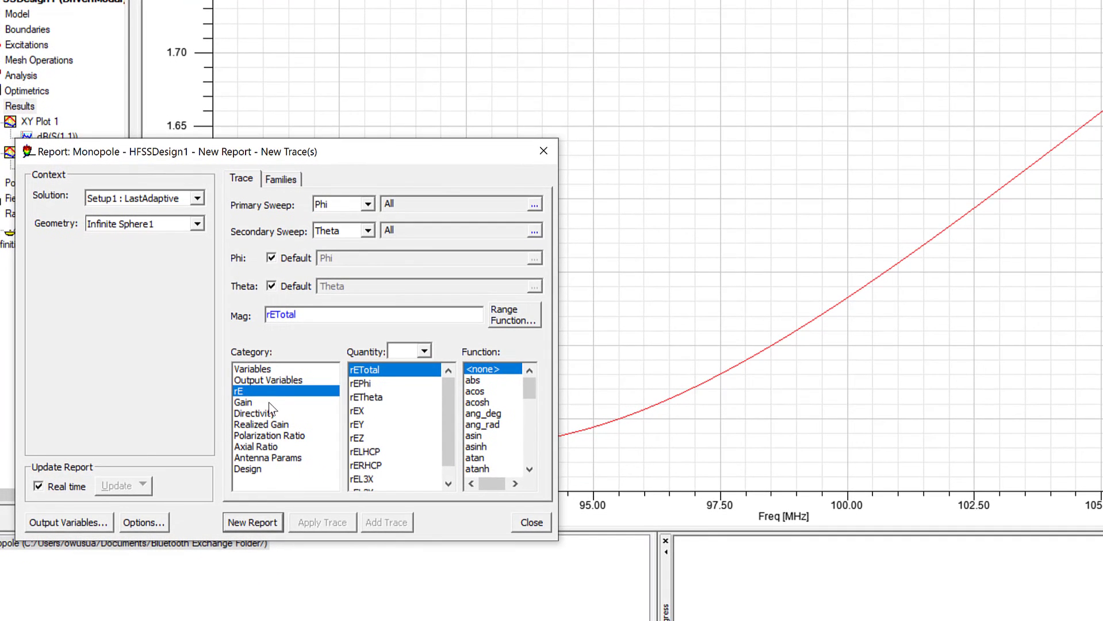
left_click(243, 402)
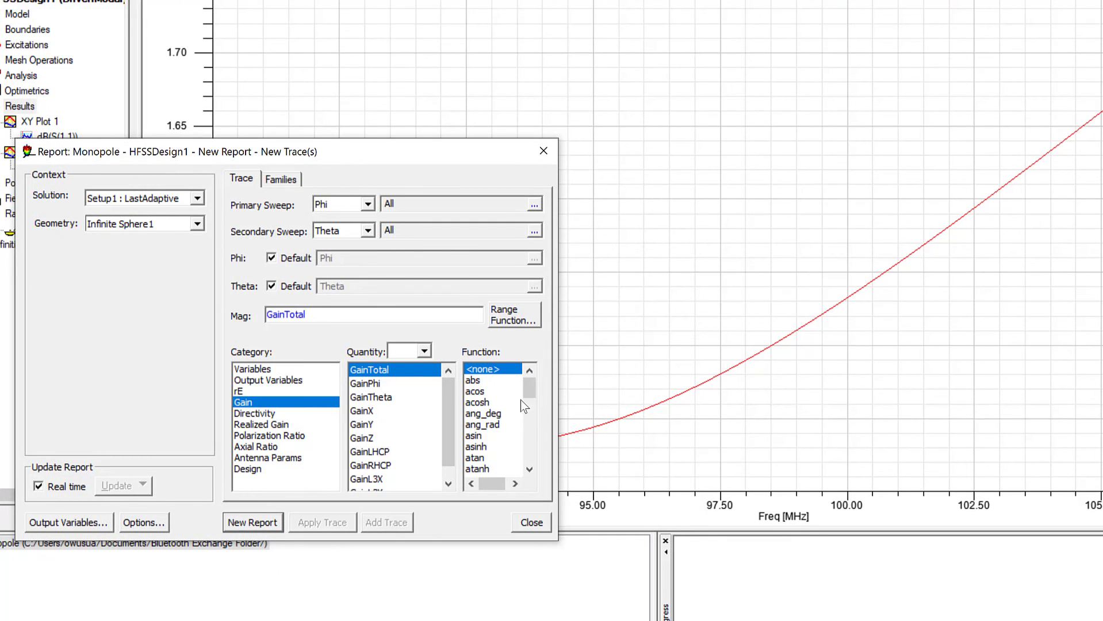
scroll("down", 3)
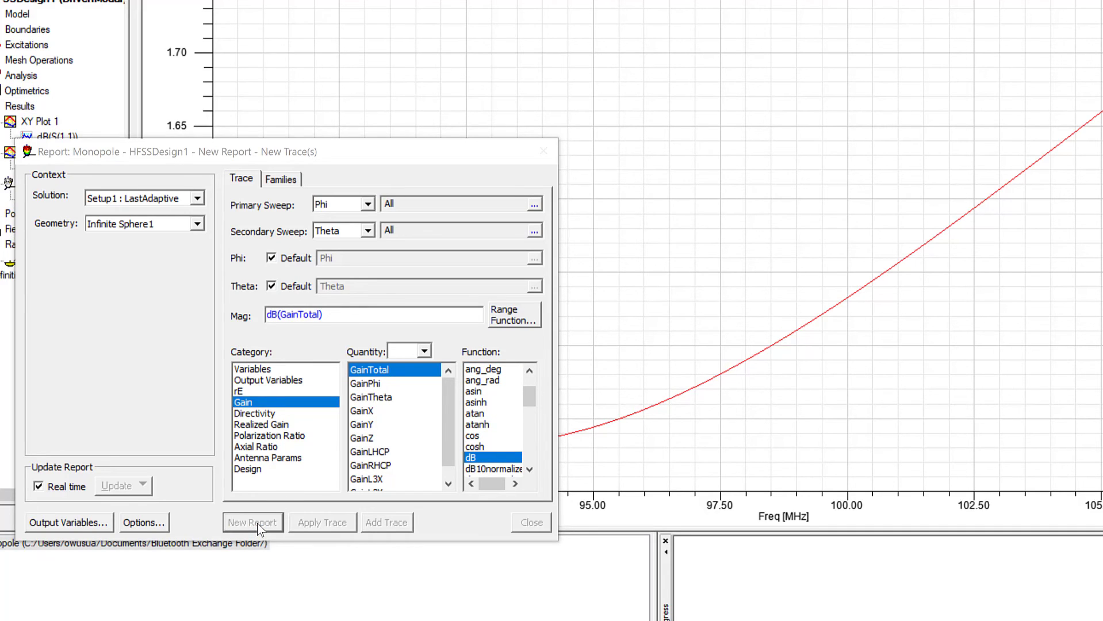
left_click(253, 523)
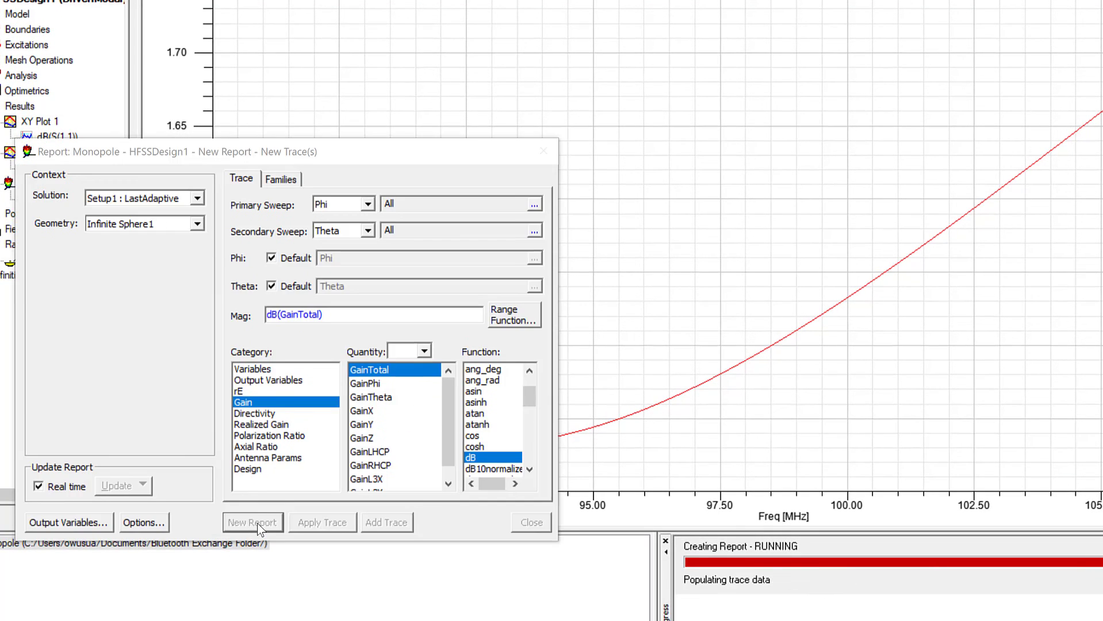
left_click(253, 522)
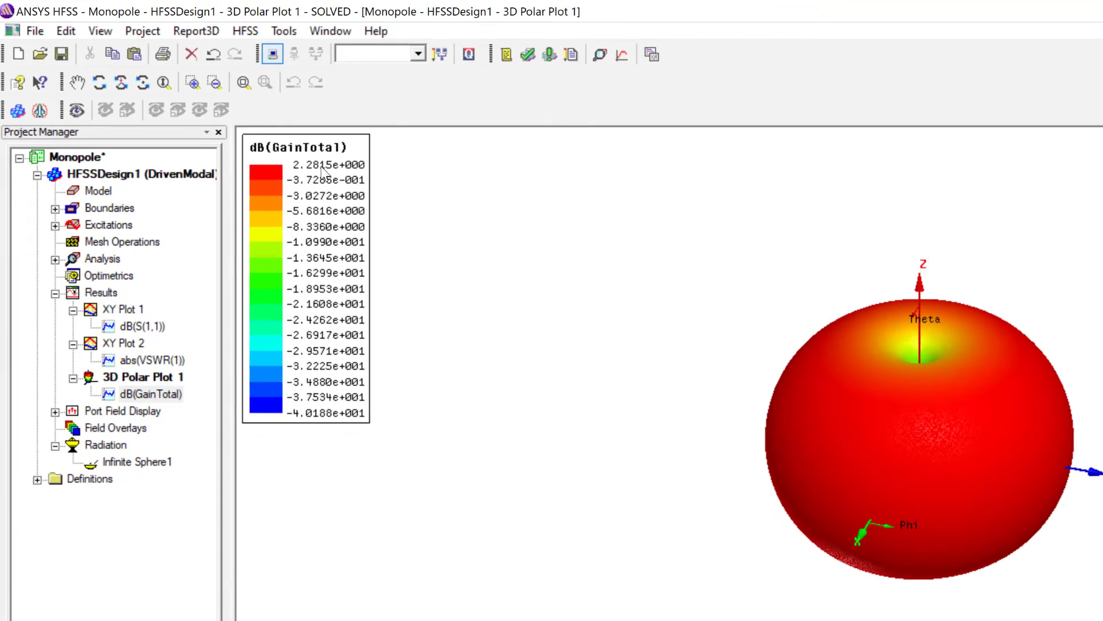
Close the report window to view 3D Polar Plot 1 of dB(GainTotal).
left_click(1079, 8)
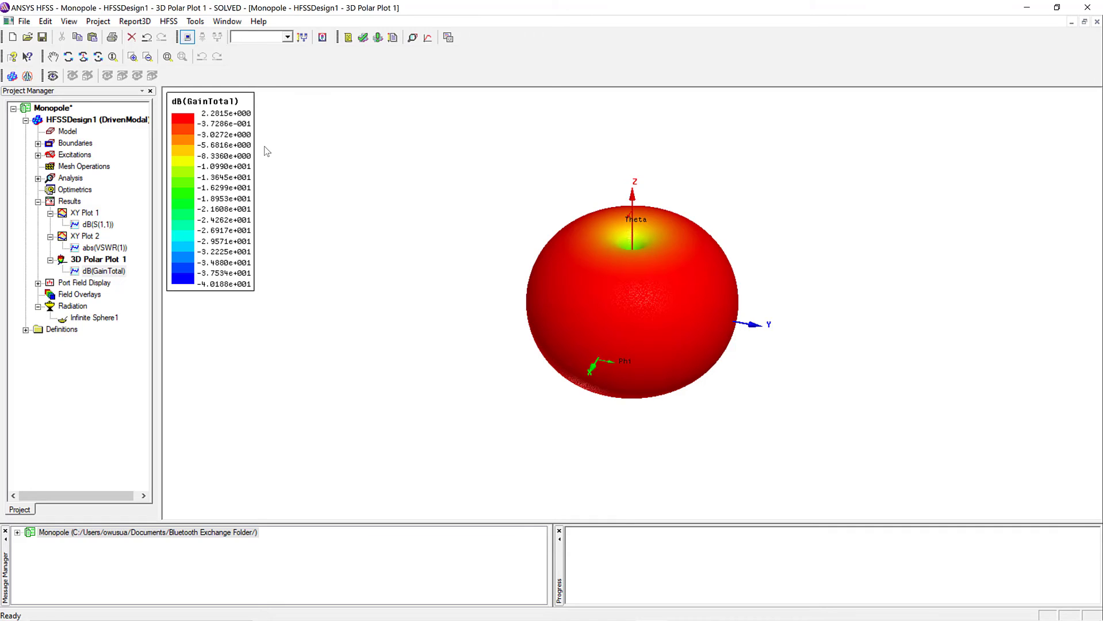
mouse_move(123, 145)
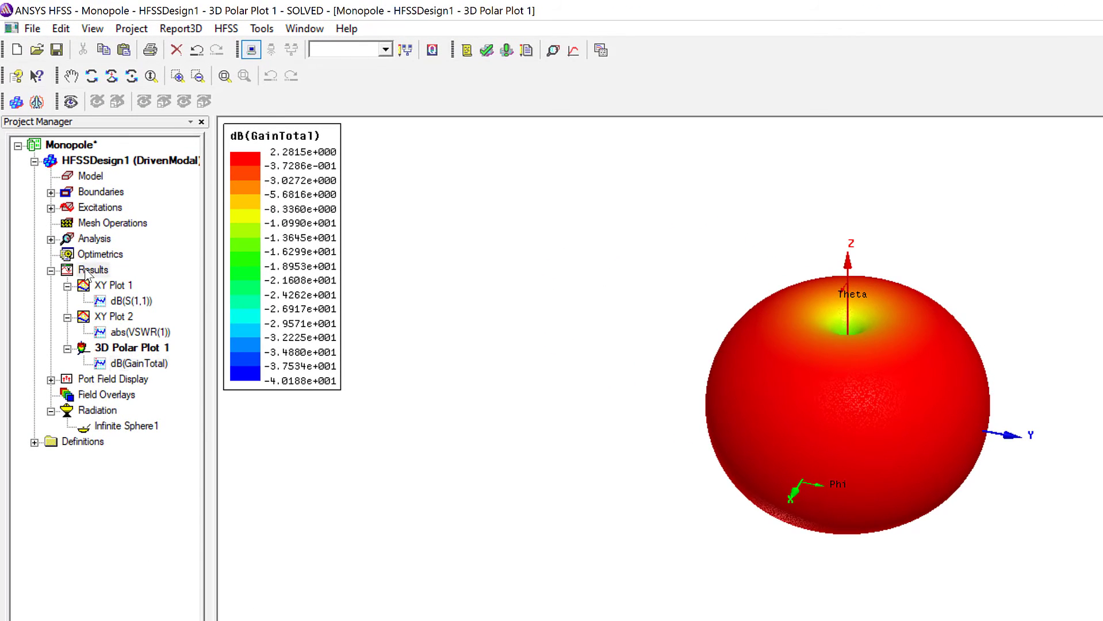
Create Radiation Pattern 1 of dB(rETotal) versus theta with Phi fixed at 90°.
right_click(91, 269)
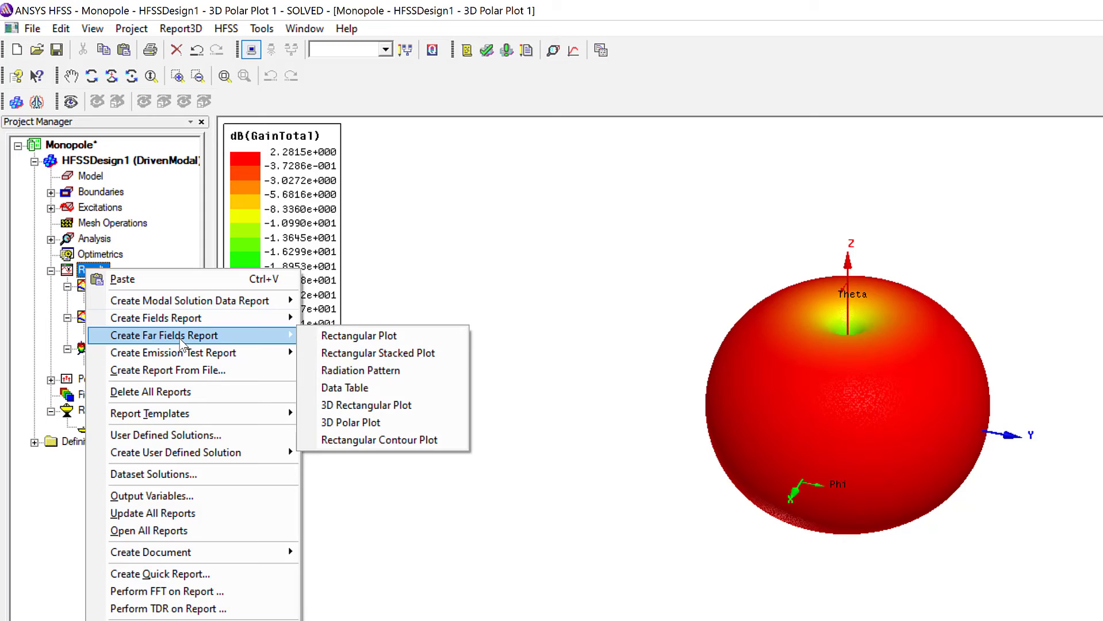
left_click(350, 422)
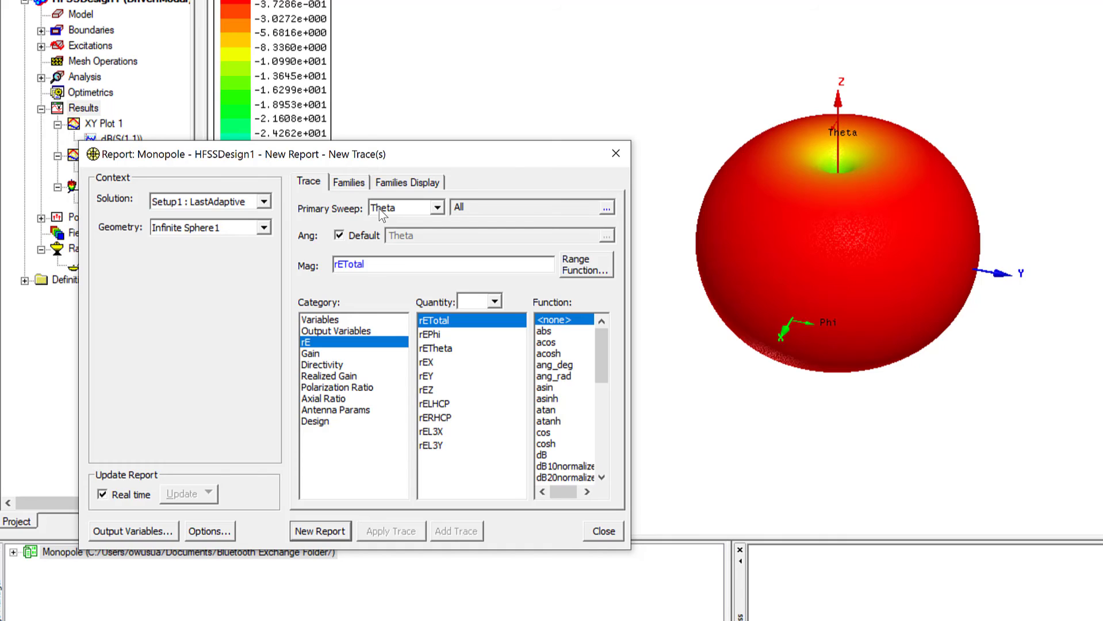
mouse_move(398, 215)
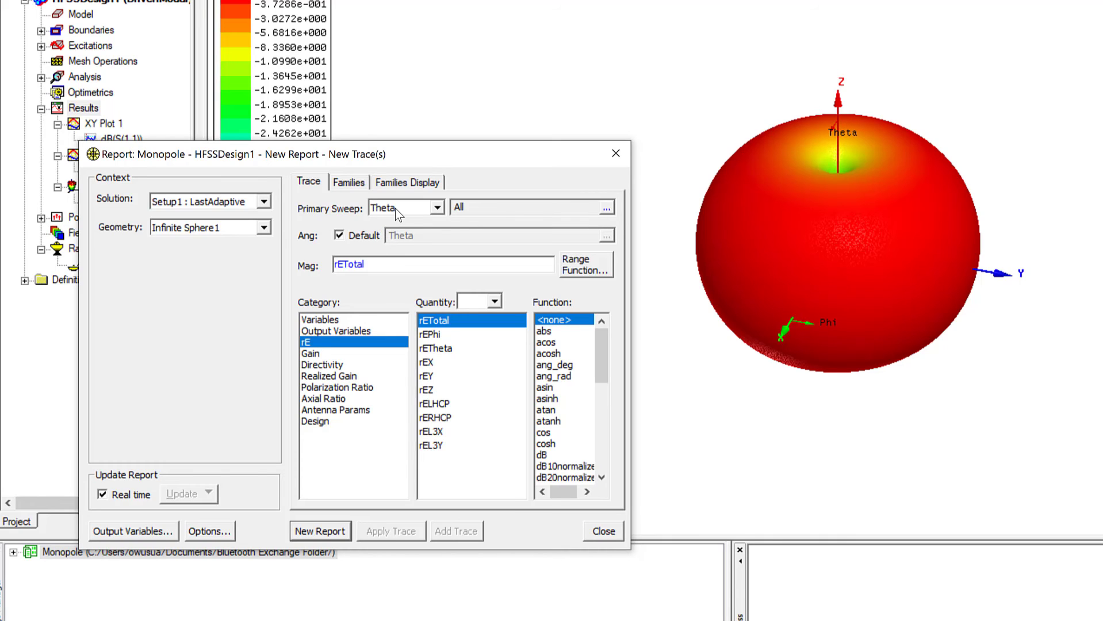
mouse_move(401, 221)
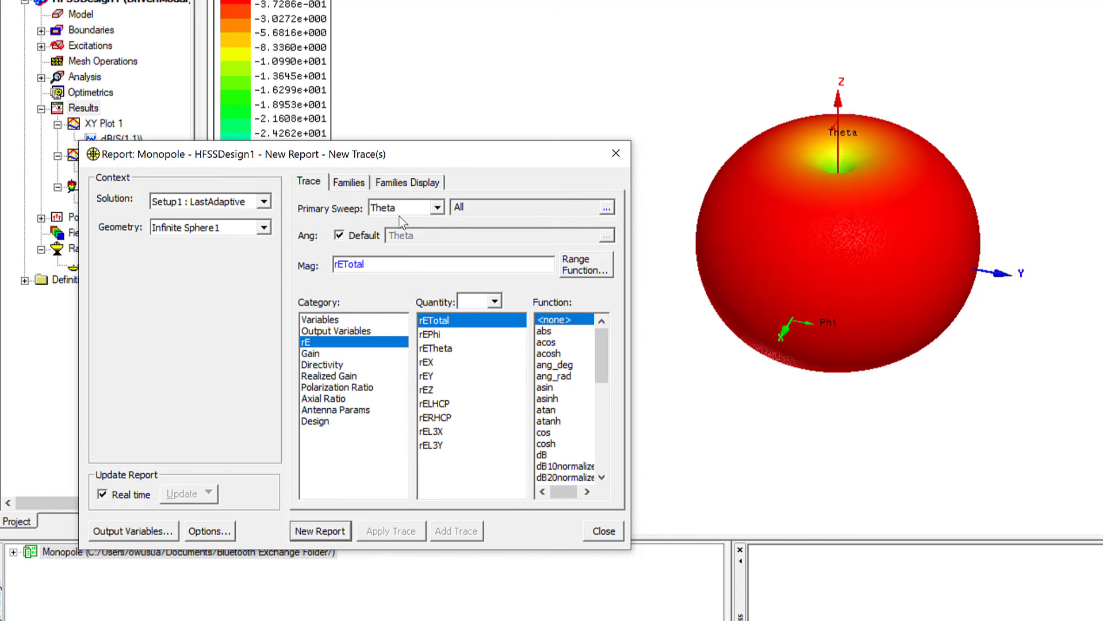
left_click(349, 181)
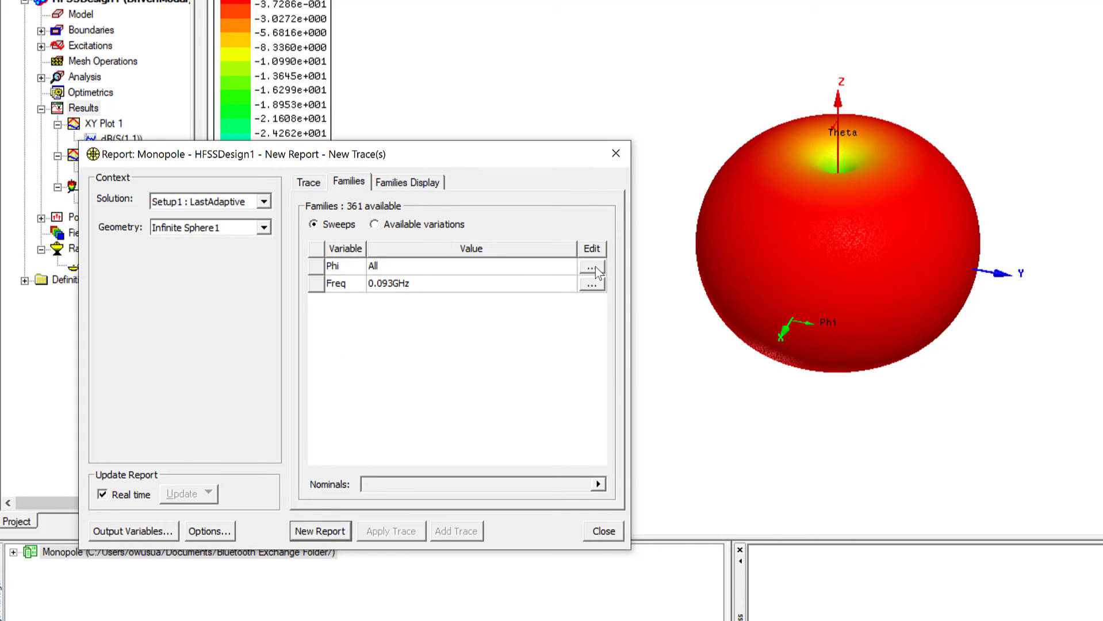
left_click(591, 266)
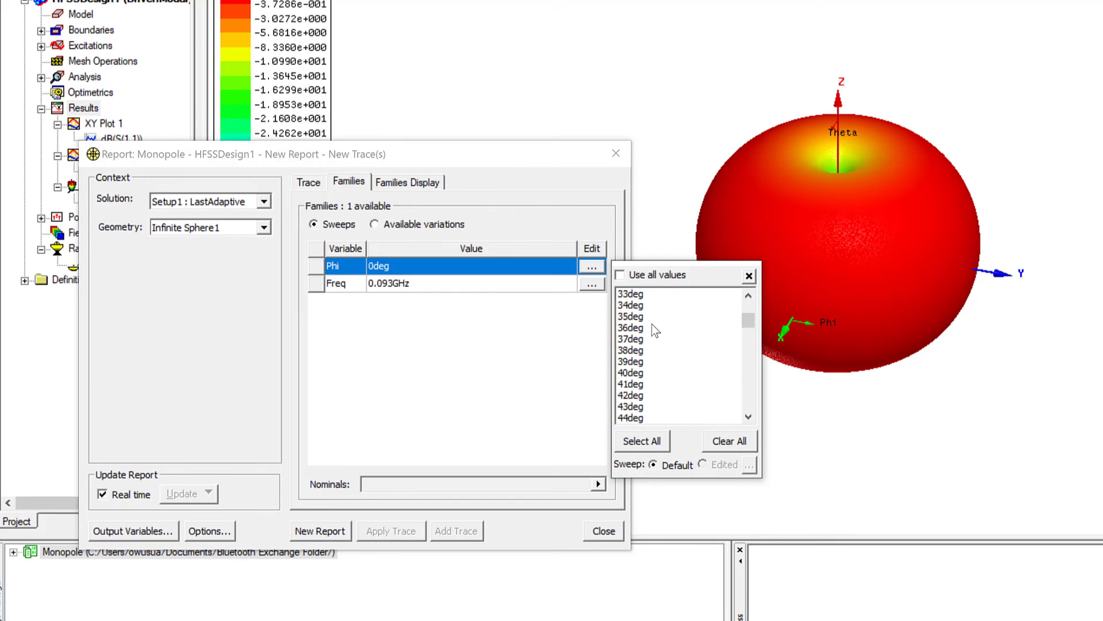
scroll("down", 3)
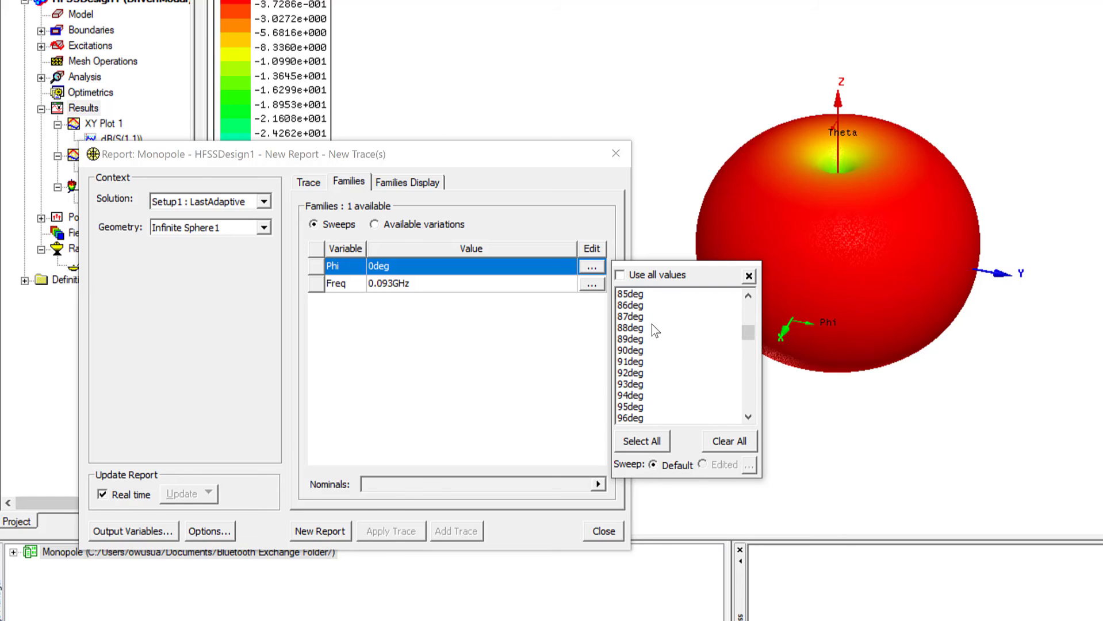
left_click(629, 361)
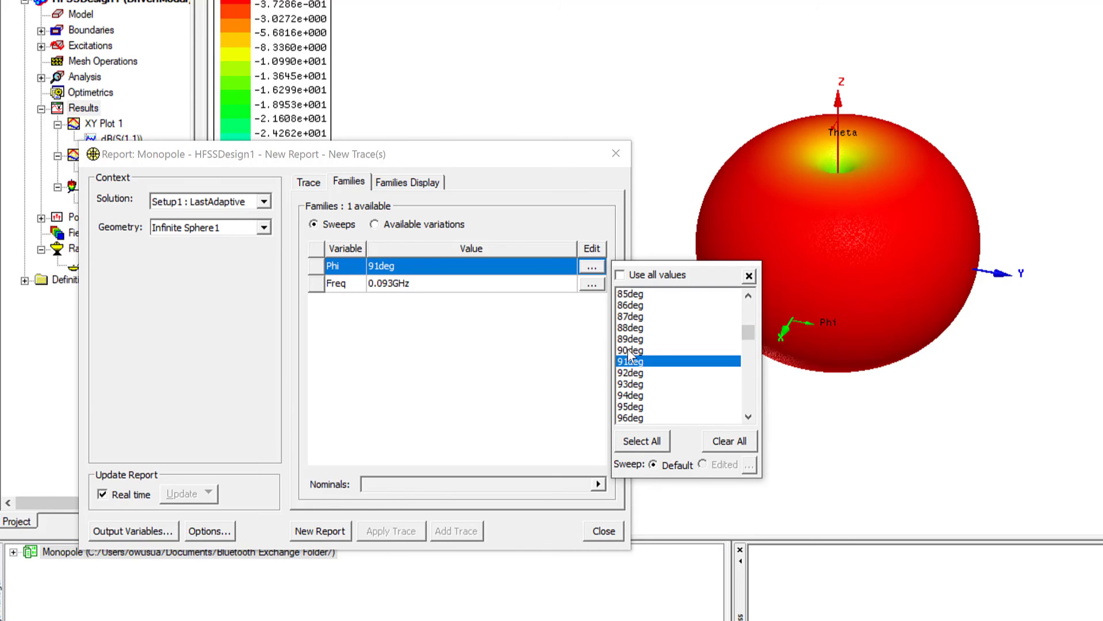
left_click(308, 182)
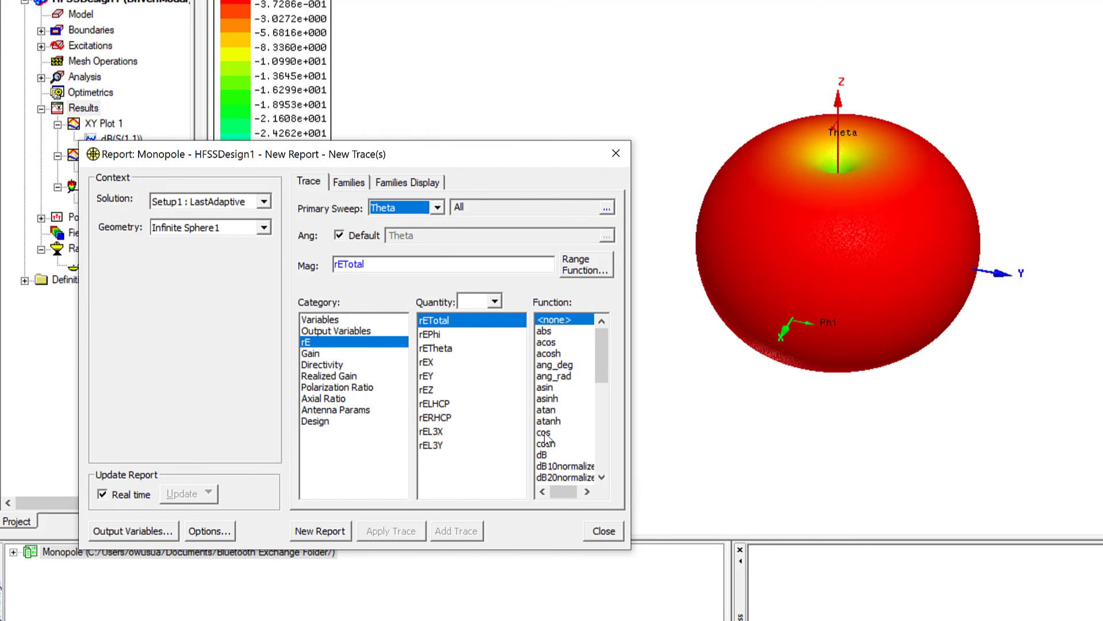
left_click(544, 454)
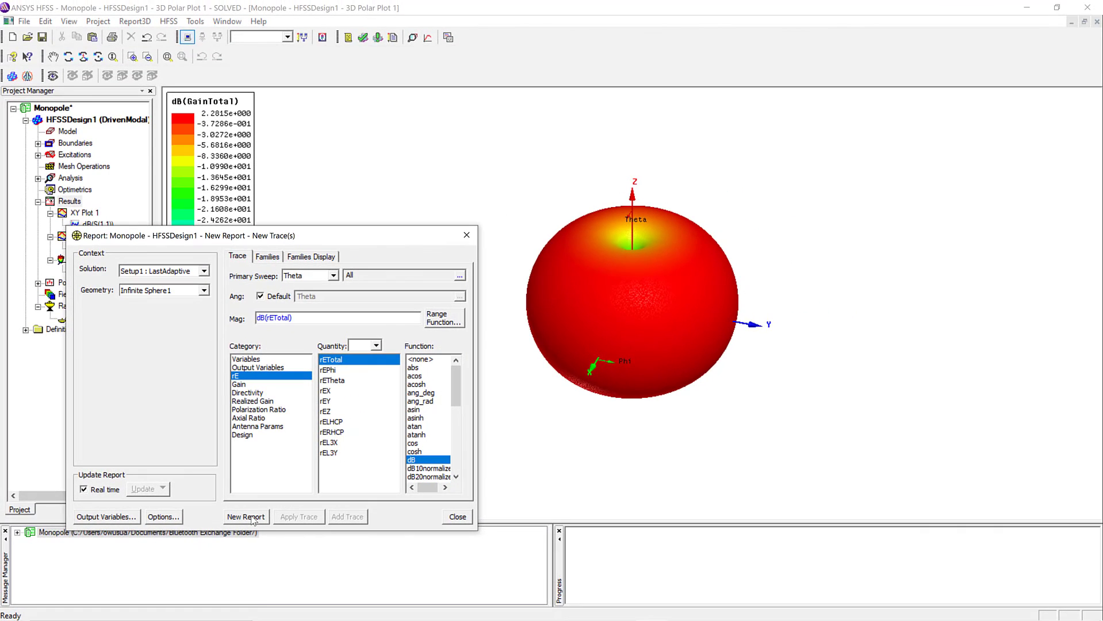
left_click(245, 516)
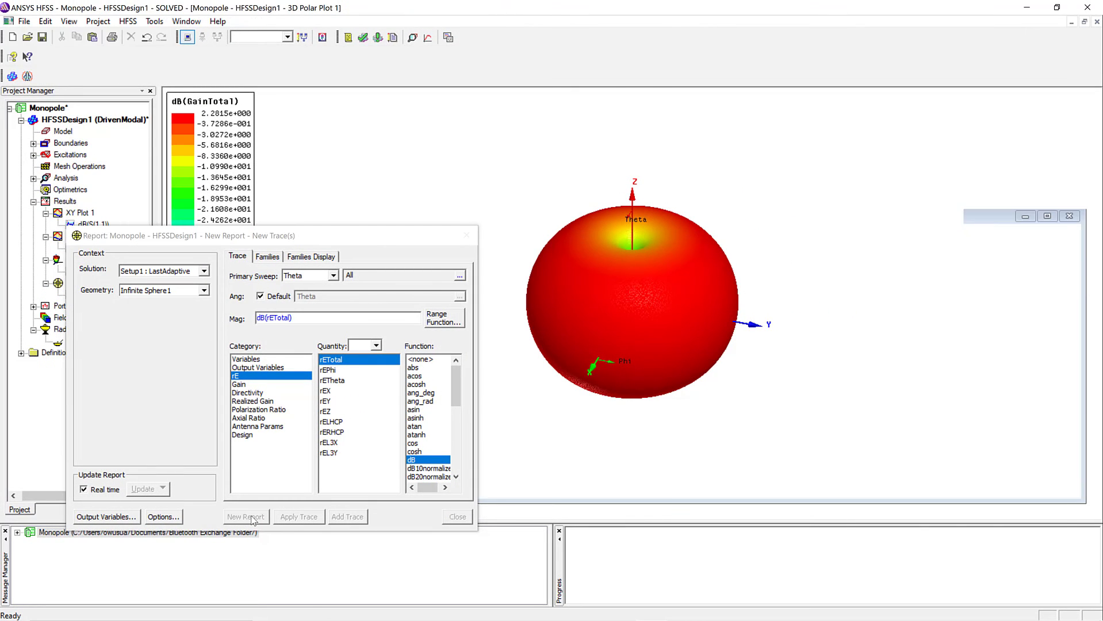
left_click(245, 517)
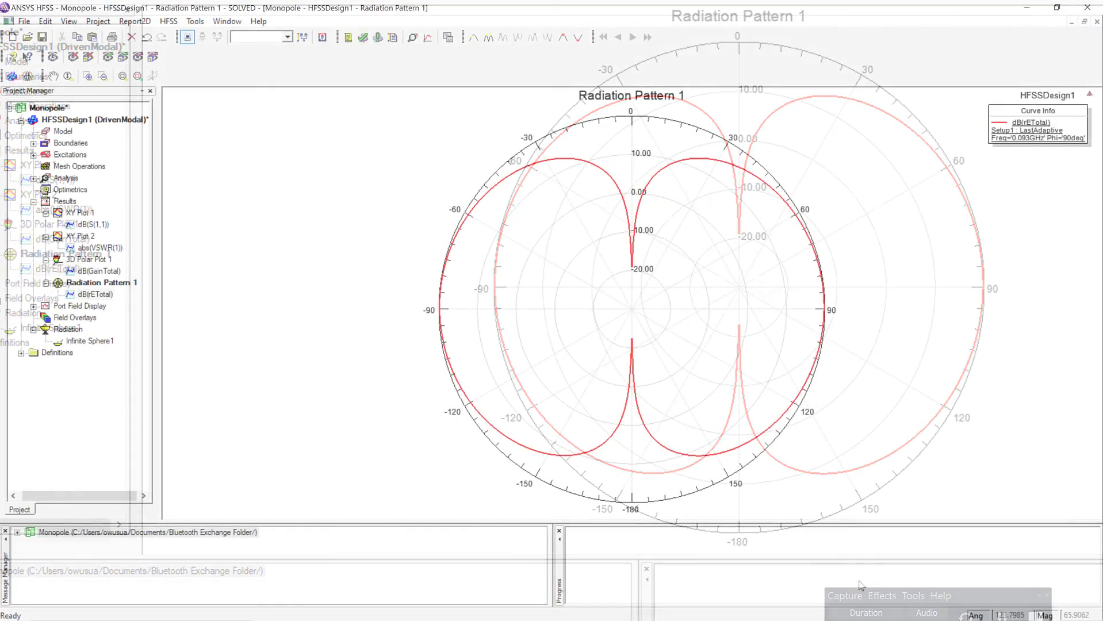
left_click(1055, 8)
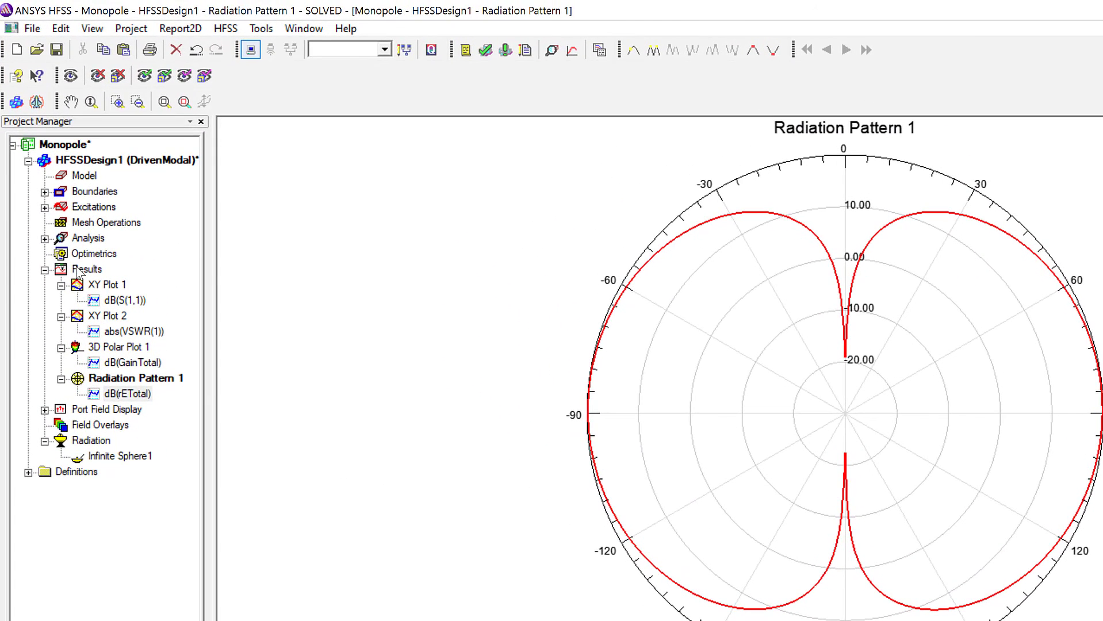
Start a far-field radiation pattern report of Gain quantities swept over Phi.
right_click(87, 268)
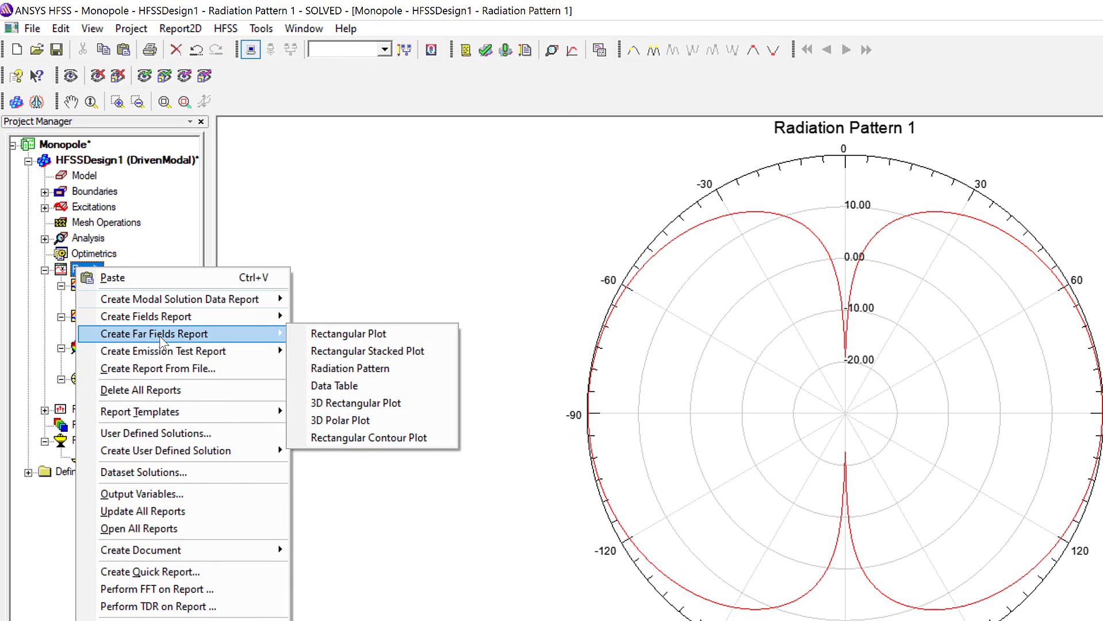
mouse_move(350, 368)
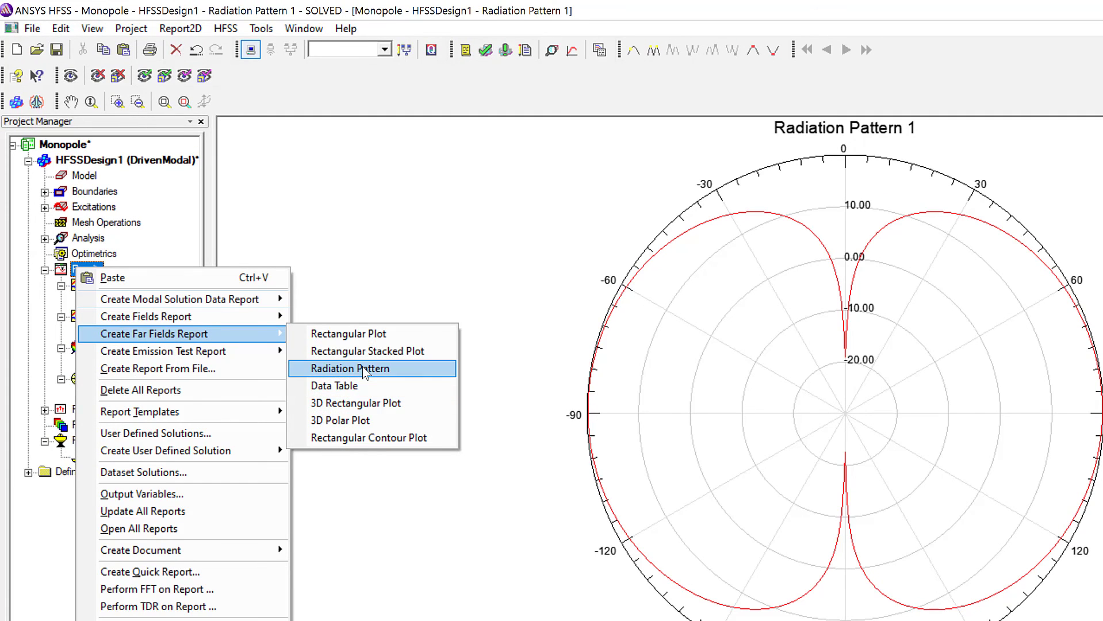
left_click(349, 367)
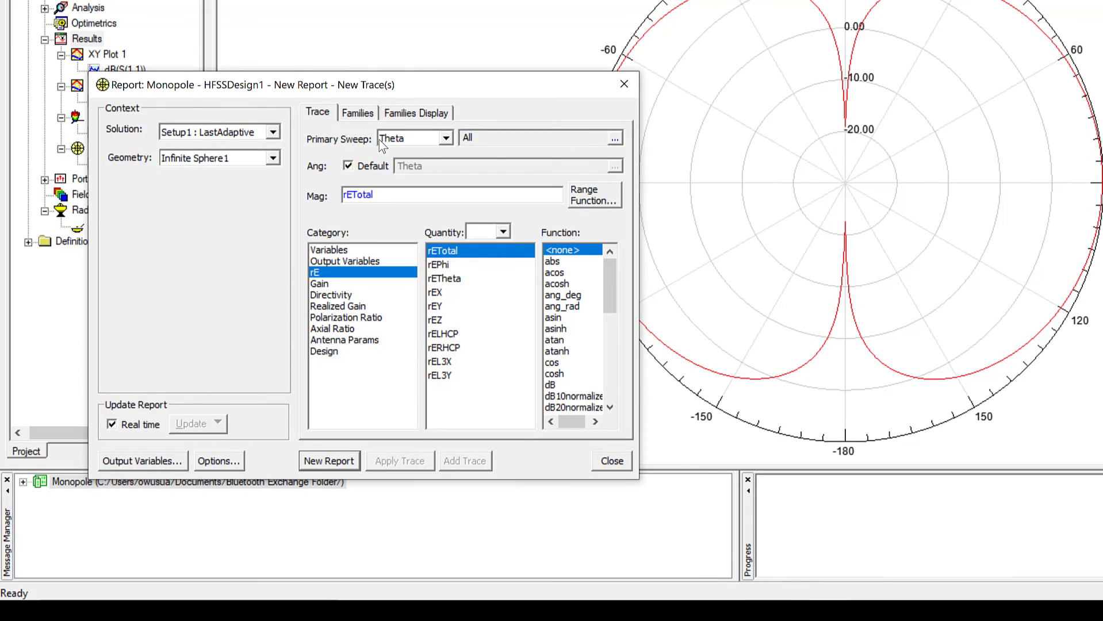
left_click(320, 283)
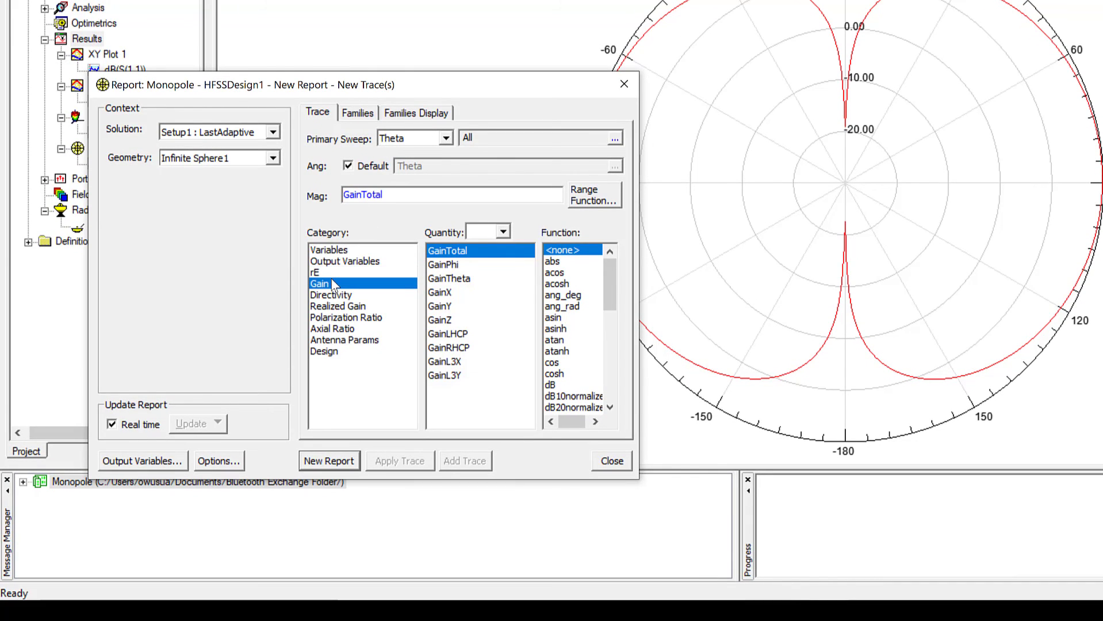
mouse_move(432, 152)
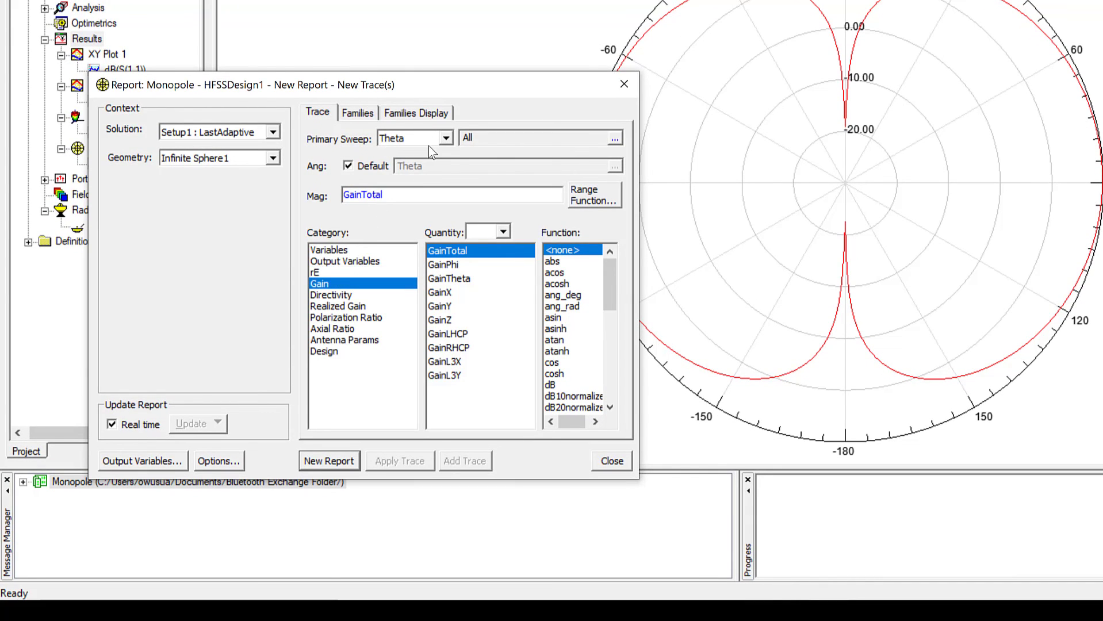
left_click(446, 137)
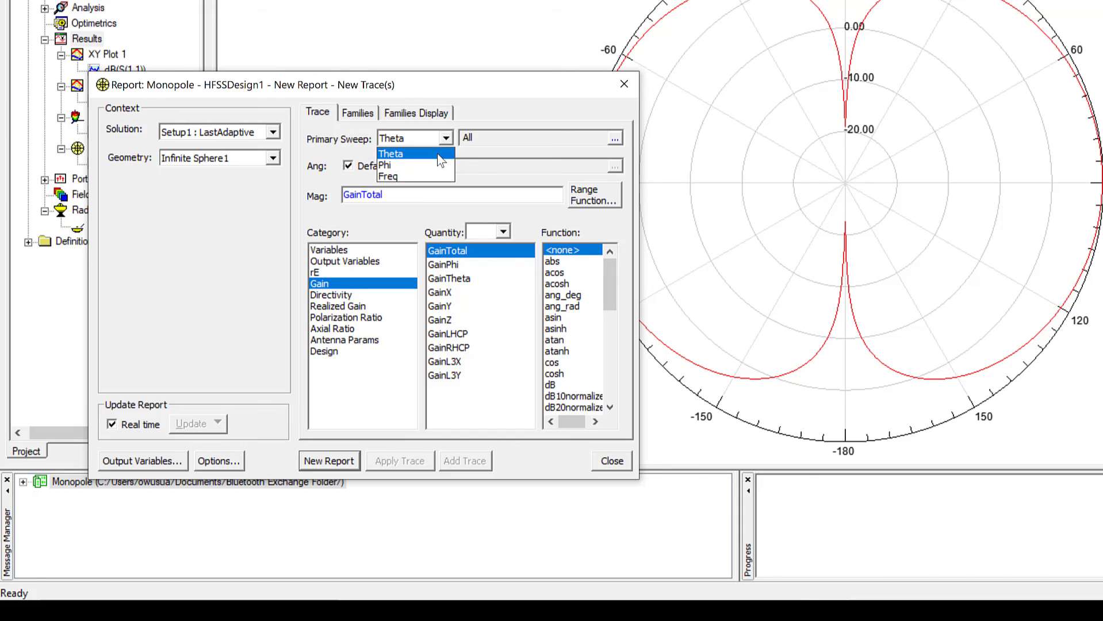
left_click(385, 165)
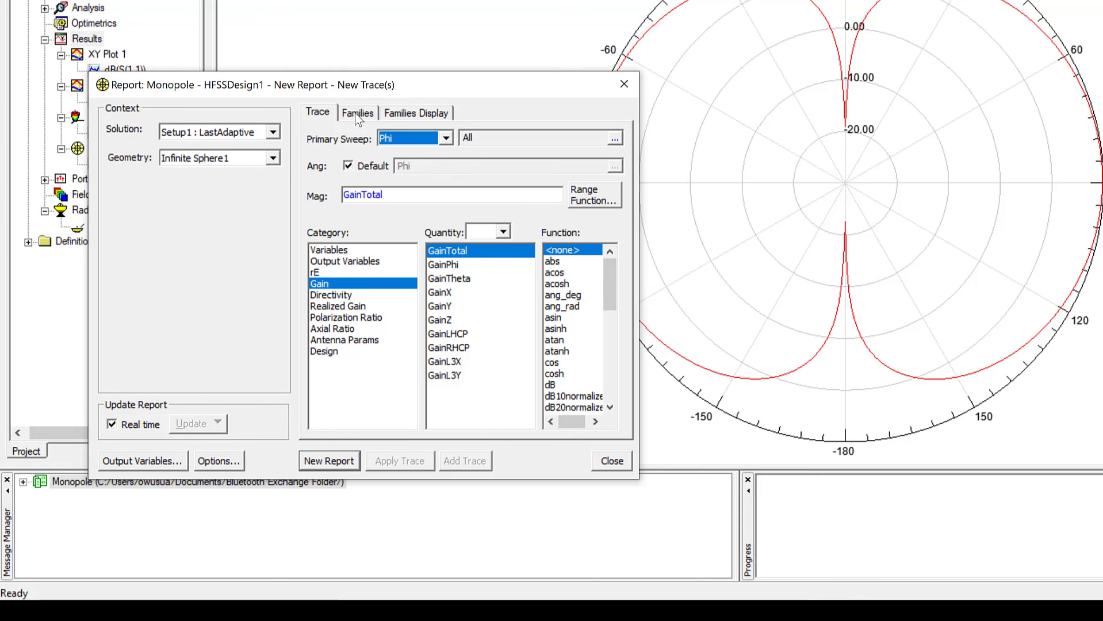
left_click(357, 113)
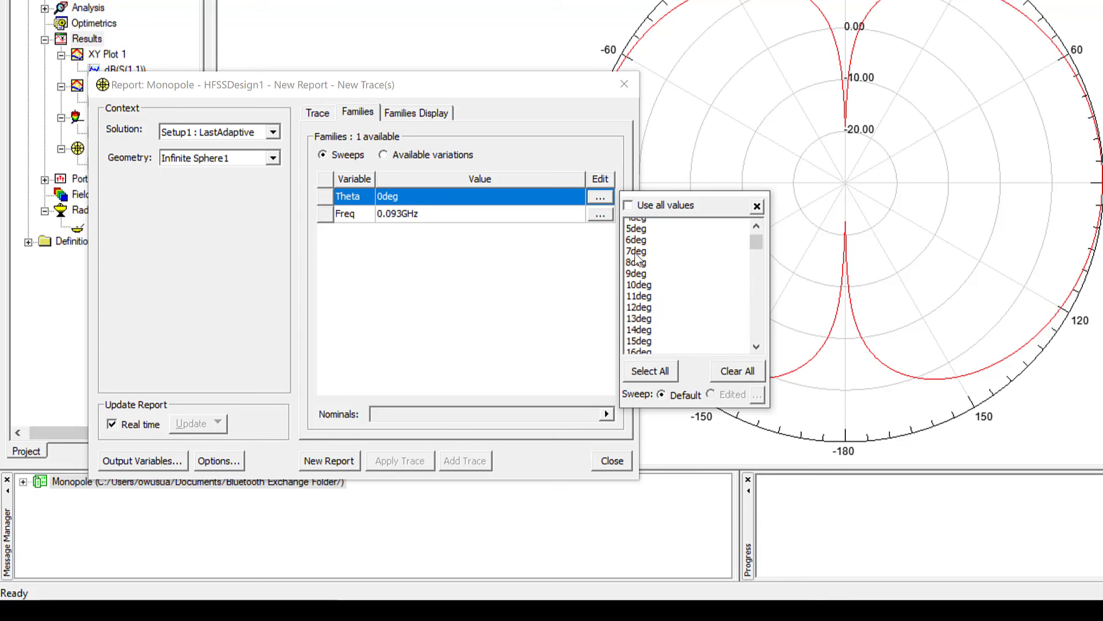
Fix Theta at 90° and create Radiation Pattern 2 of dB(GainTheta) and dB(GainPhi).
scroll("down", 3)
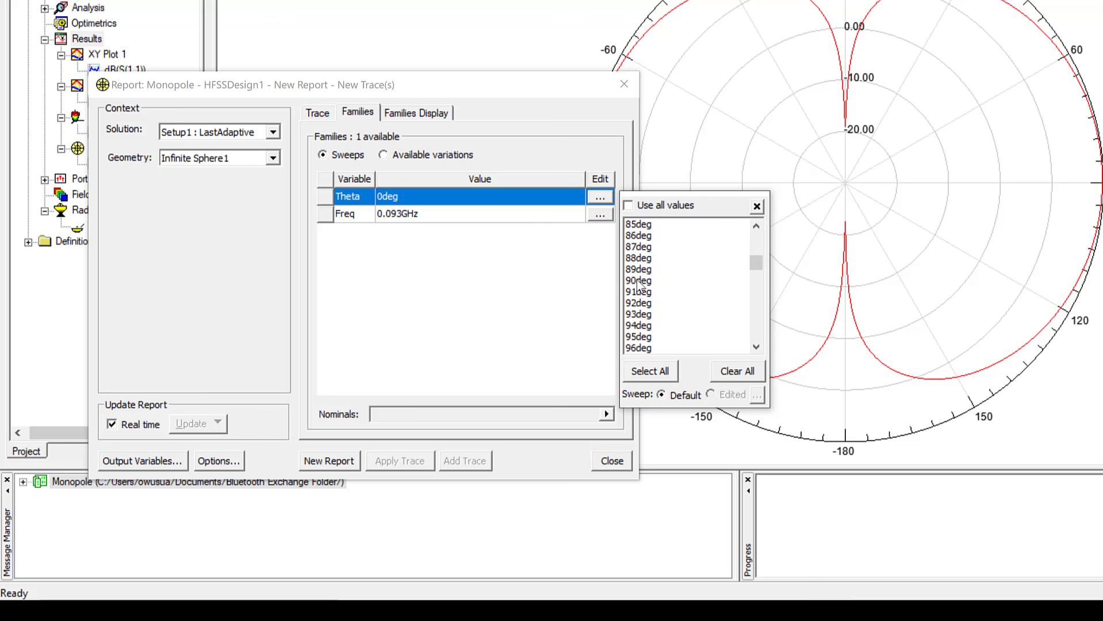
left_click(317, 112)
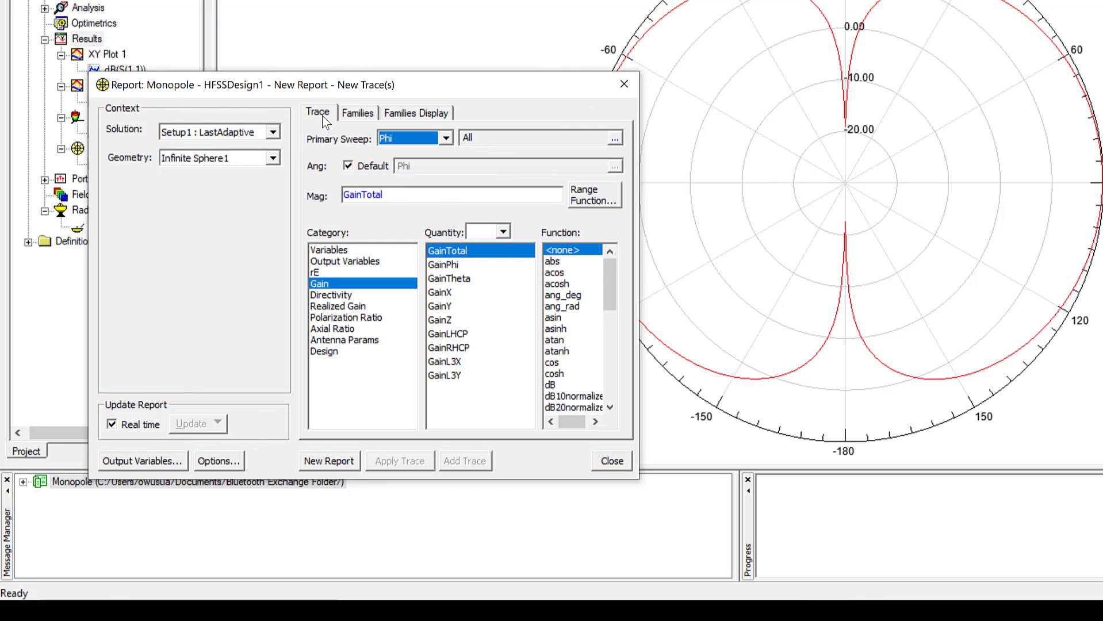
left_click(449, 278)
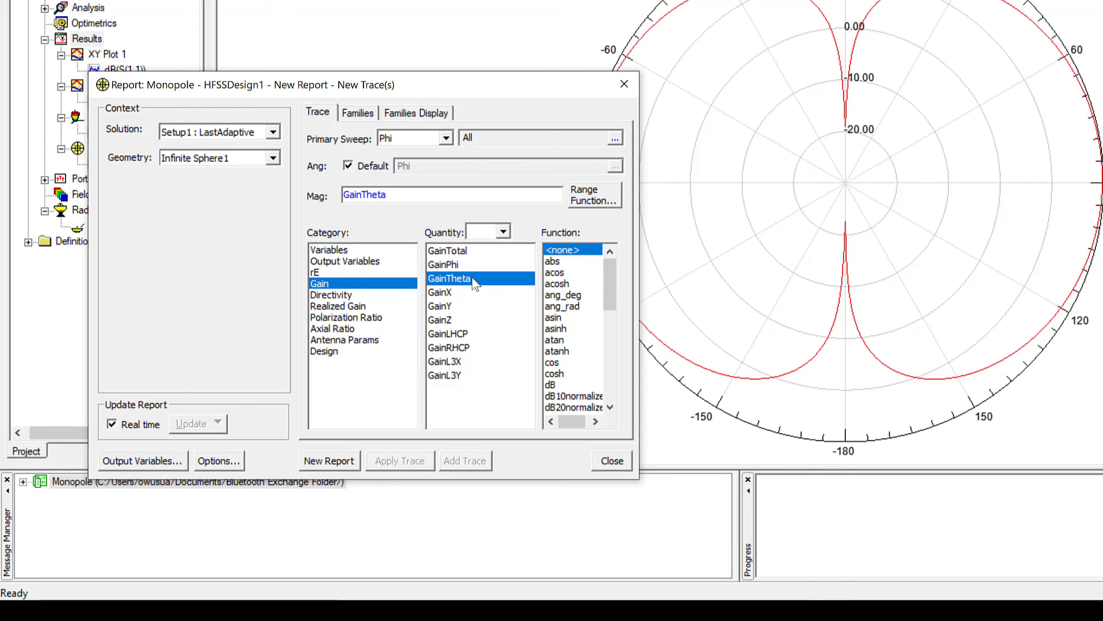
mouse_move(463, 270)
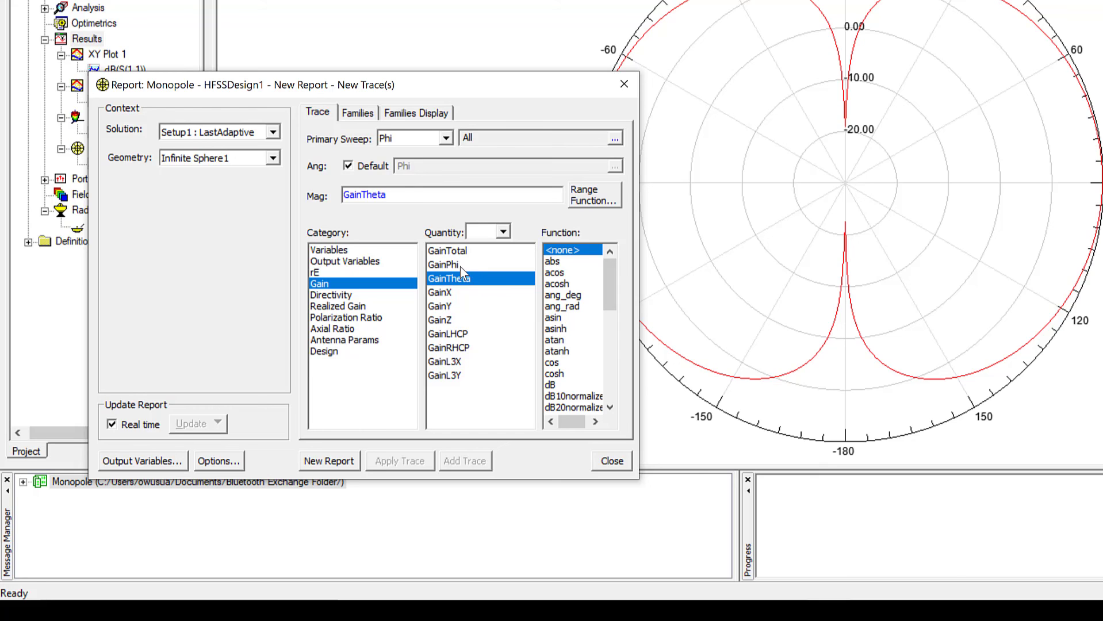
left_click(442, 264)
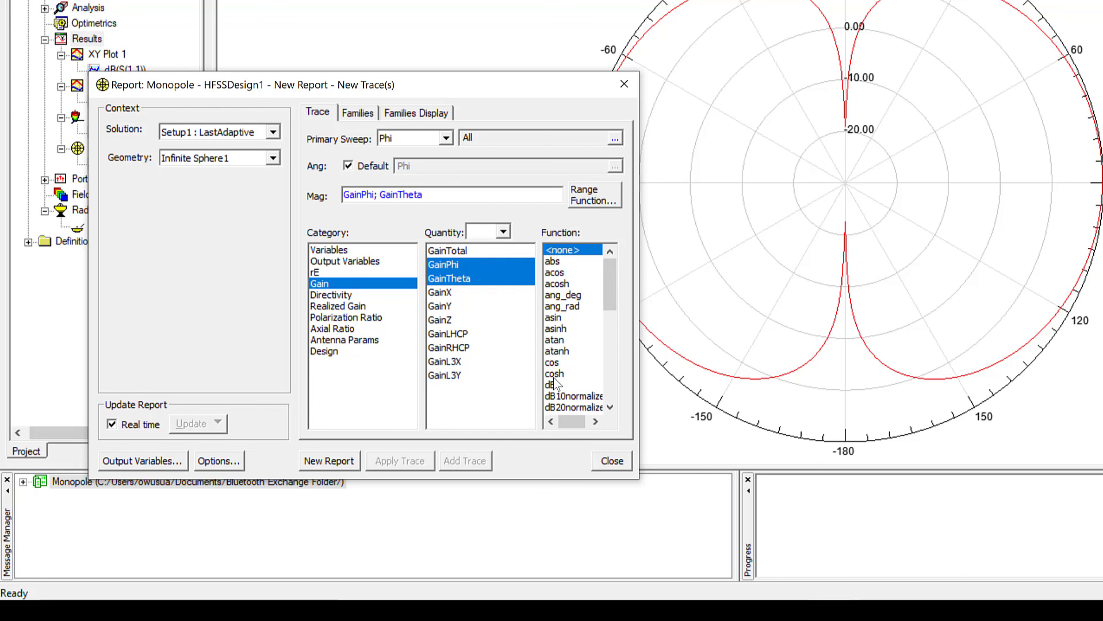
left_click(551, 385)
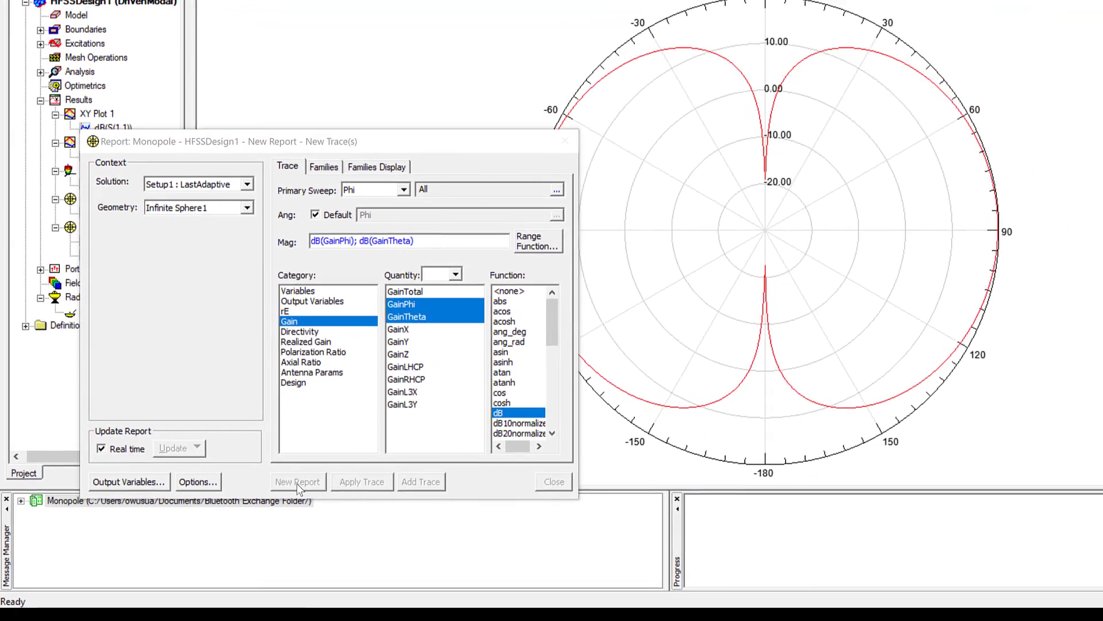
left_click(297, 482)
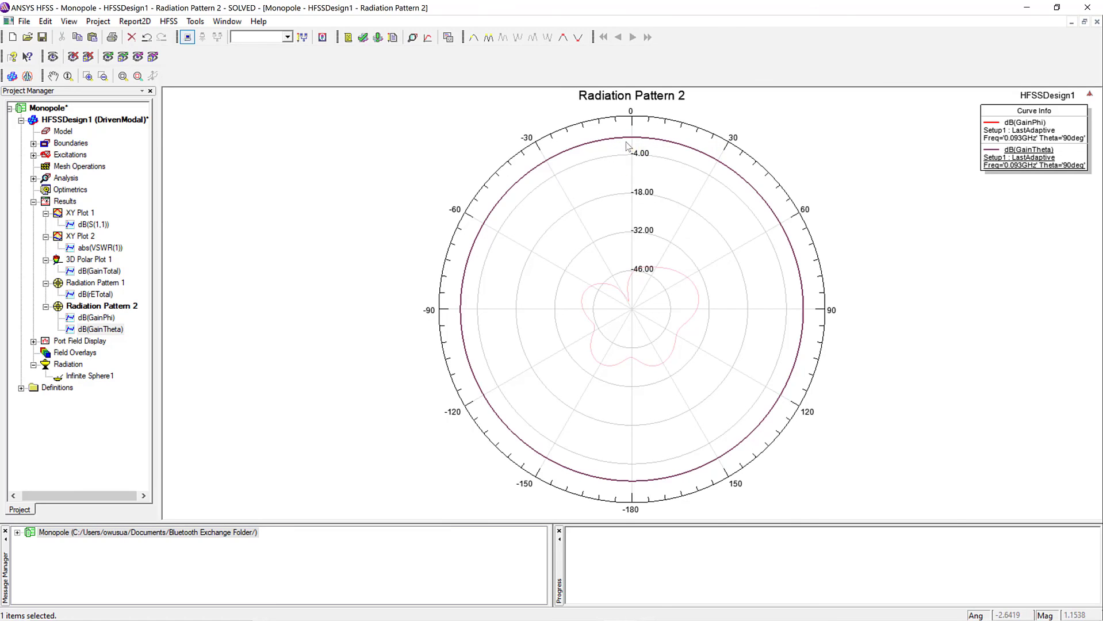
mouse_move(655, 139)
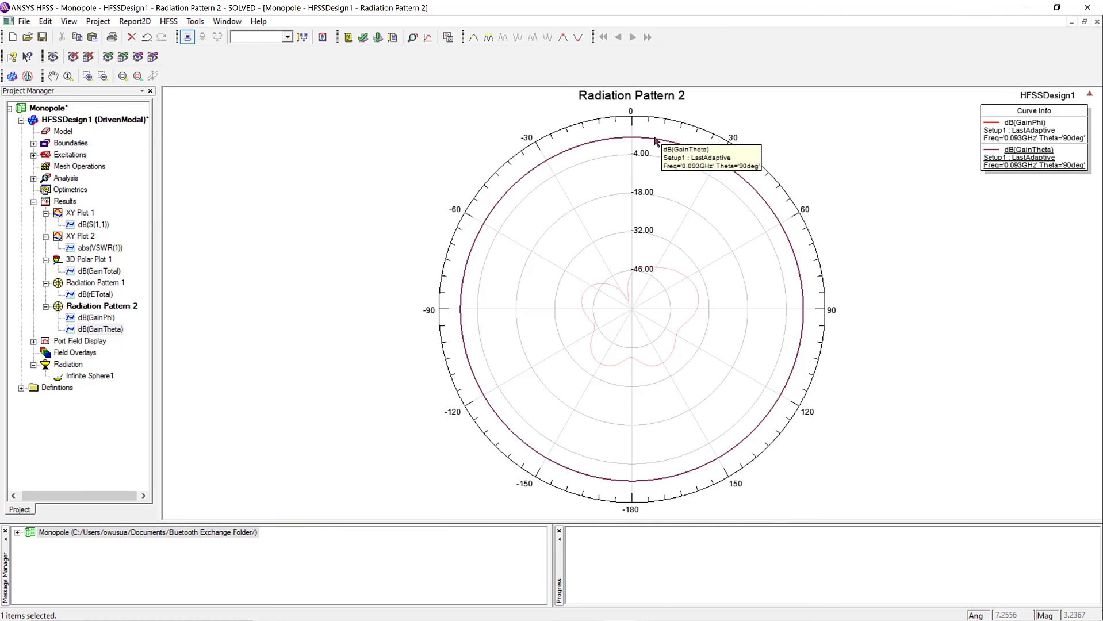
left_click(102, 329)
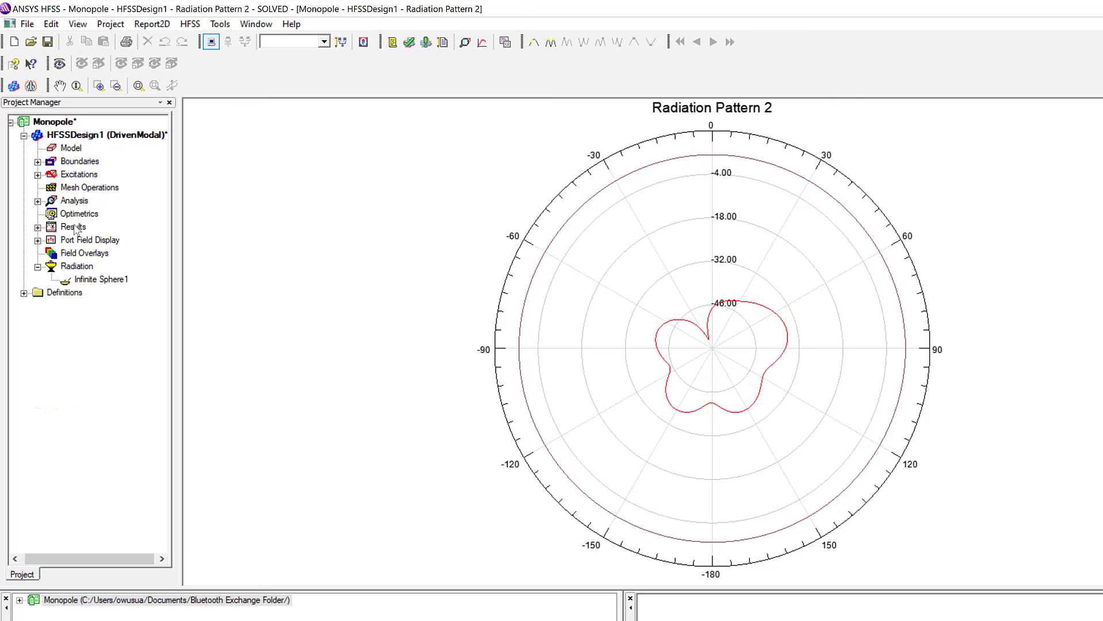
right_click(73, 200)
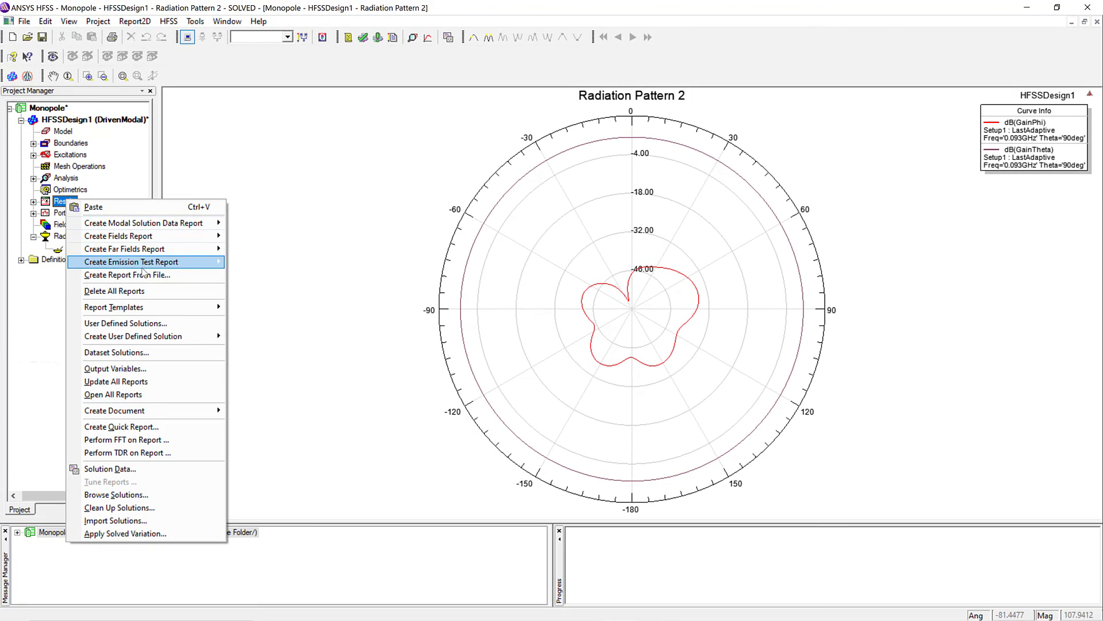
left_click(280, 223)
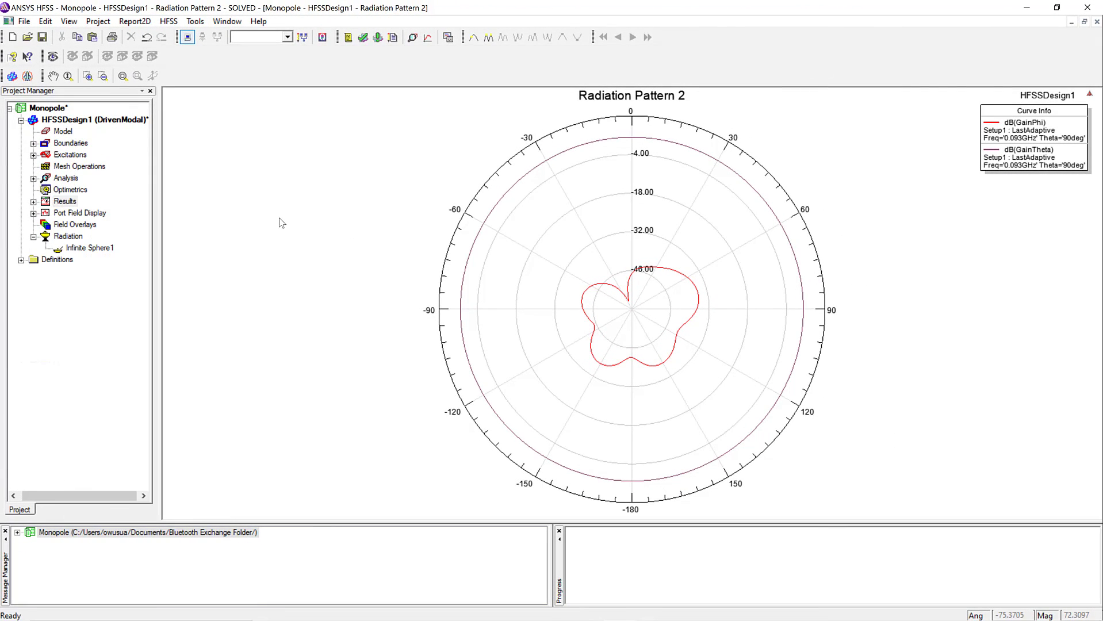